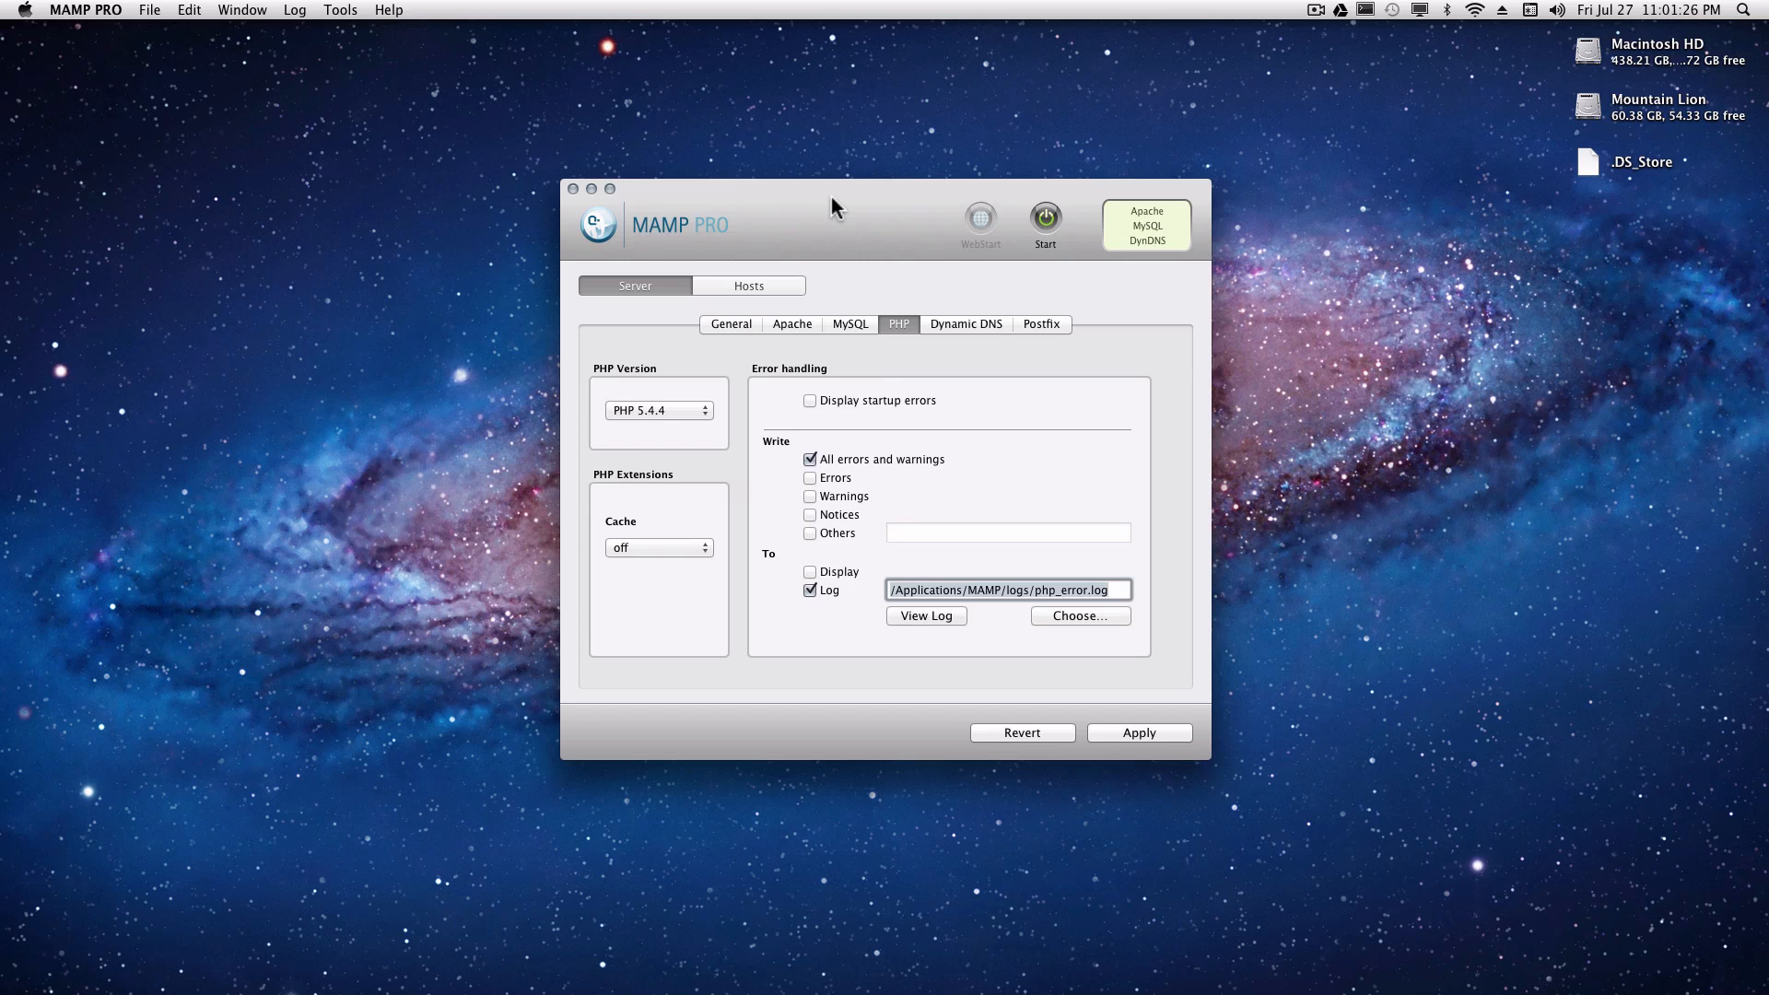
mouse_move(884, 210)
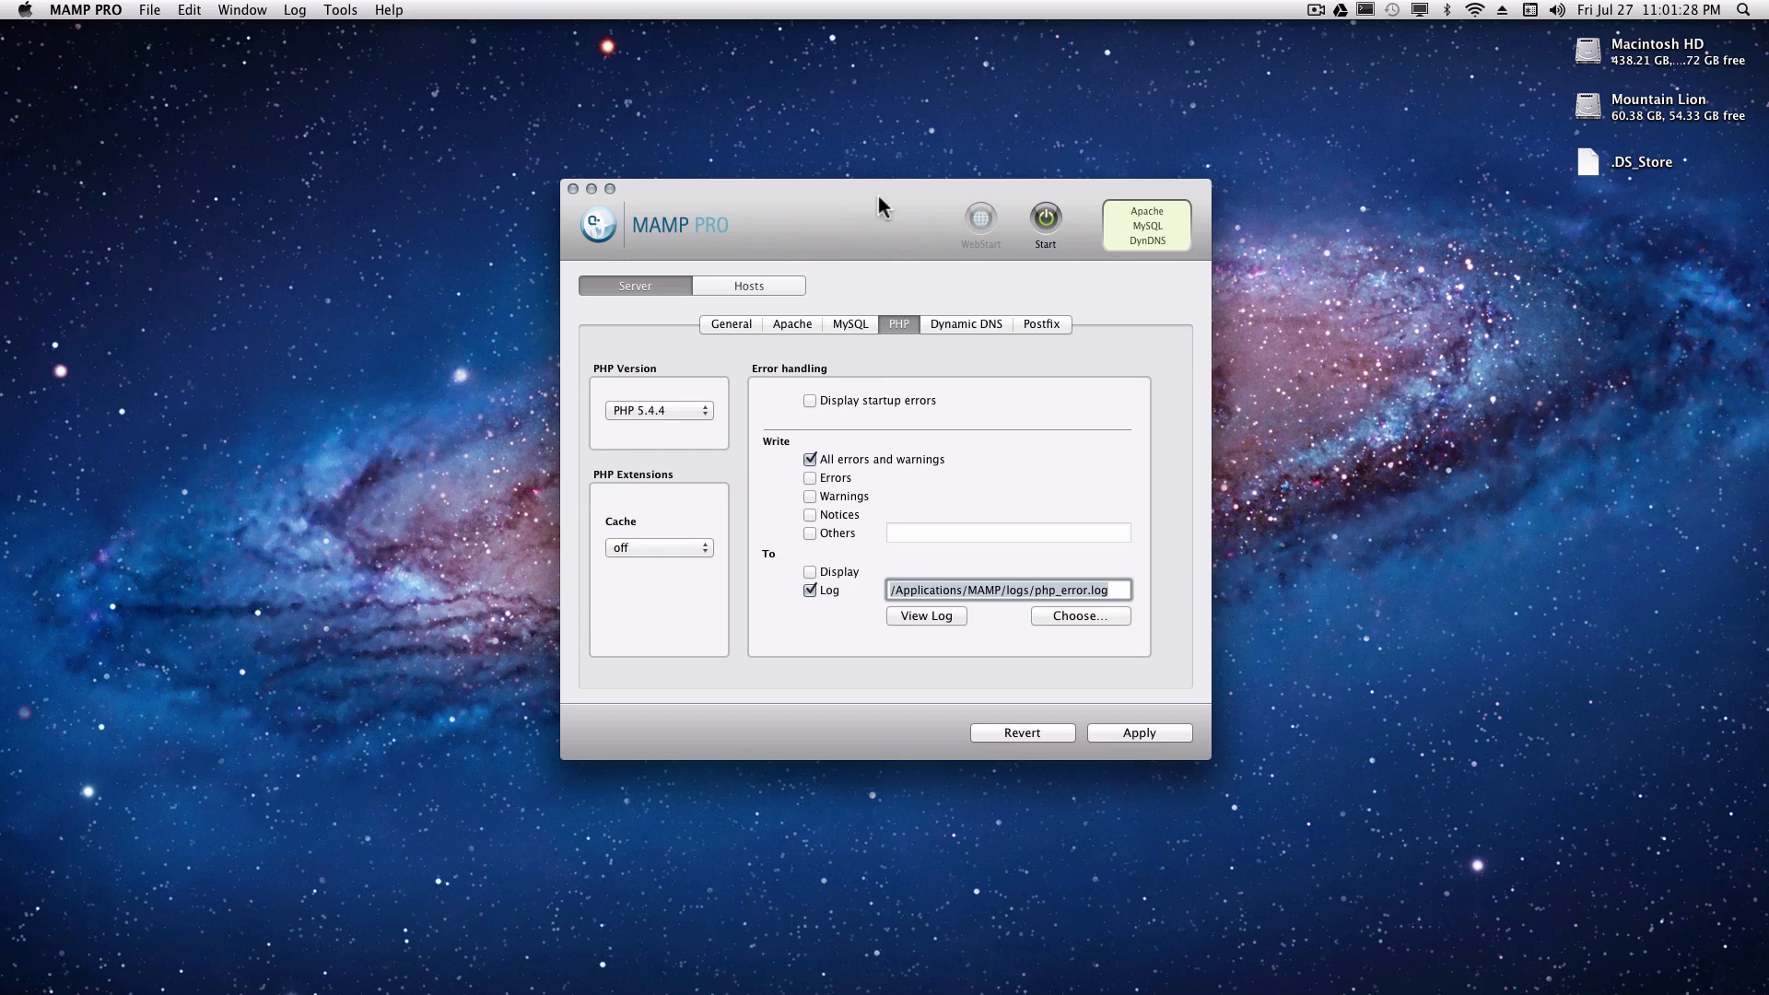
mouse_move(704, 240)
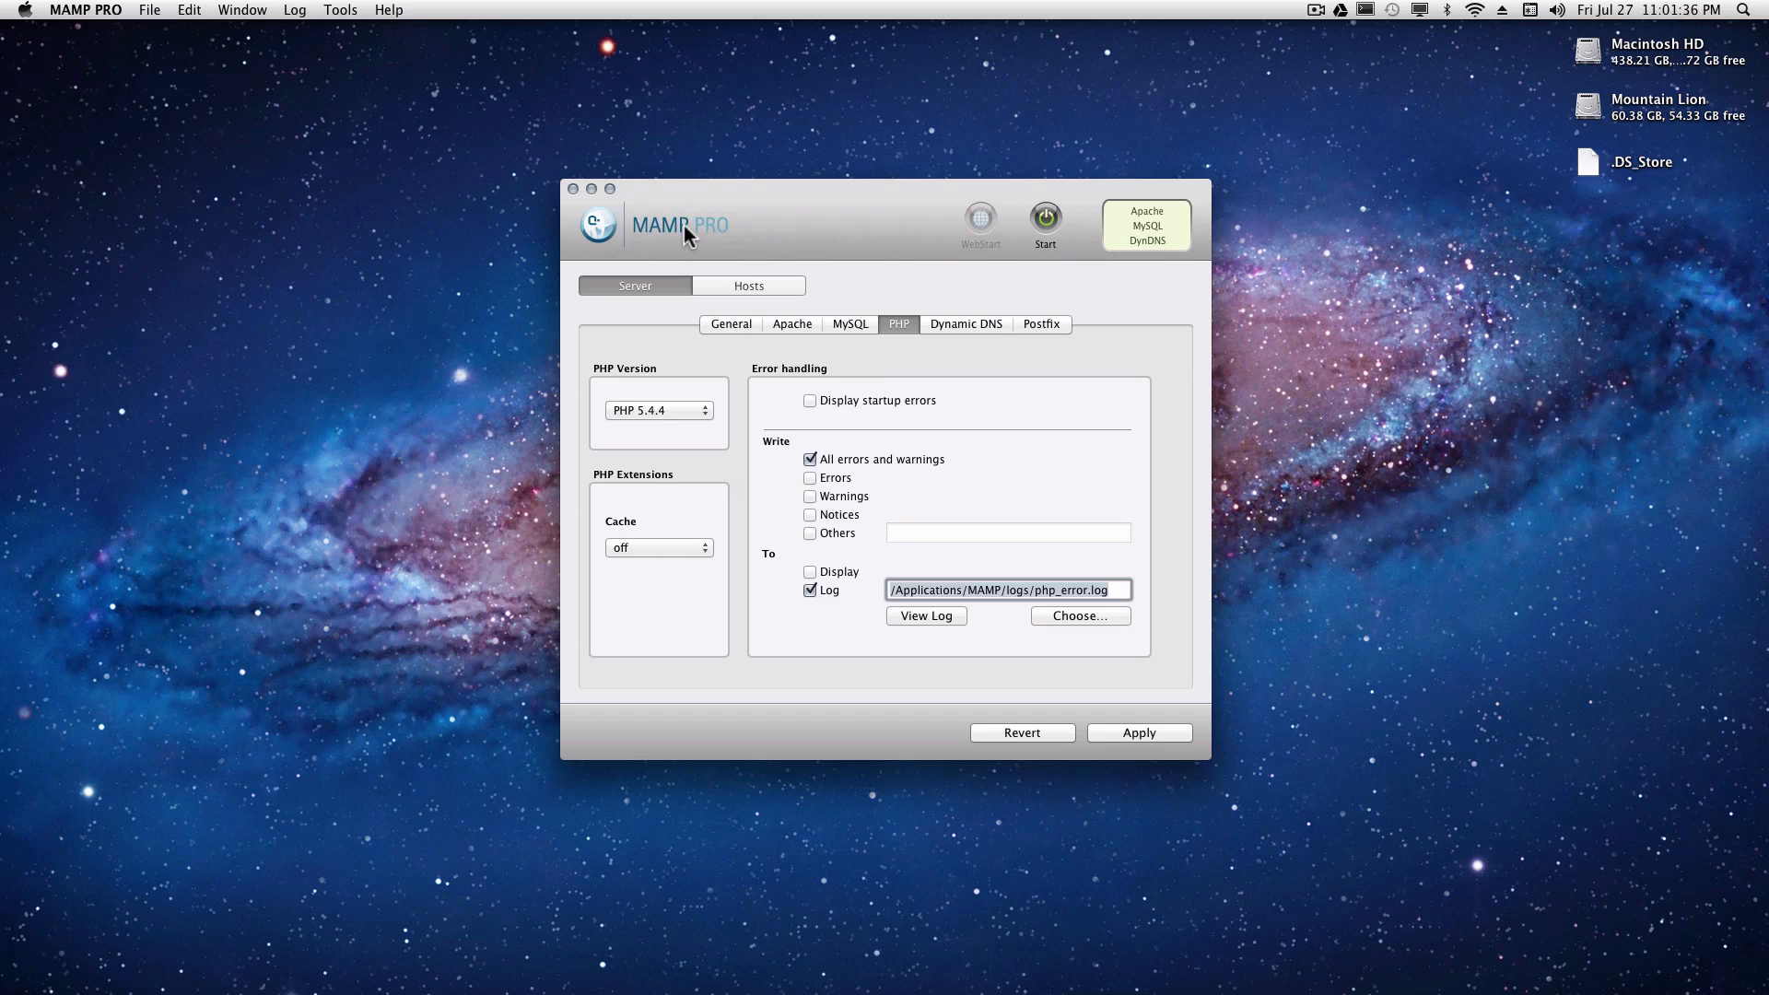
mouse_move(649, 241)
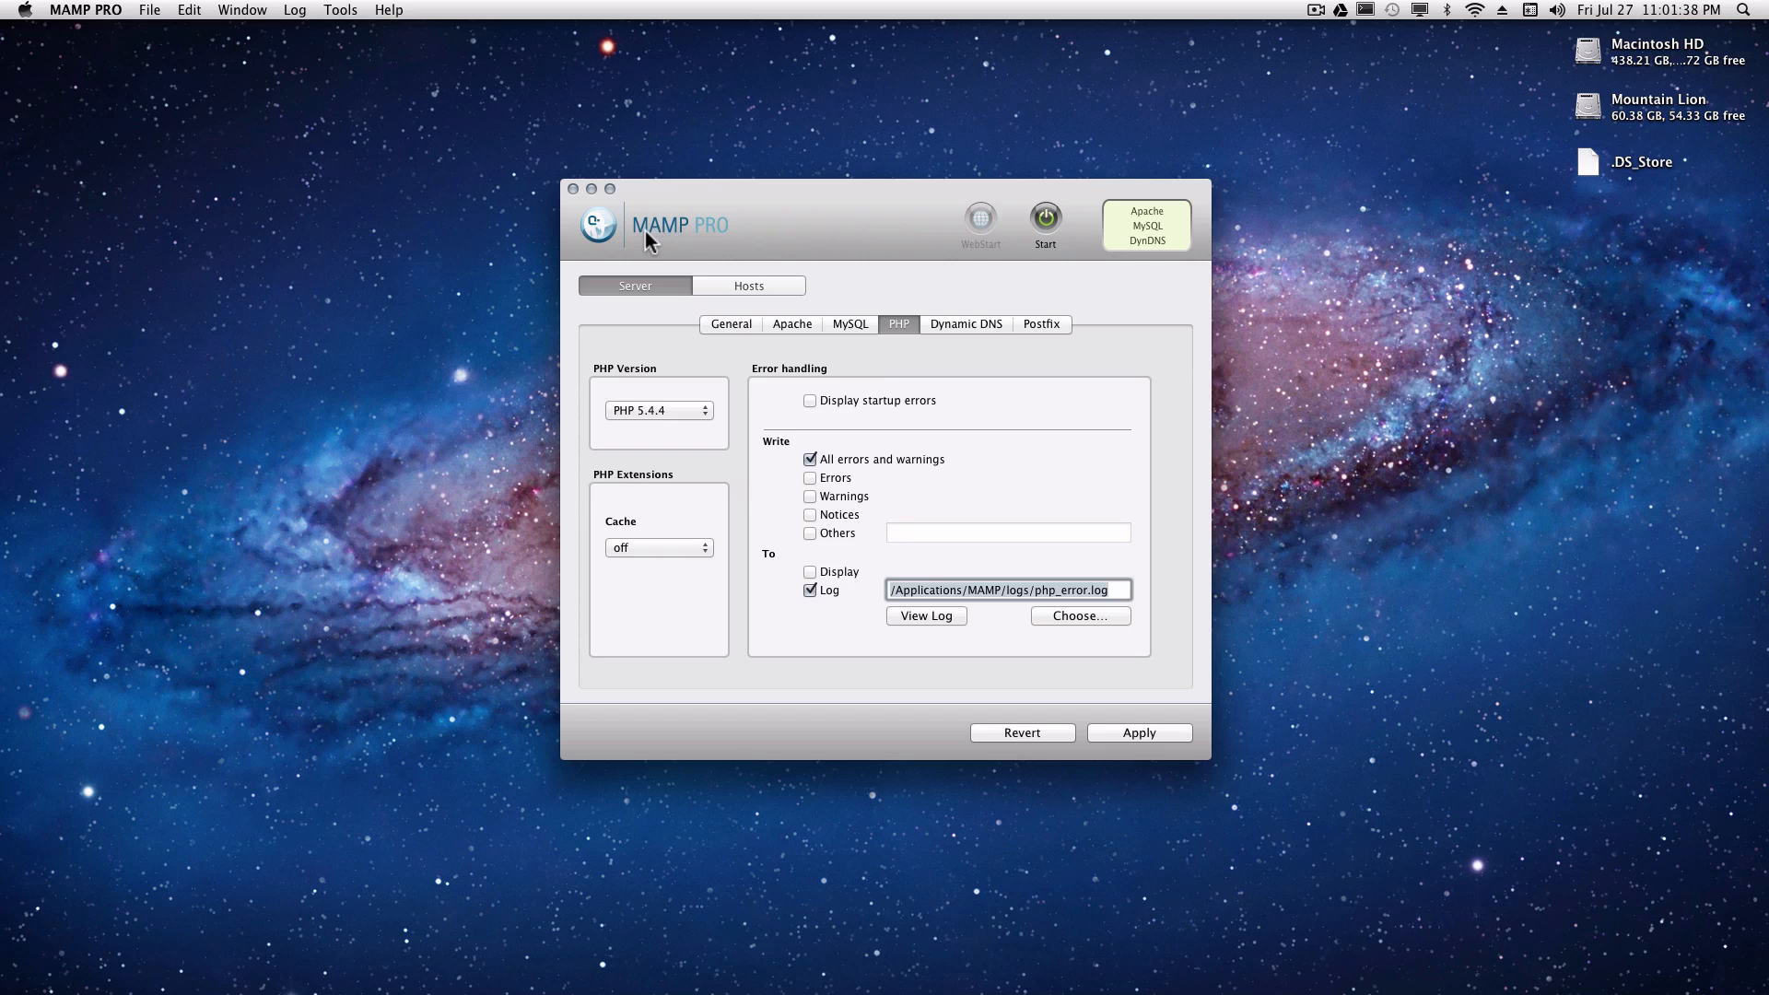
mouse_move(718, 245)
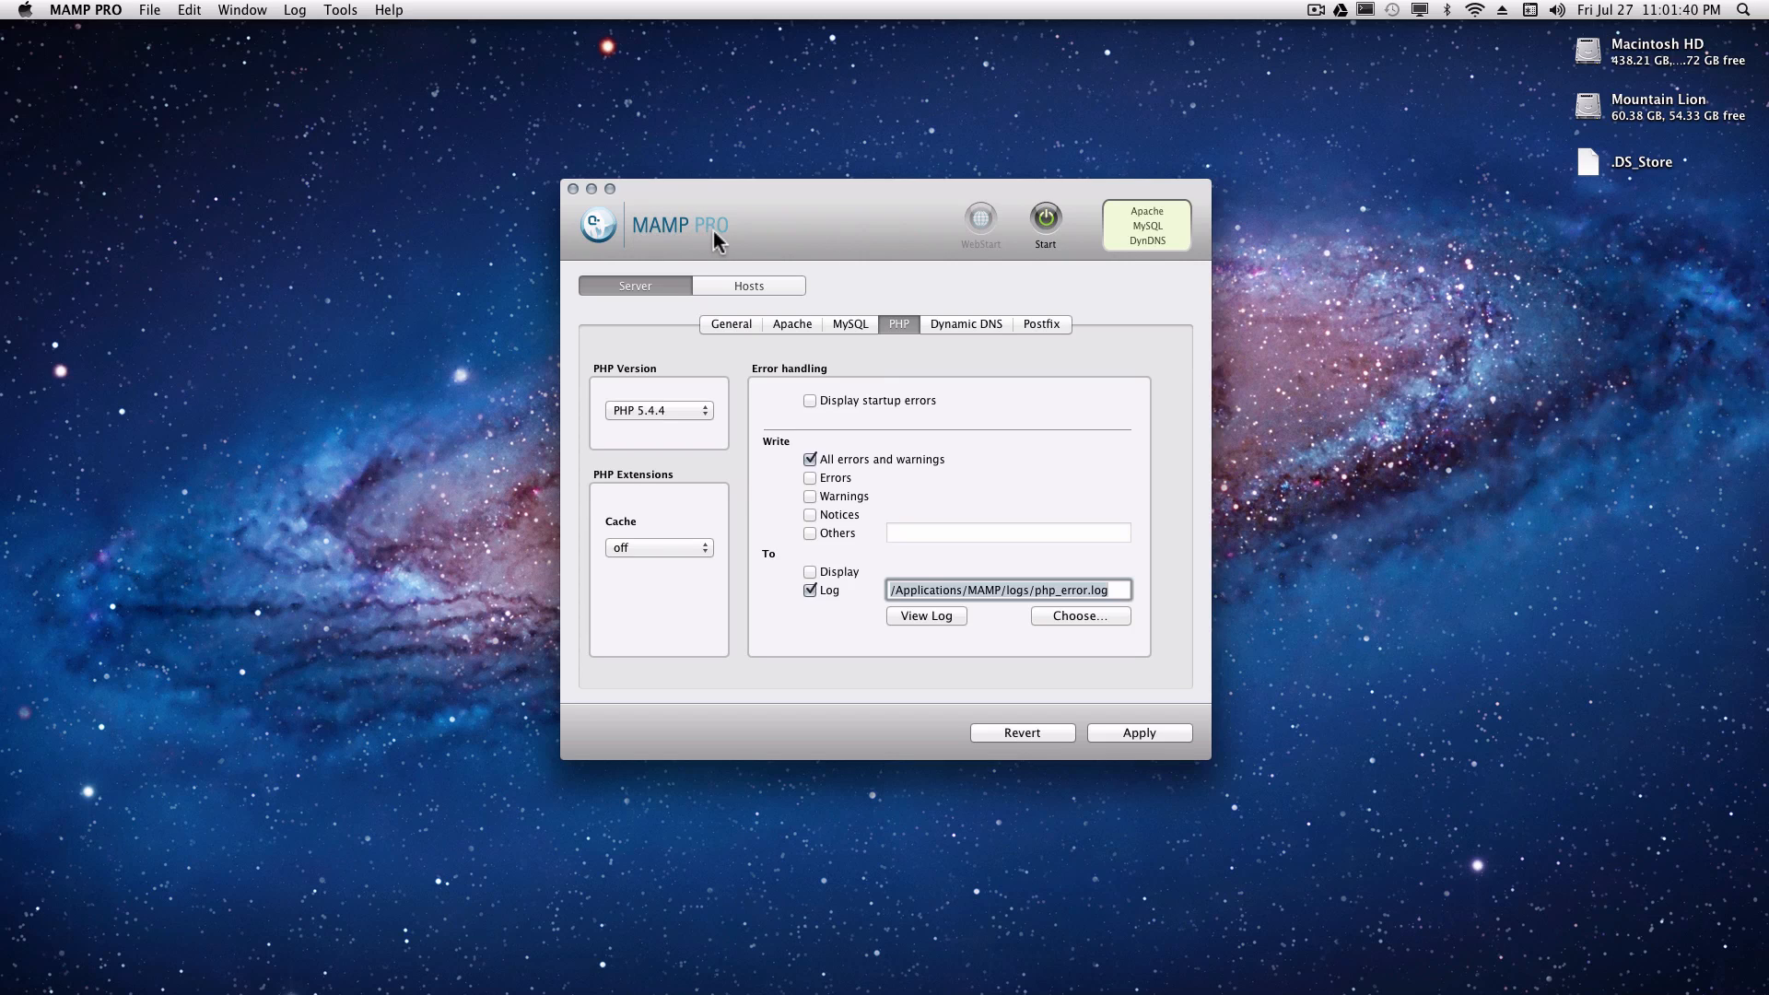
mouse_move(643, 246)
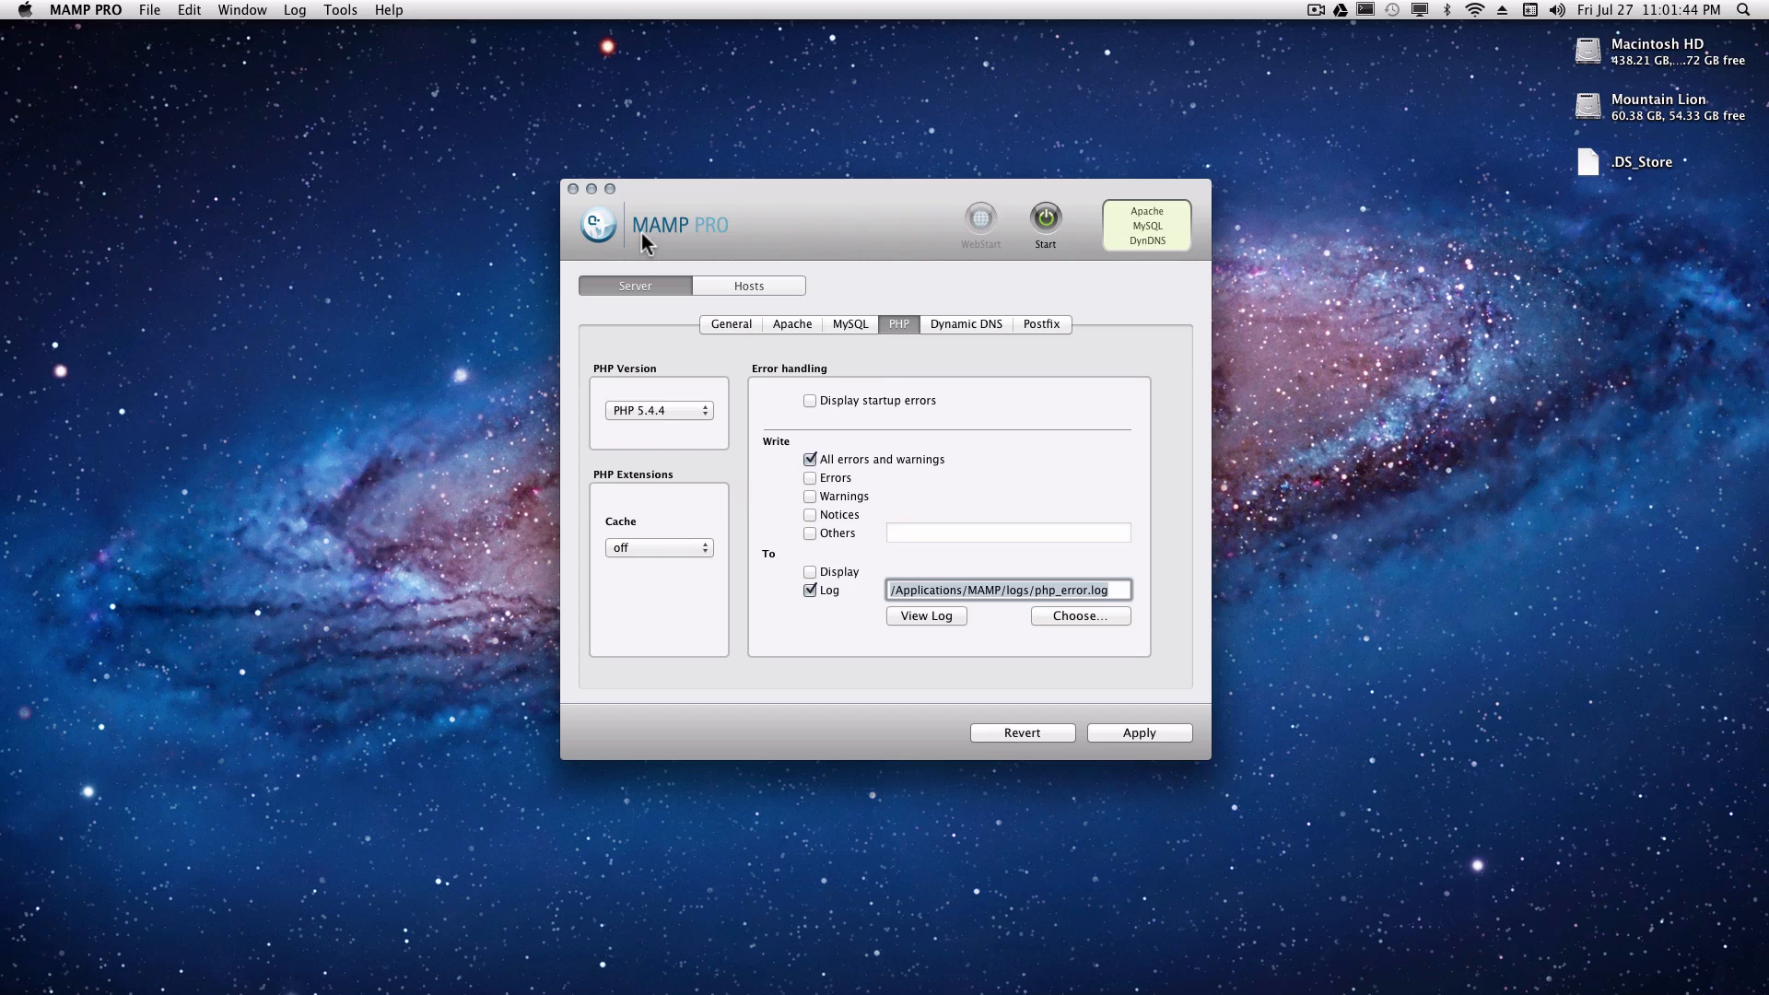
mouse_move(672, 242)
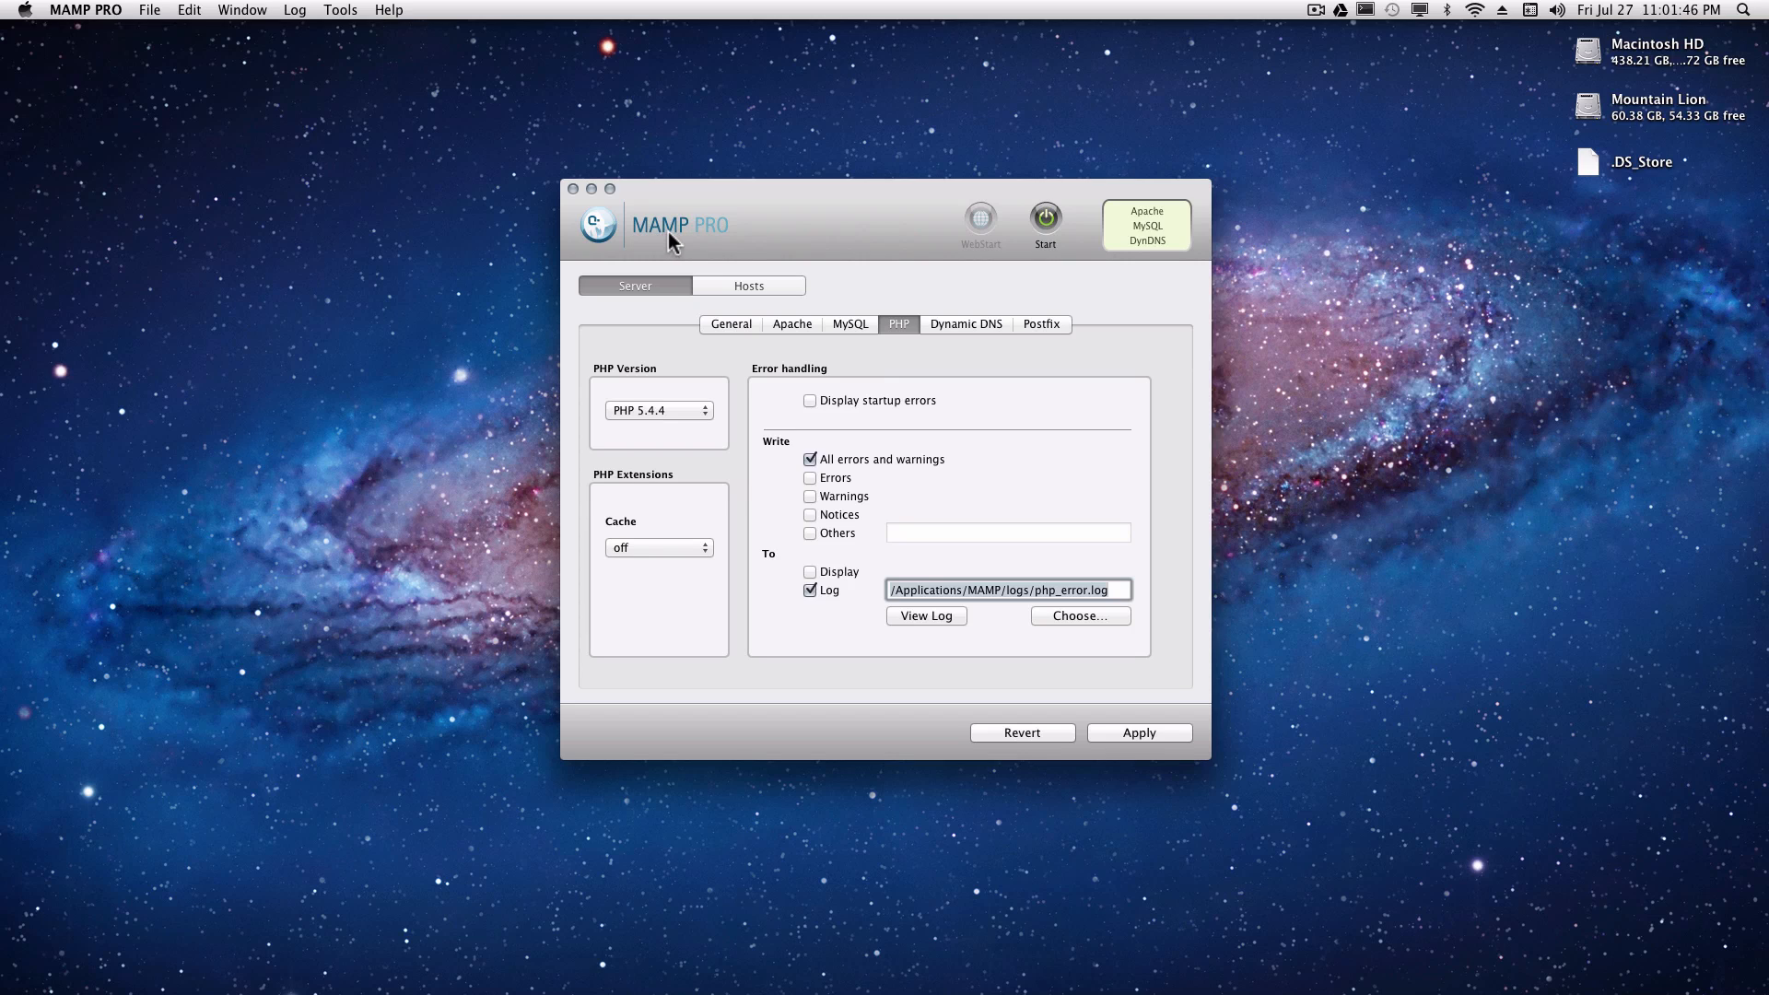
mouse_move(720, 250)
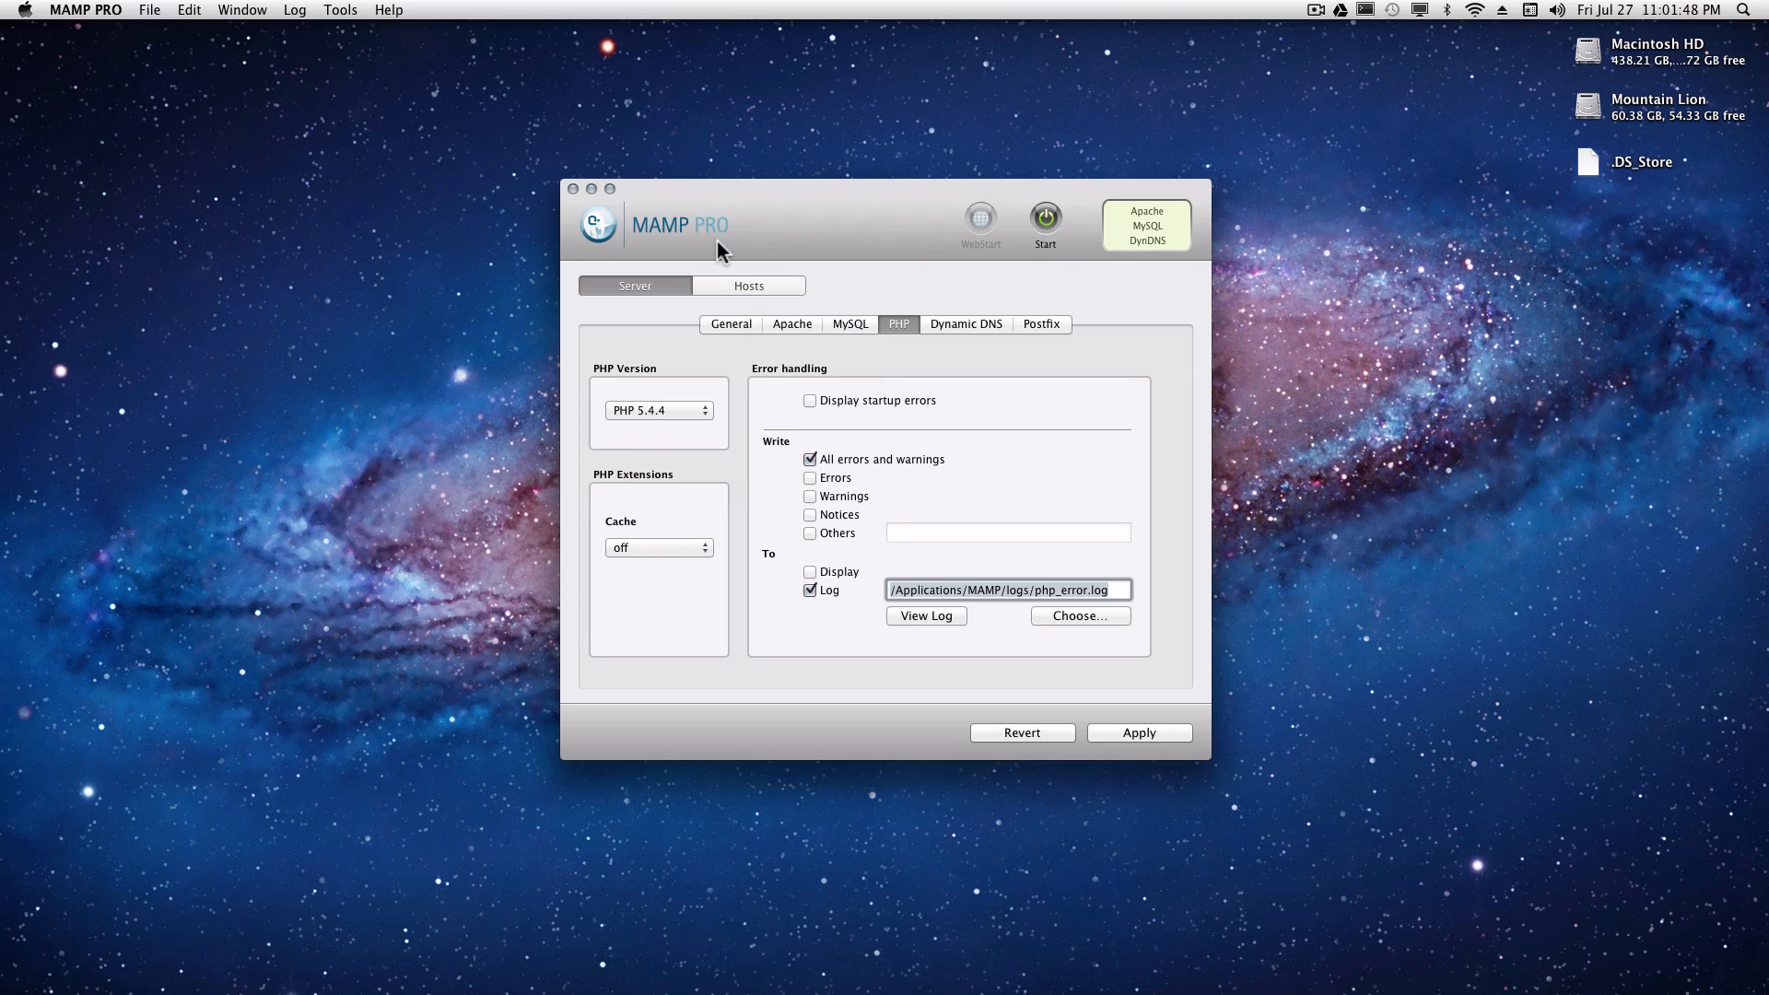
mouse_move(843, 248)
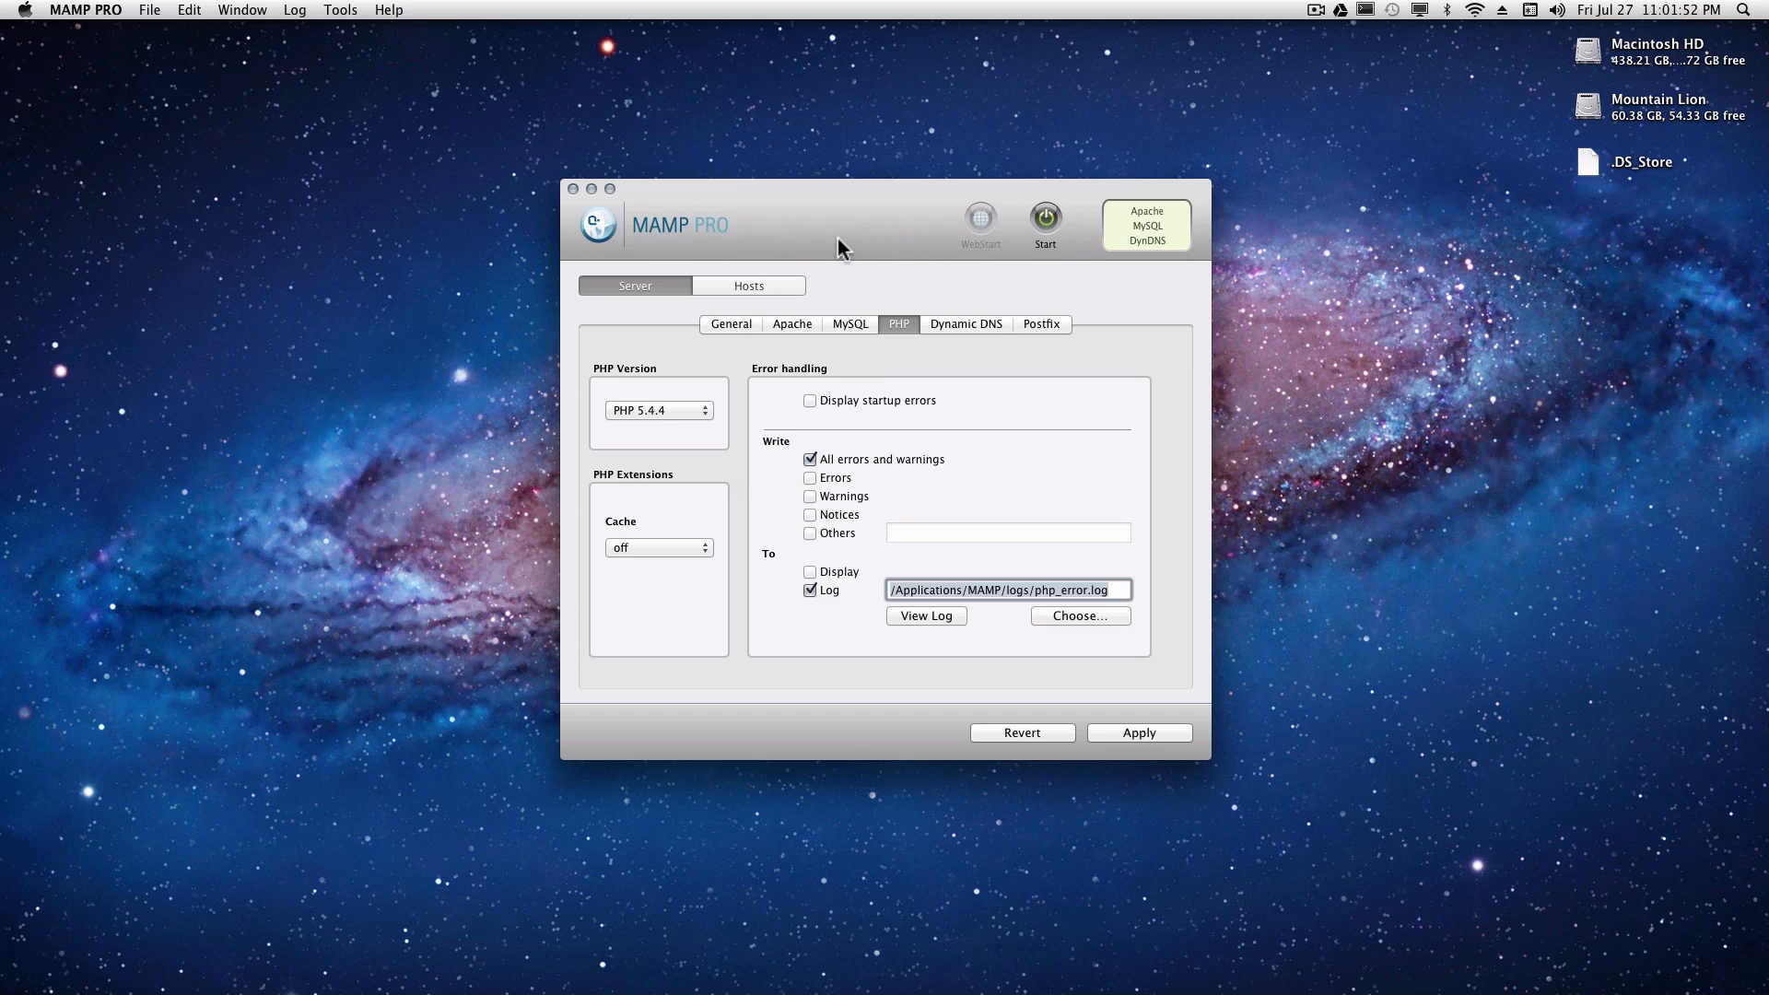
mouse_move(880, 282)
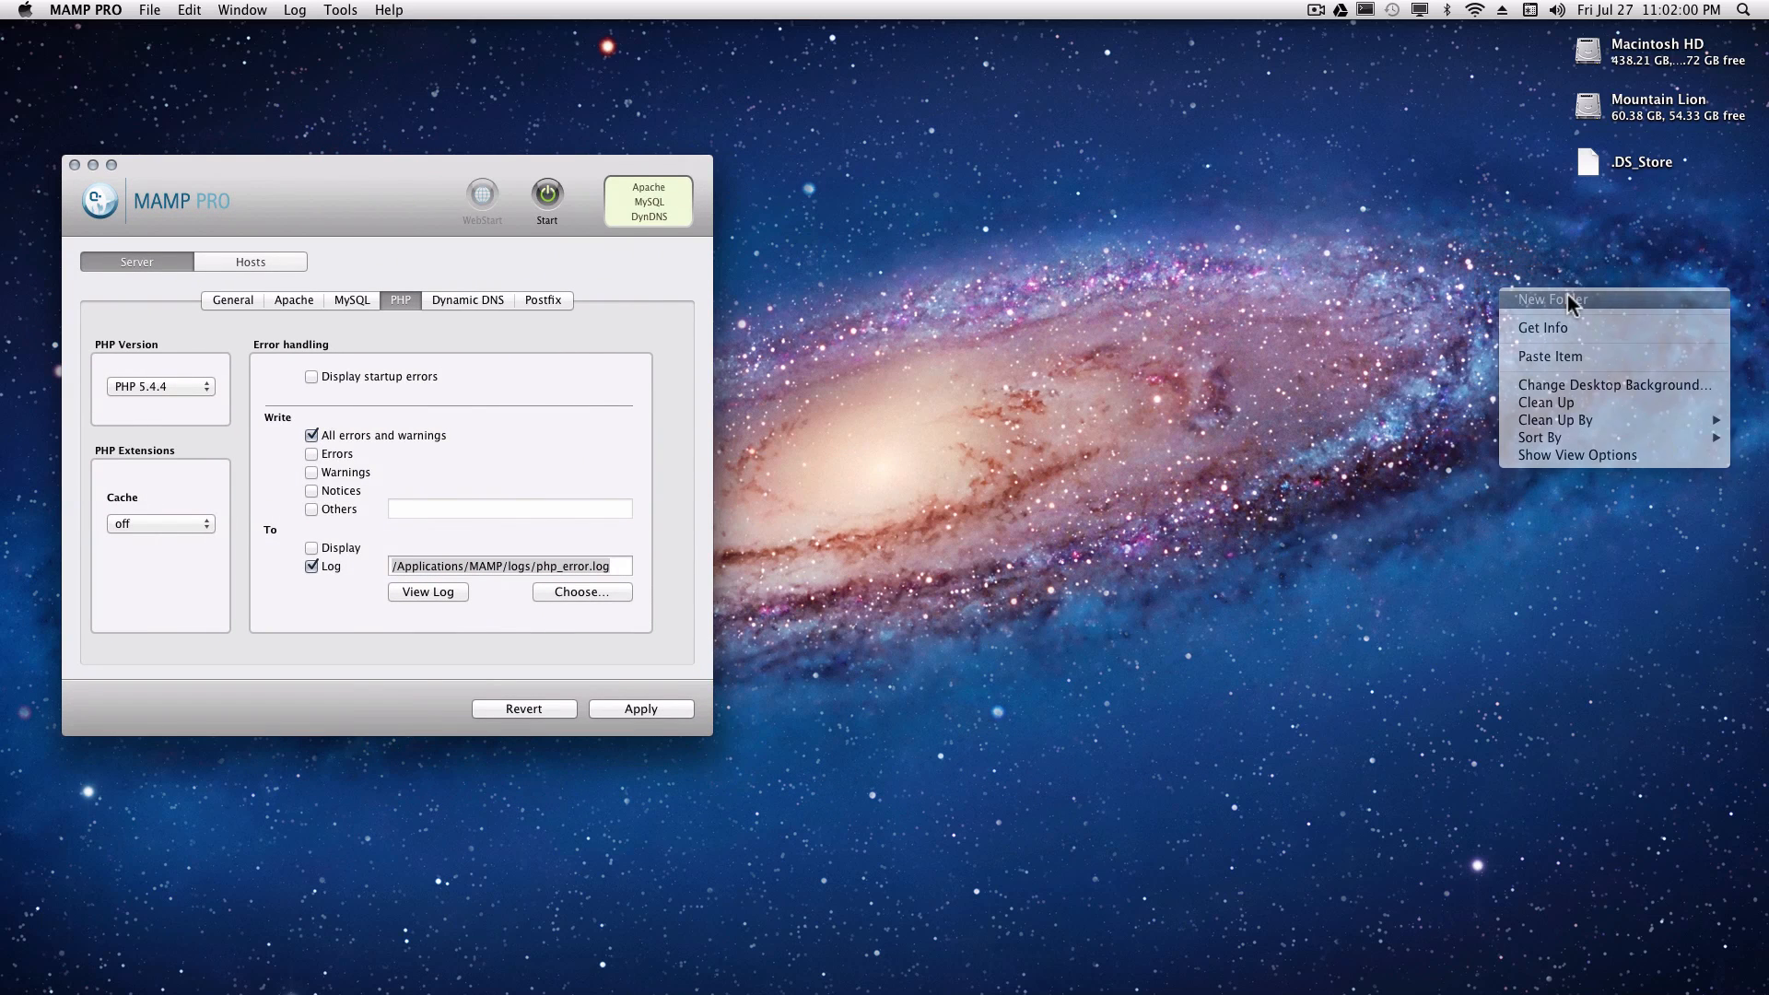
Set a new MySQL root password, correcting the mismatched verification entry before confirming
click(1551, 298)
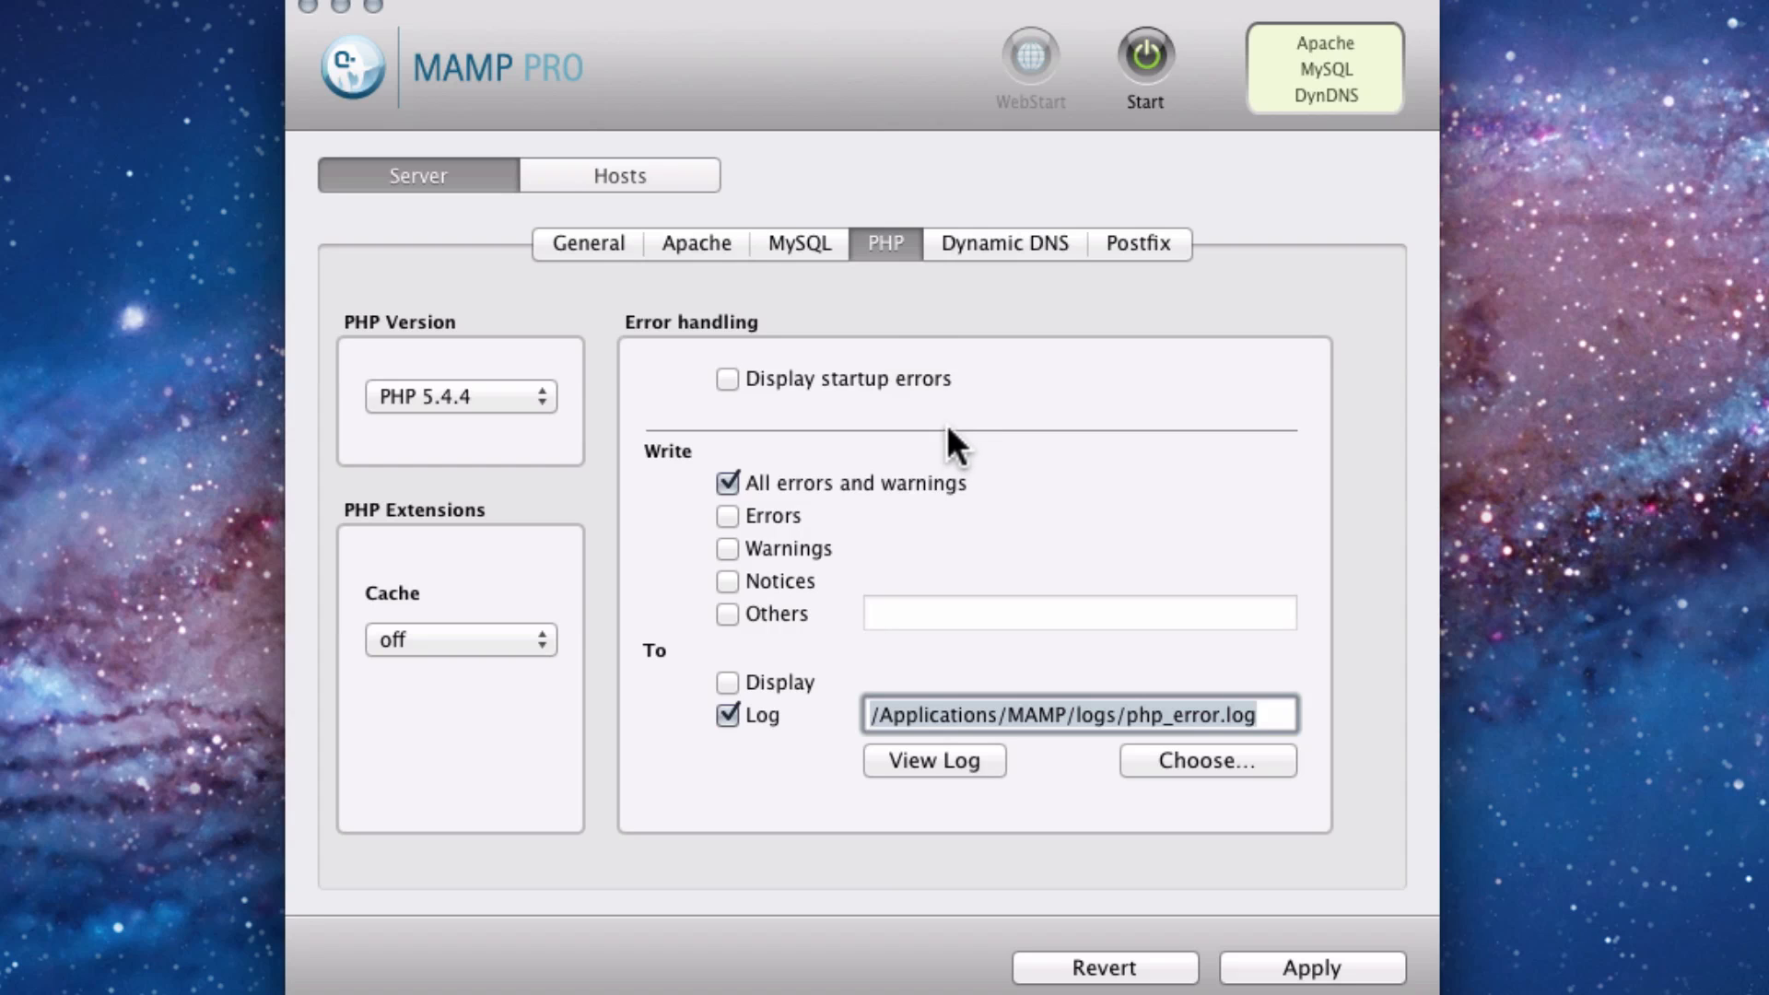
mouse_move(463, 417)
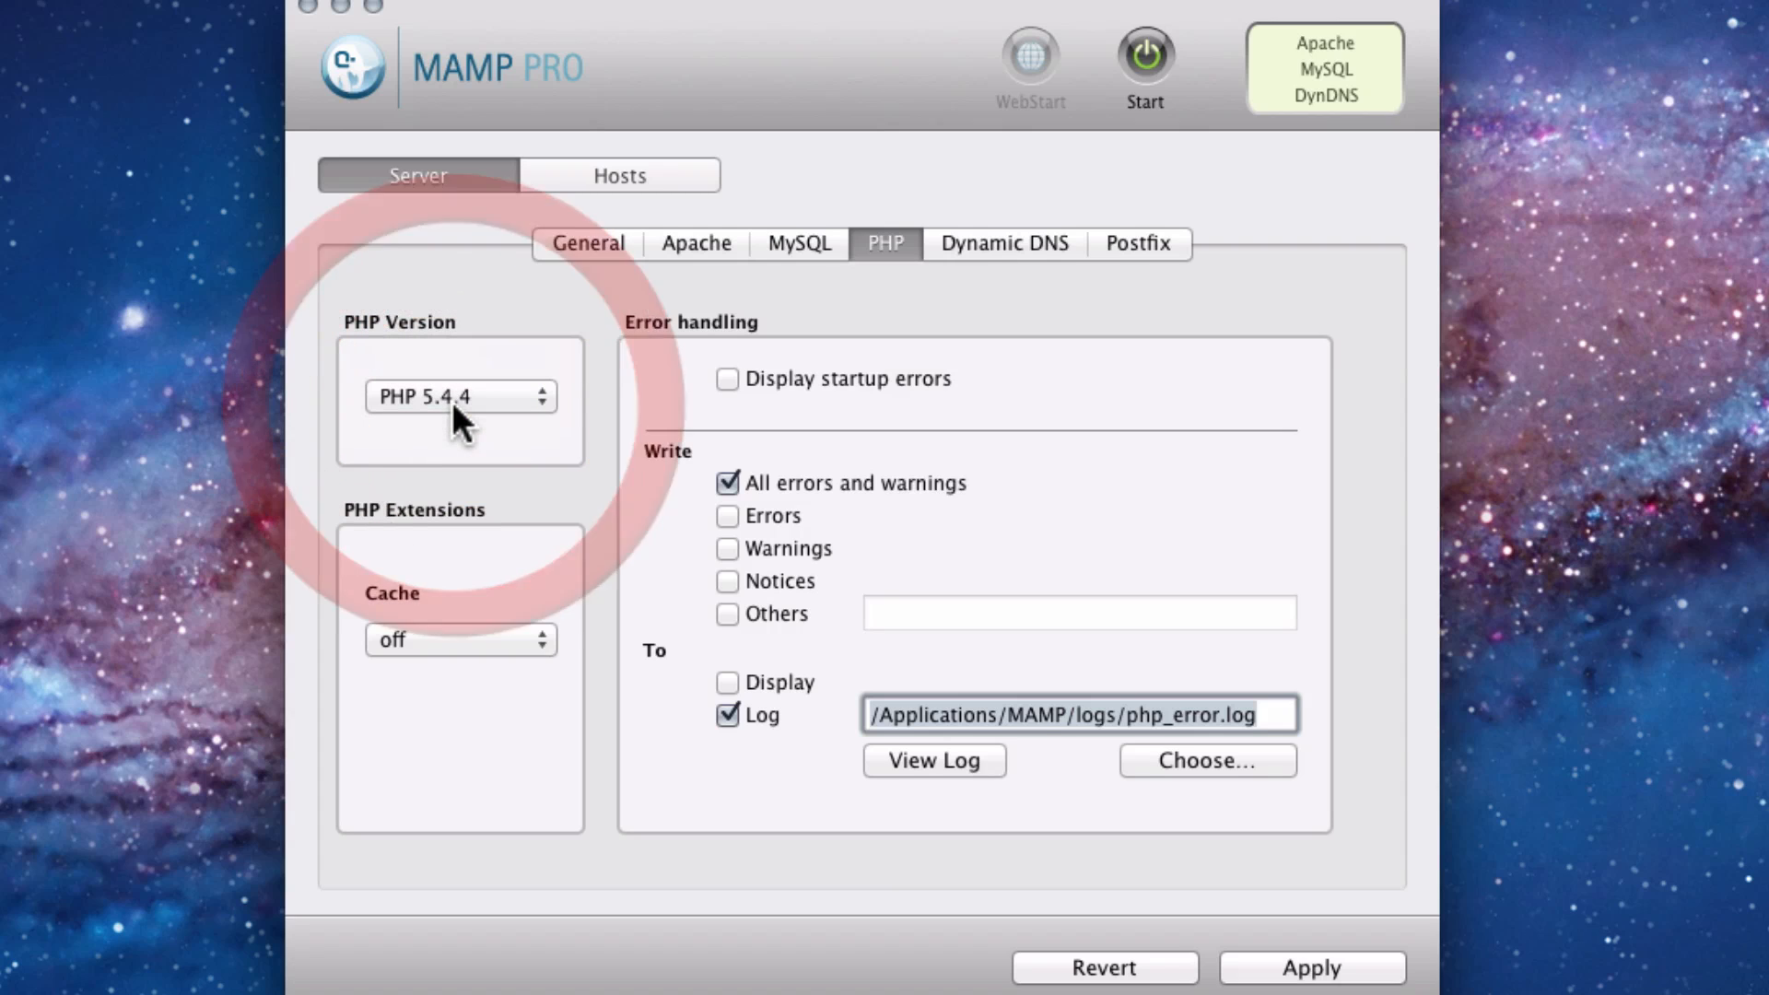
mouse_move(1167, 508)
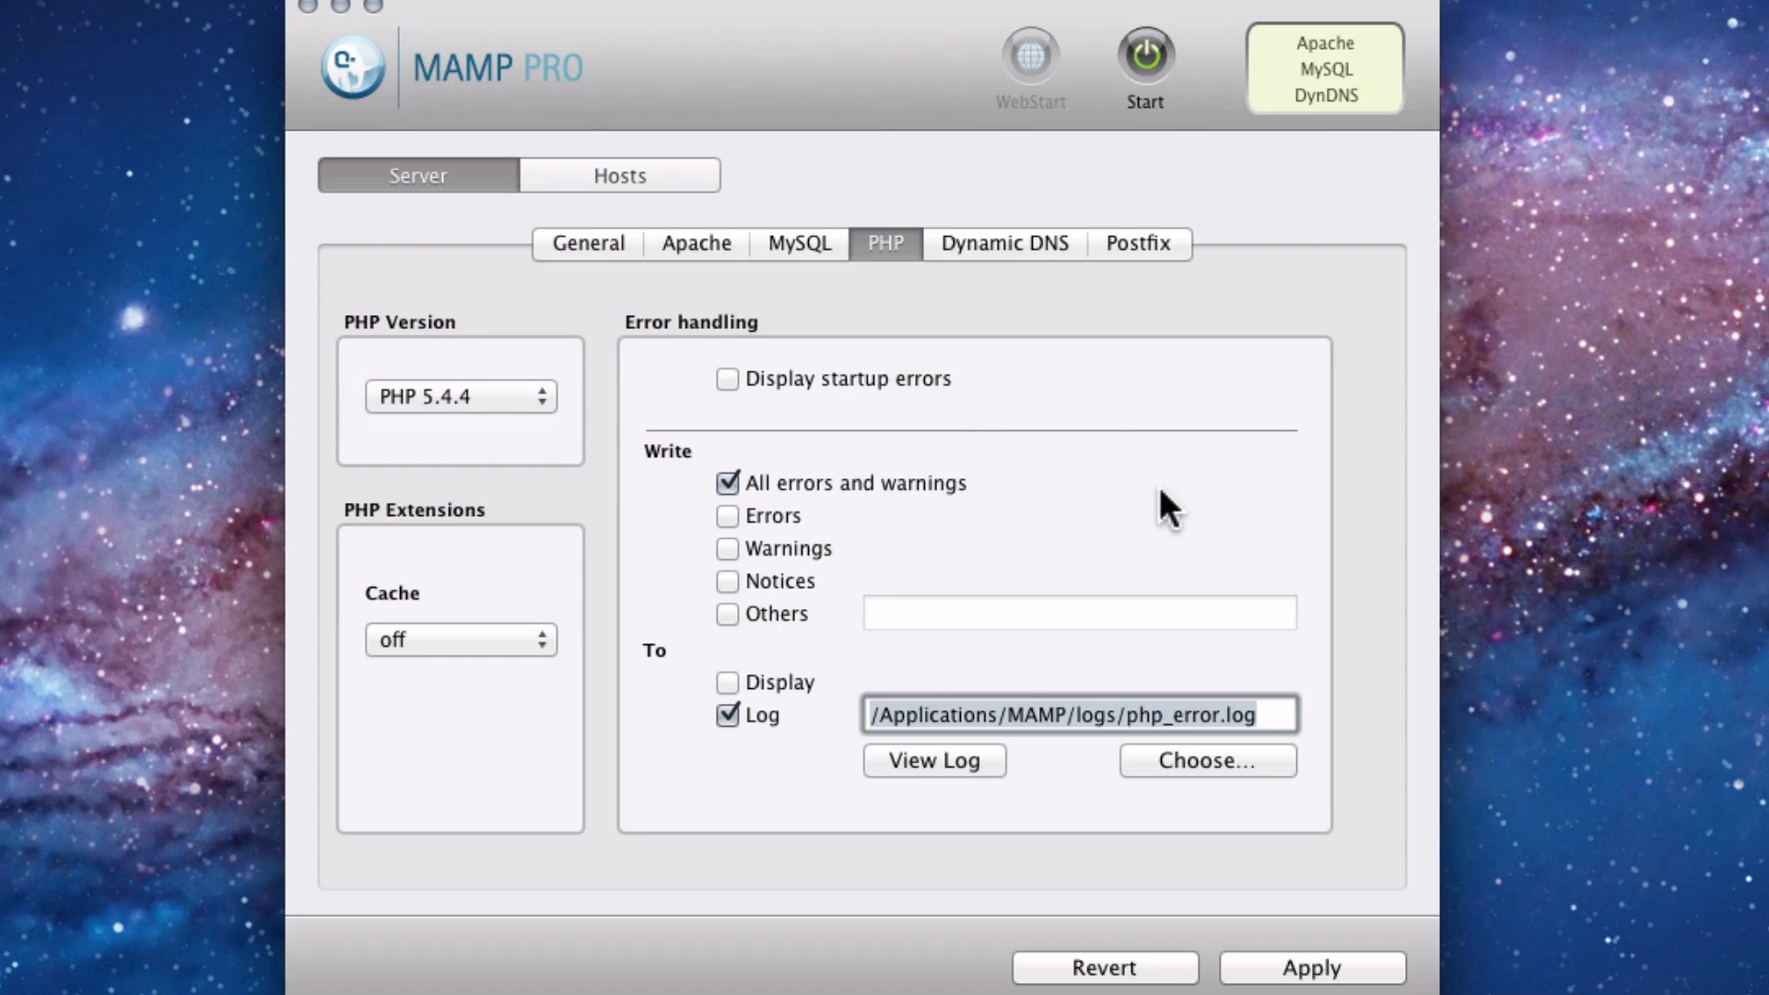
mouse_move(818, 291)
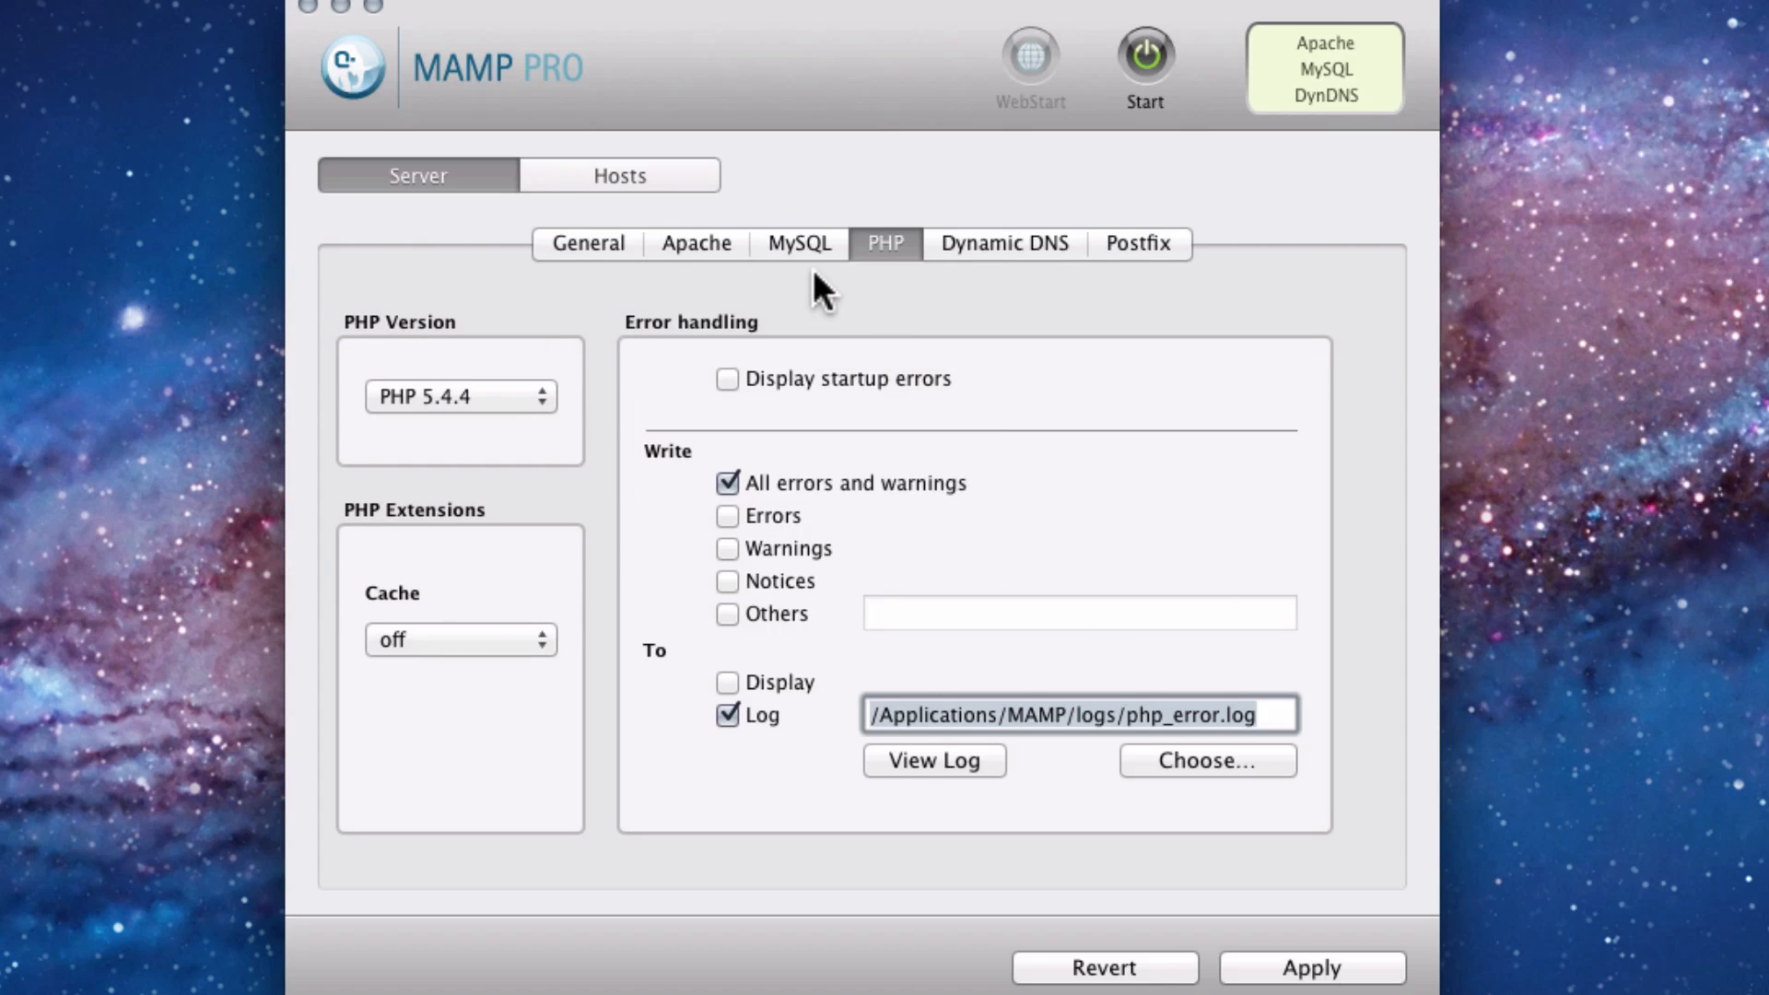
click(798, 243)
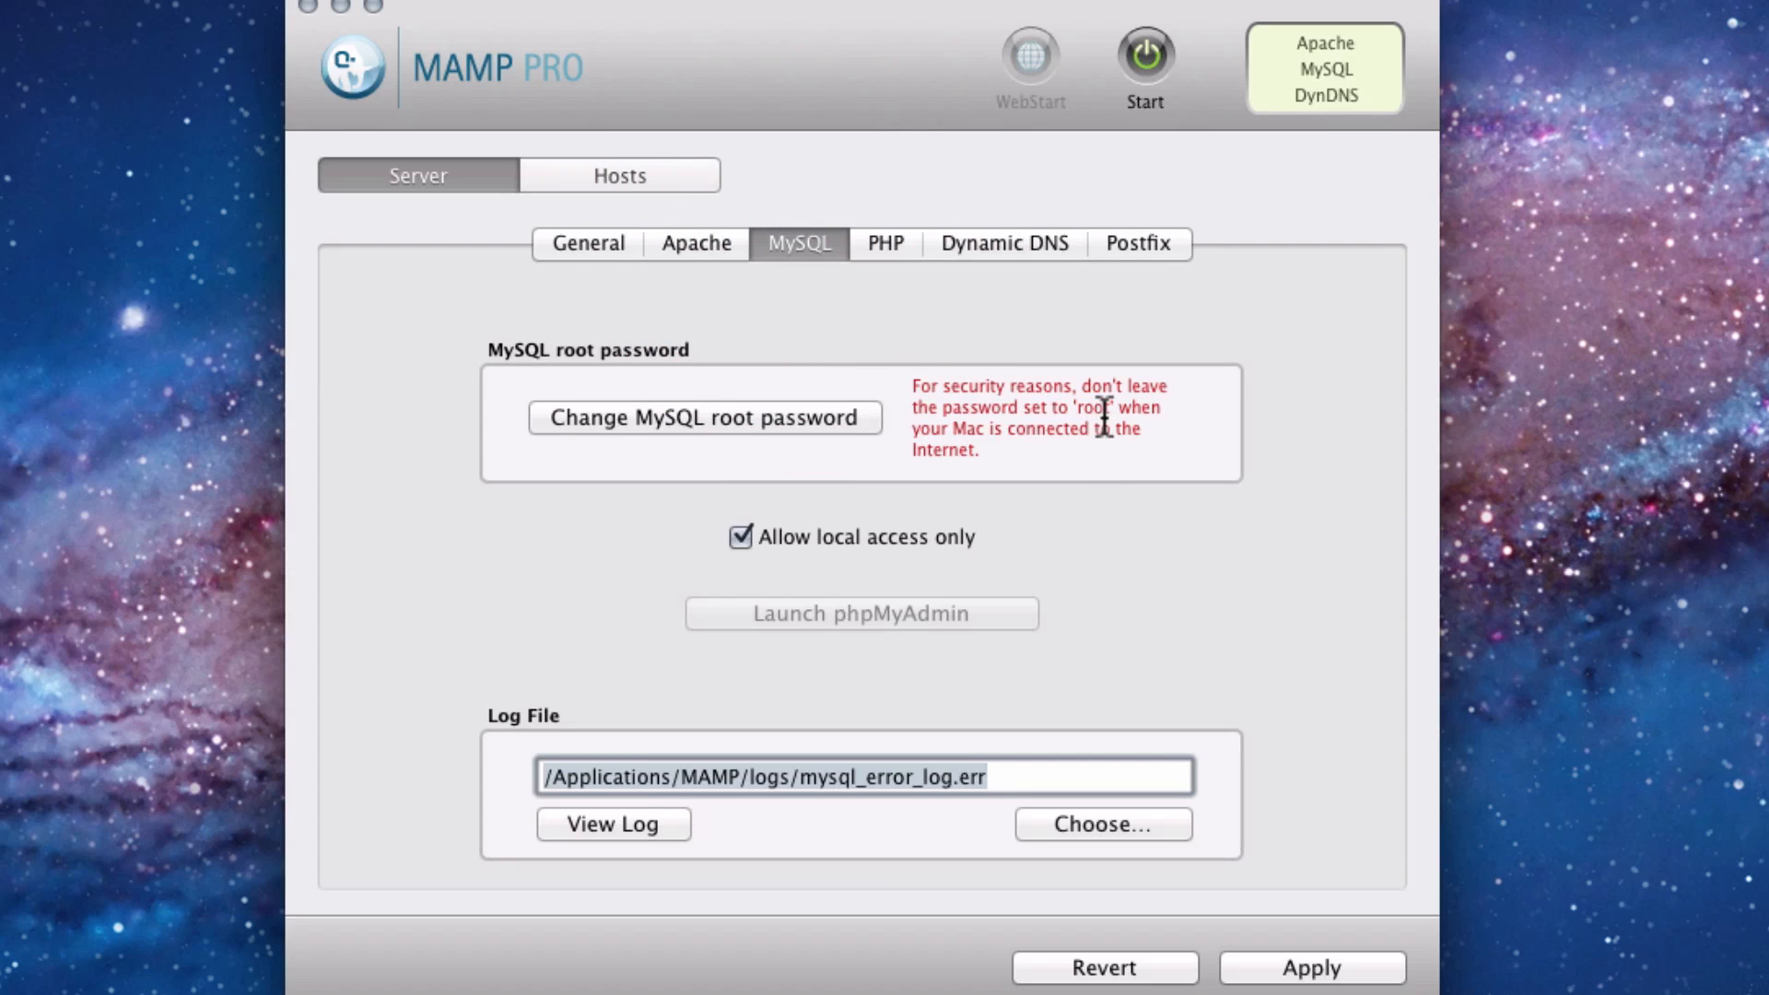
mouse_move(641, 446)
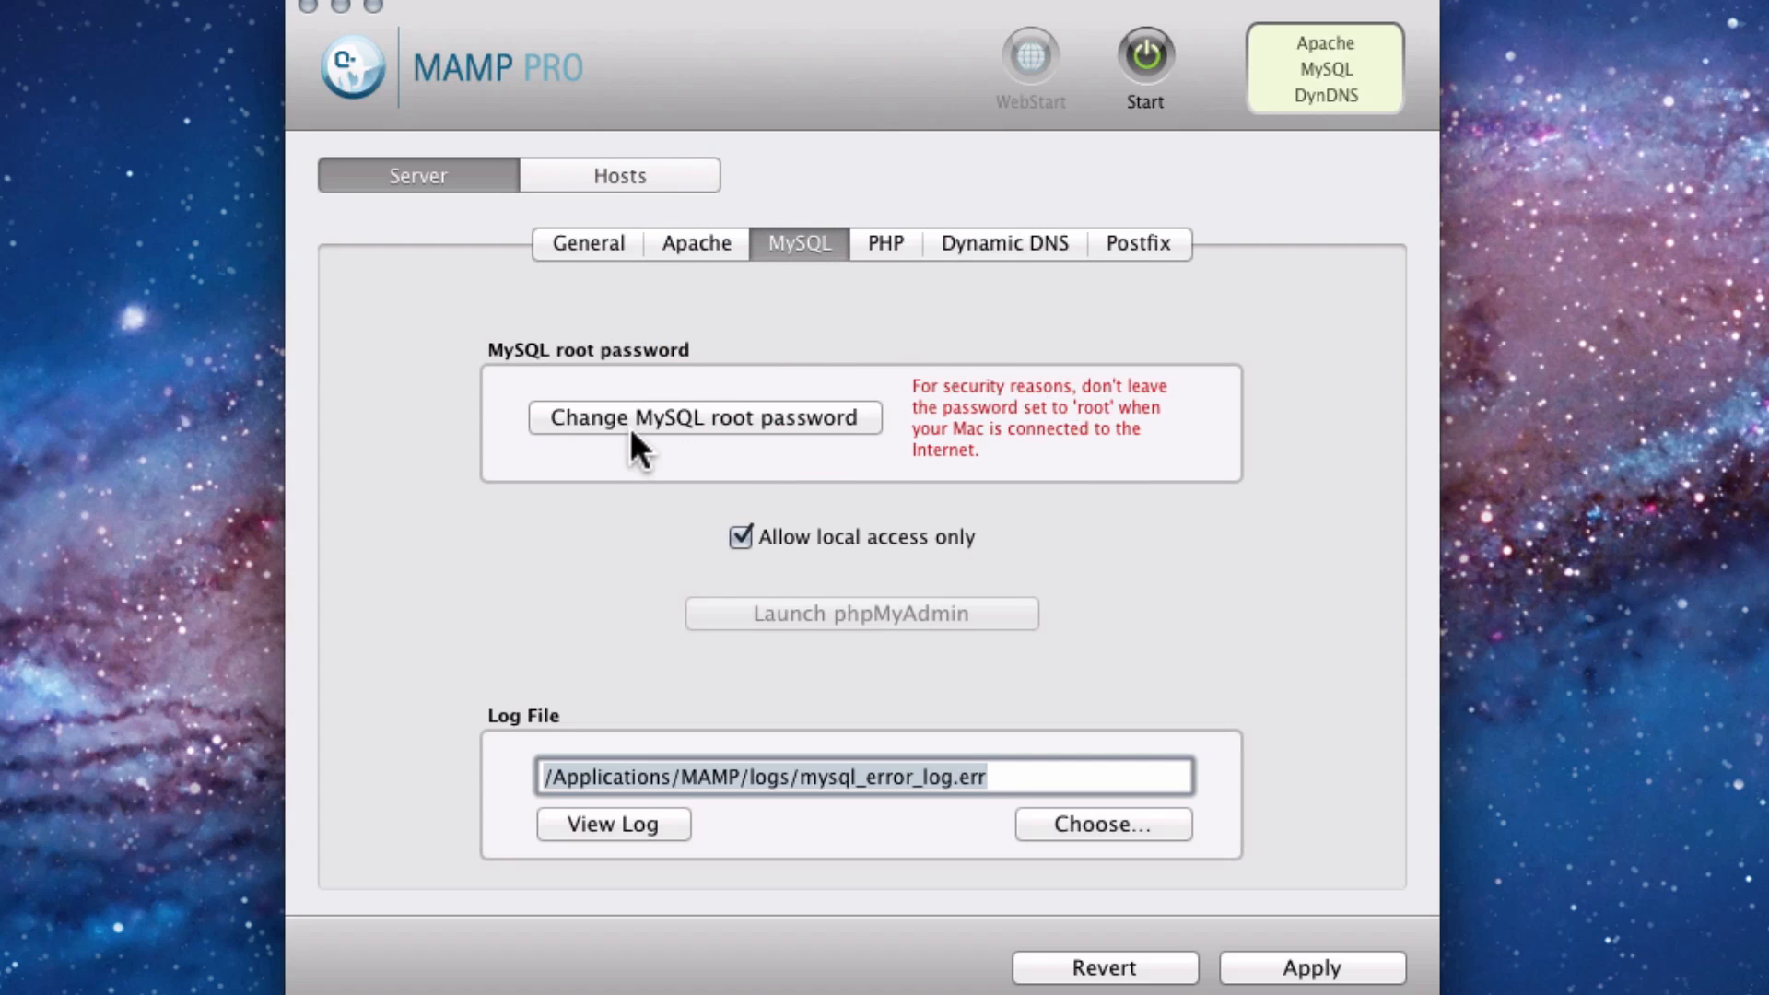
click(702, 417)
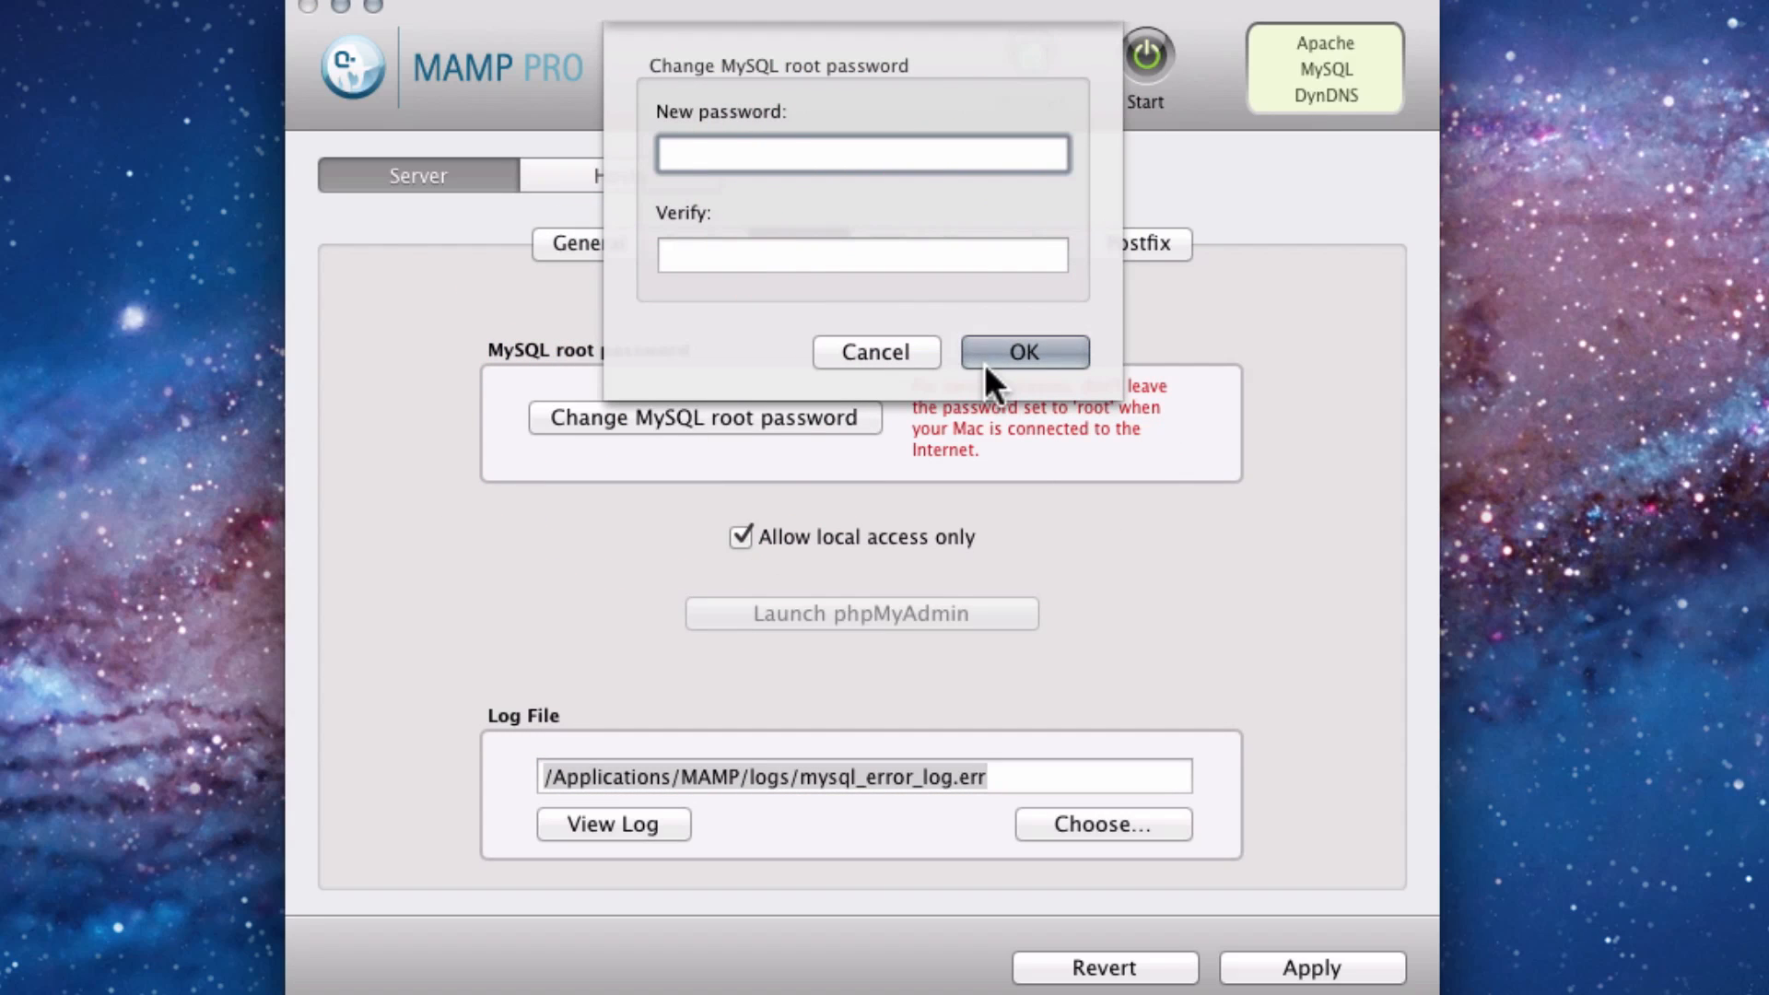
click(860, 154)
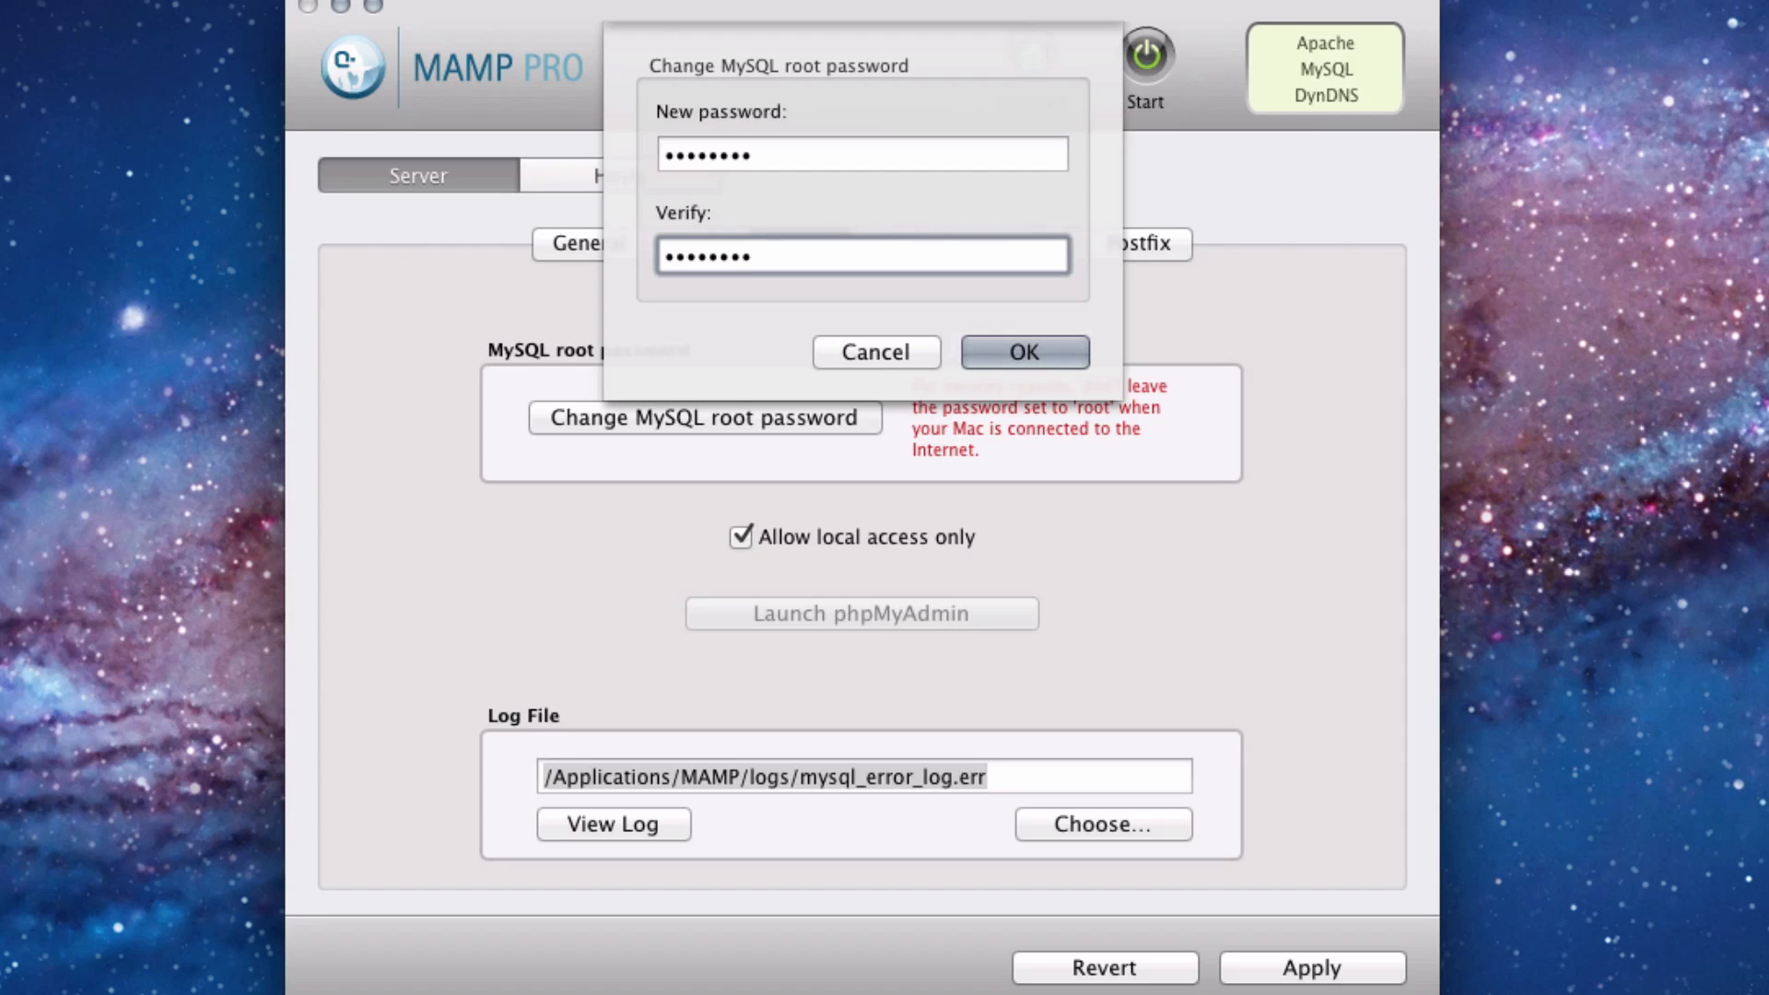
click(1021, 352)
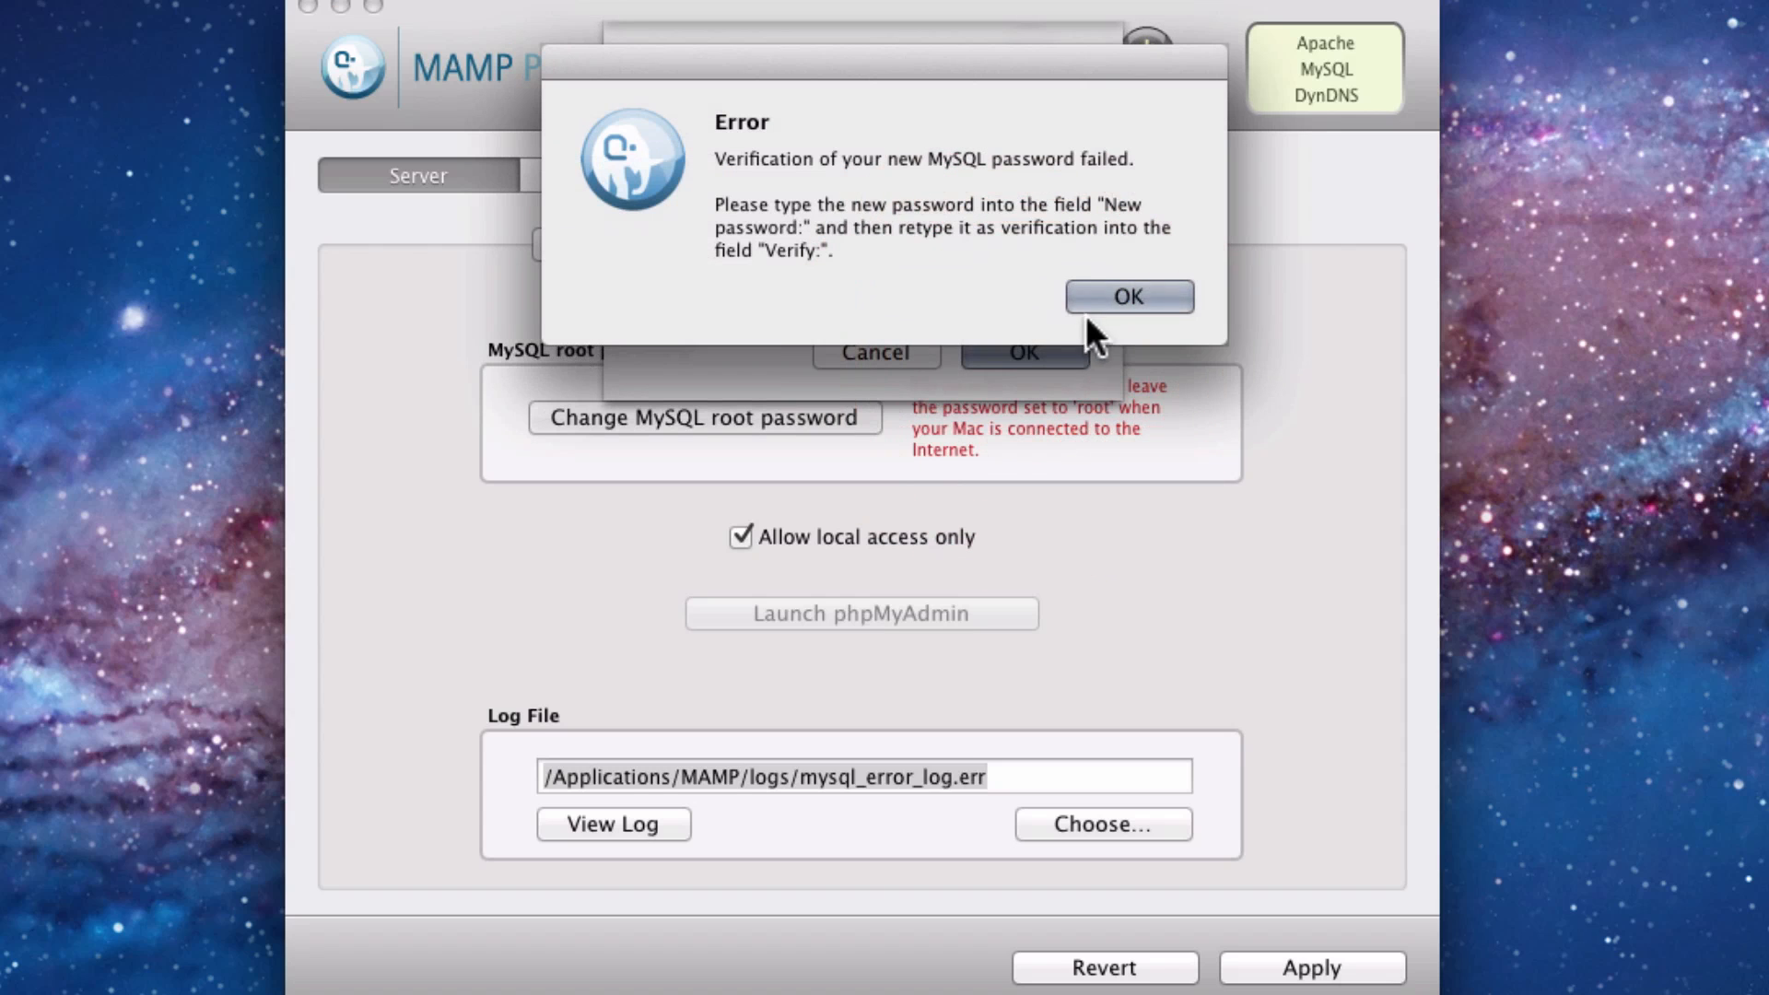
click(1127, 296)
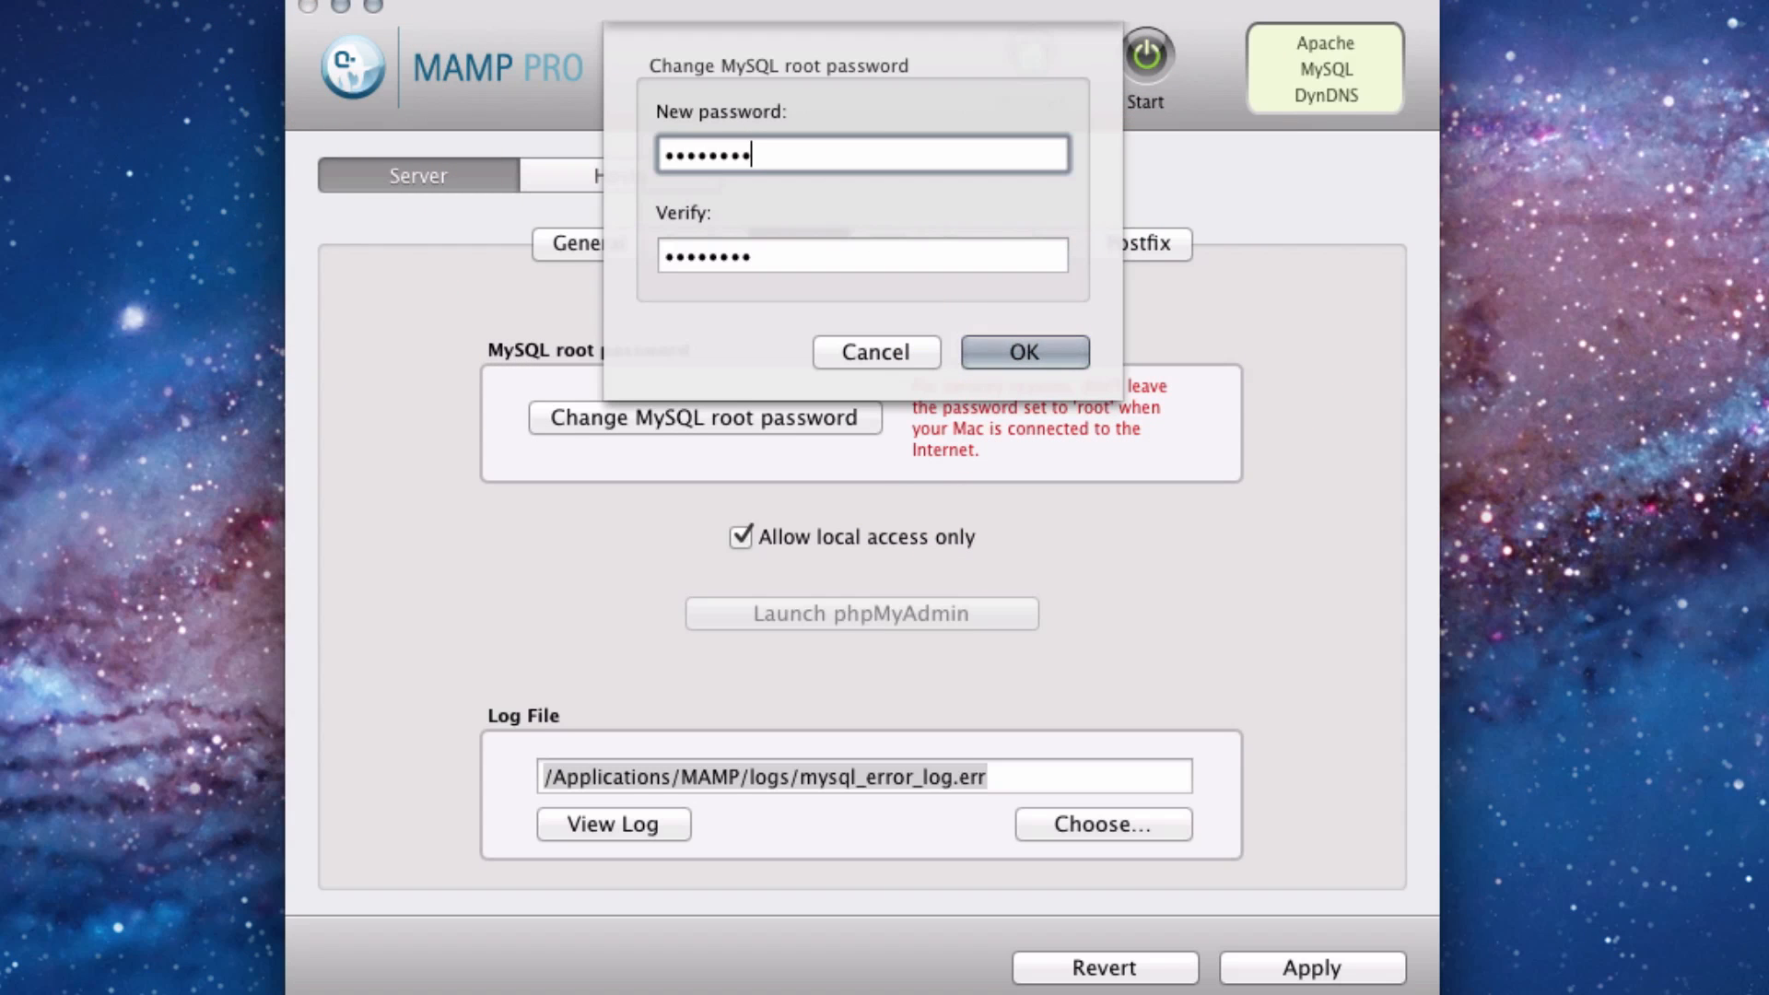
click(860, 255)
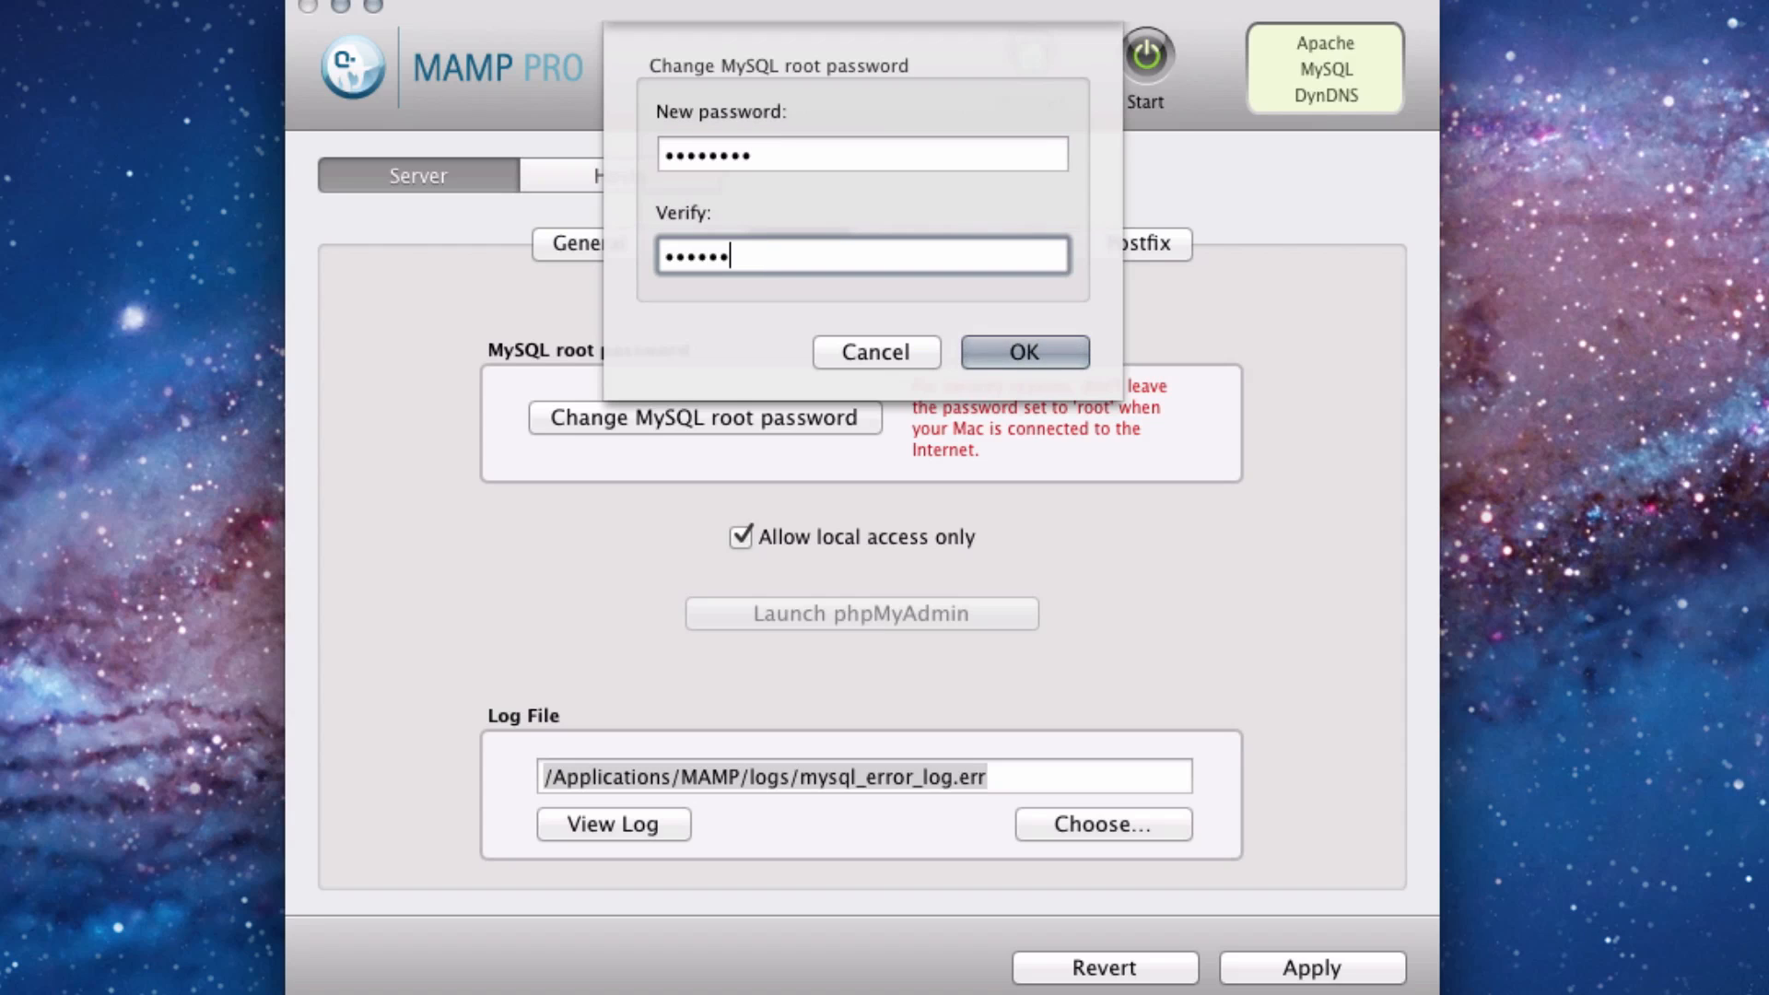
key(Backspace)
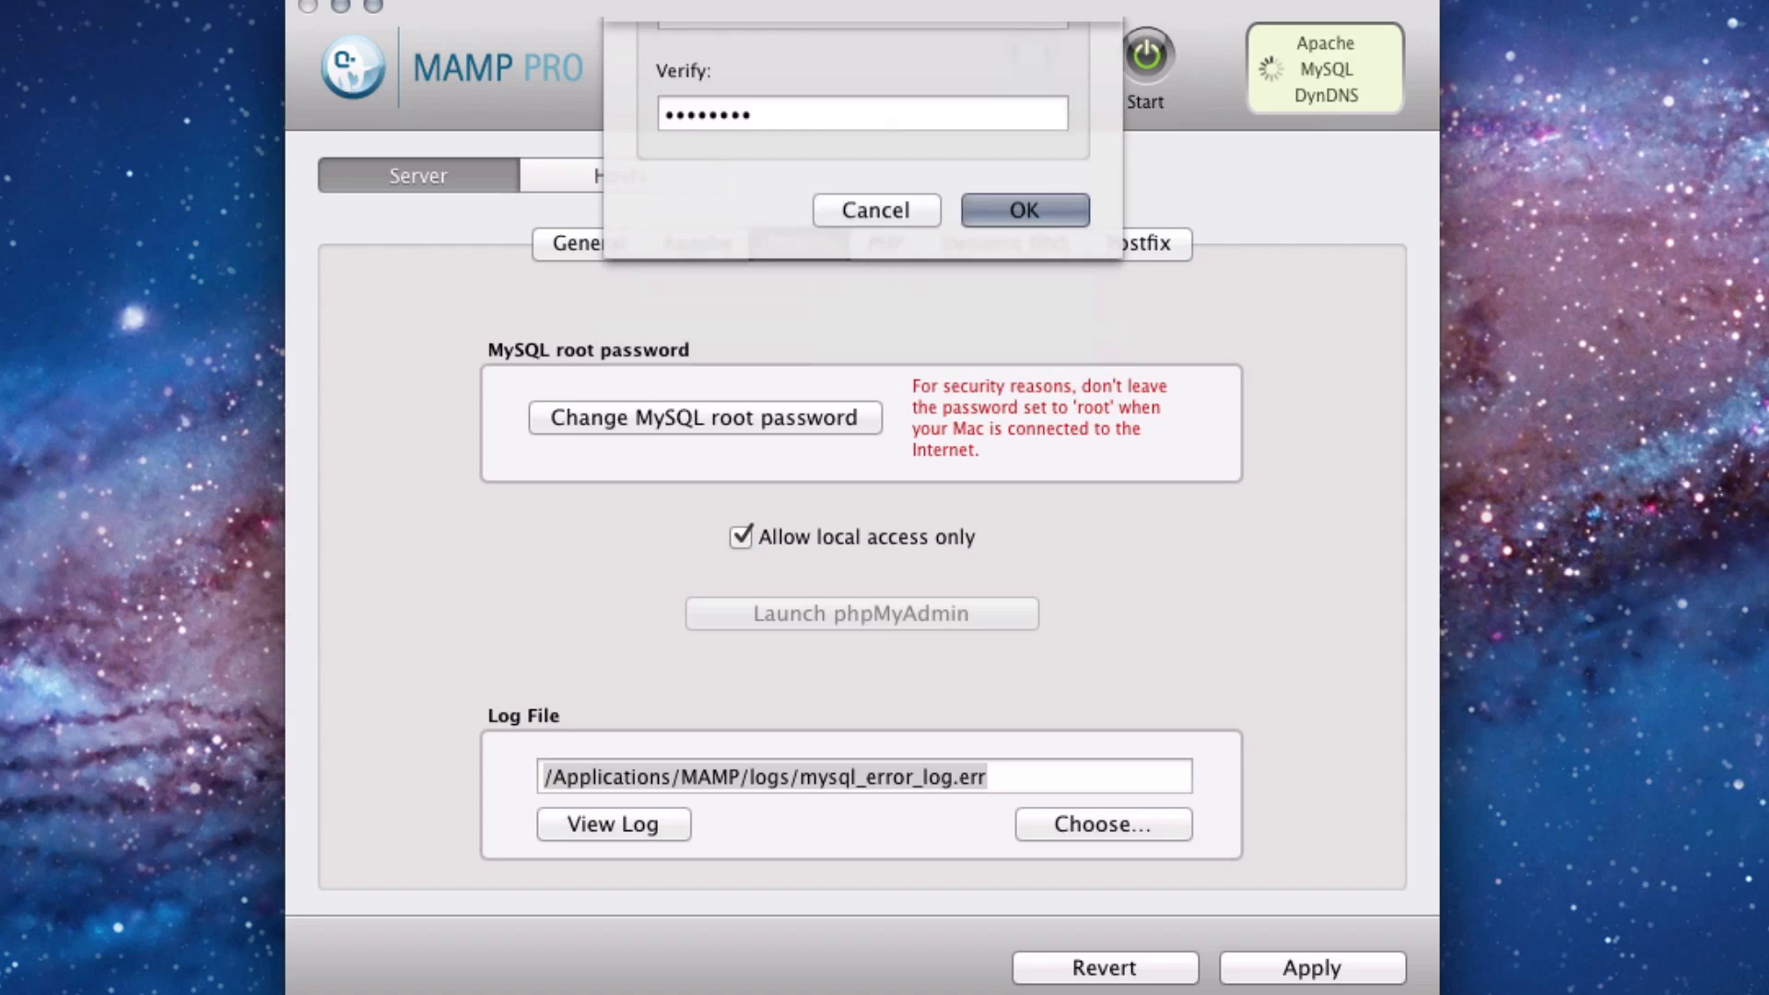
click(1021, 210)
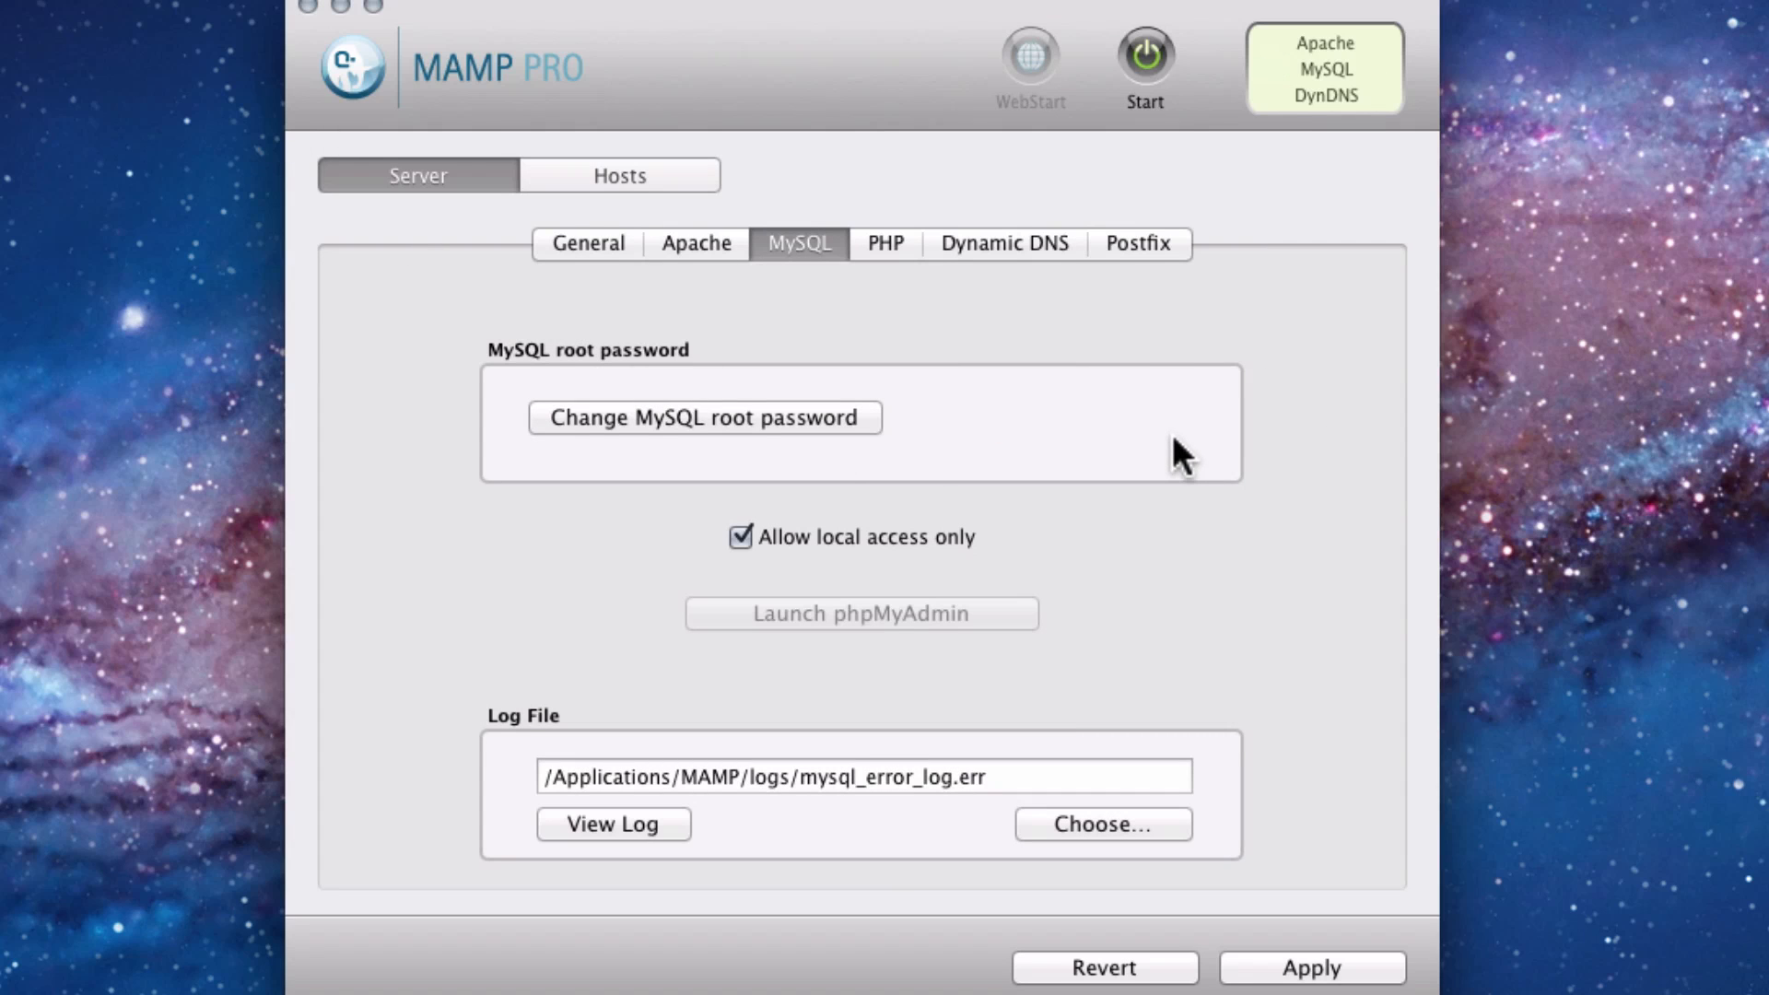
mouse_move(708, 280)
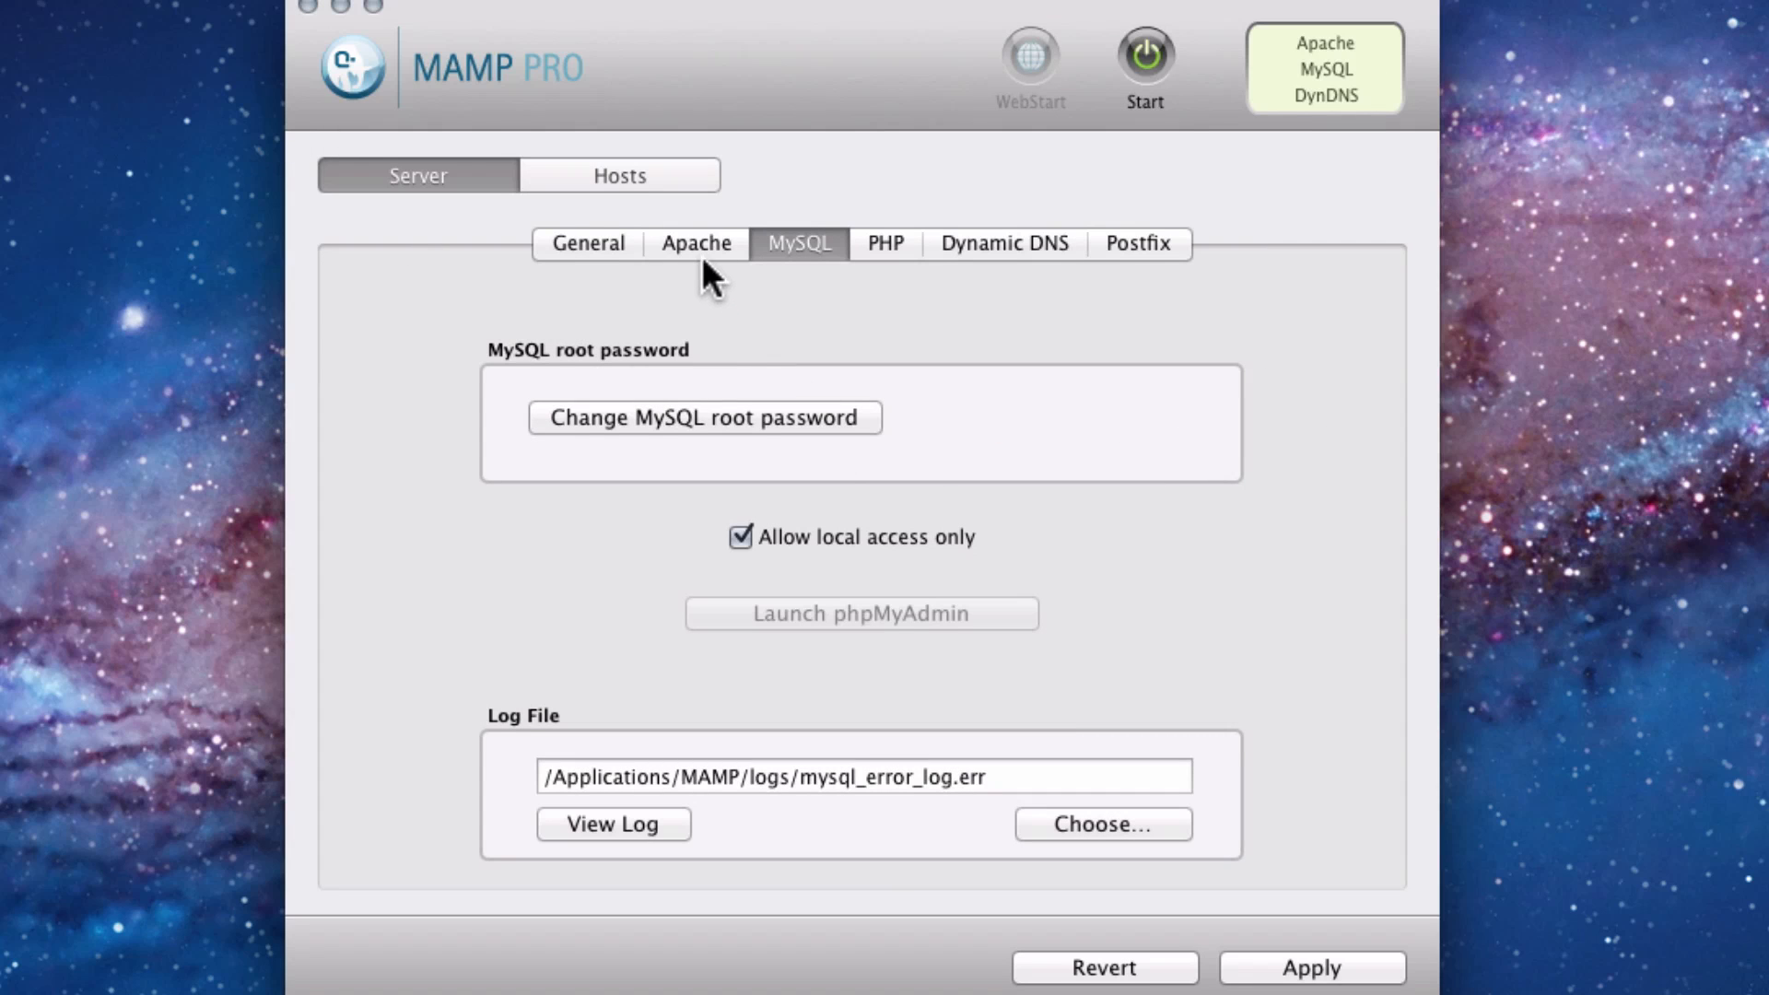
Browse the Apache, Postfix and Dynamic DNS tabs, ending on the Apache module list
click(696, 243)
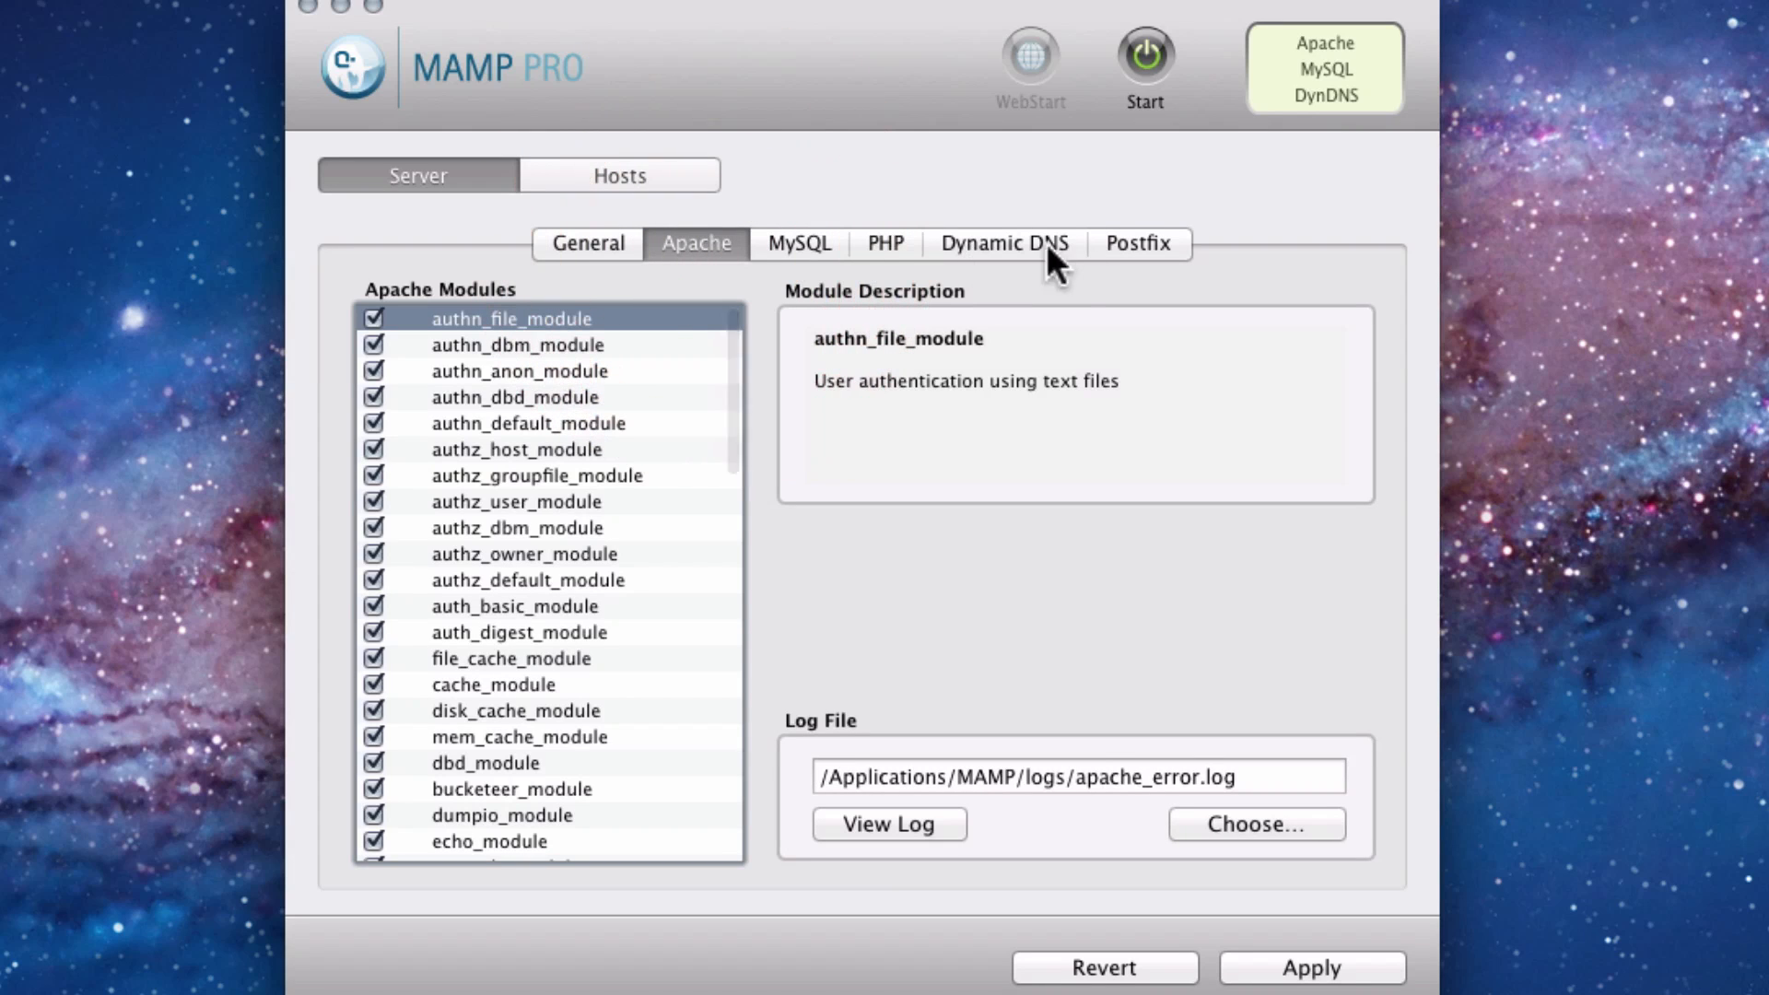
click(1136, 244)
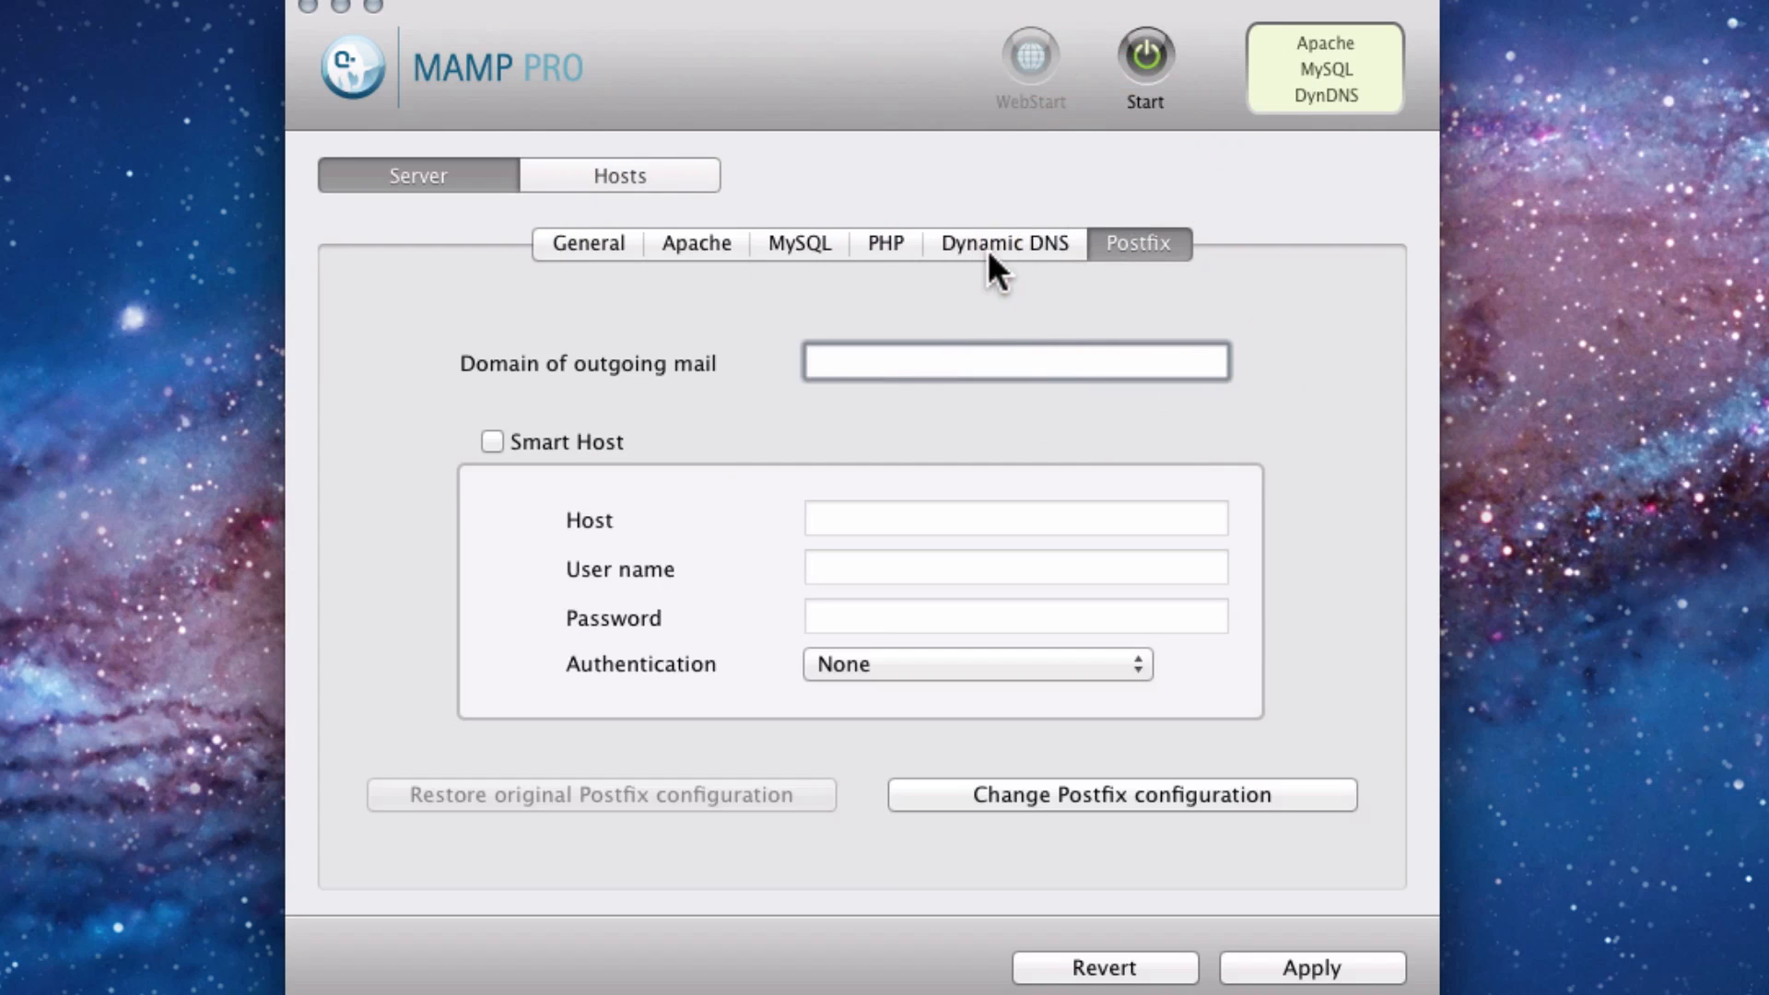
click(1003, 242)
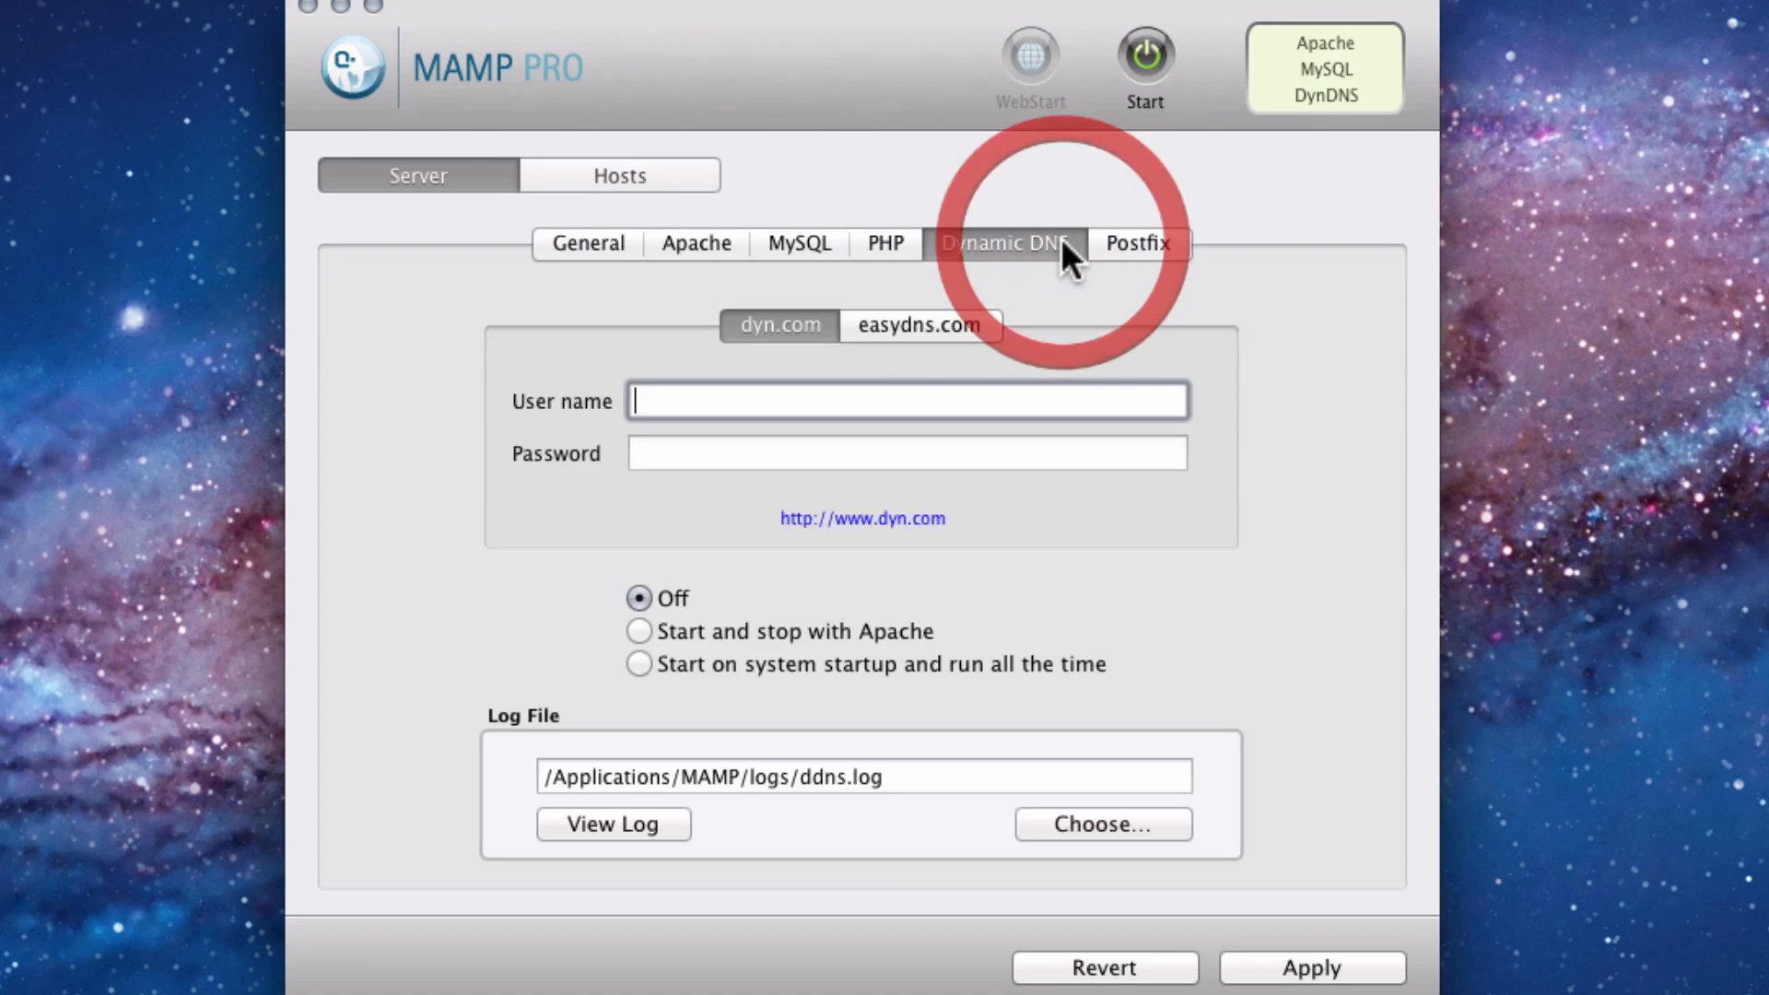
click(695, 243)
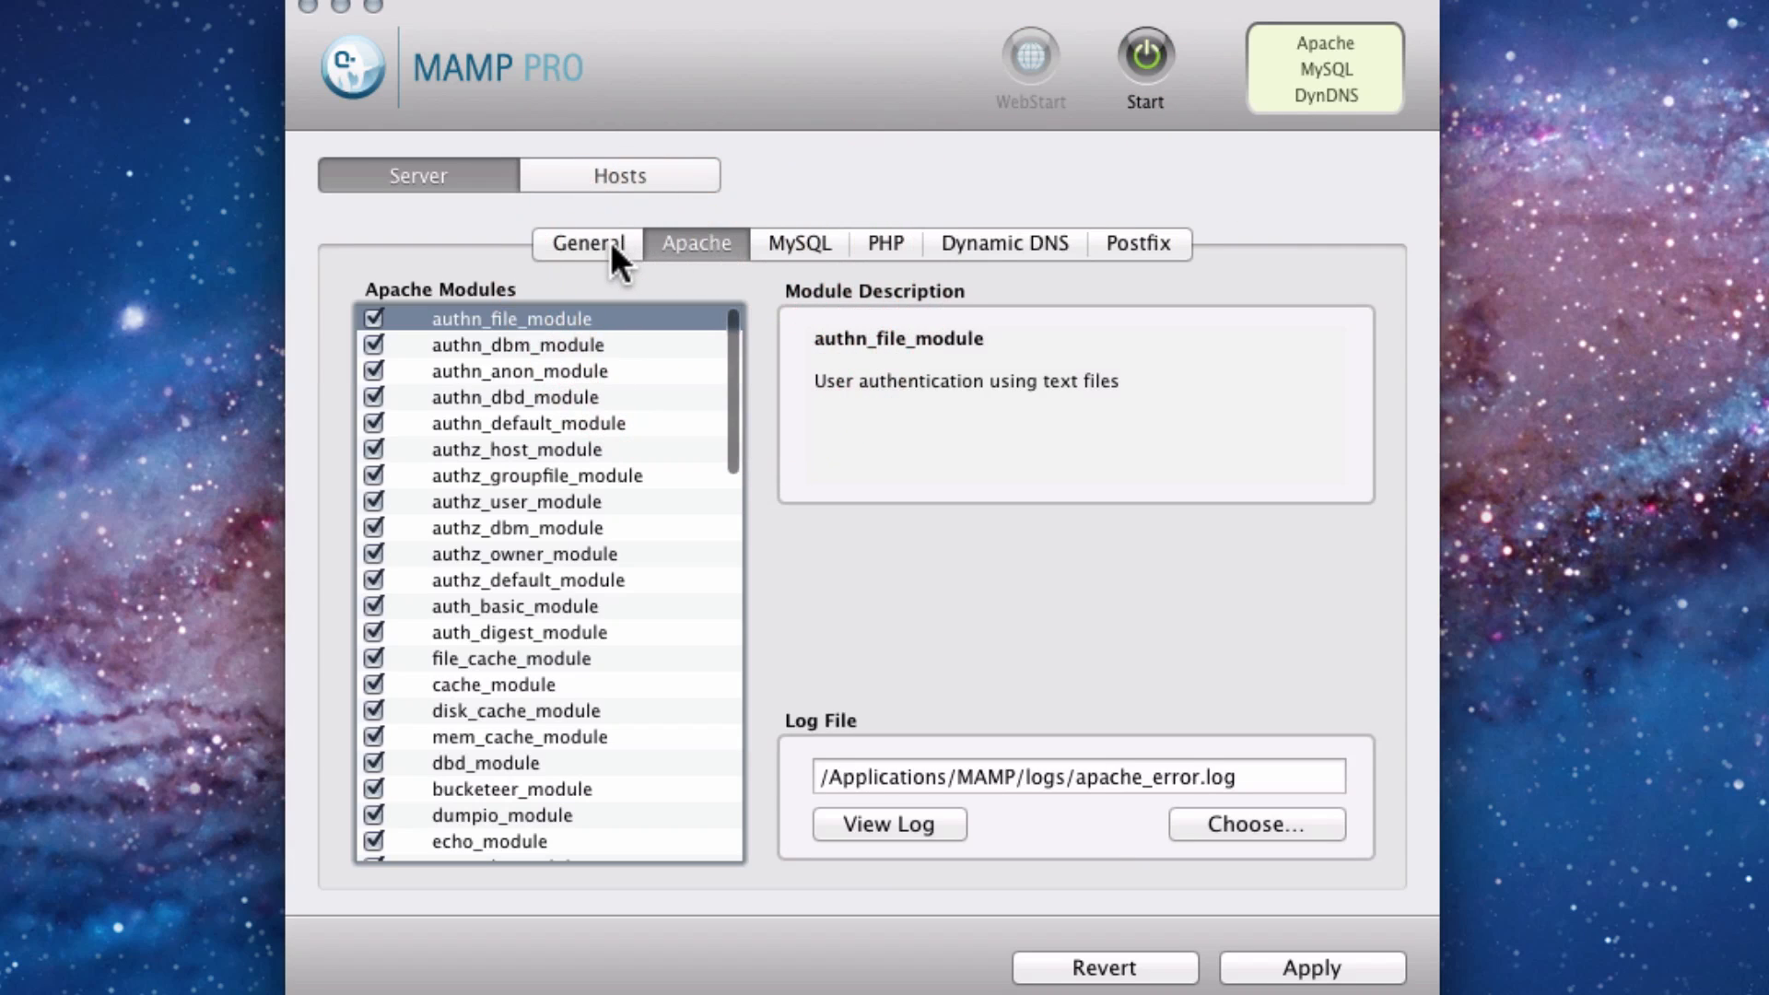
Switch ports to MAMP's 8888/8889, then back to default ports 80 and 3306
click(587, 243)
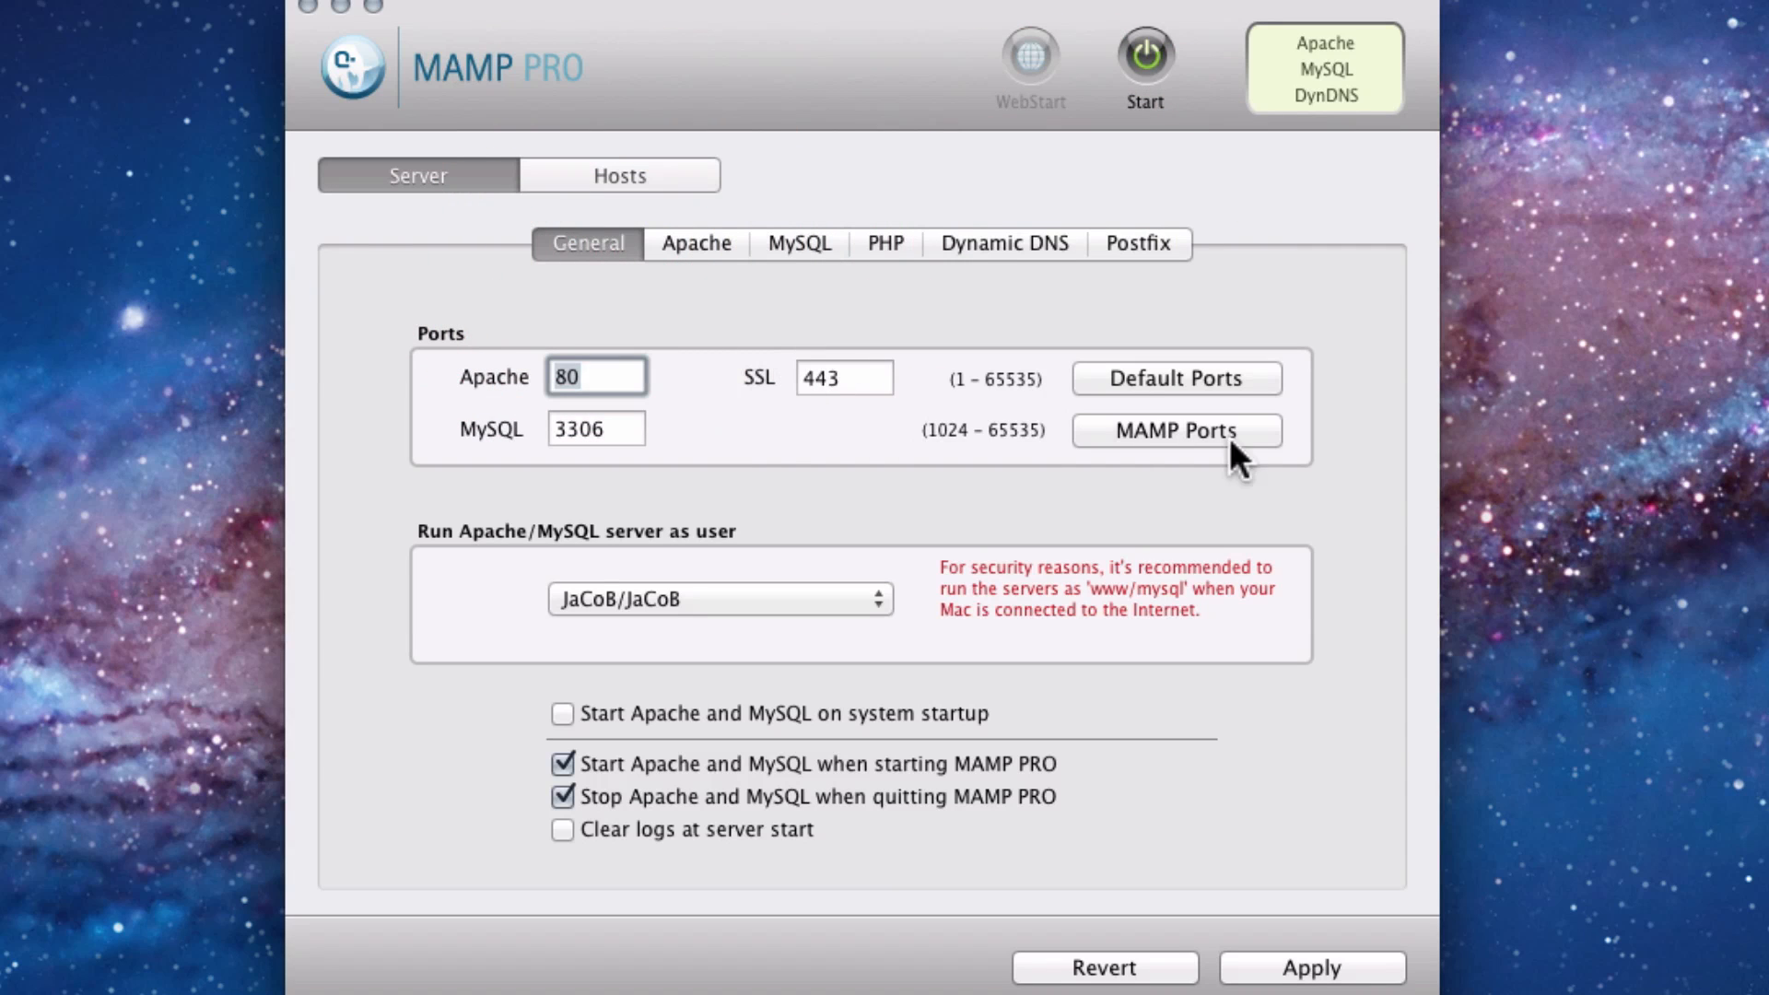
click(1175, 430)
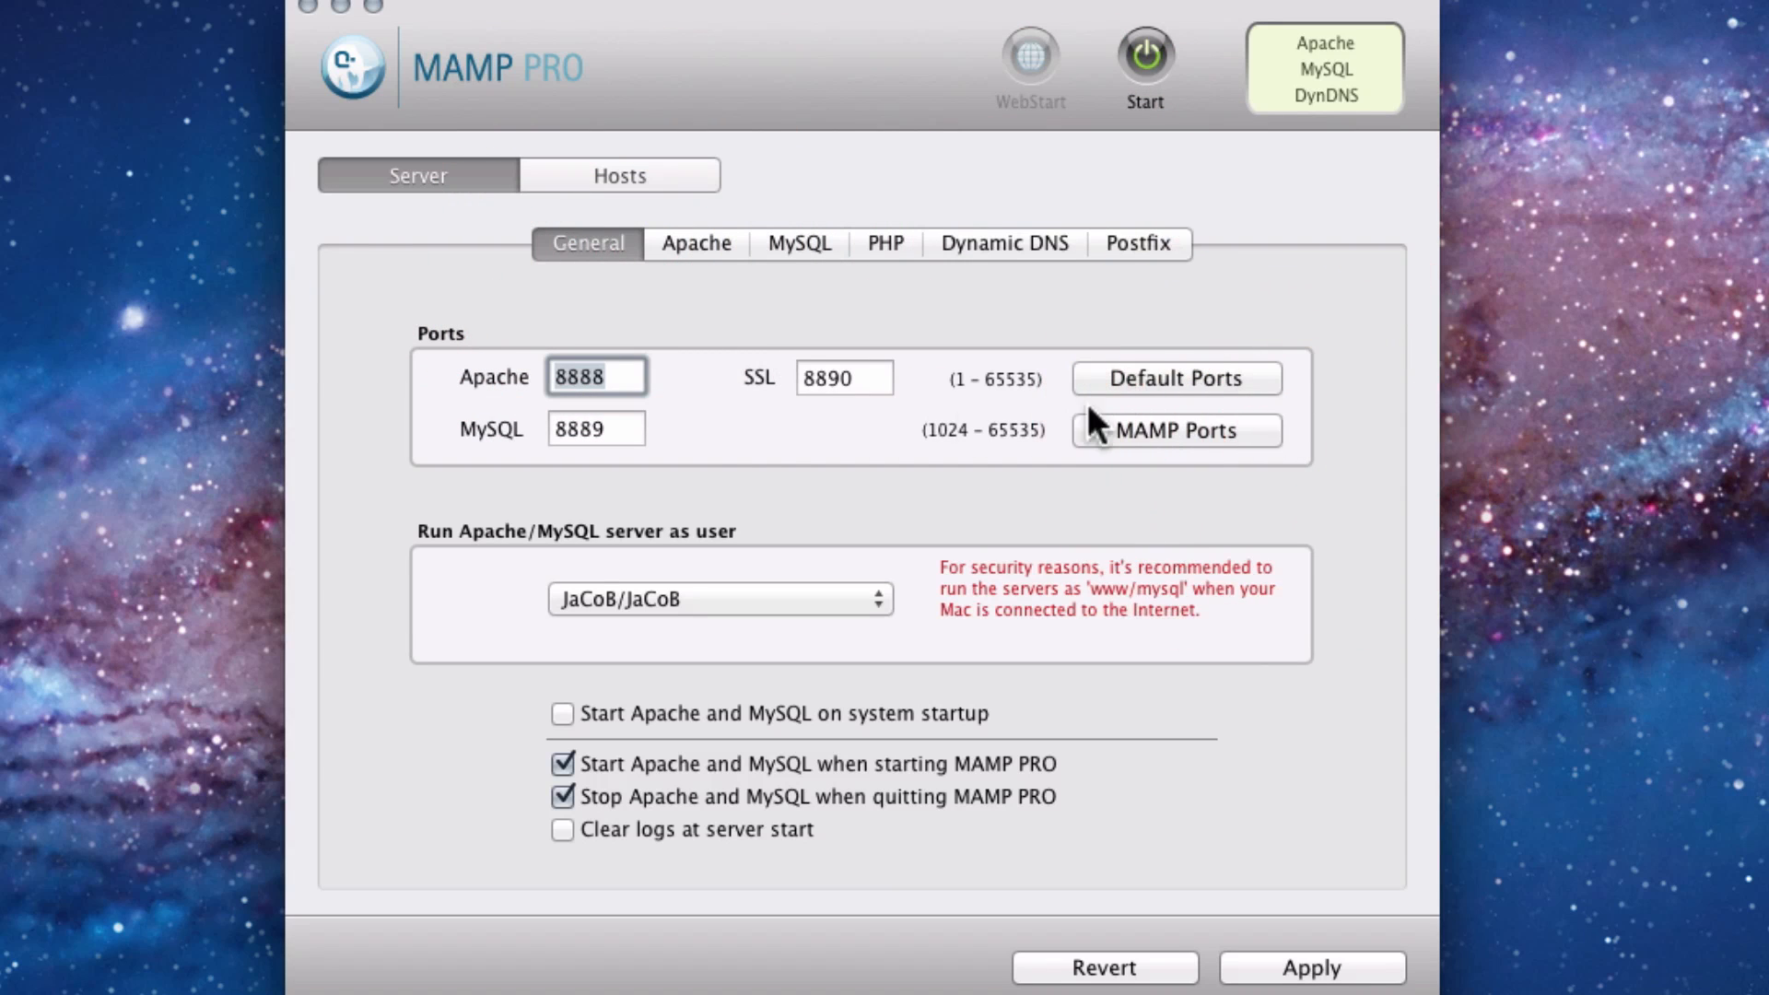
mouse_move(638, 432)
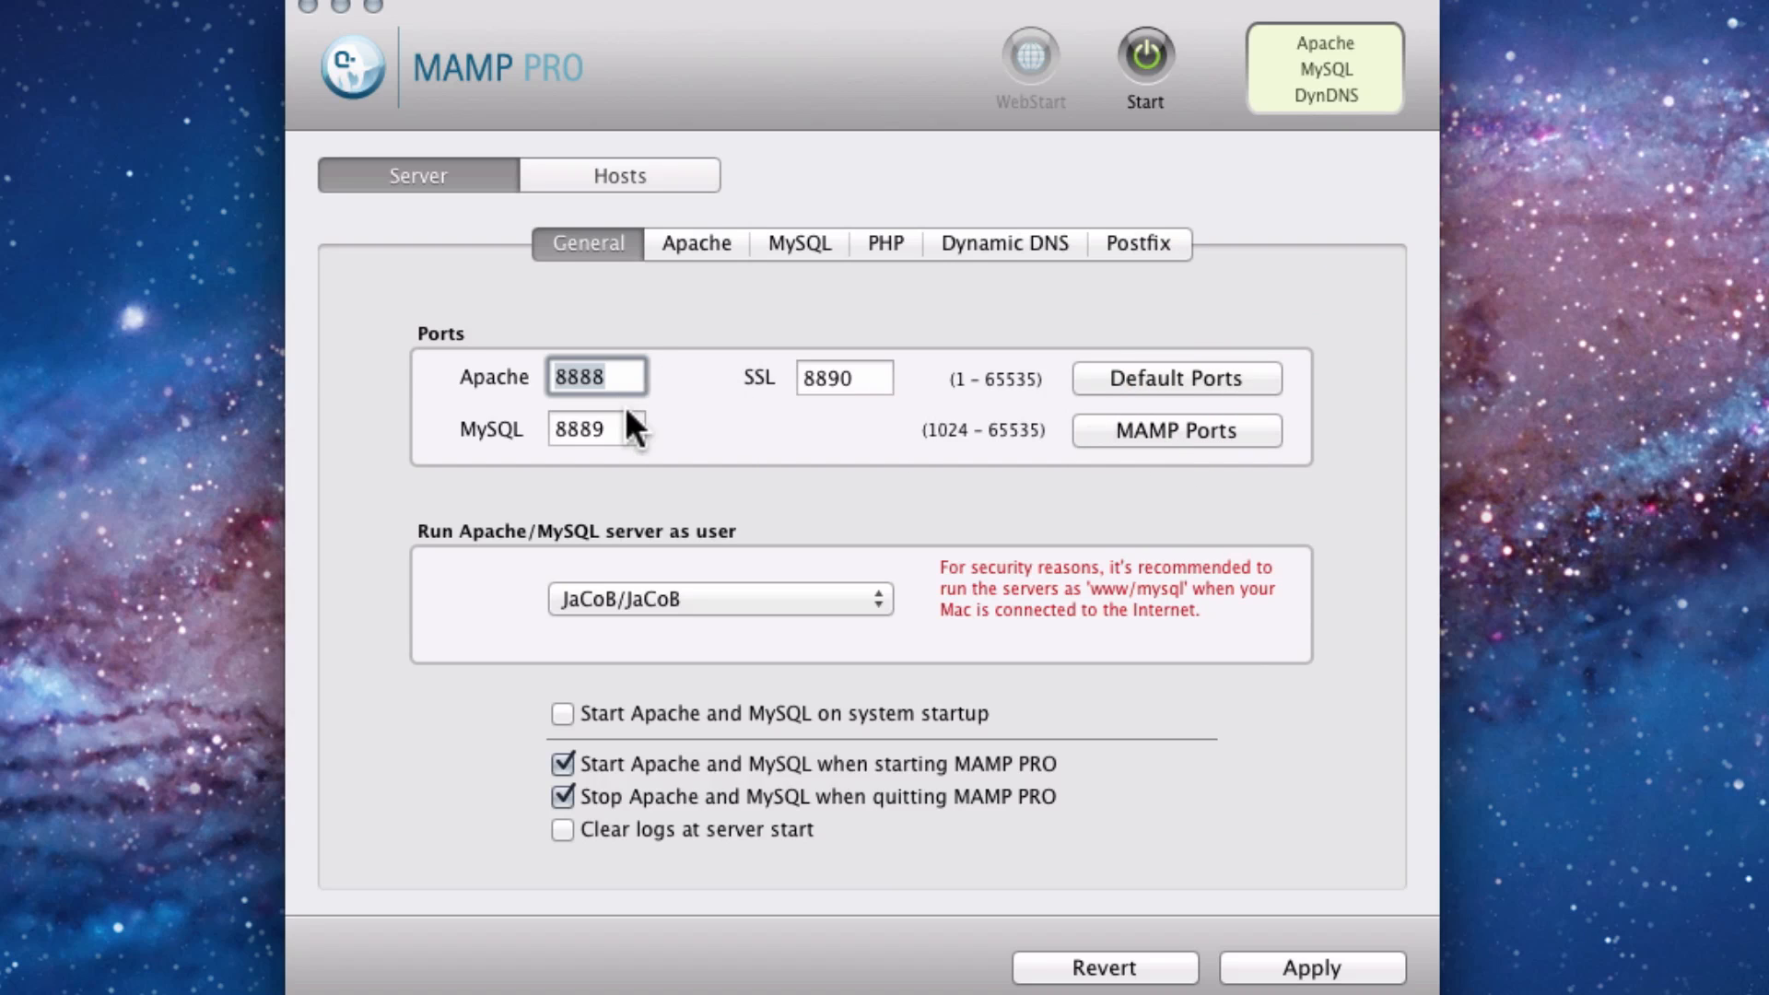
mouse_move(773, 401)
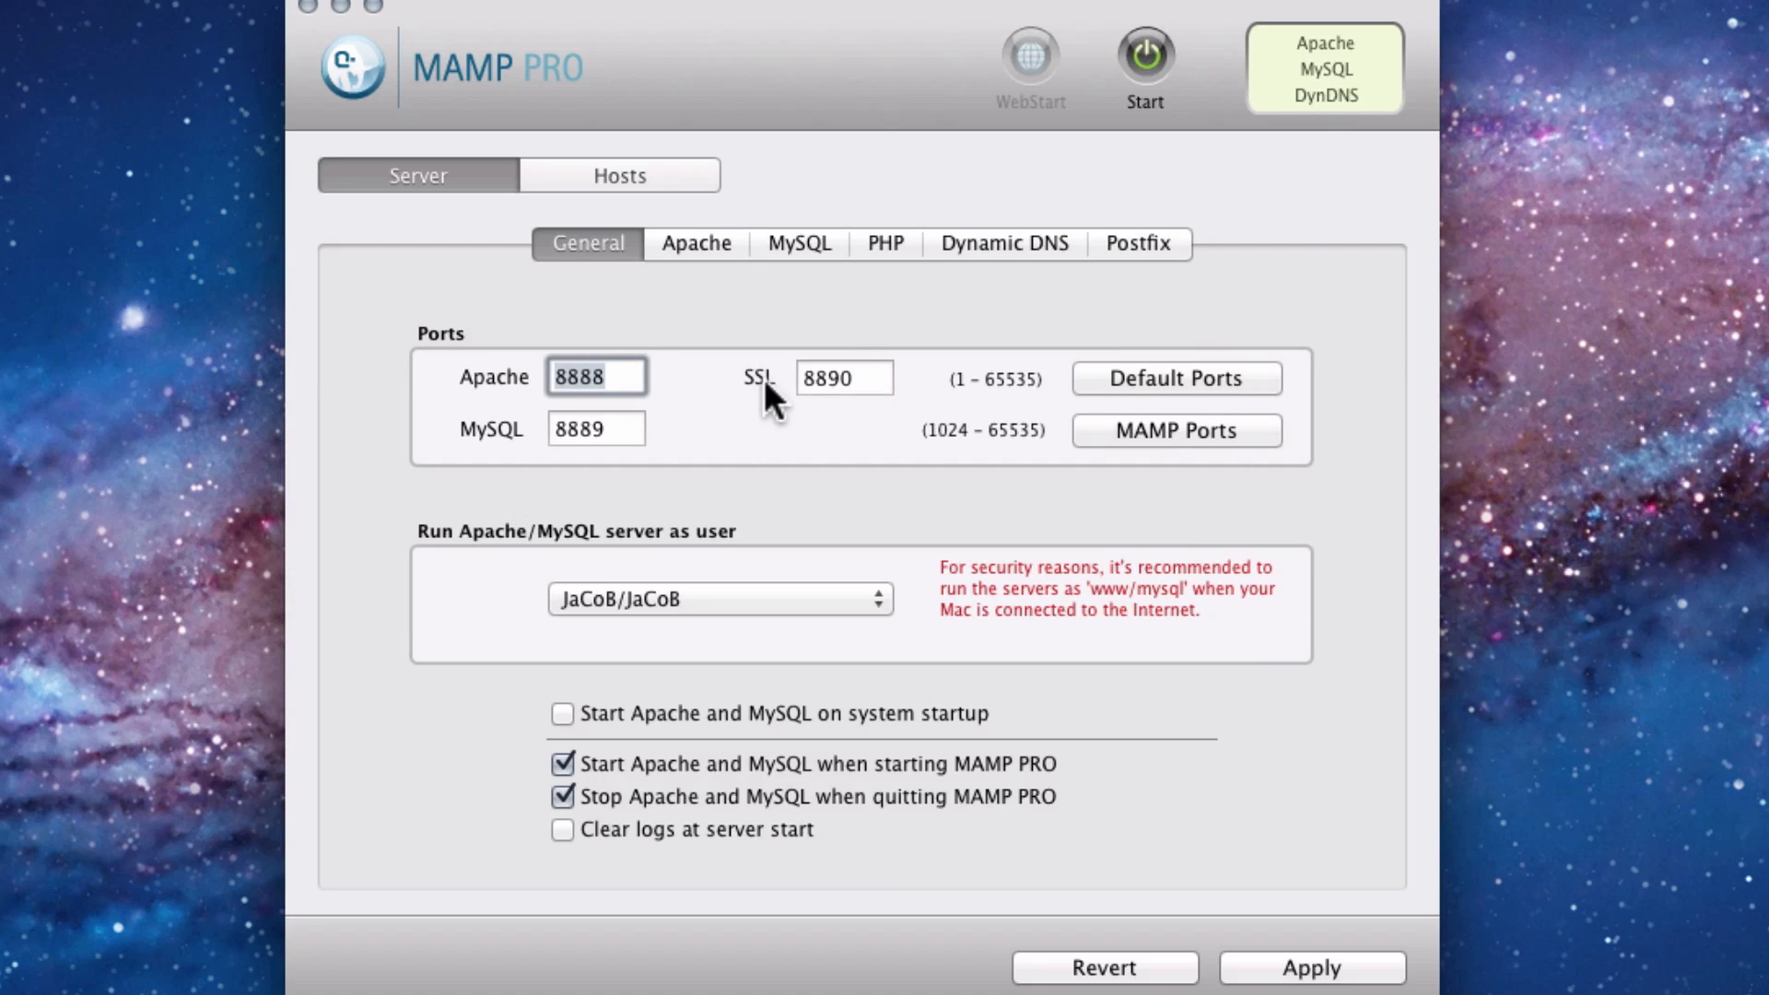
click(1175, 377)
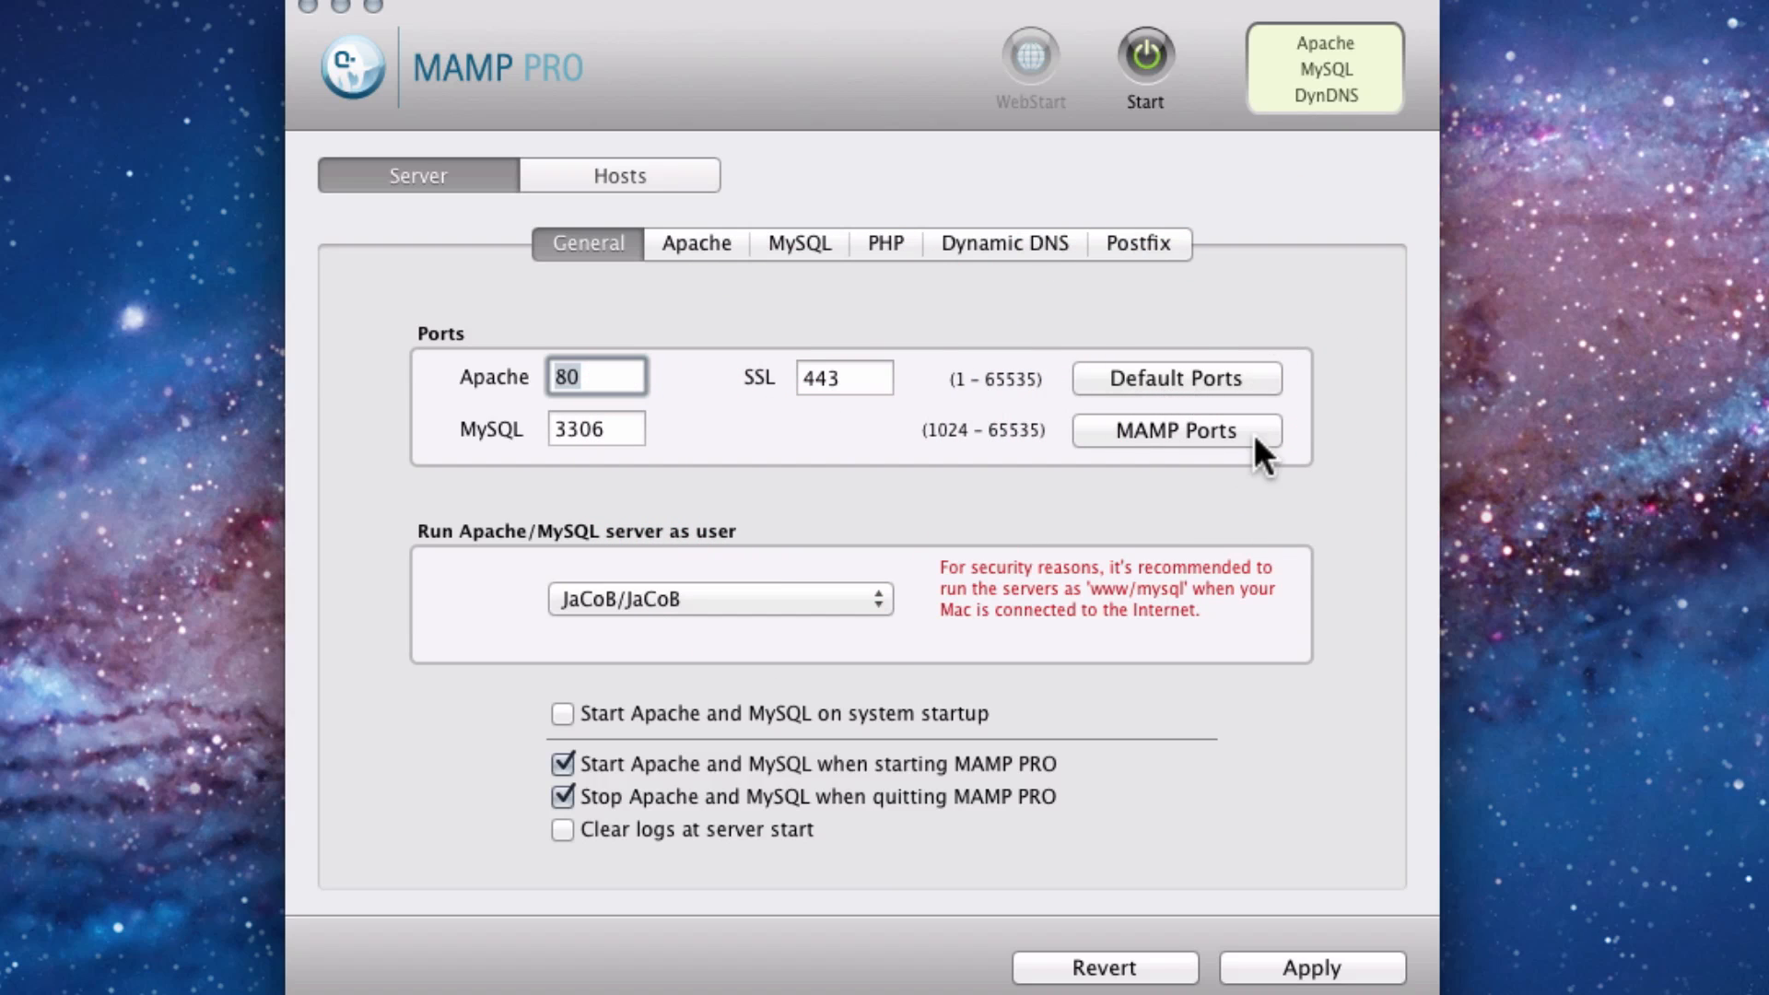
Open the localhost host's settings in the Hosts section
click(607, 376)
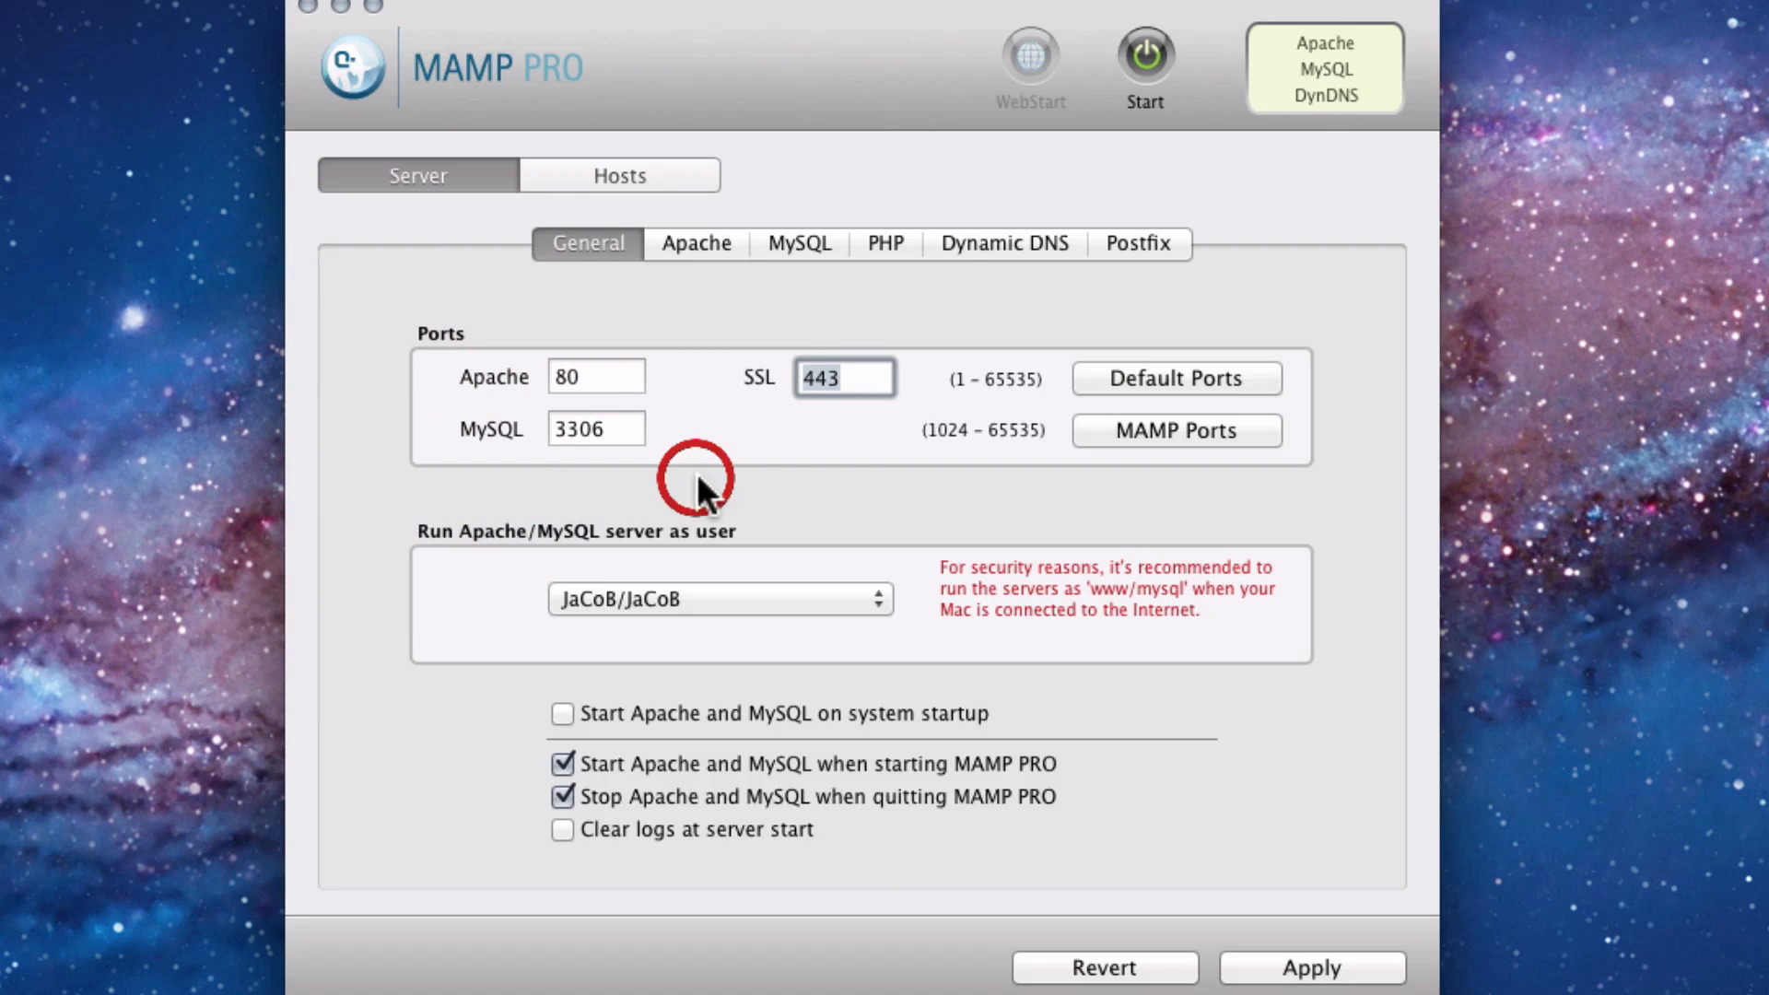
mouse_move(632, 245)
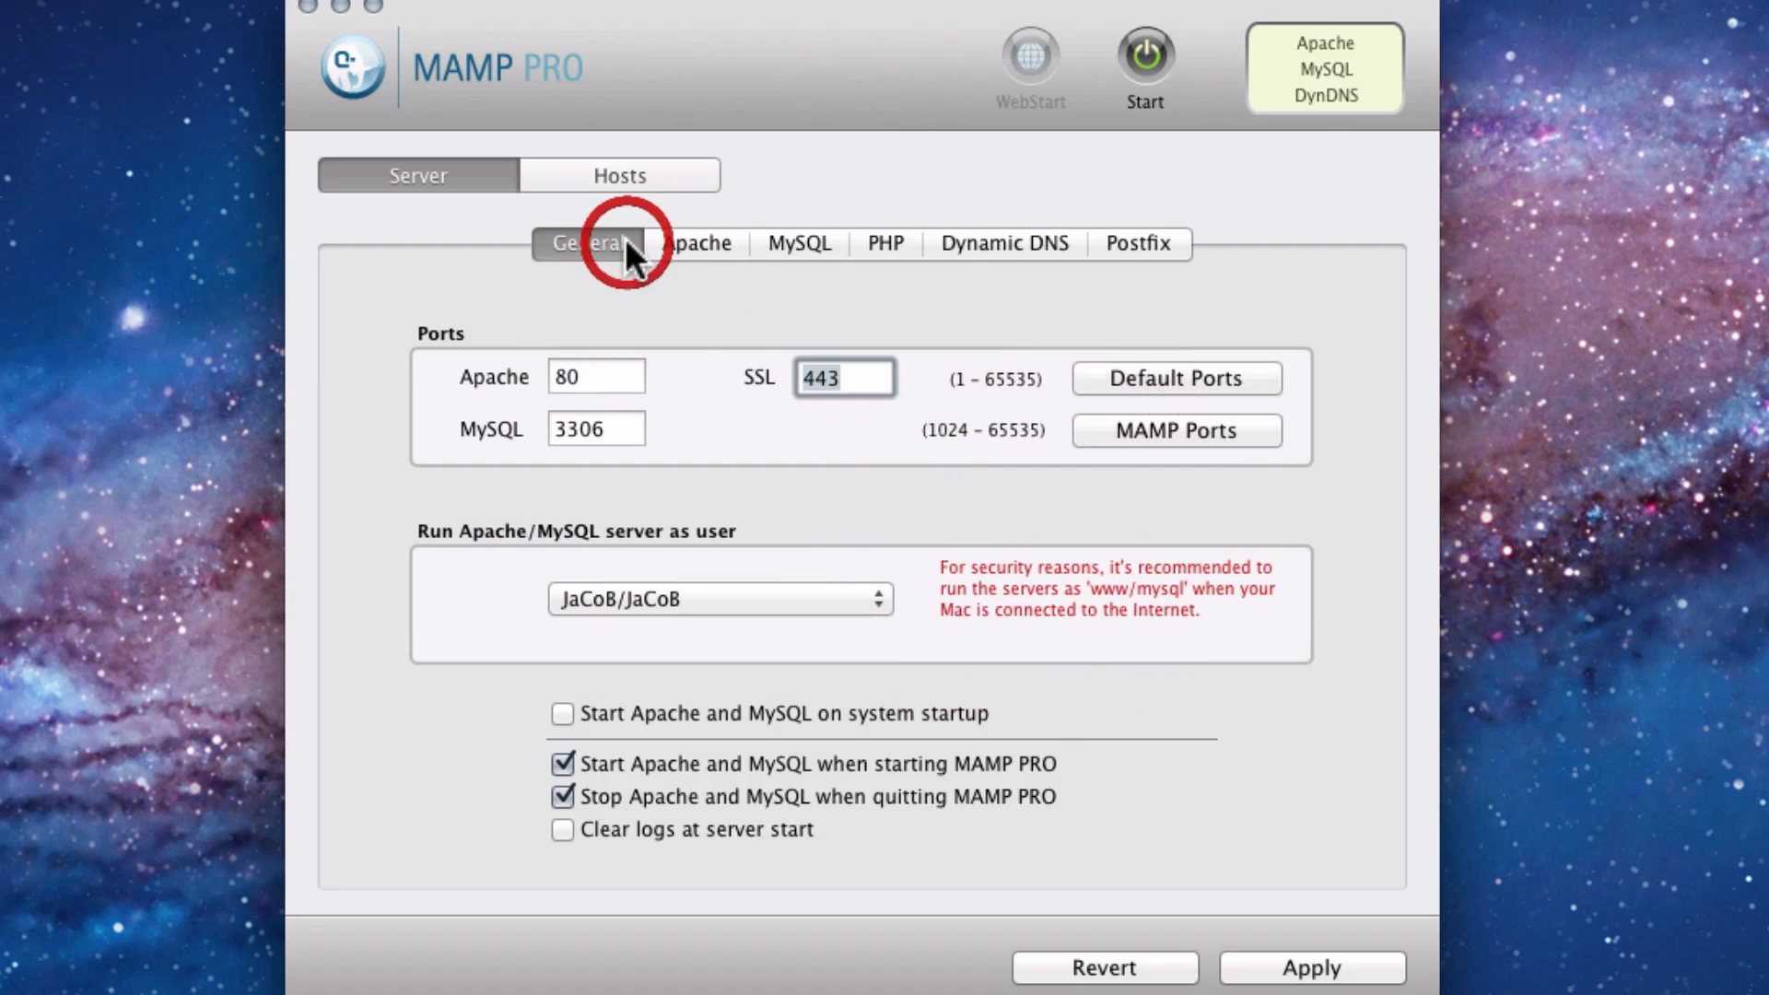
mouse_move(1030, 567)
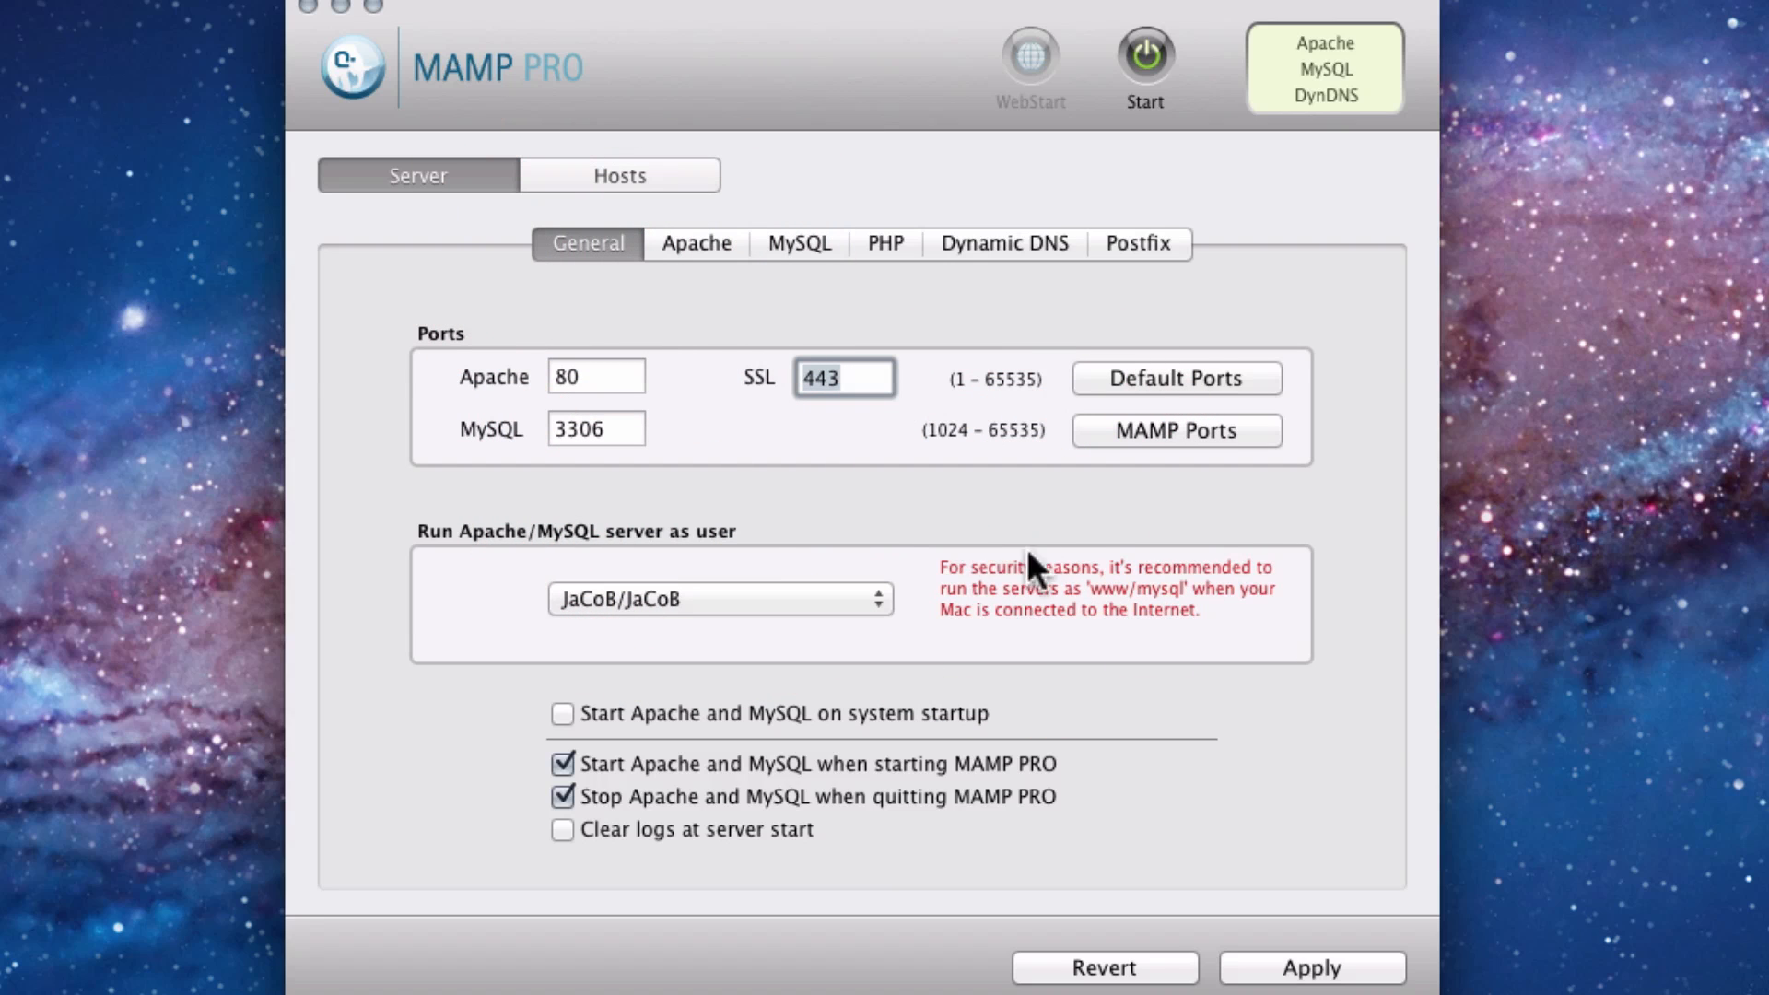
mouse_move(416, 800)
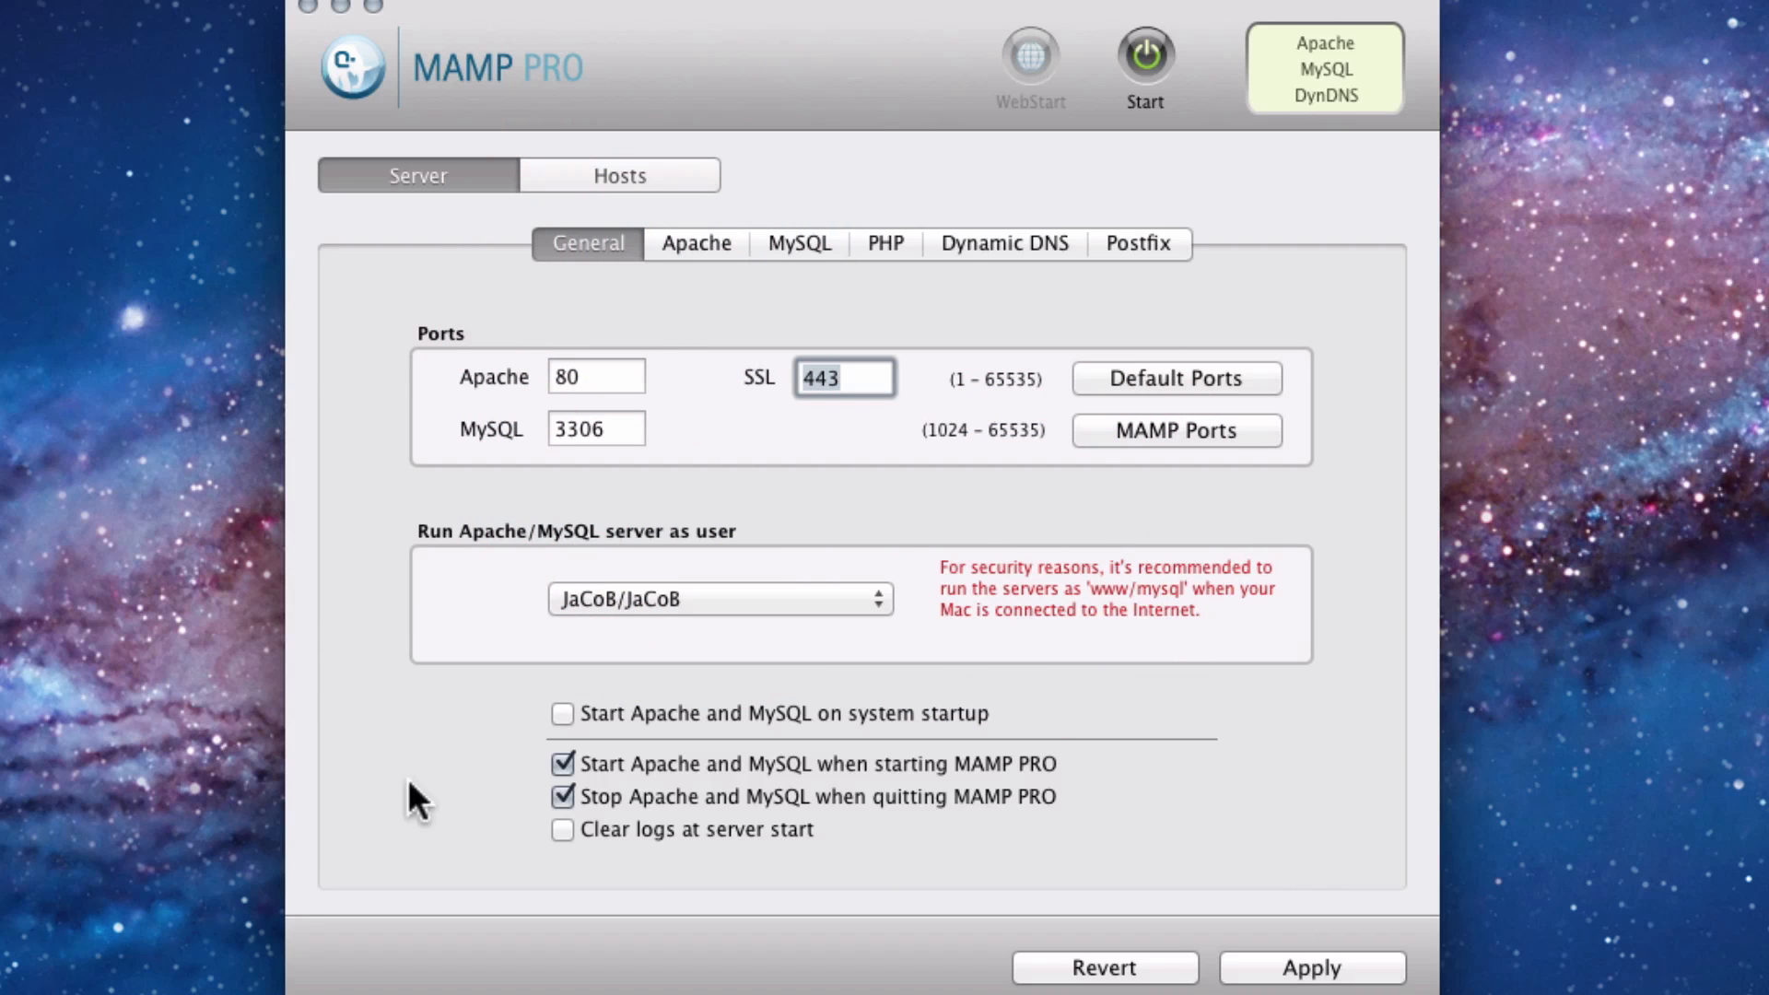
click(603, 175)
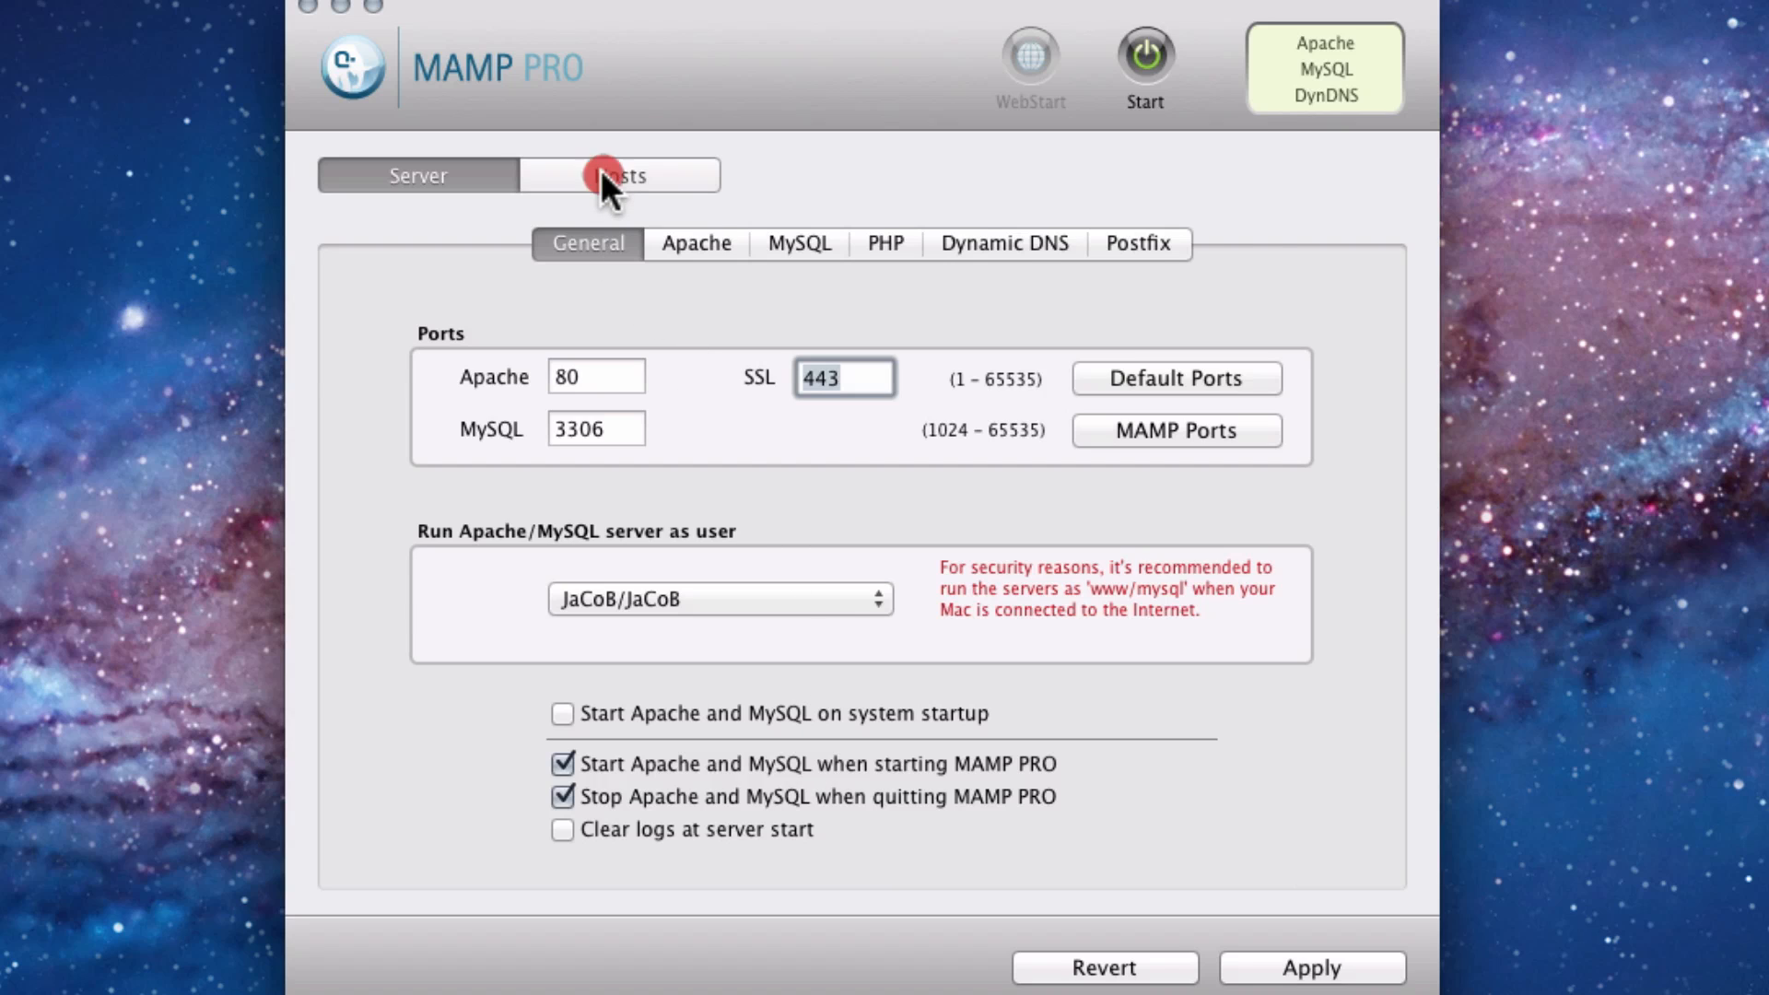
click(618, 175)
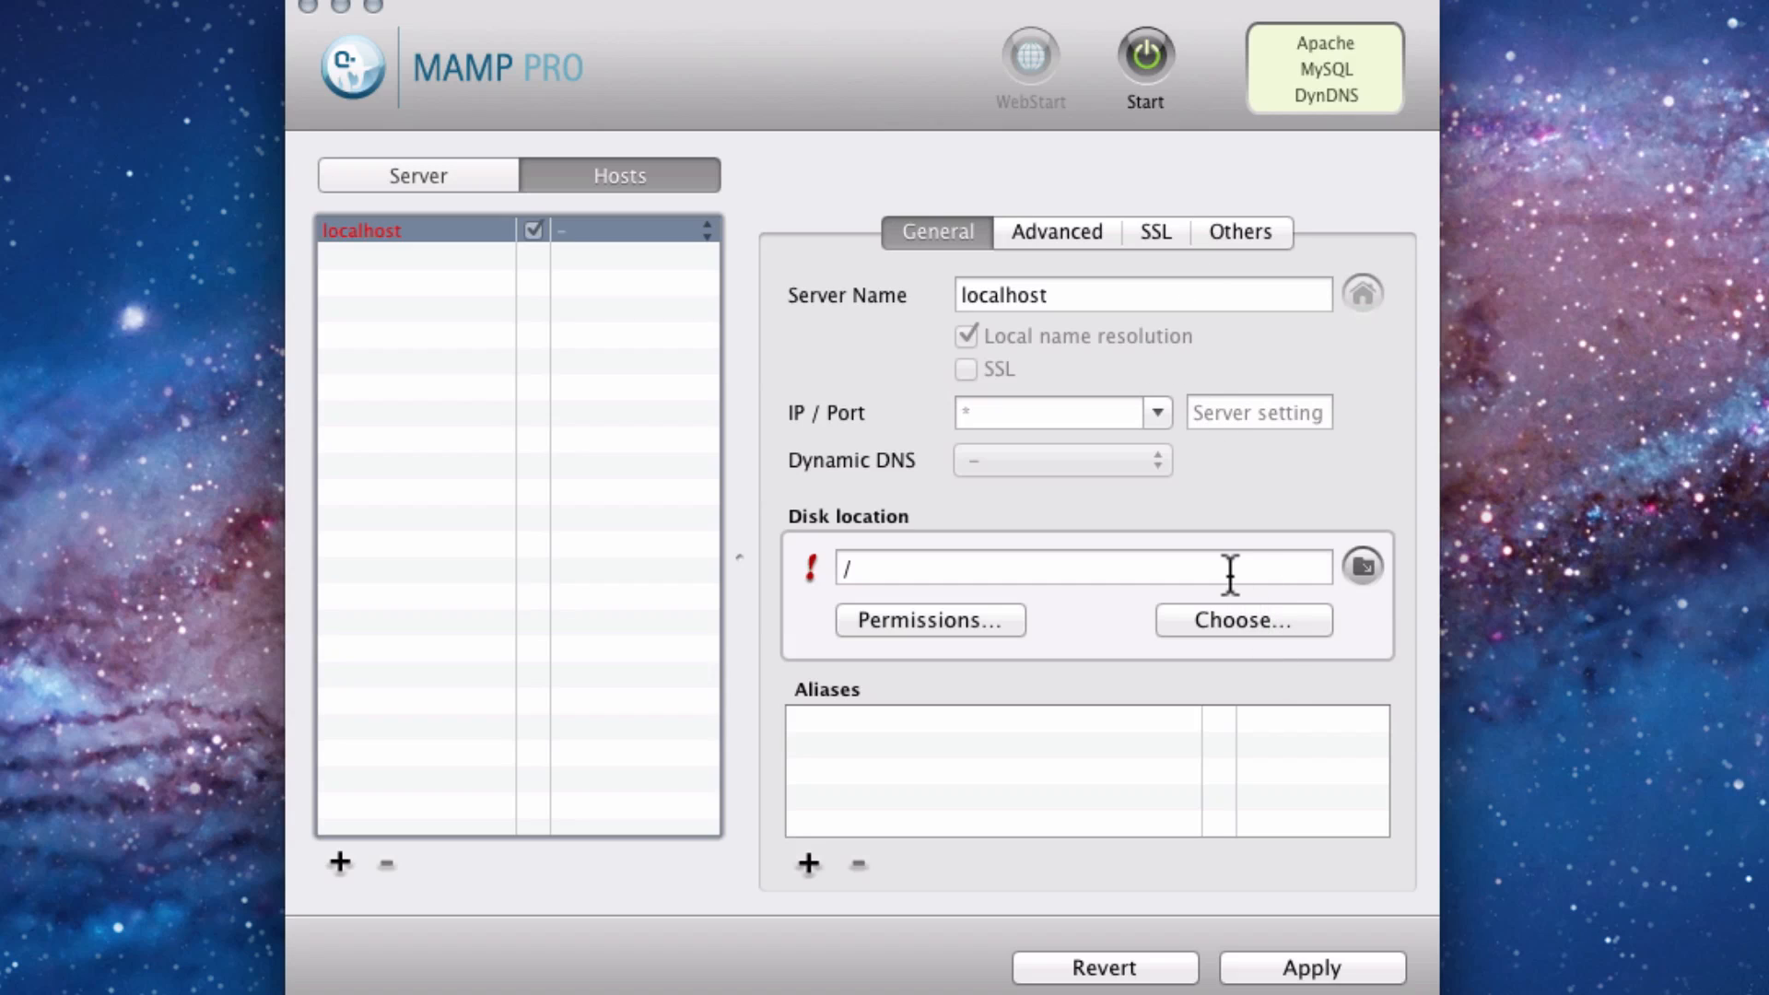
mouse_move(1251, 629)
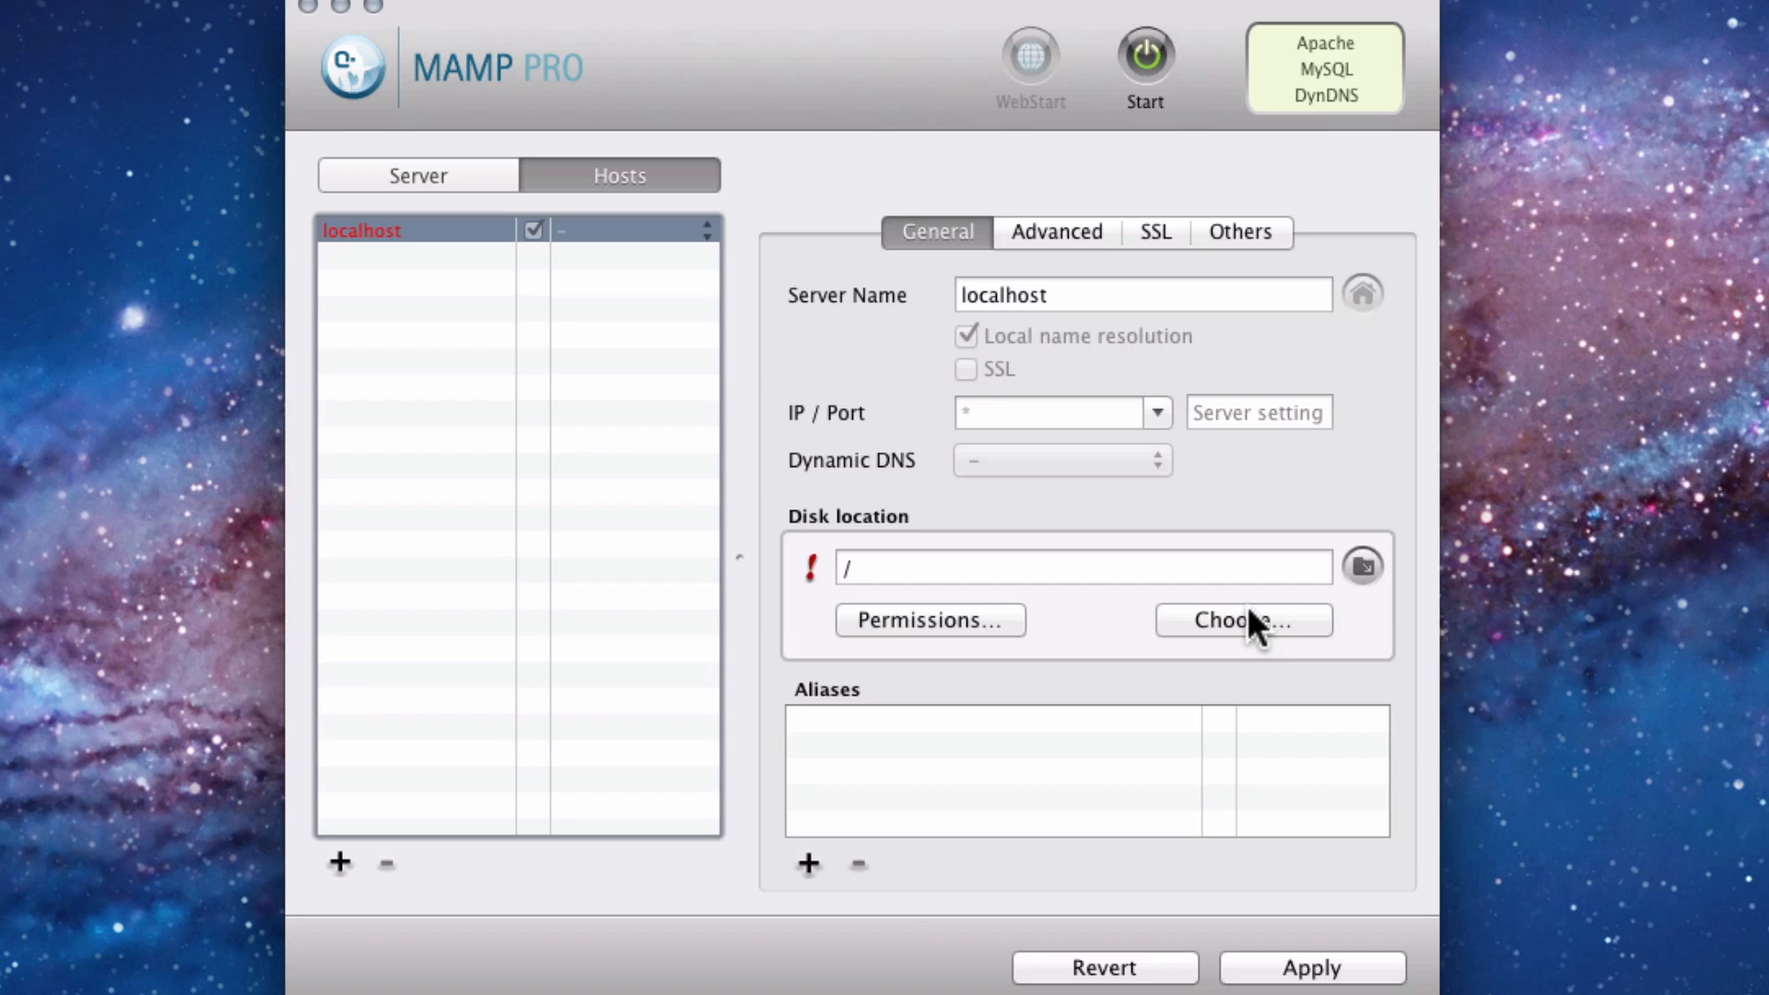
Set localhost's disk location to Desktop > Test Site, then glance at the SSL and General tabs
click(1241, 619)
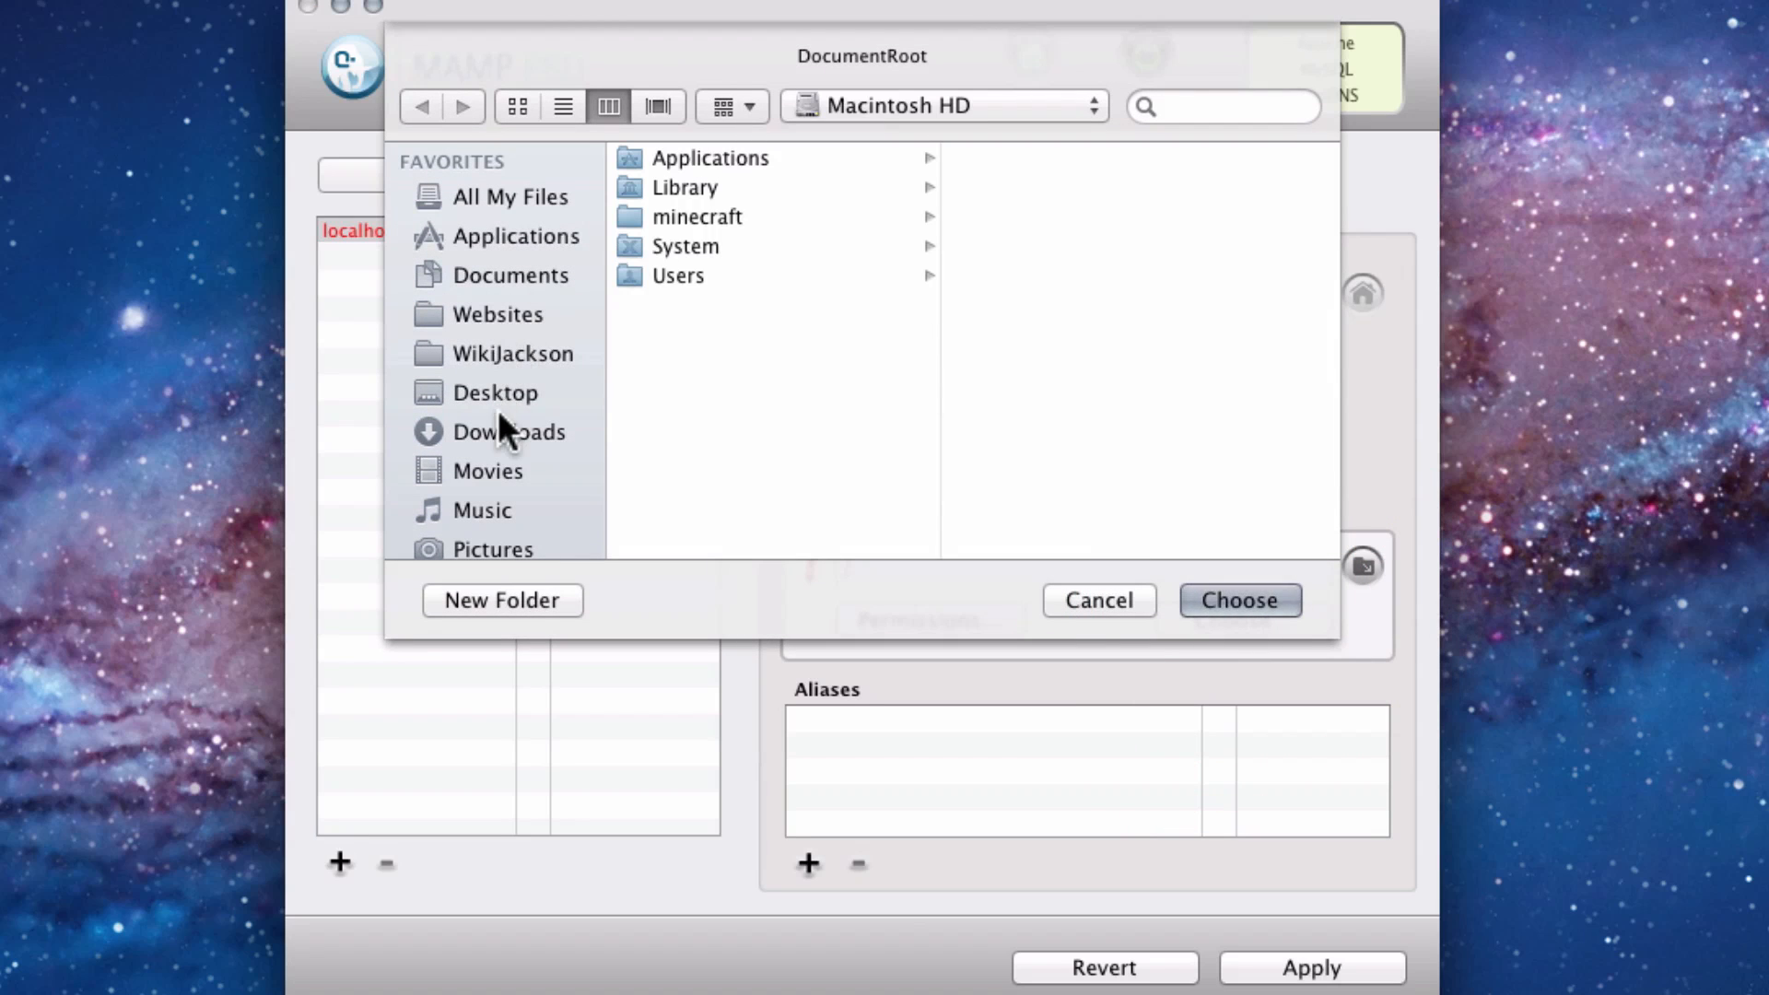
click(494, 392)
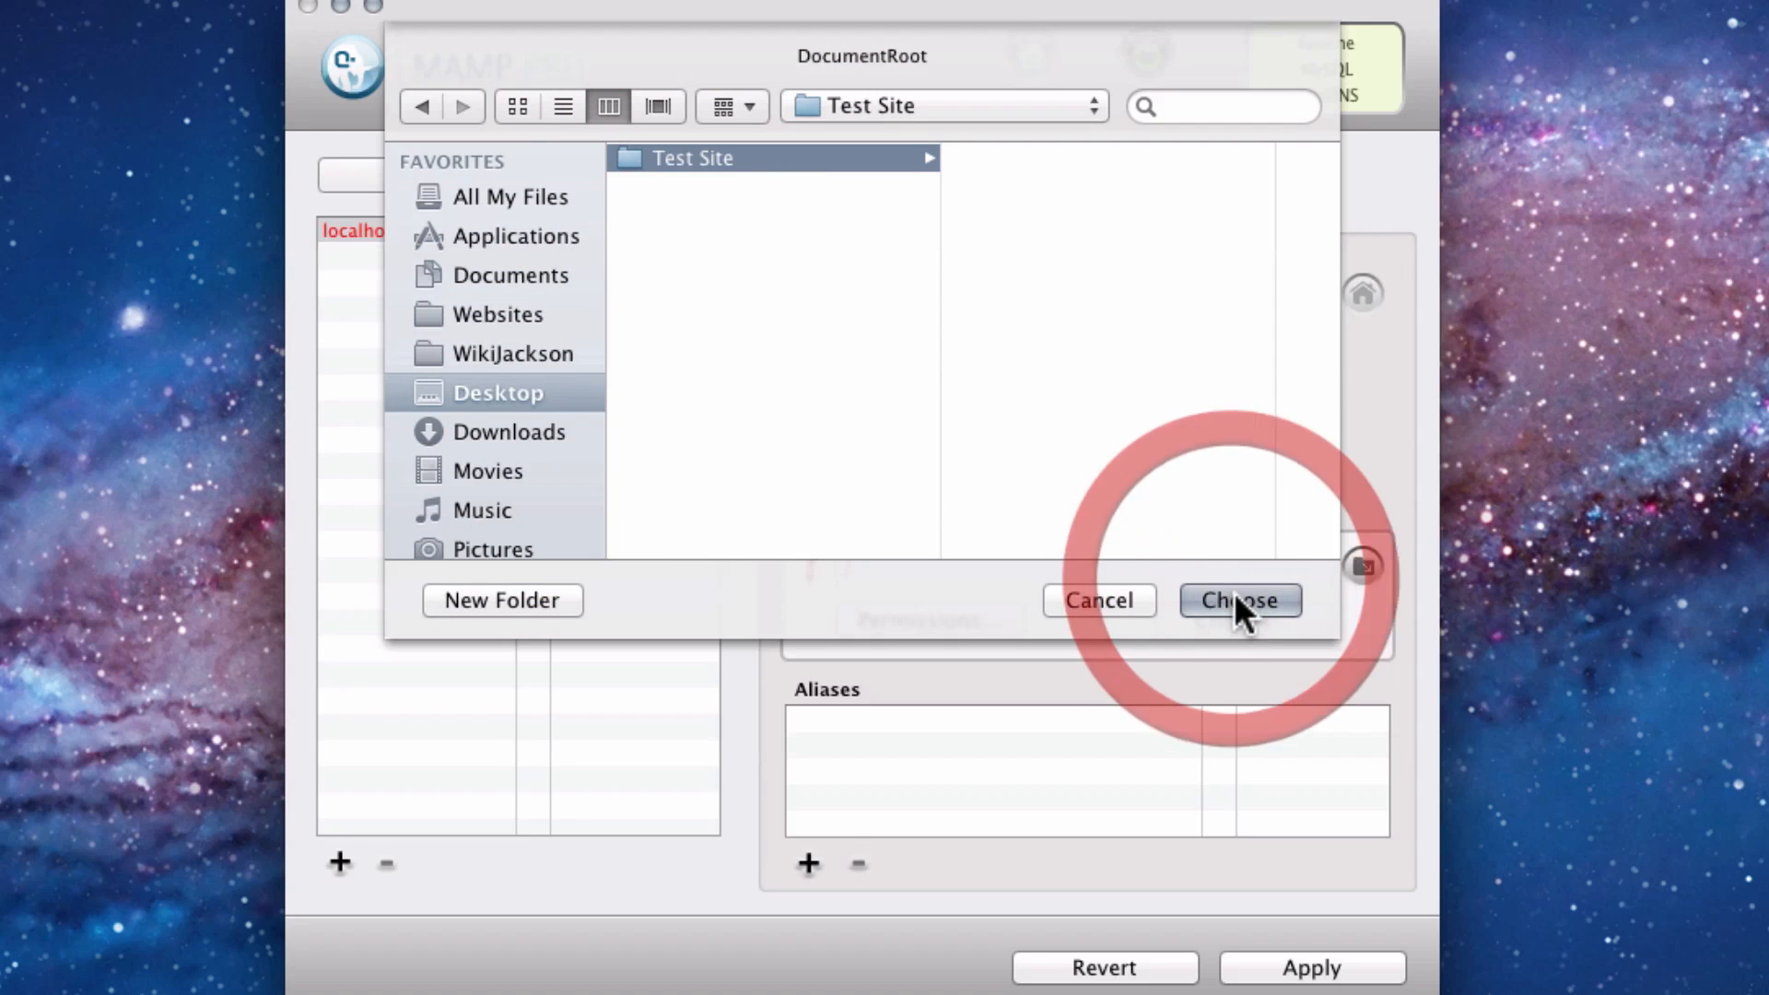
click(1238, 599)
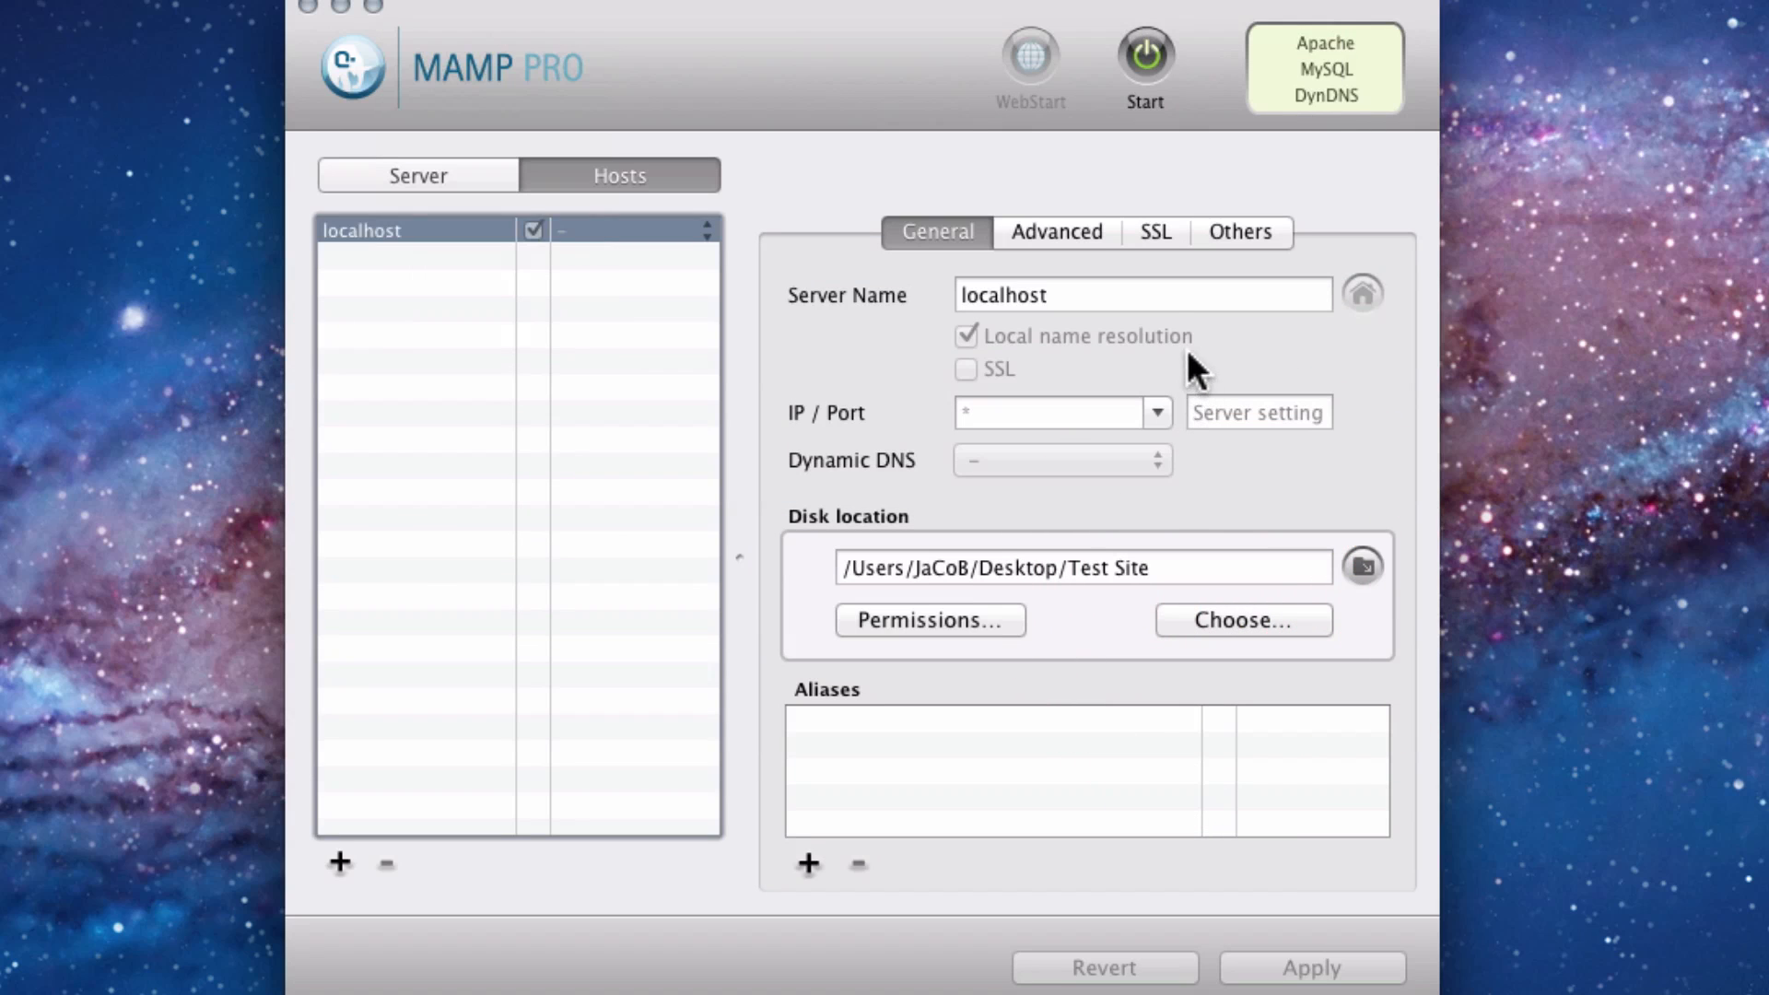
click(1152, 231)
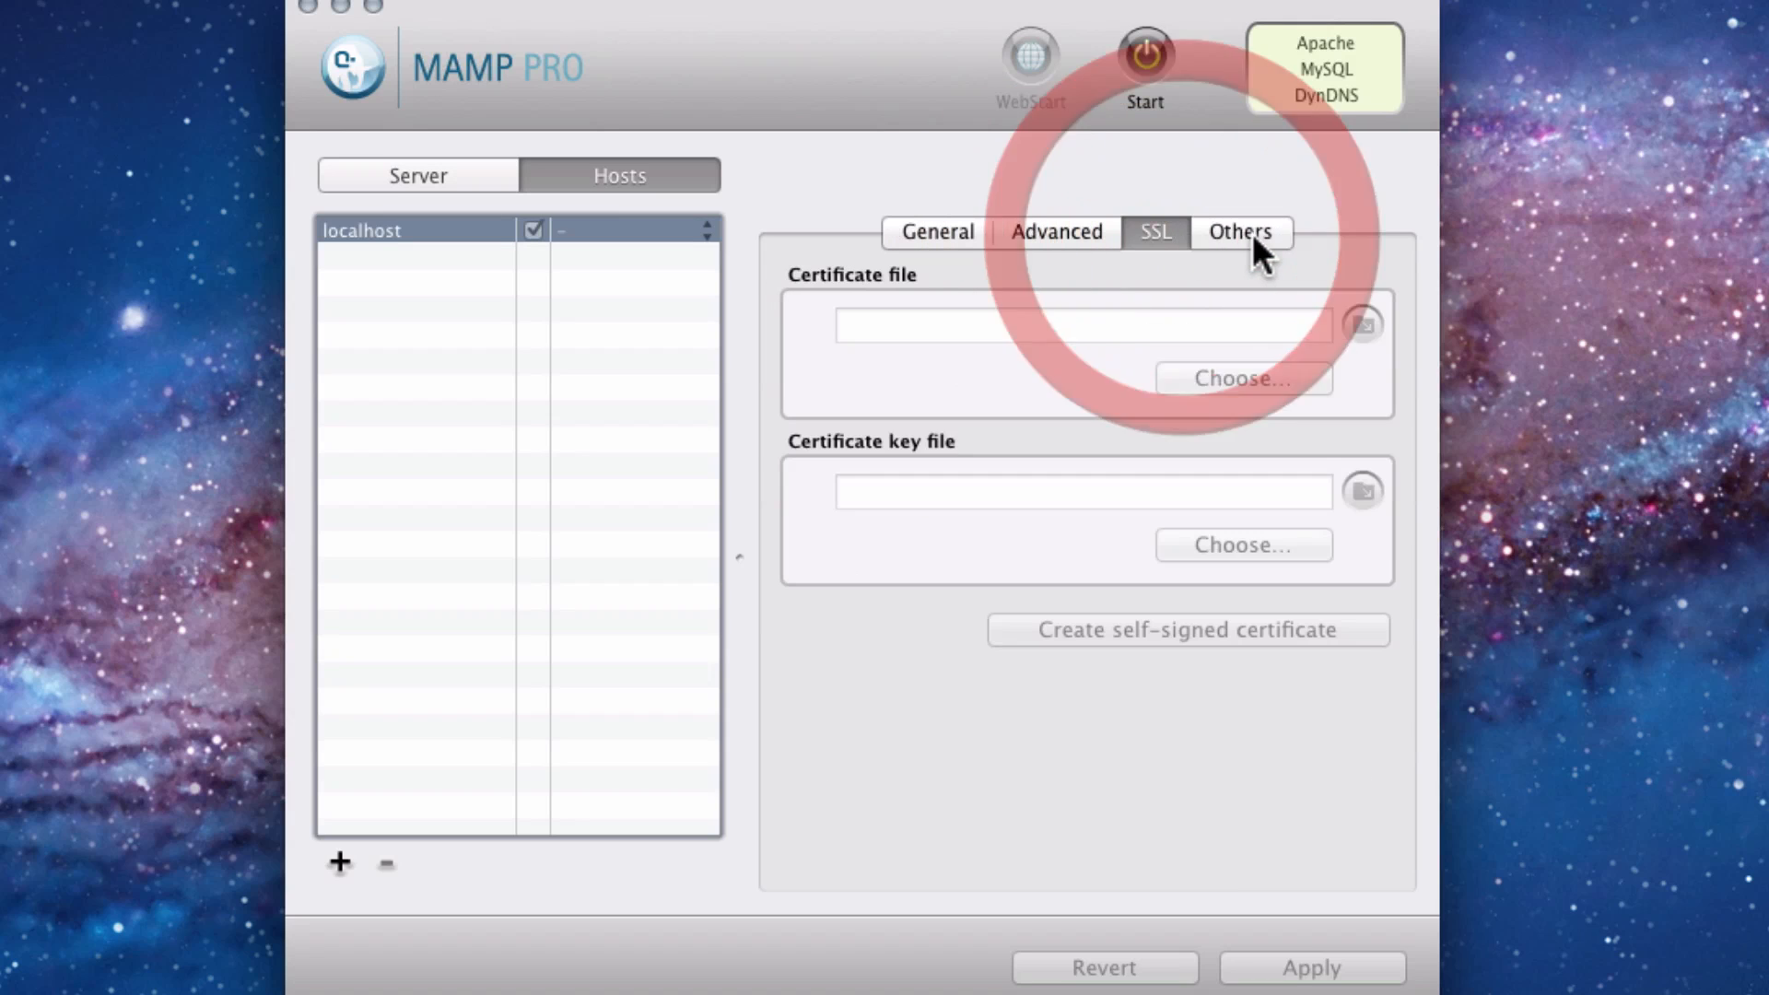
click(935, 232)
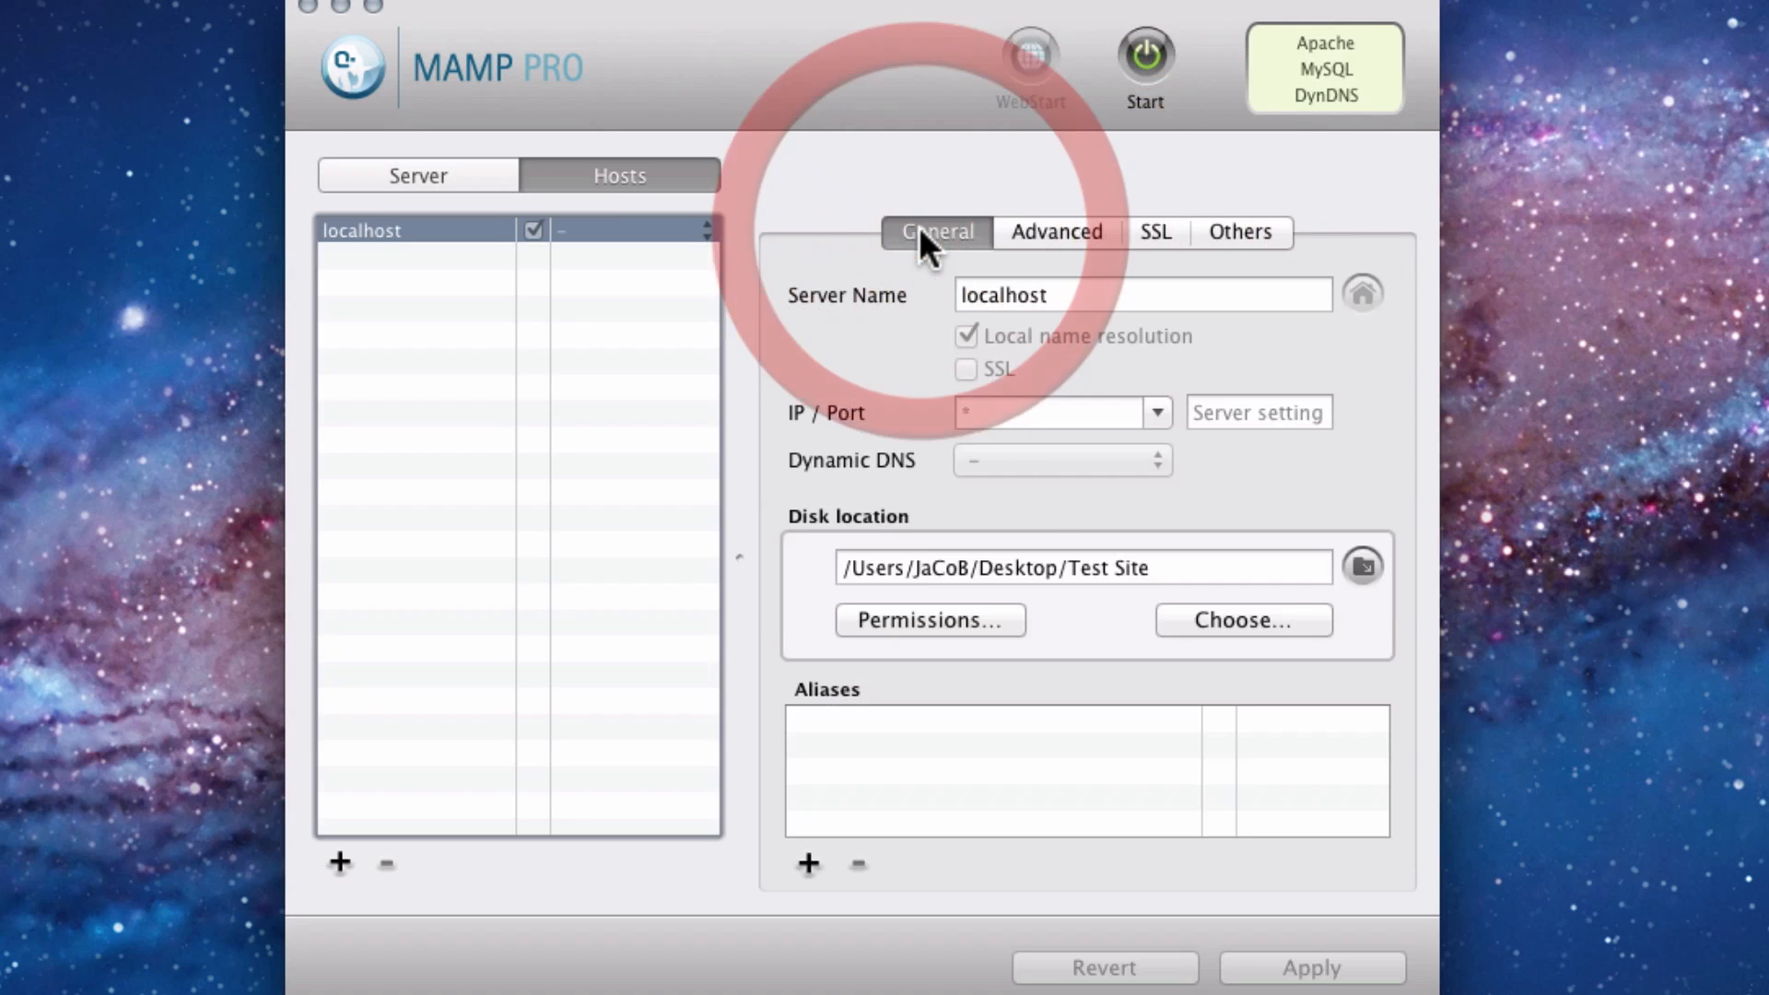
click(418, 175)
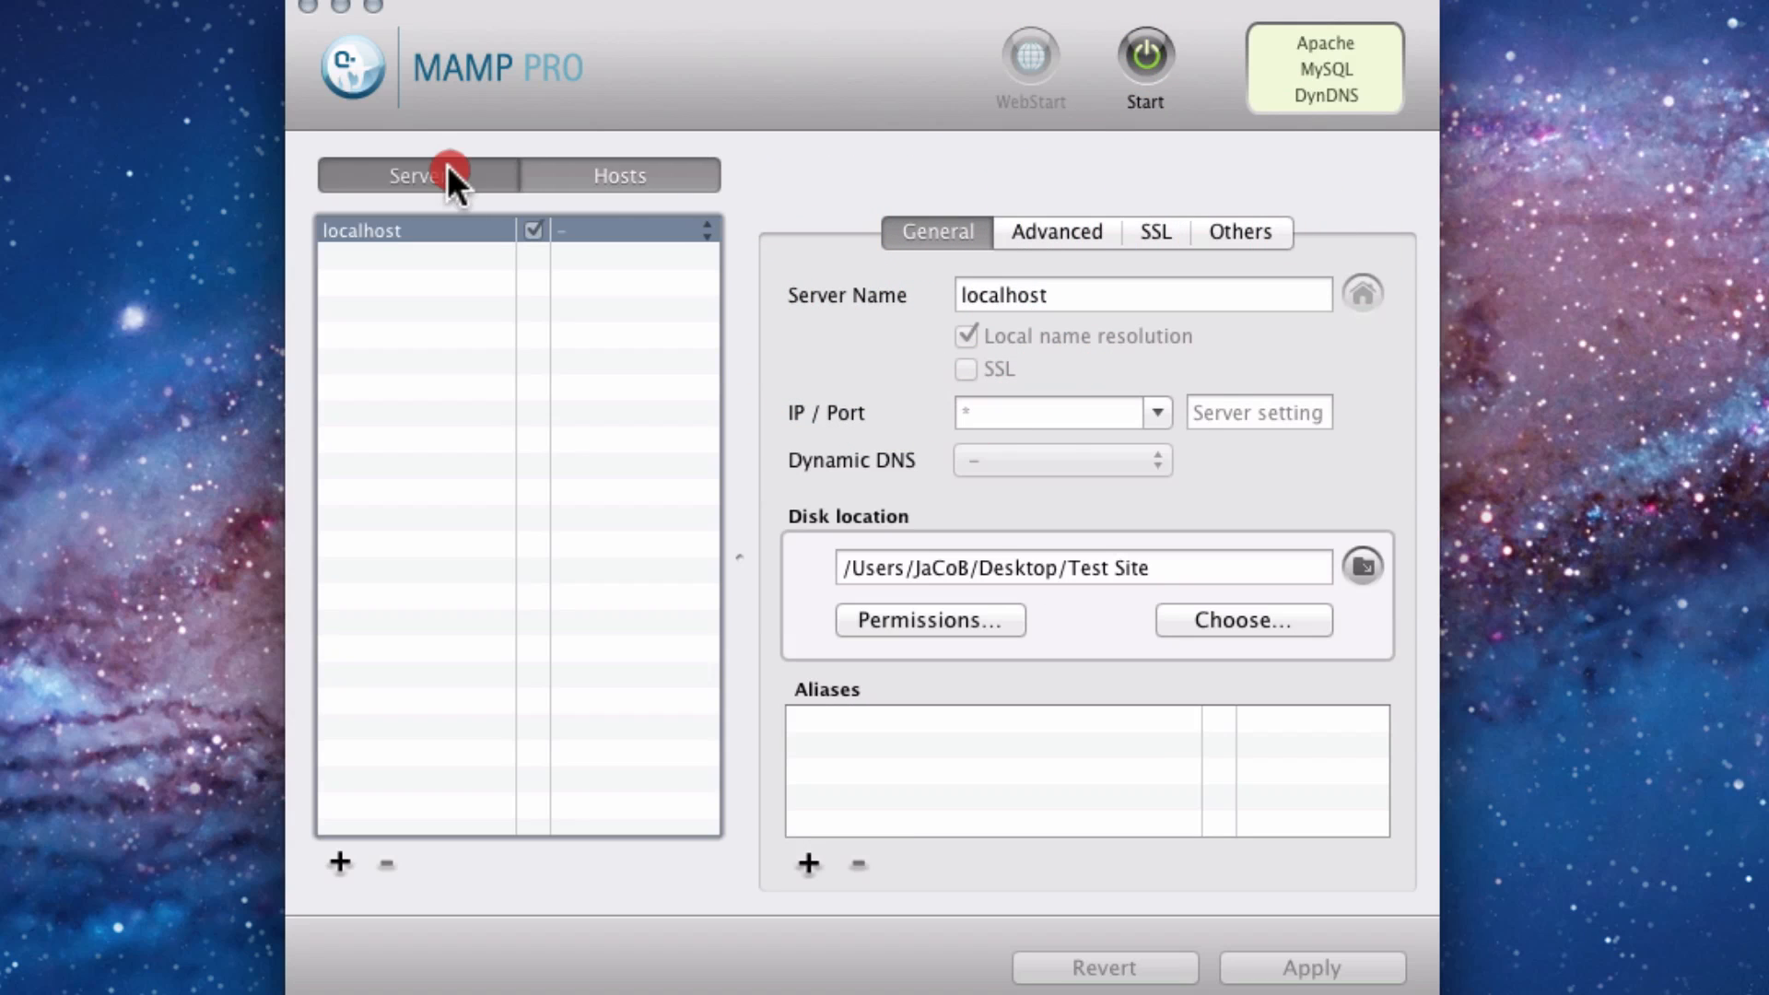
Start the Apache and MySQL servers, check the Dynamic DNS and PHP tabs, and hide MAMP PRO
click(1144, 62)
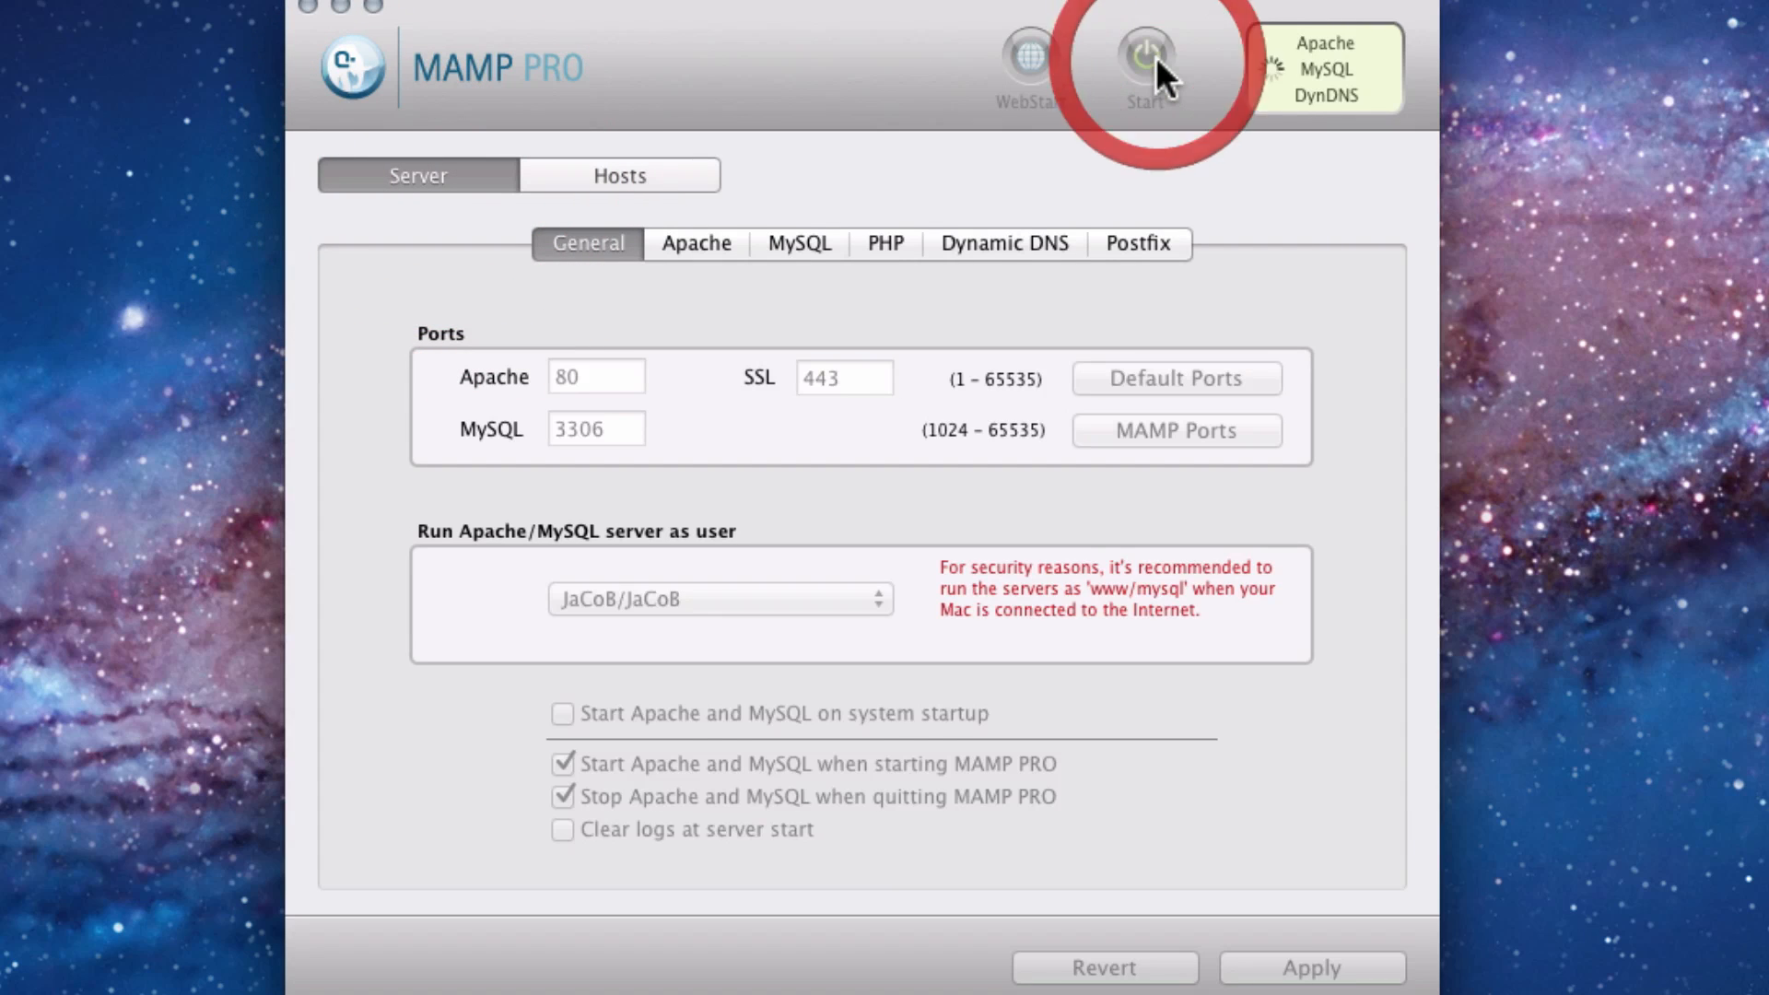
click(1144, 59)
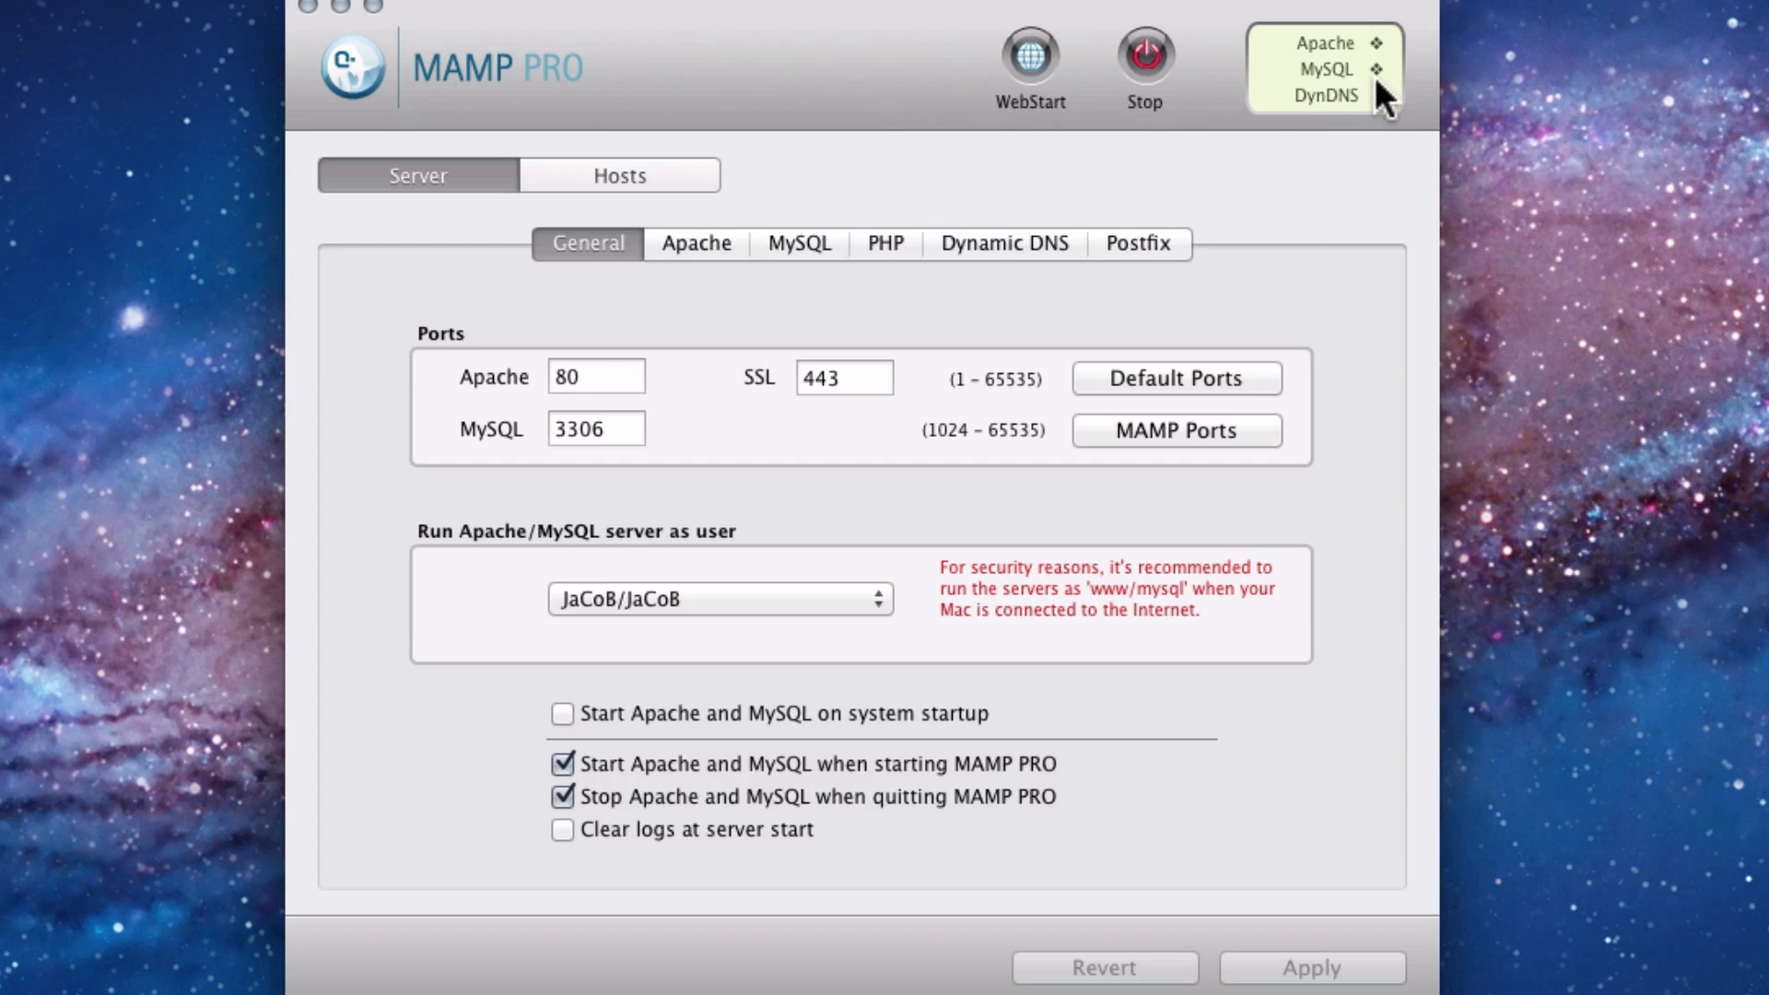
mouse_move(1434, 88)
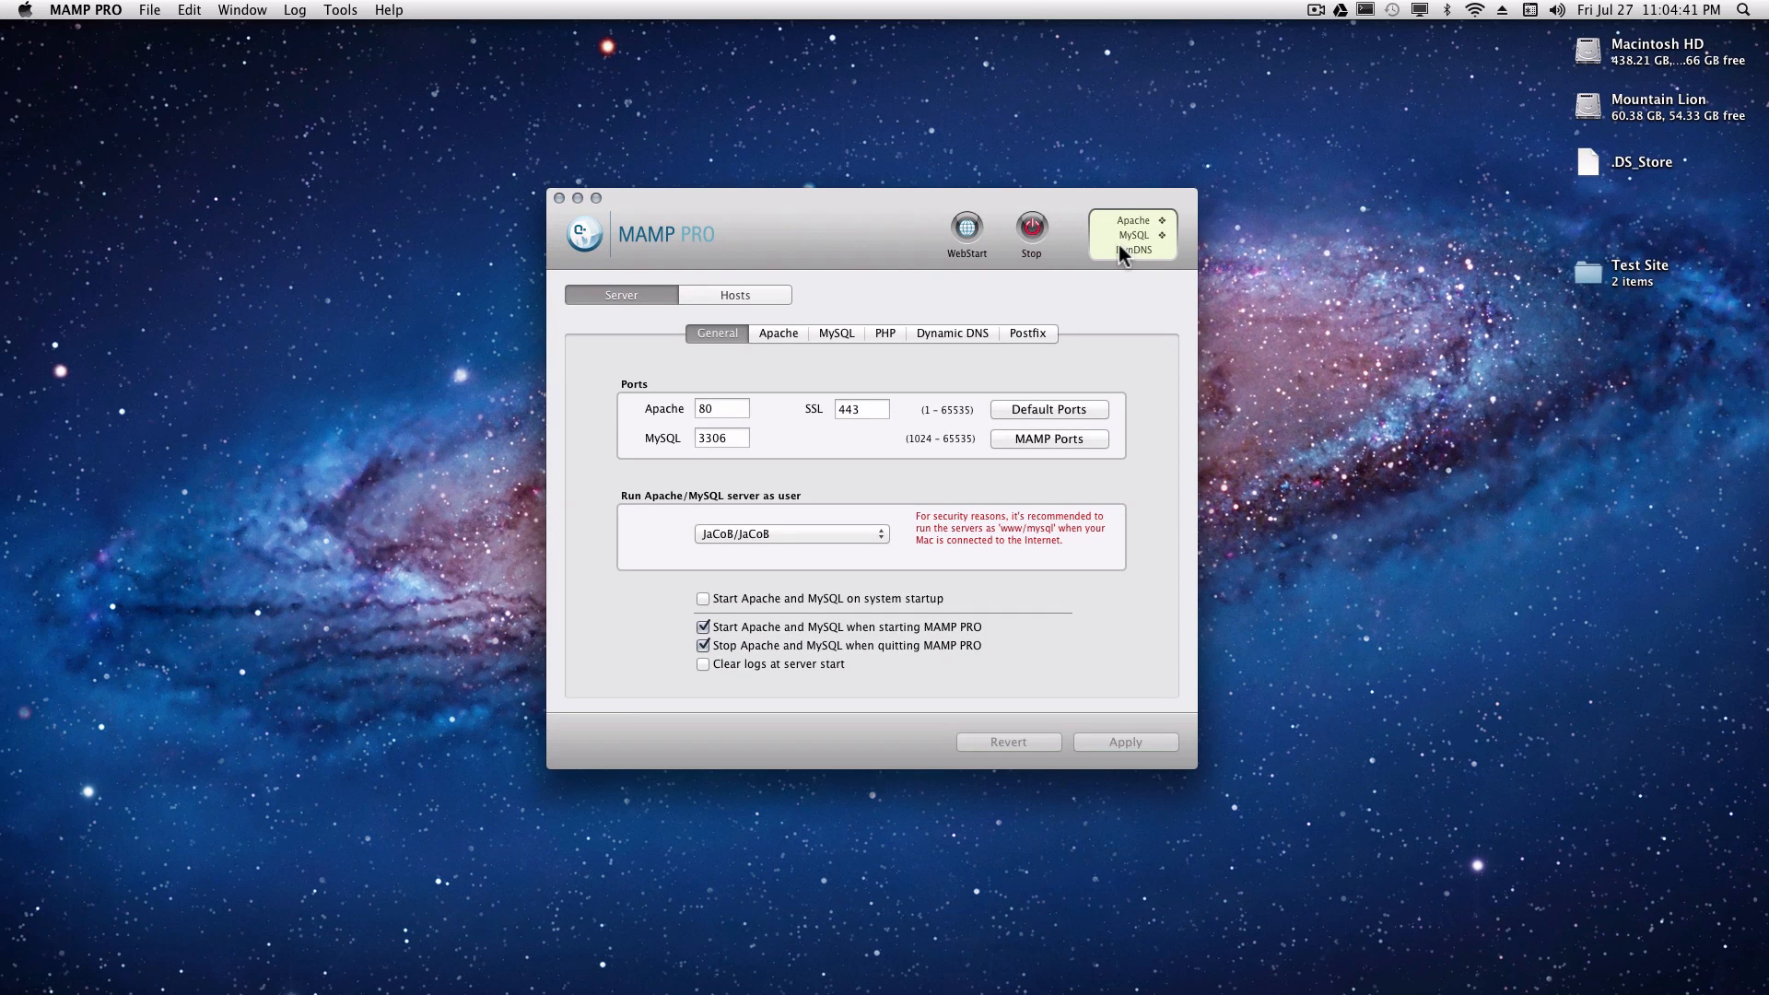
mouse_move(1167, 257)
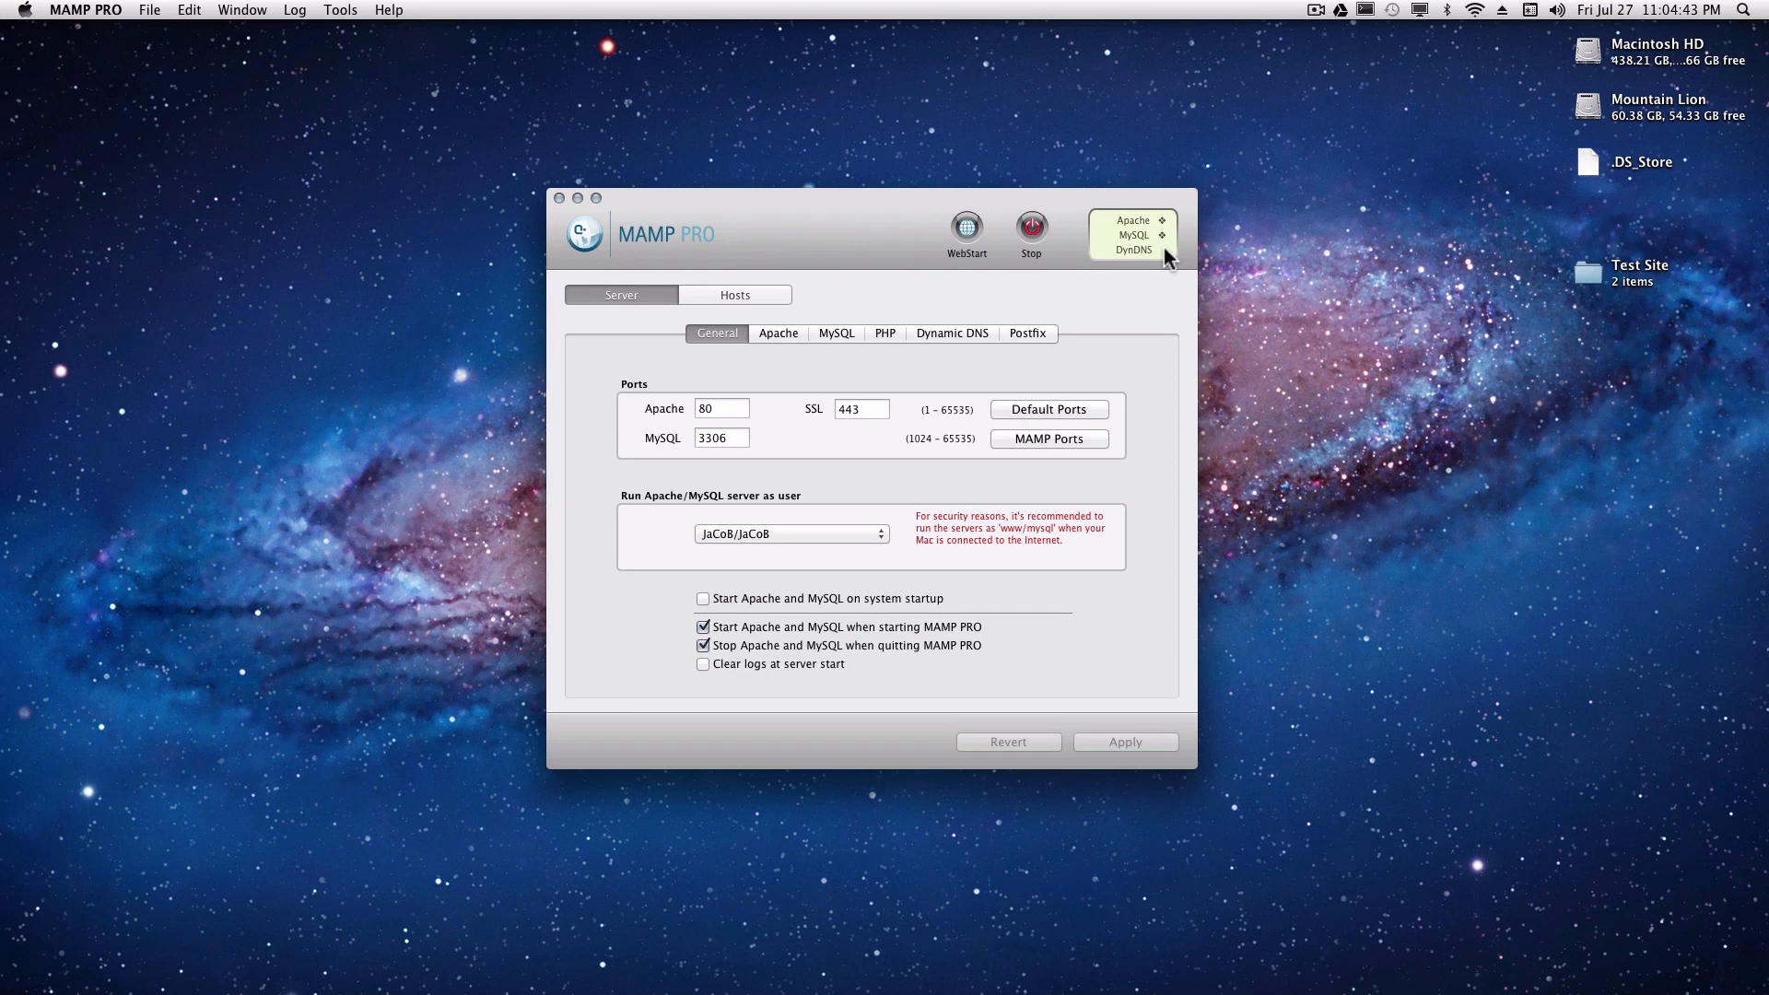
click(951, 333)
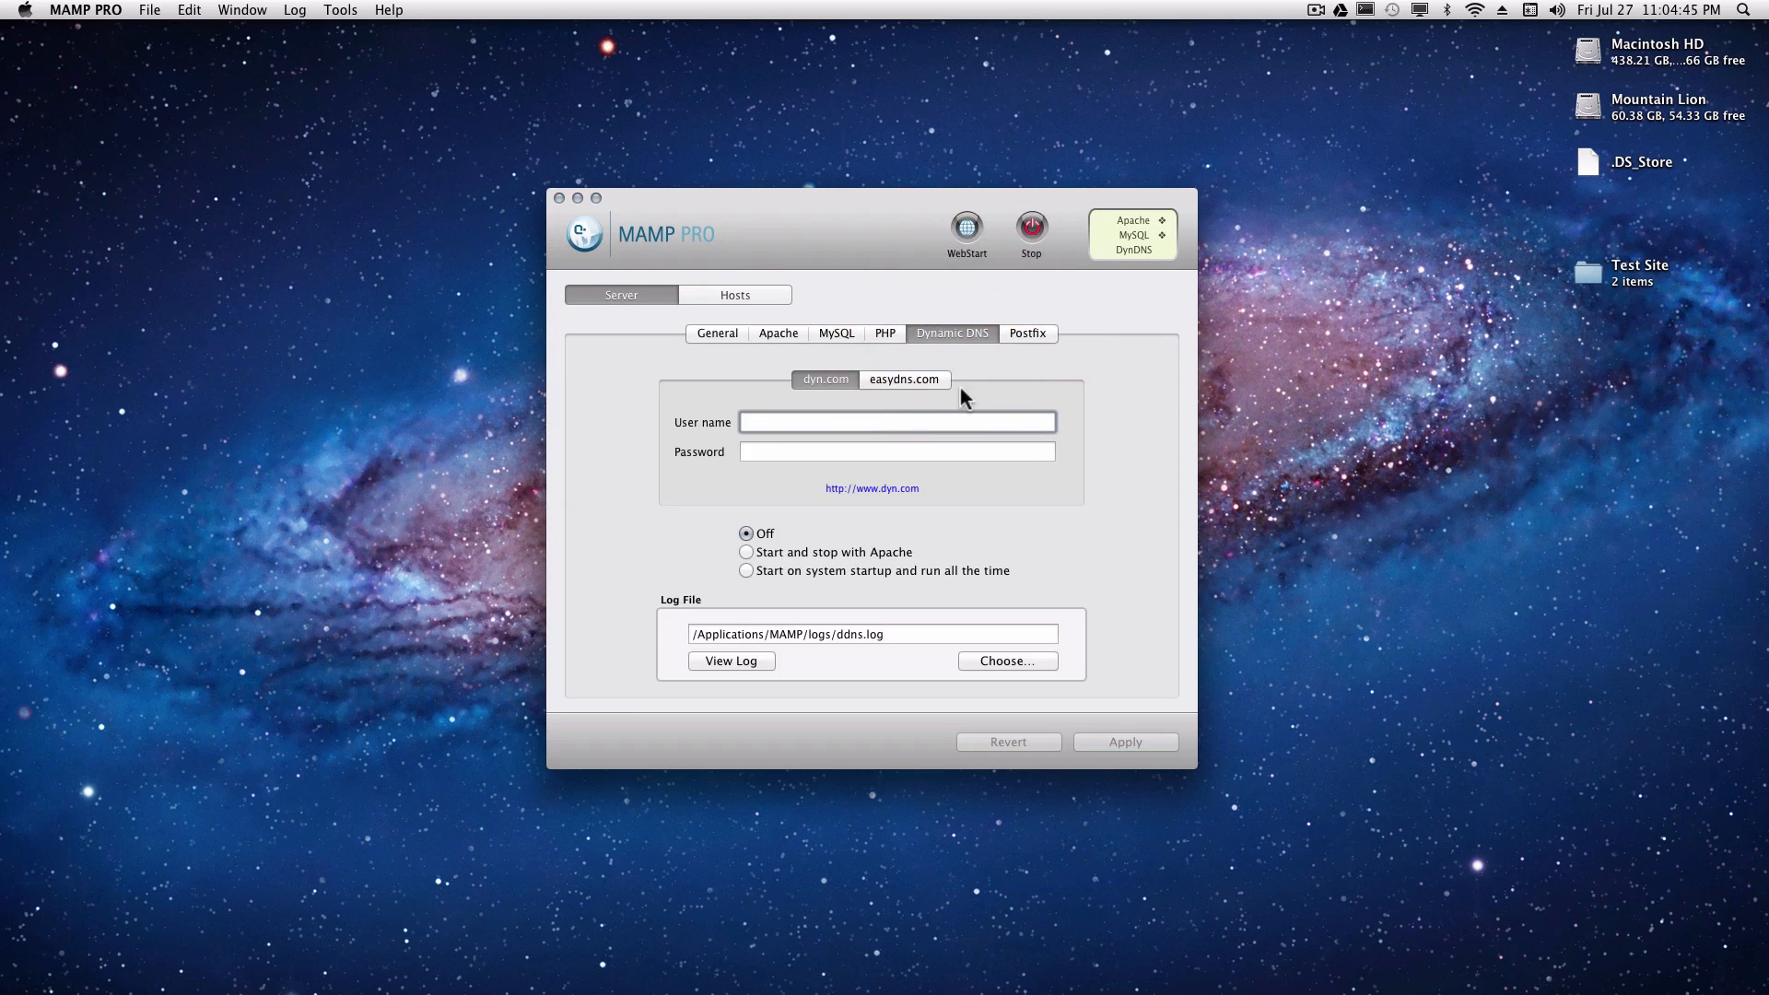
click(884, 333)
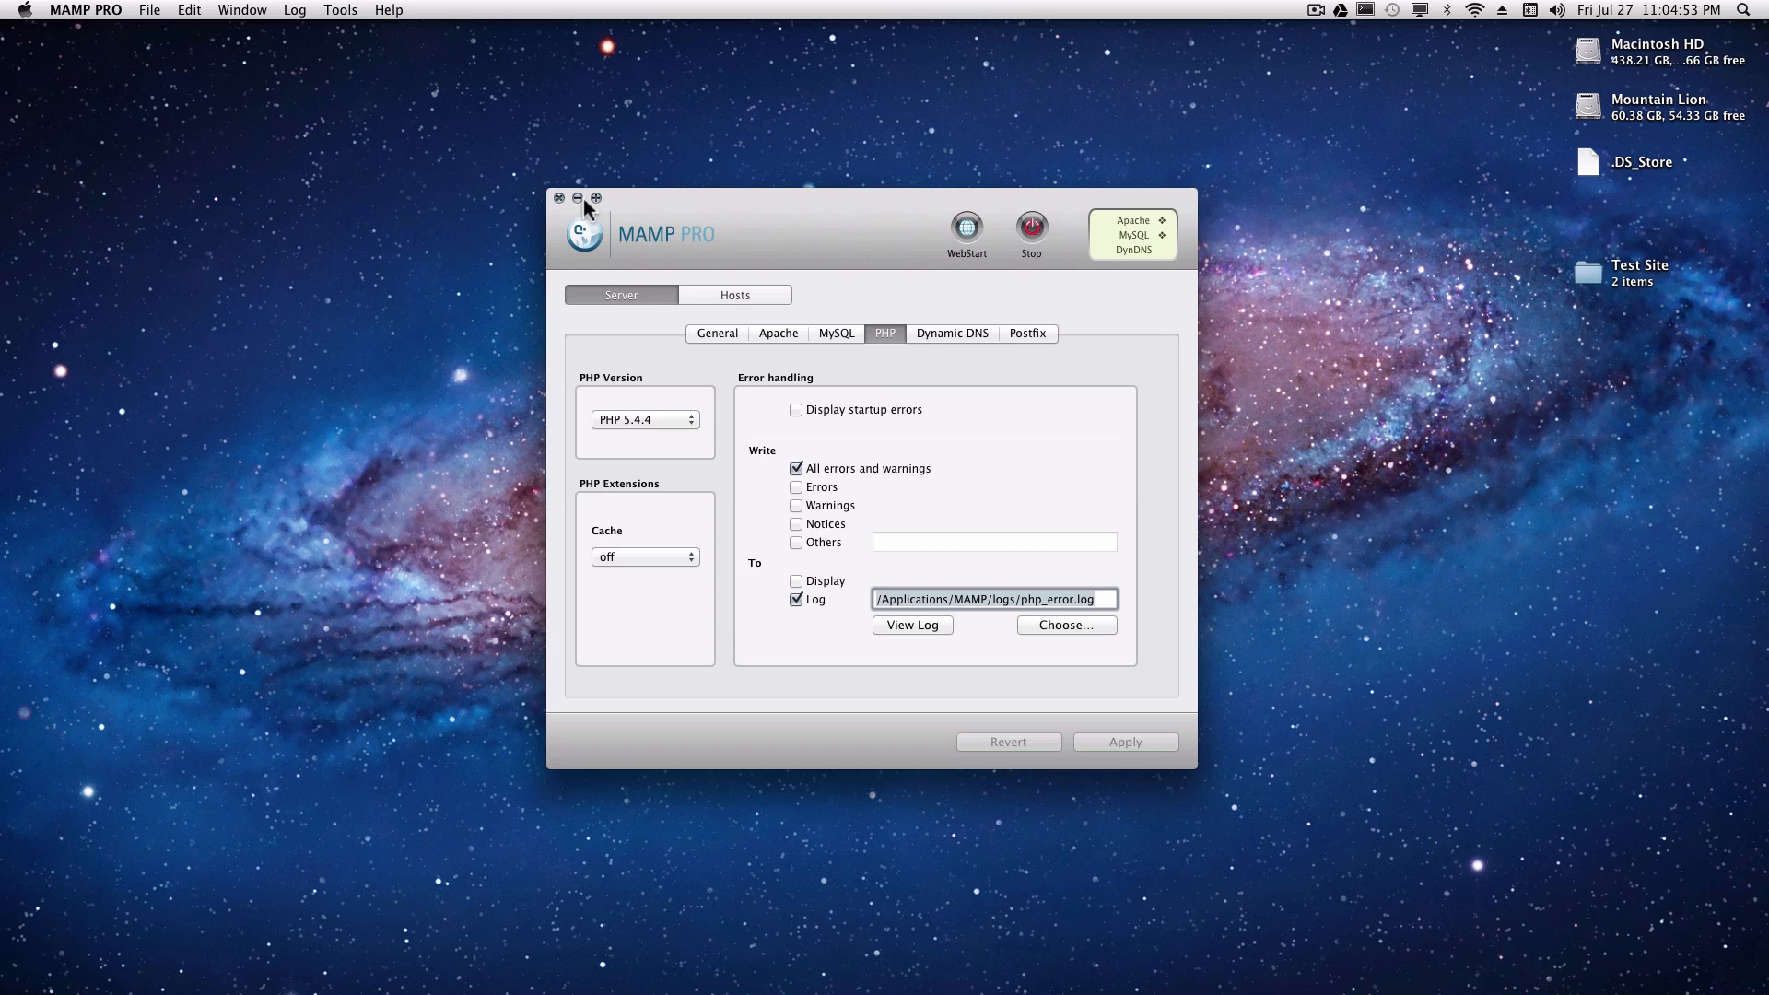
click(558, 199)
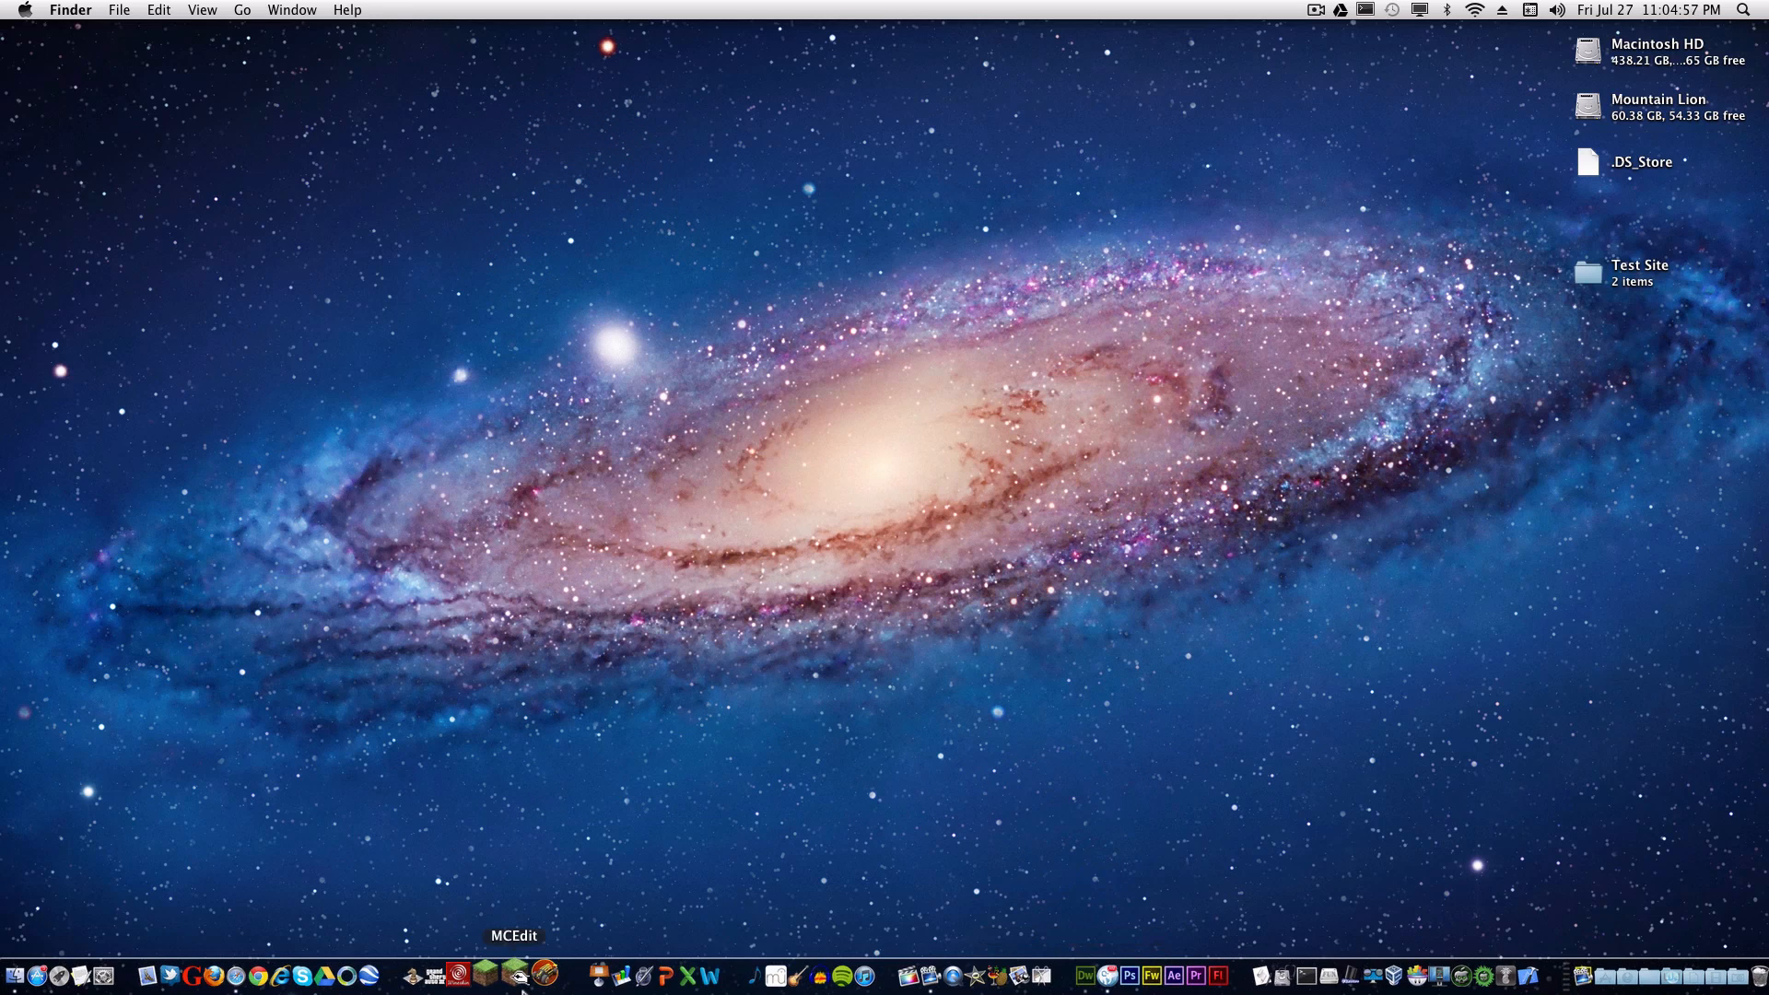
Launch Safari and load localhost/ to see MAMP PRO's virtual host confirmation page
click(264, 976)
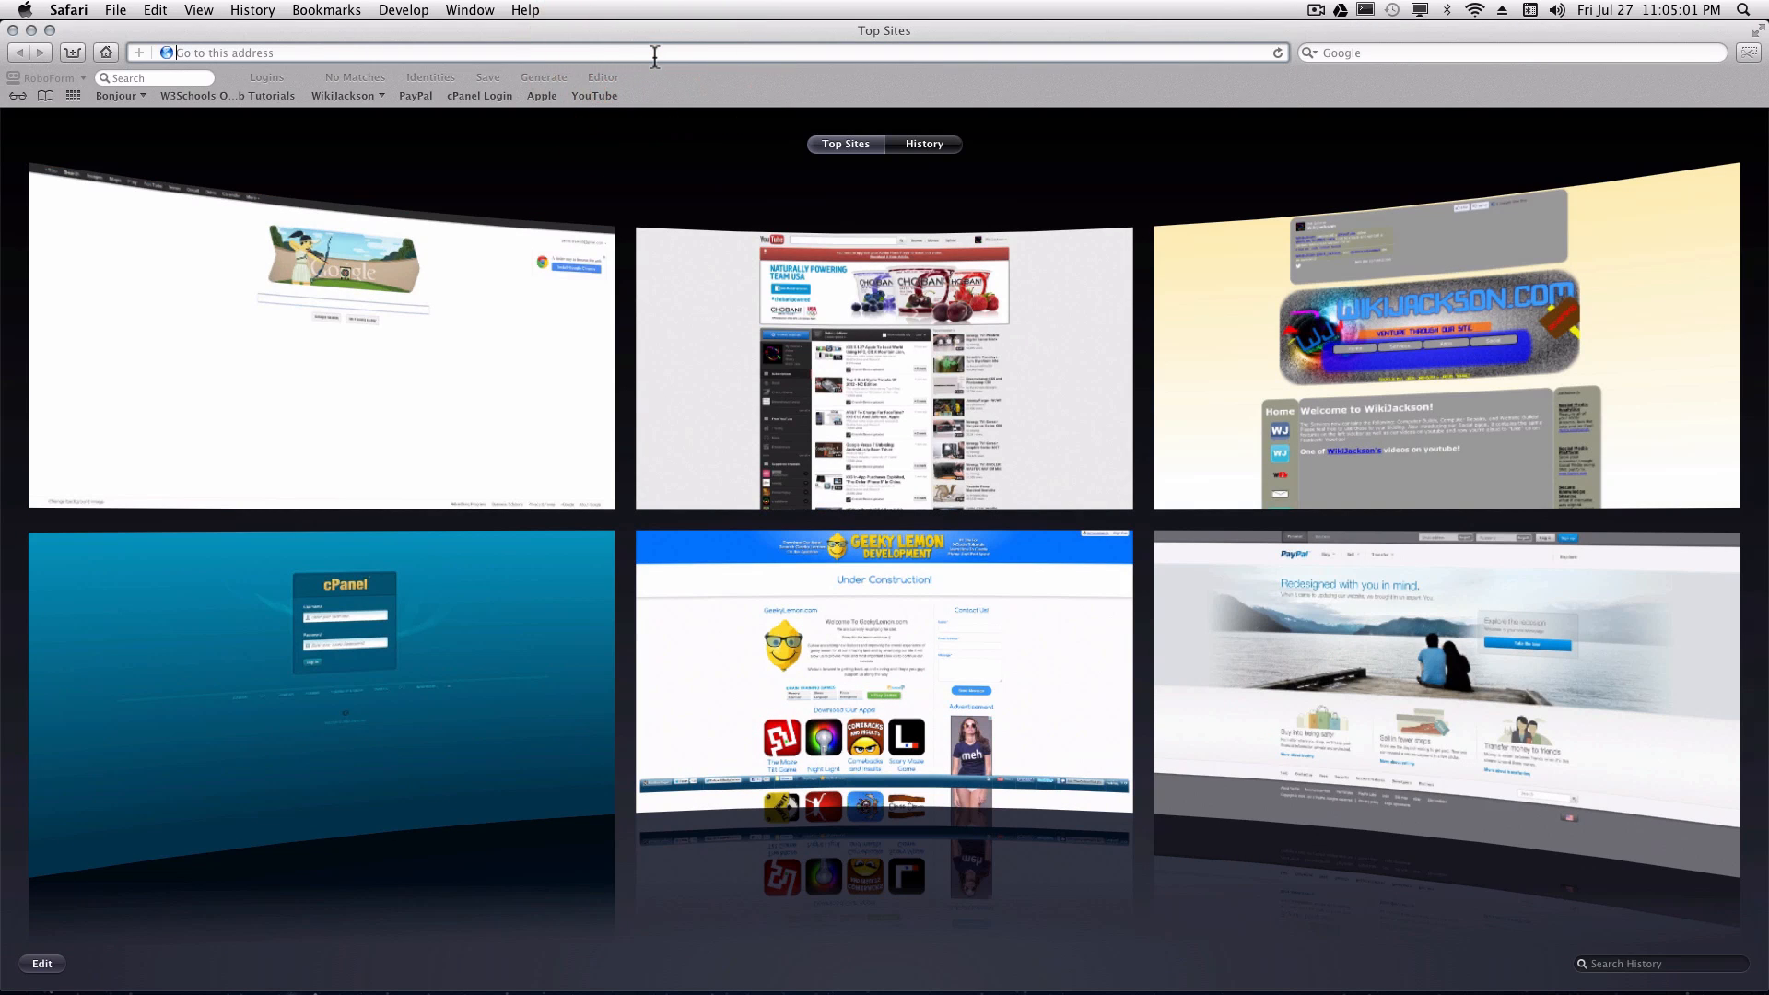
text(localhost/)
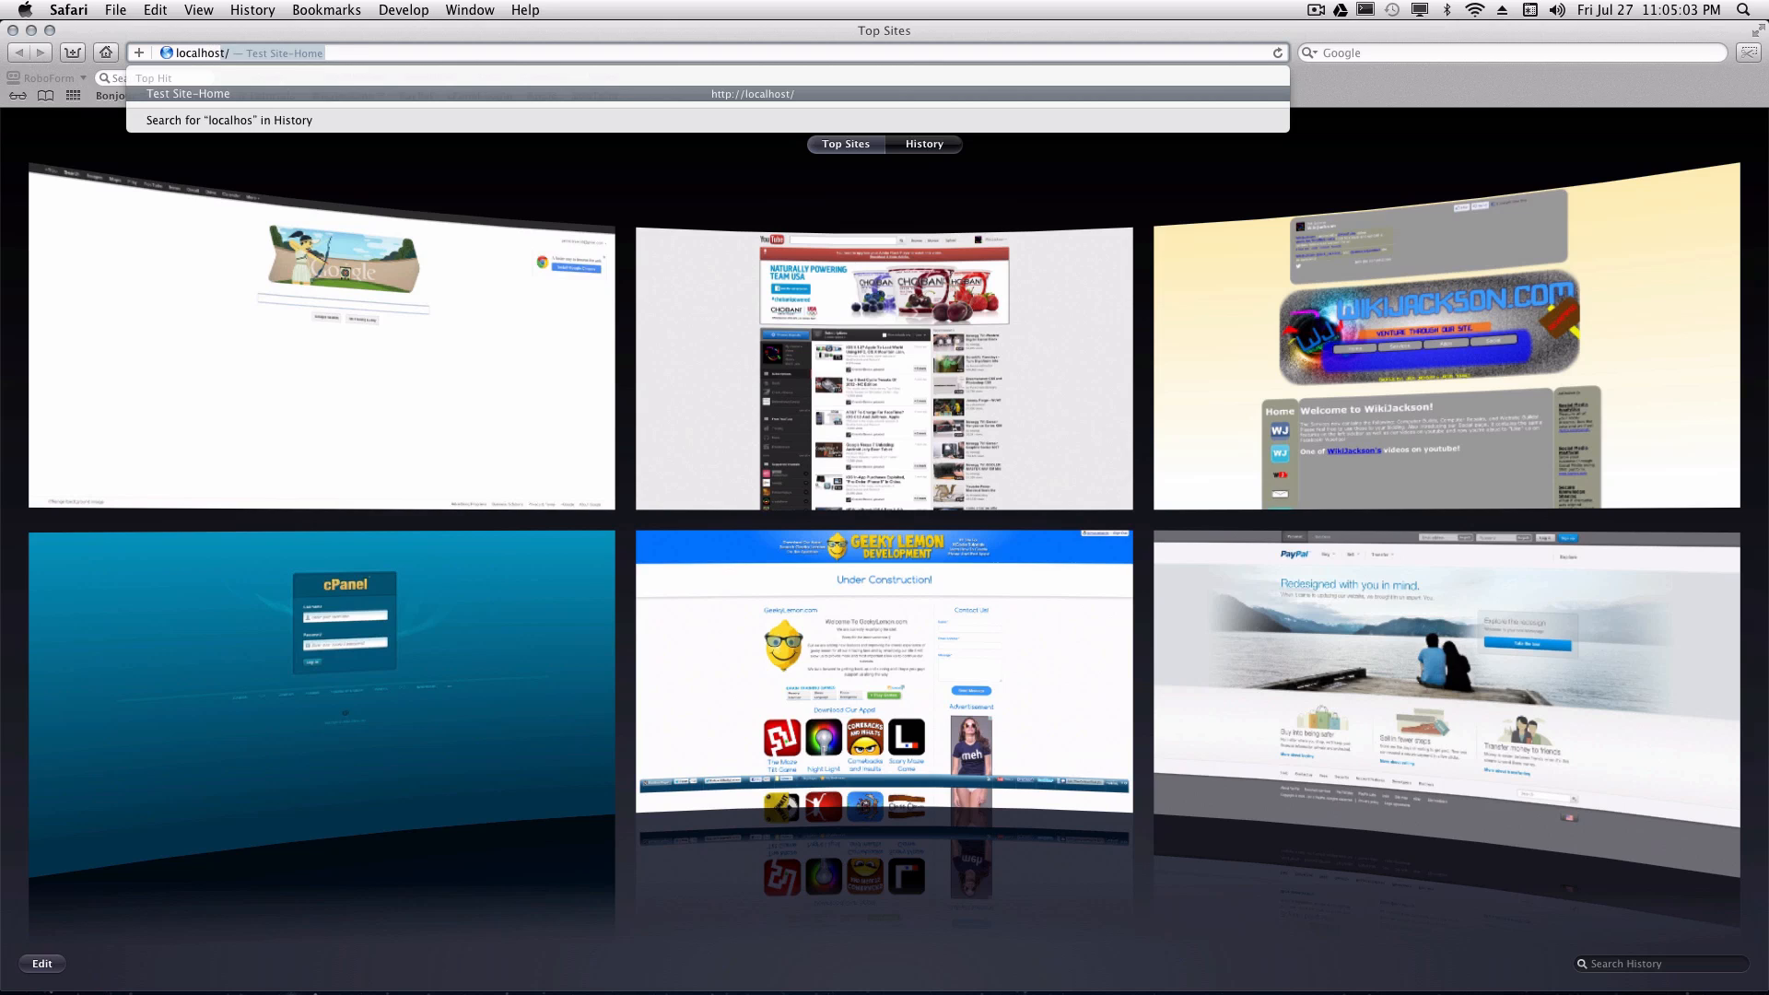
key(Return)
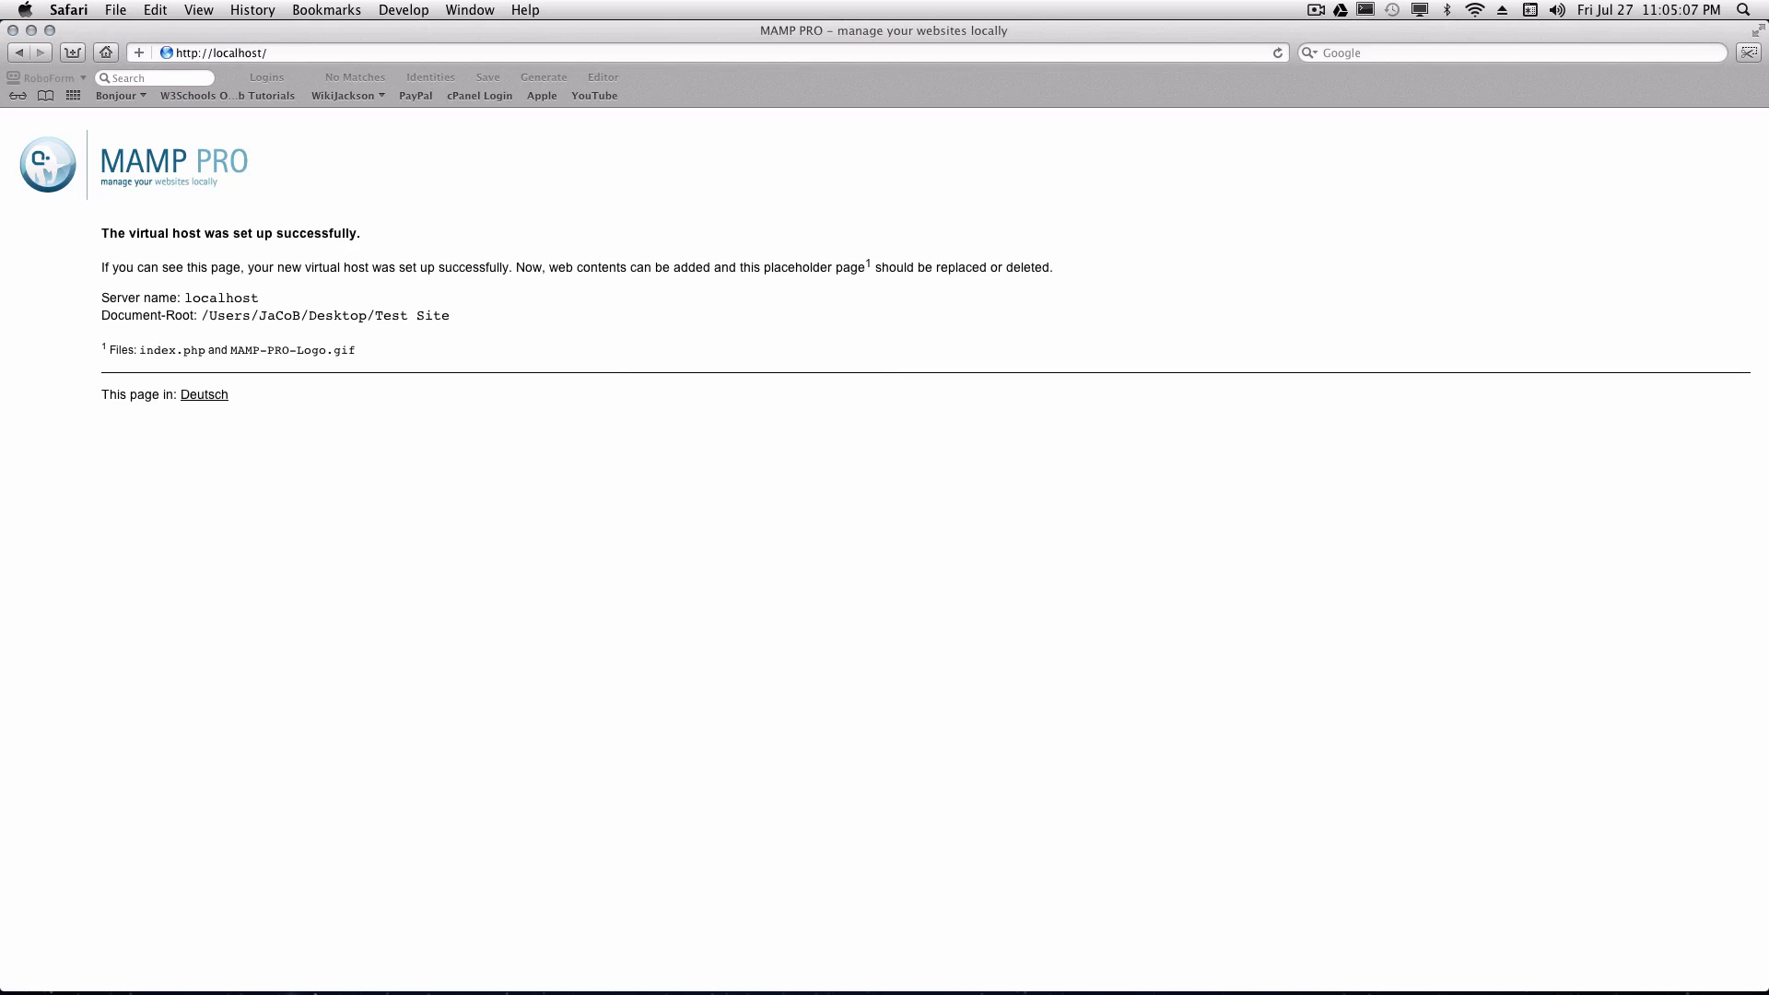
mouse_move(866, 11)
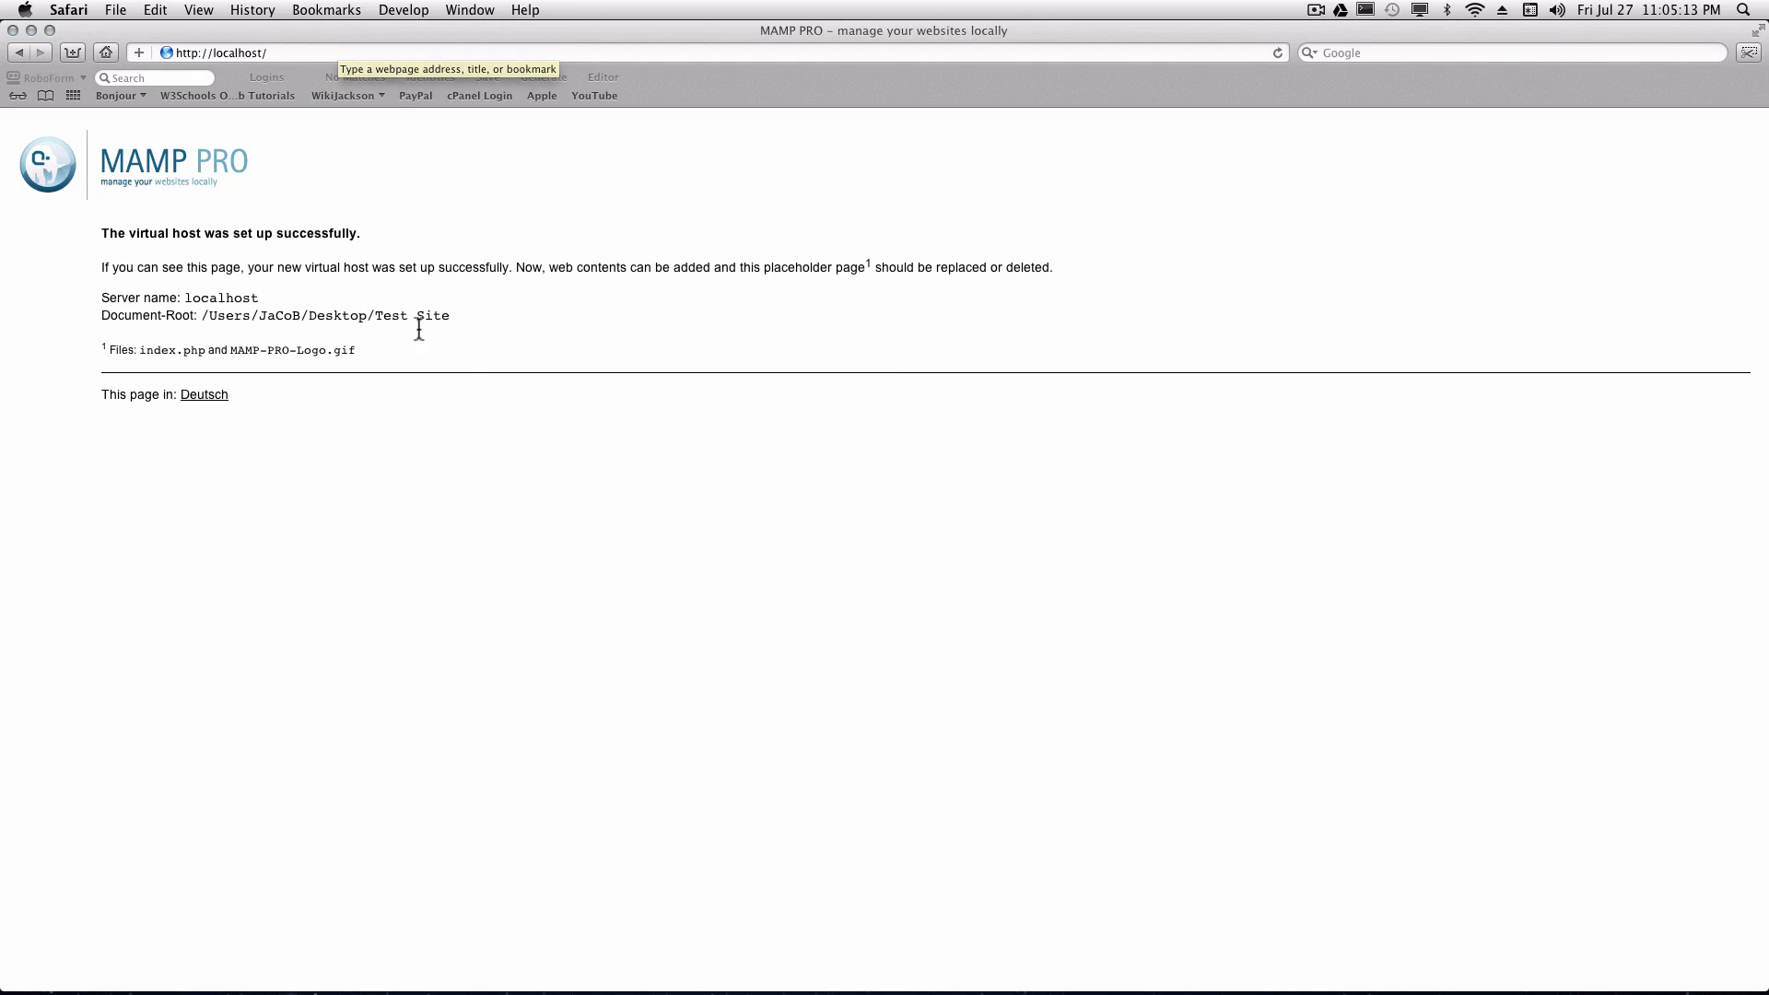
mouse_move(190, 312)
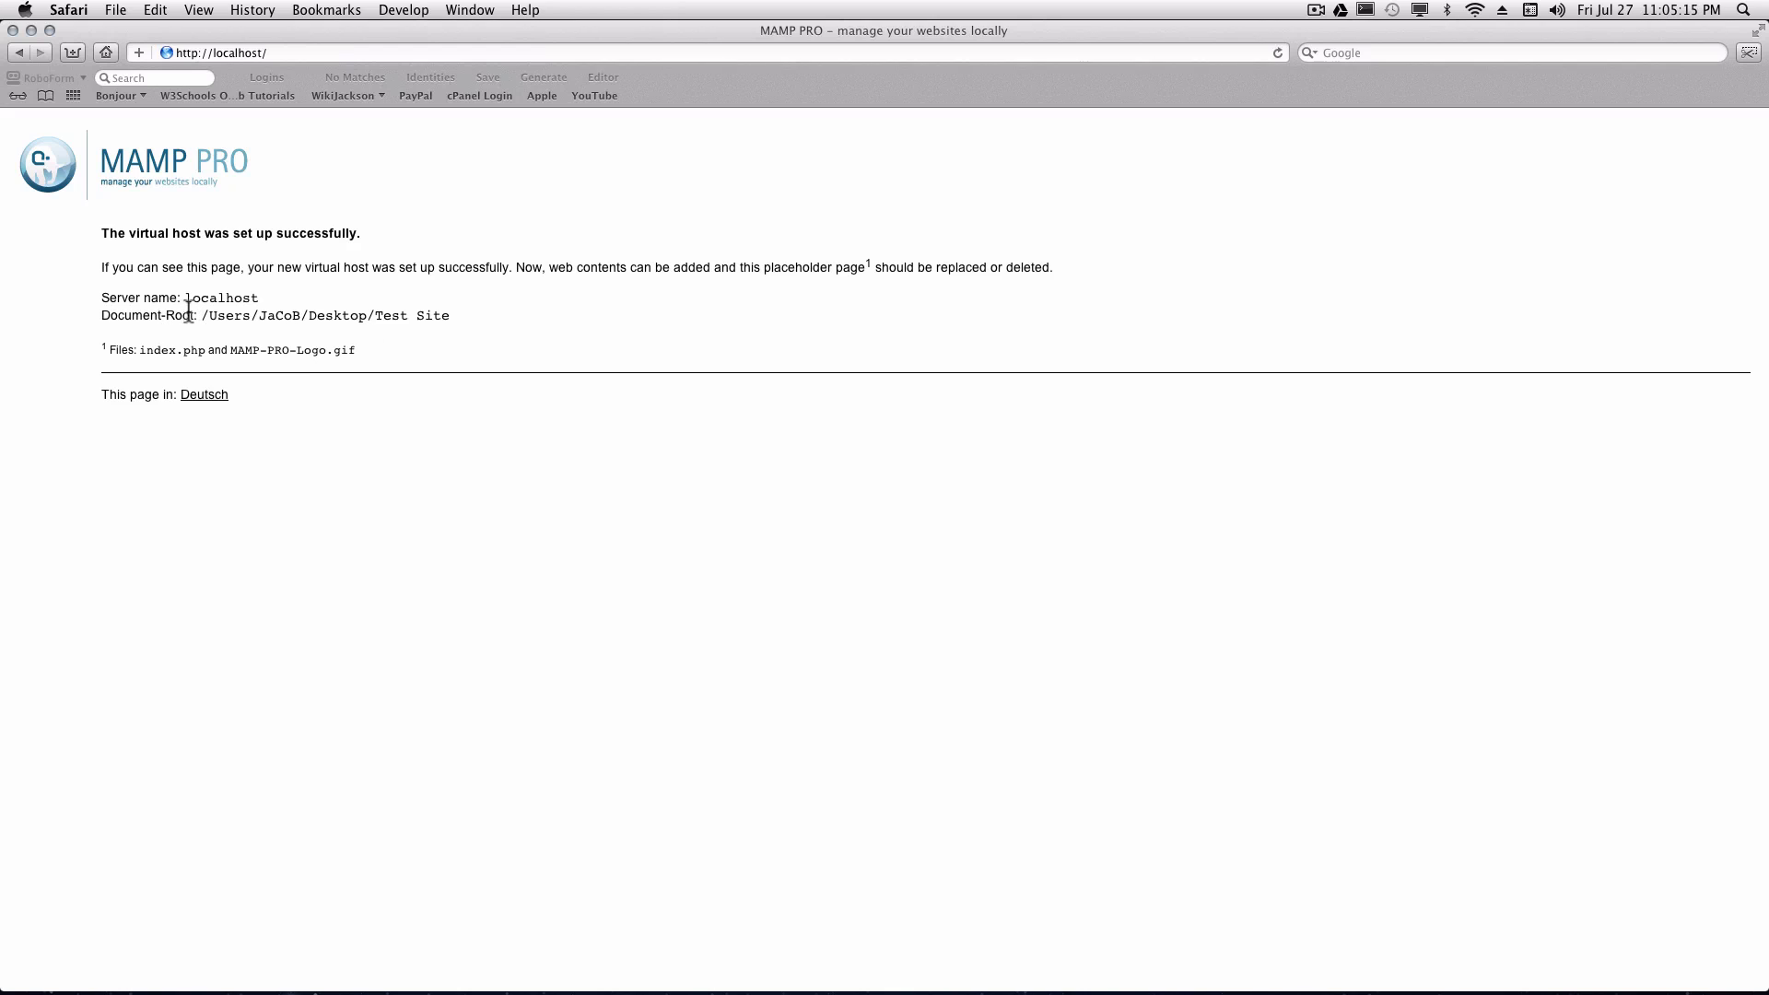
mouse_move(338, 305)
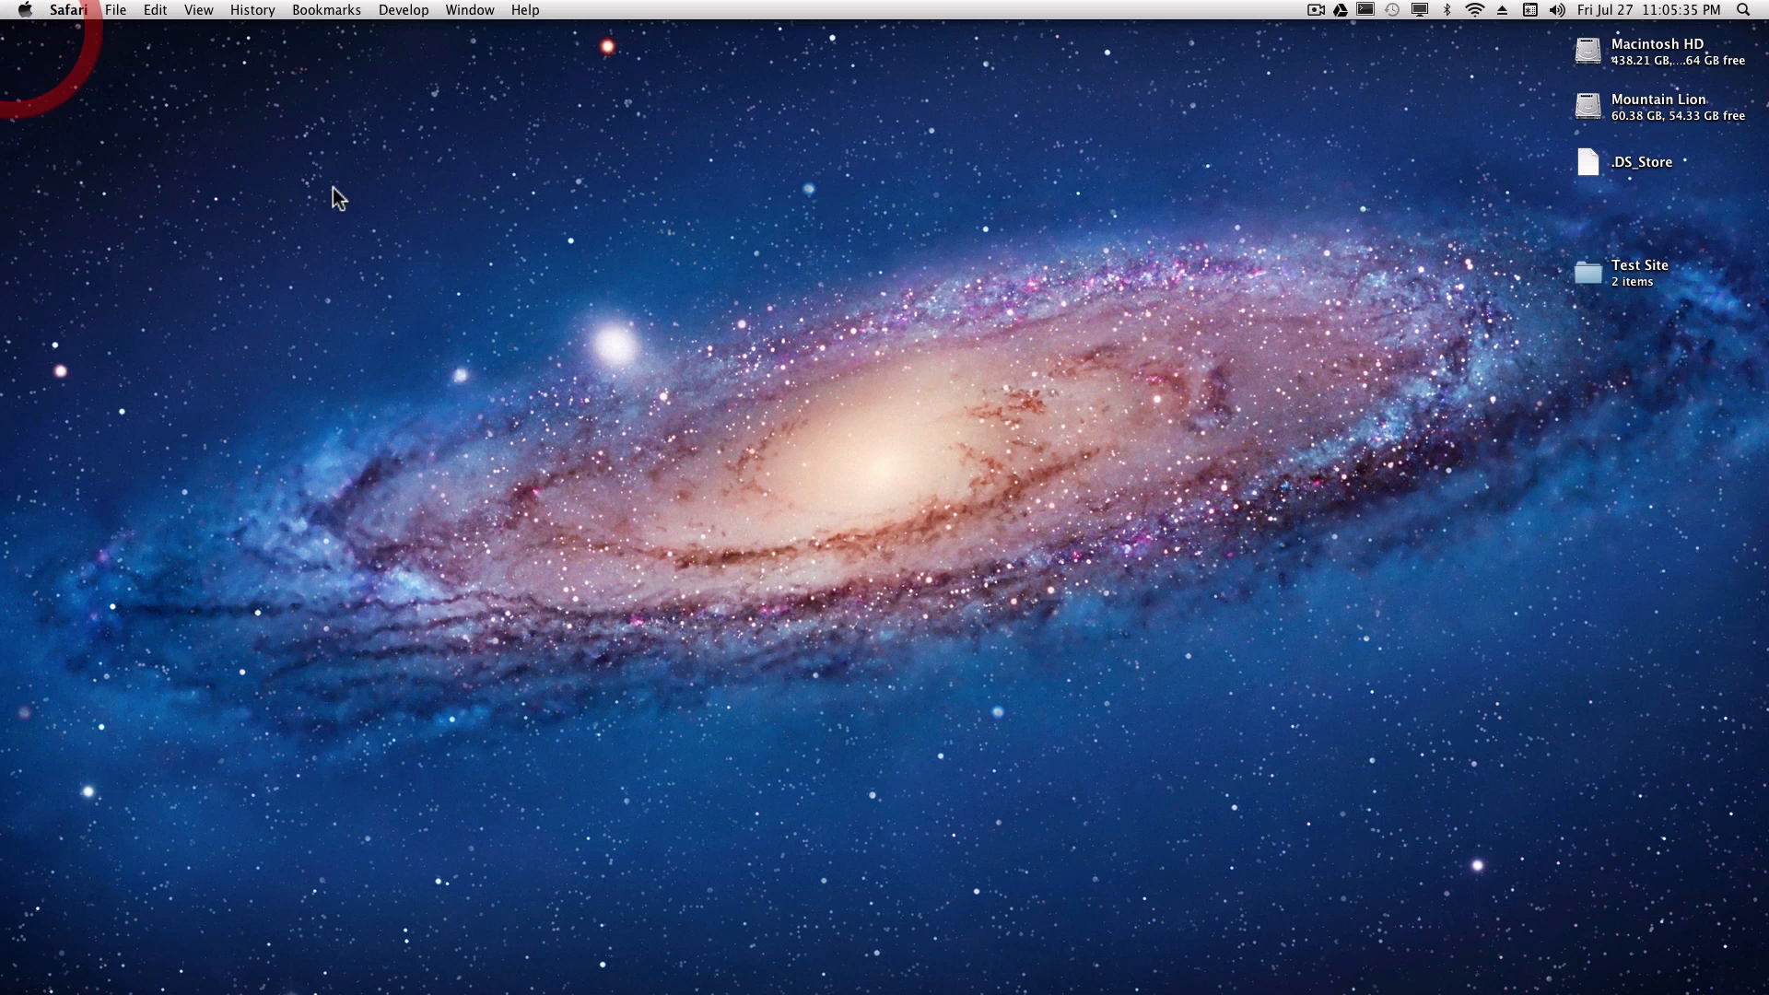
Open the desktop Test Site folder in Finder and launch Dreamweaver
double_click(1639, 272)
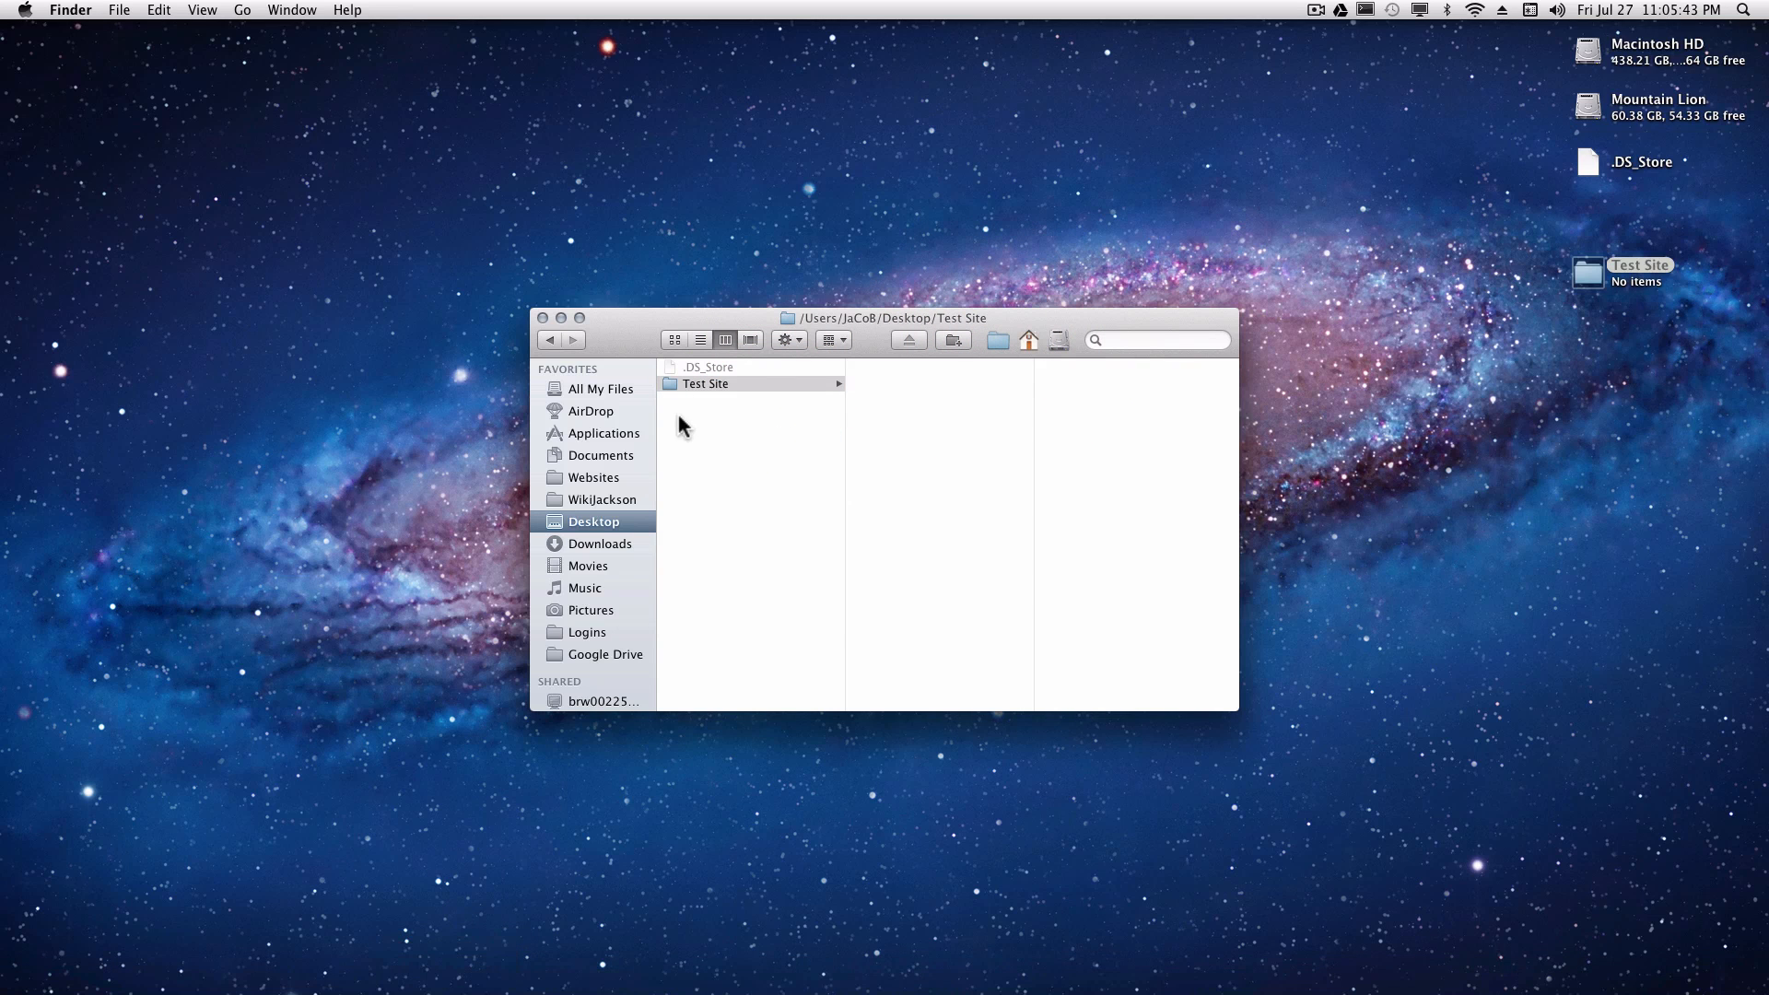
click(544, 318)
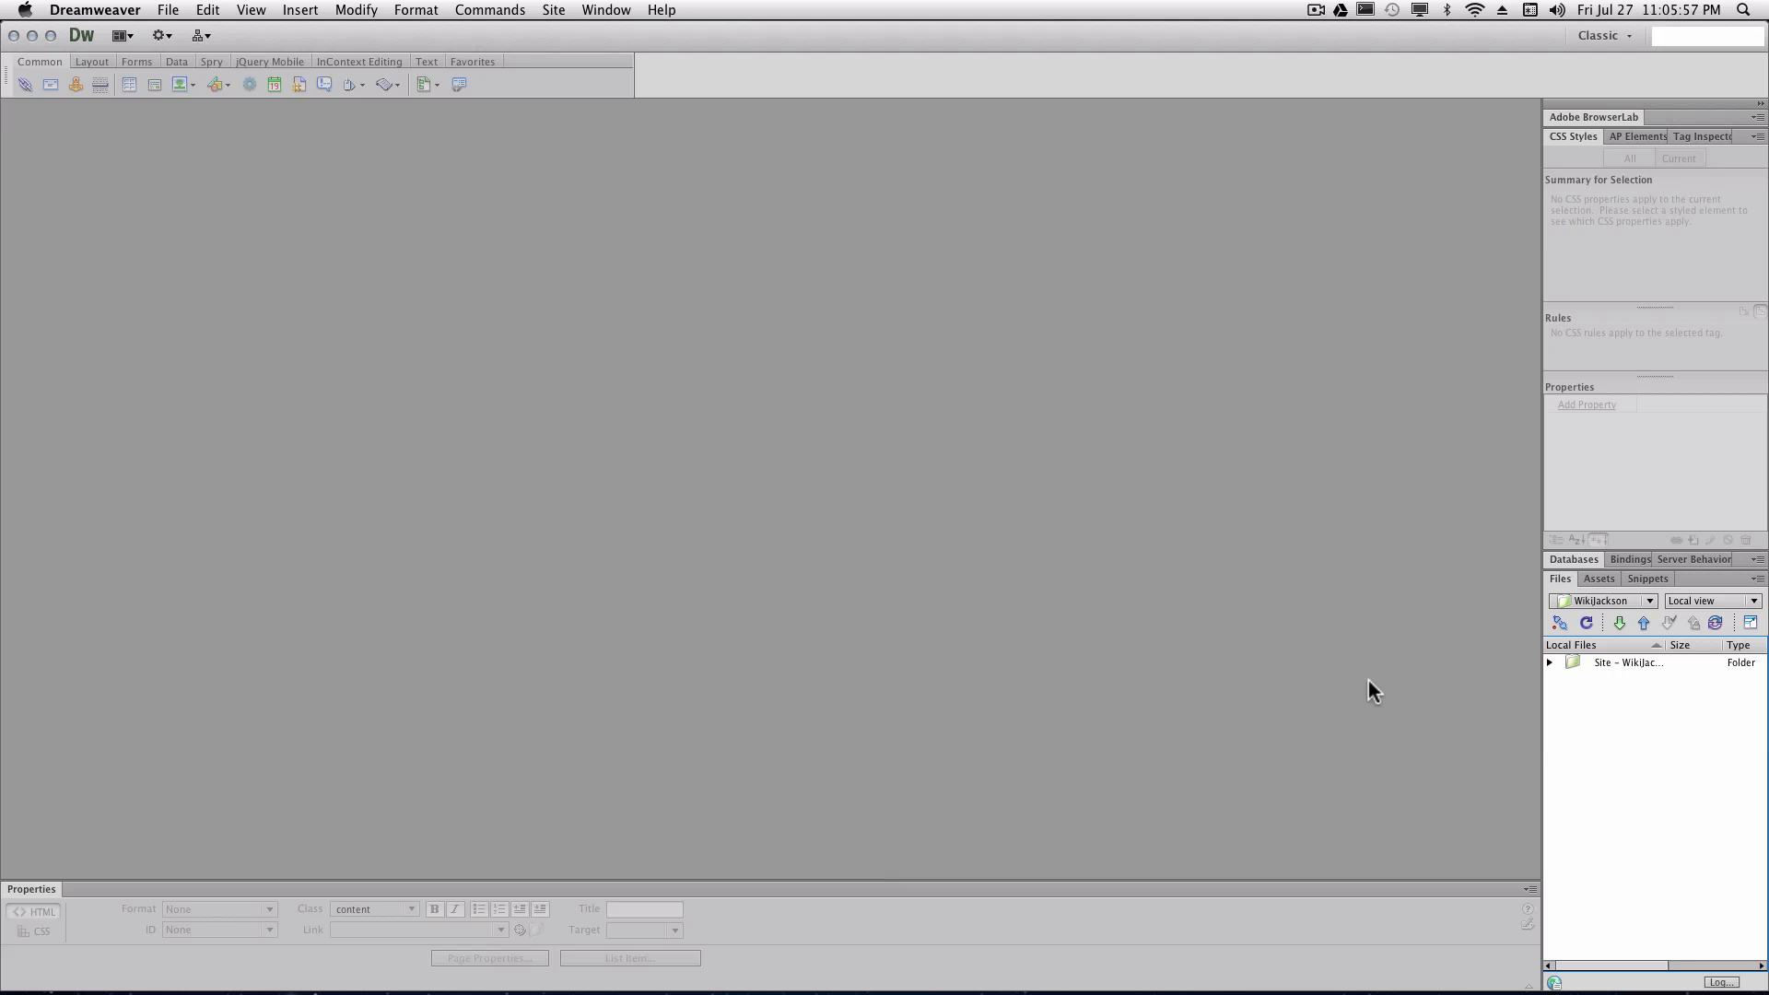
Start a new Dreamweaver site named 'Test Site'
click(604, 9)
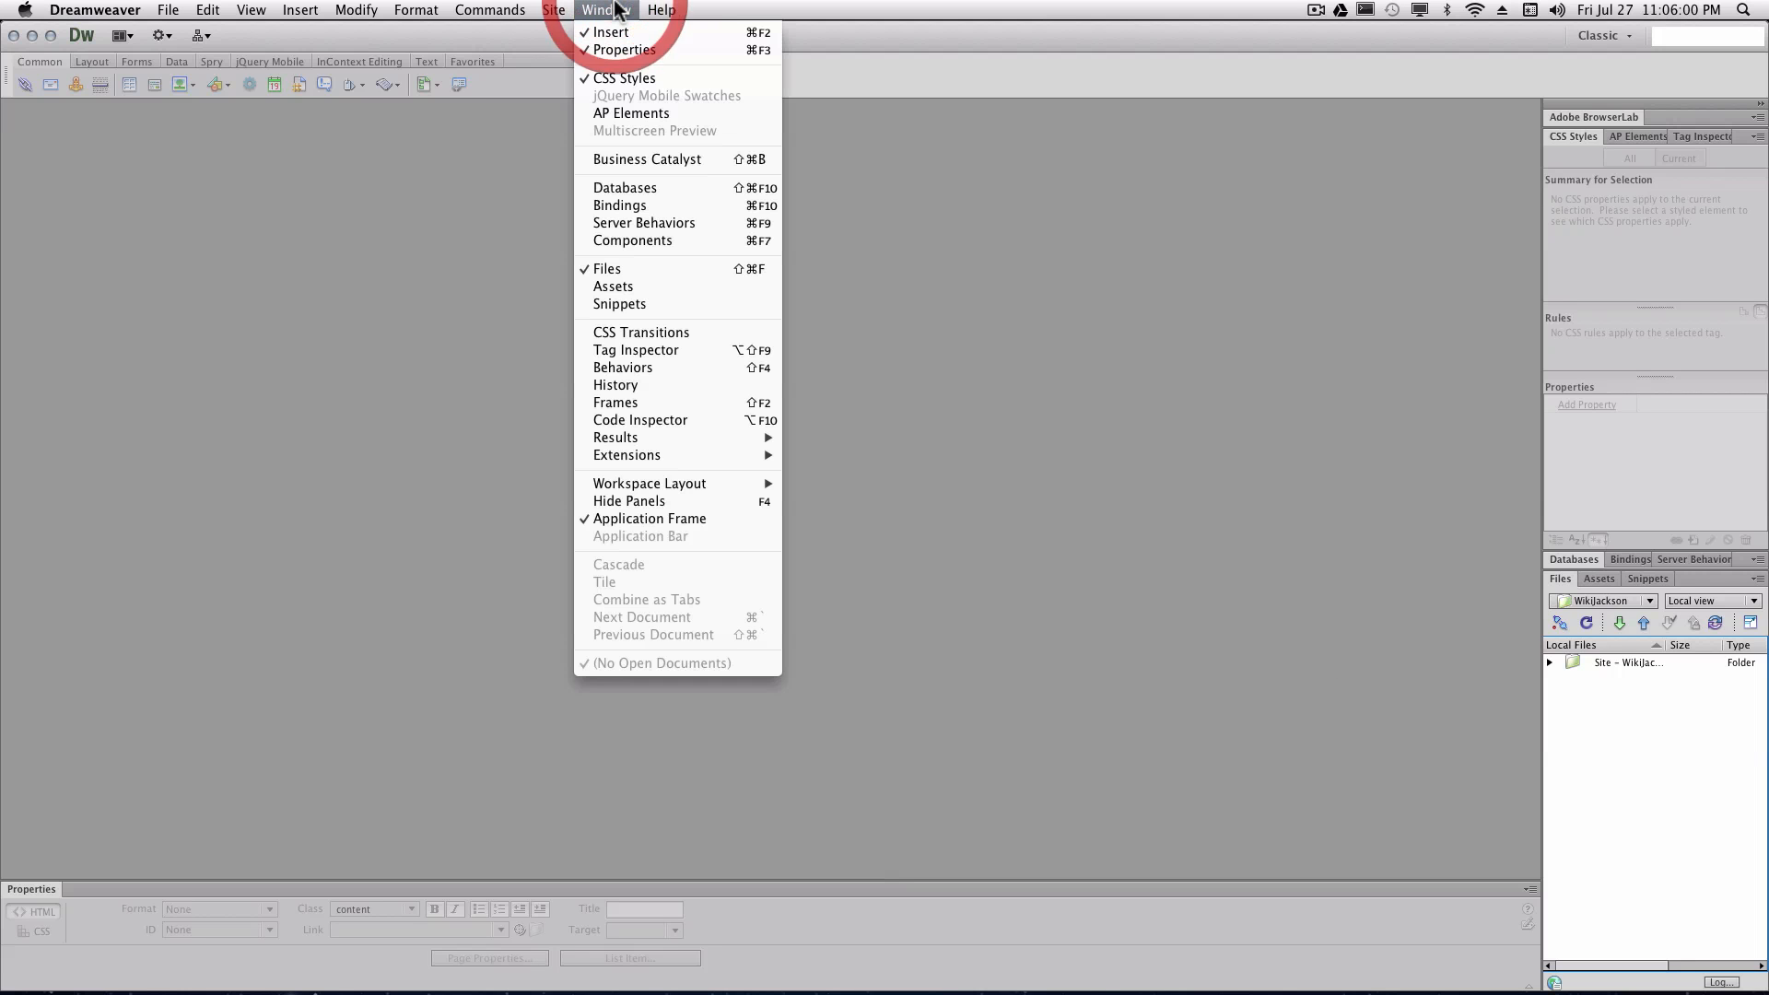
click(554, 9)
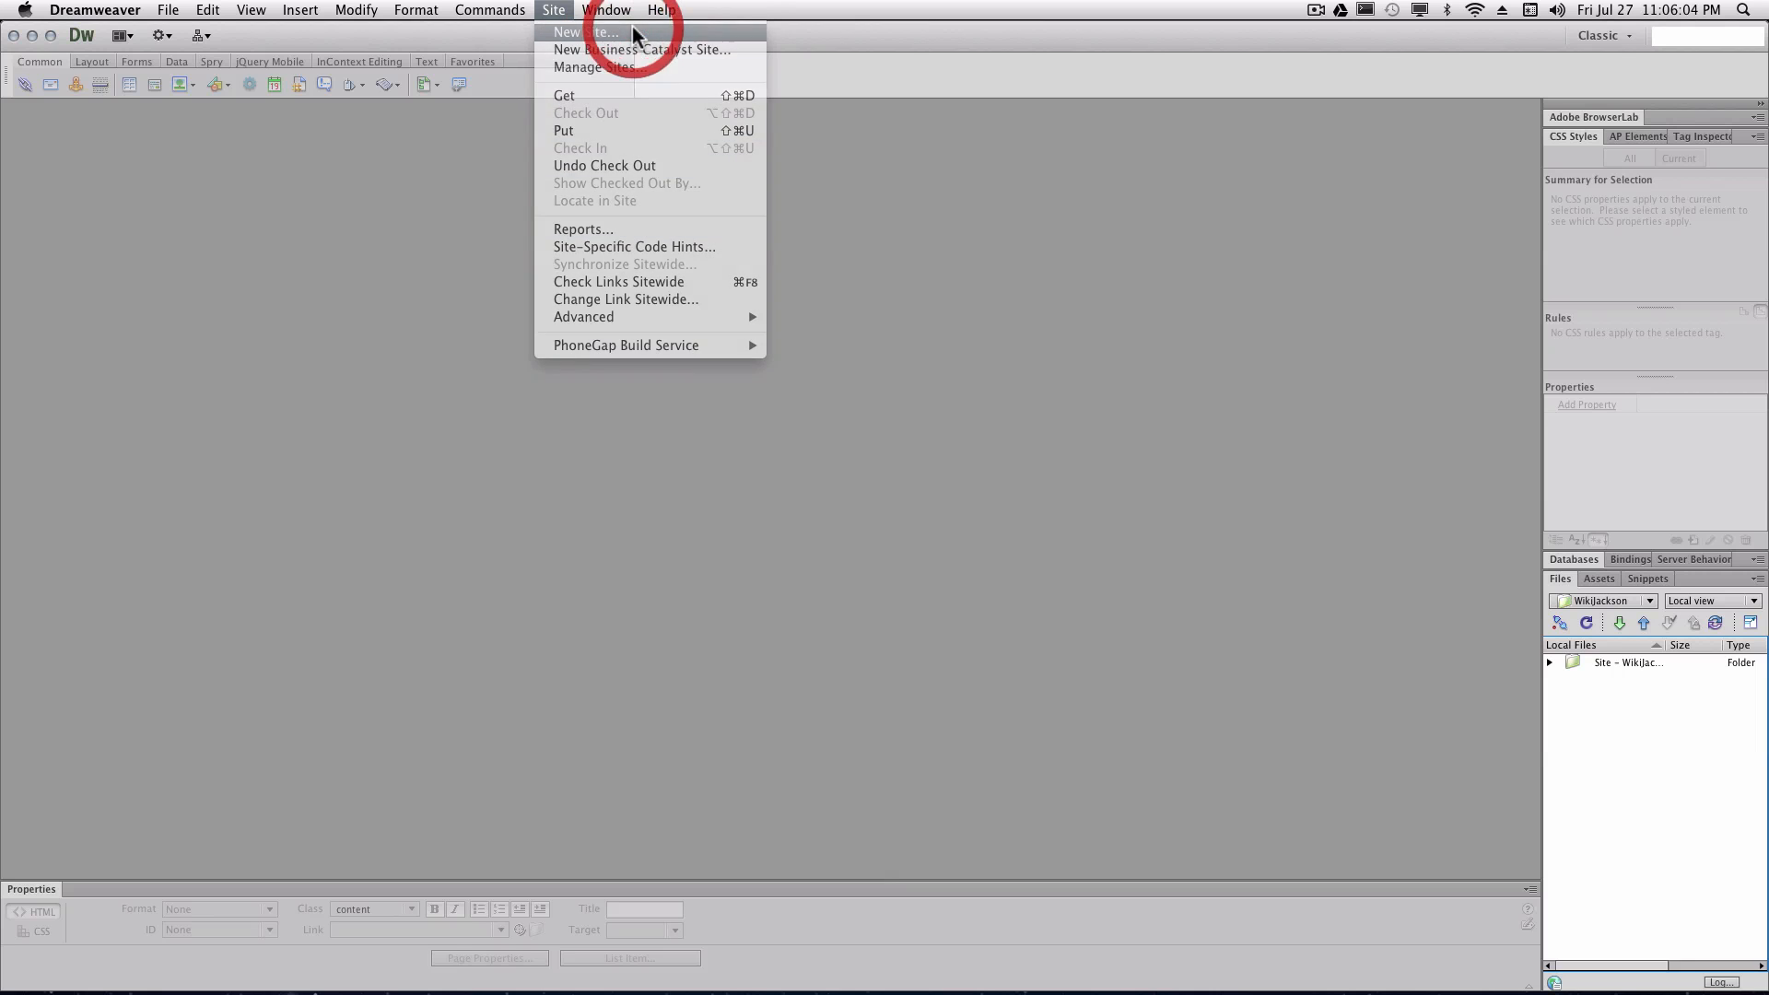
click(587, 31)
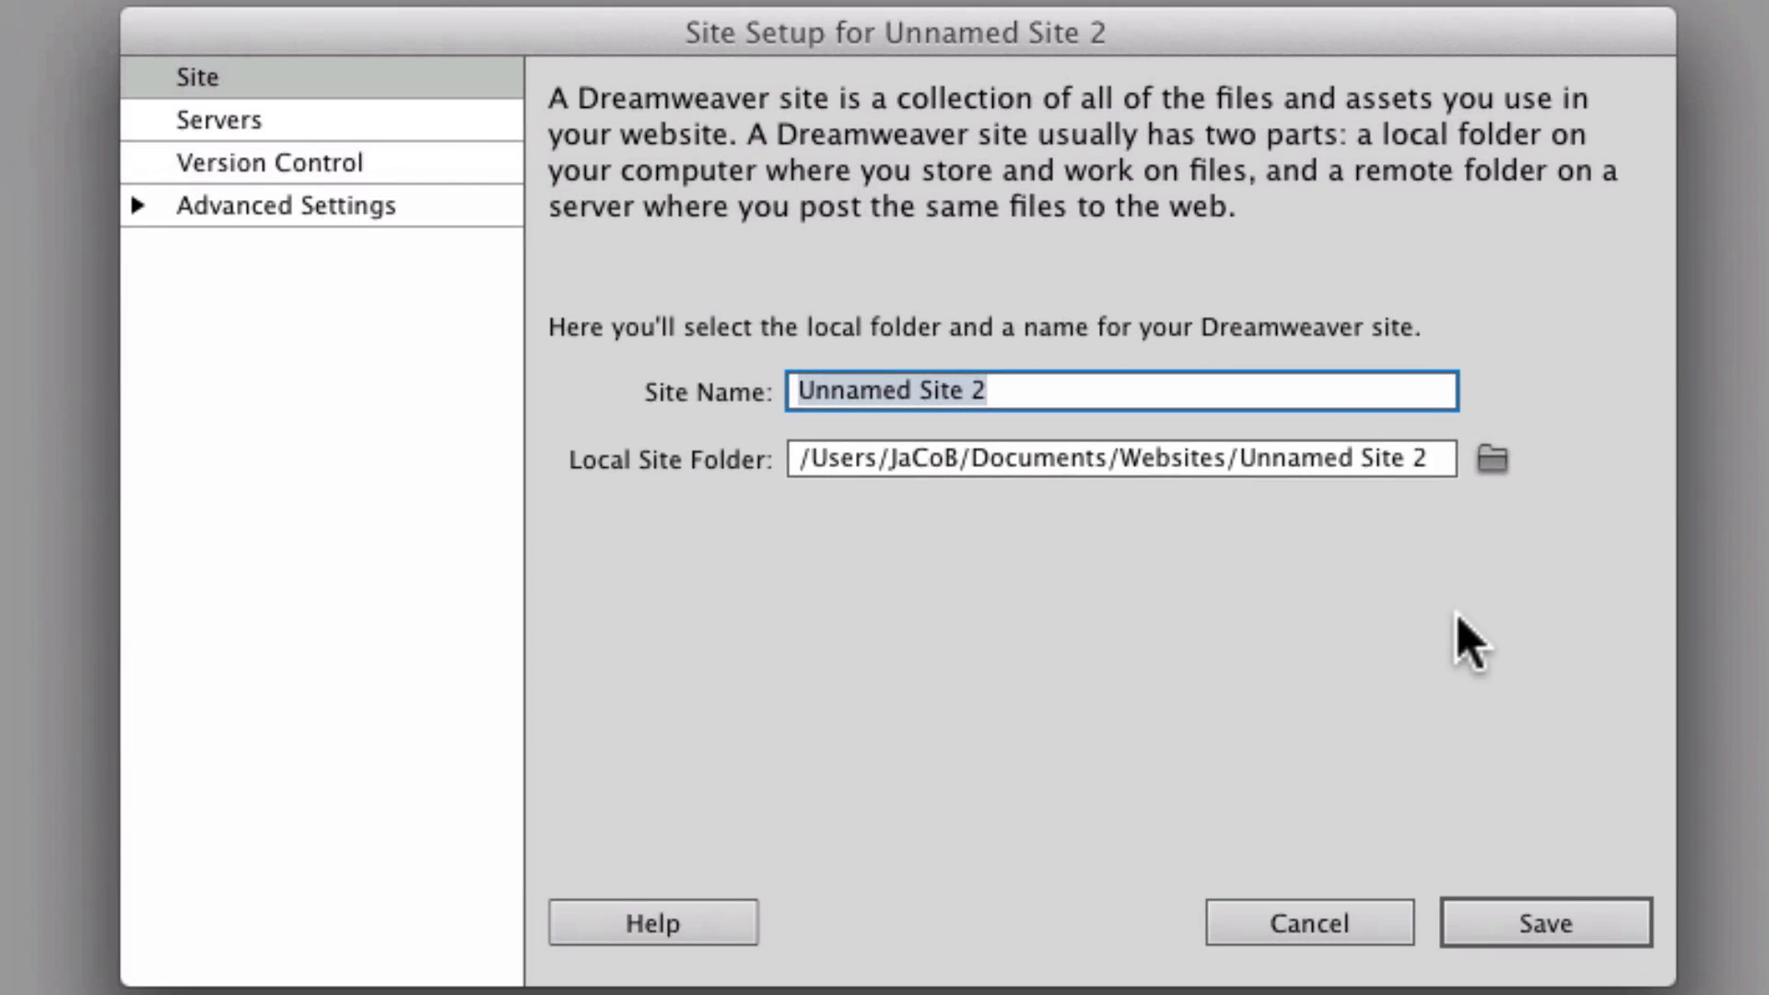
text(Test)
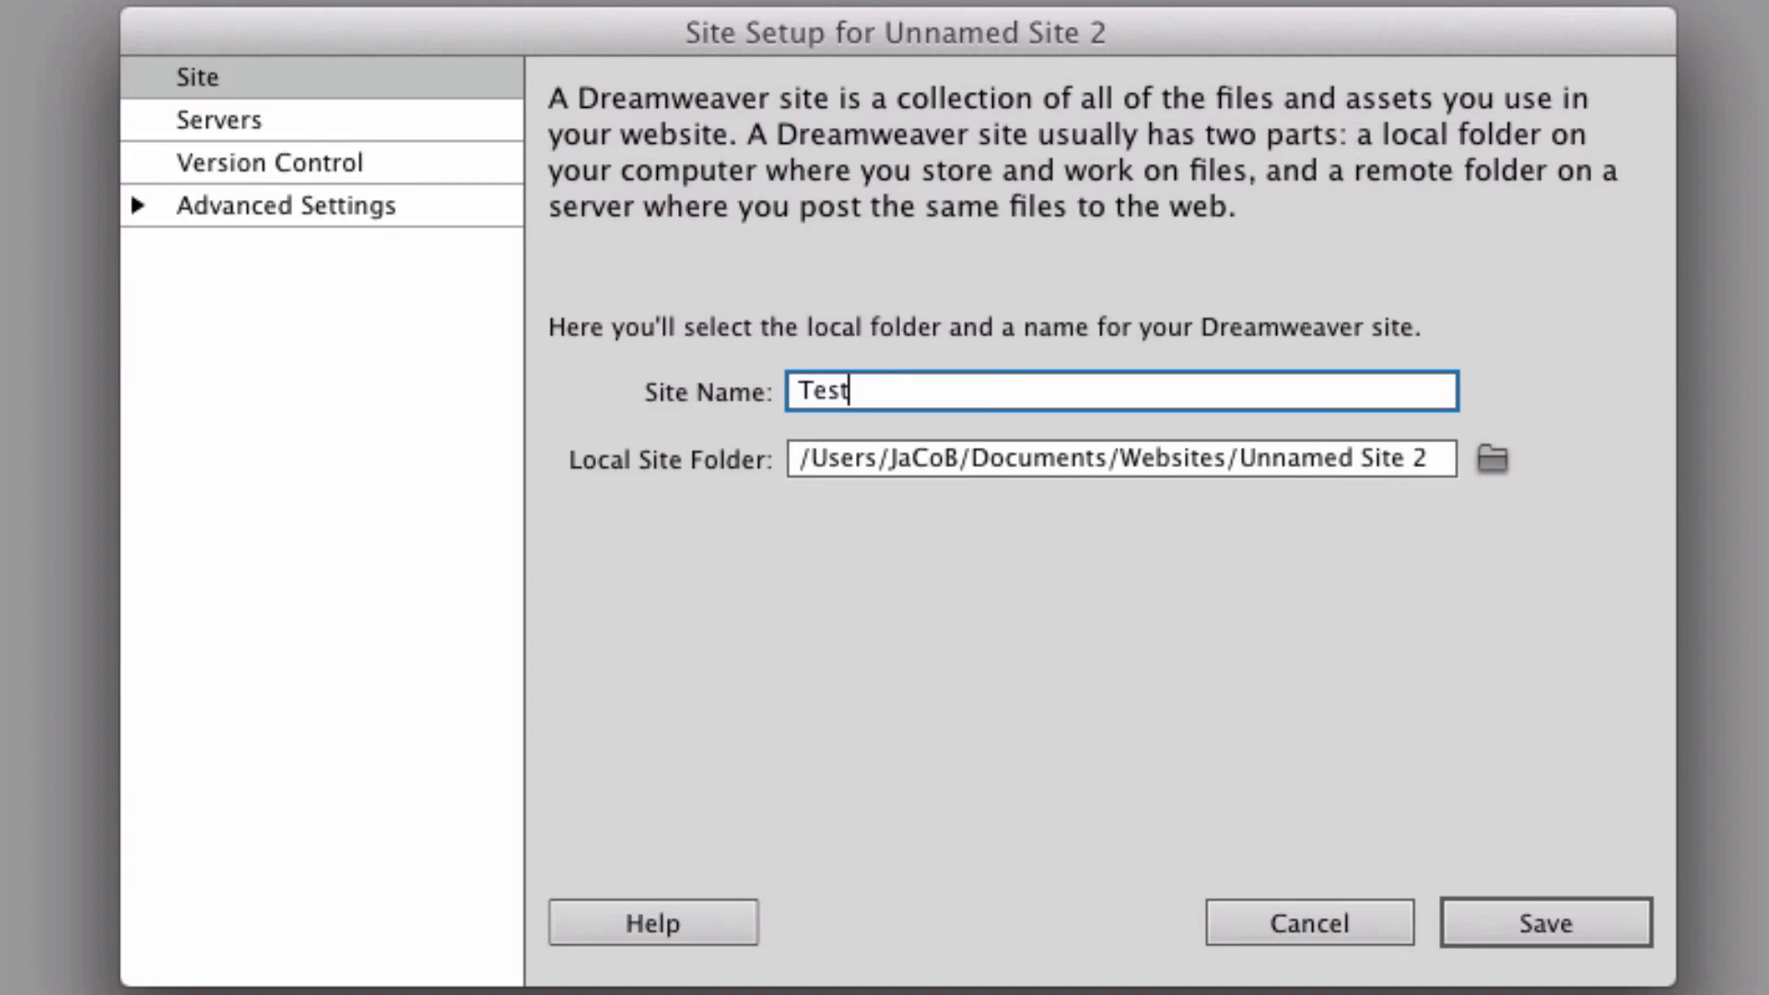
text(Site)
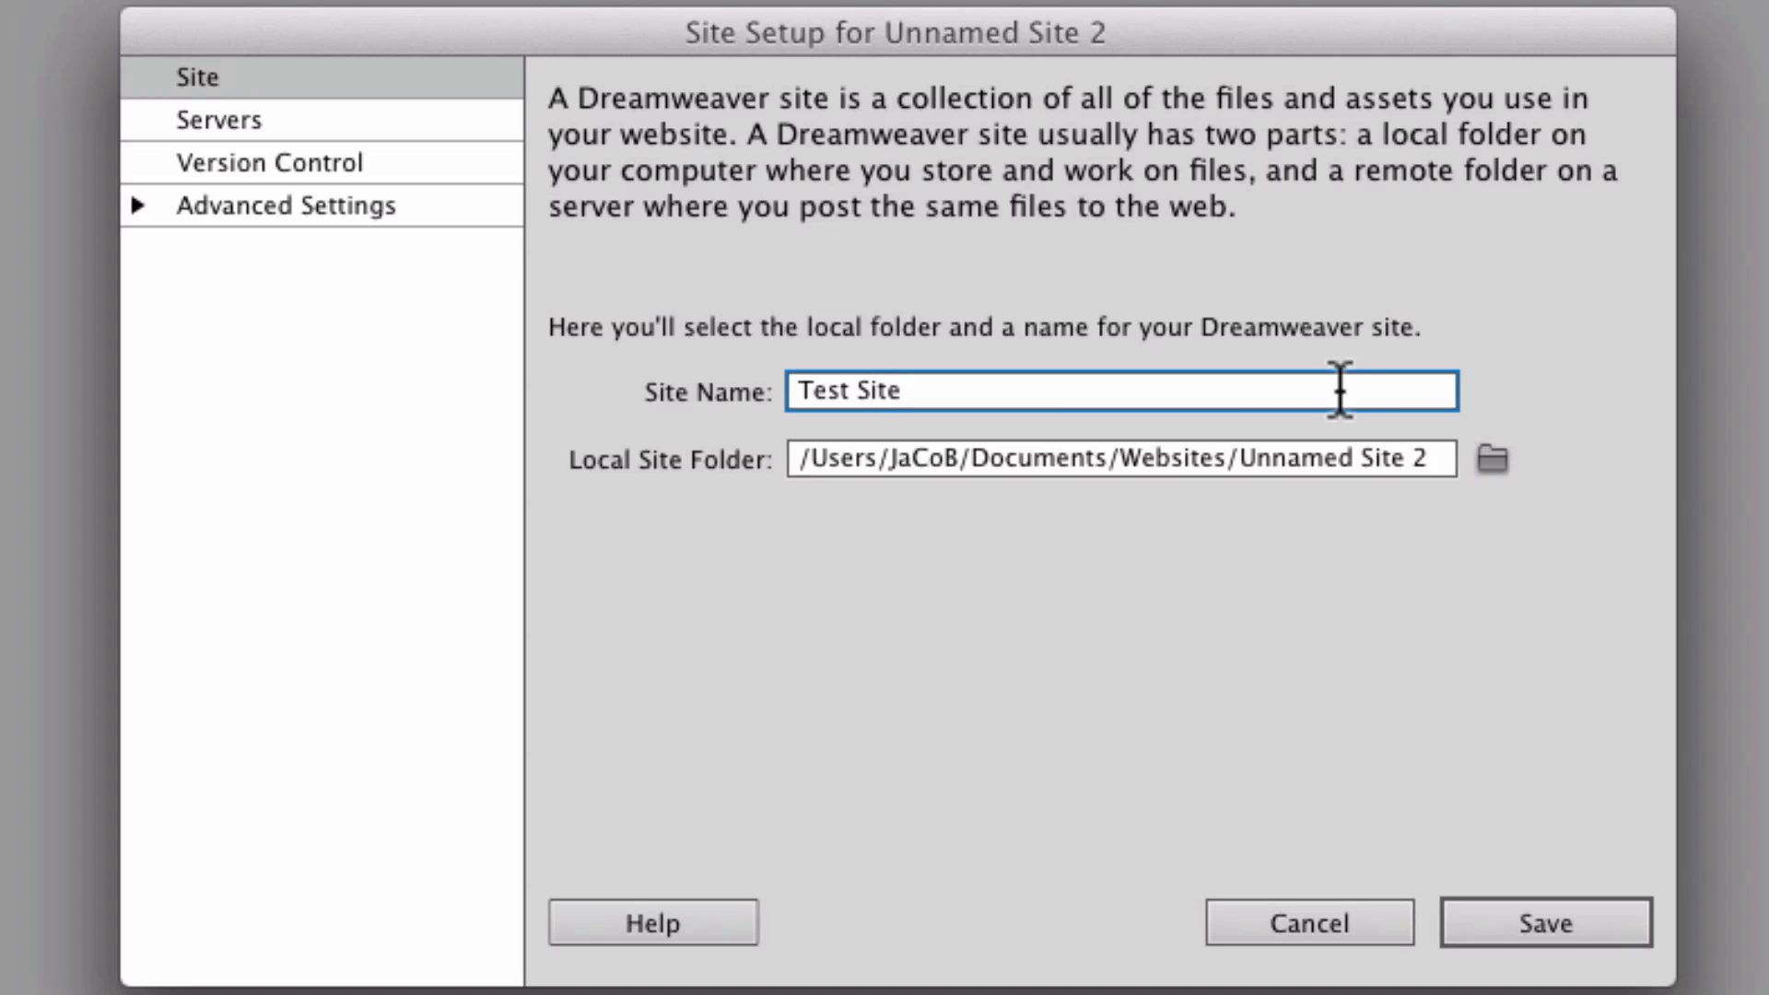
Set the site's local folder to the desktop Test Site folder
click(1490, 457)
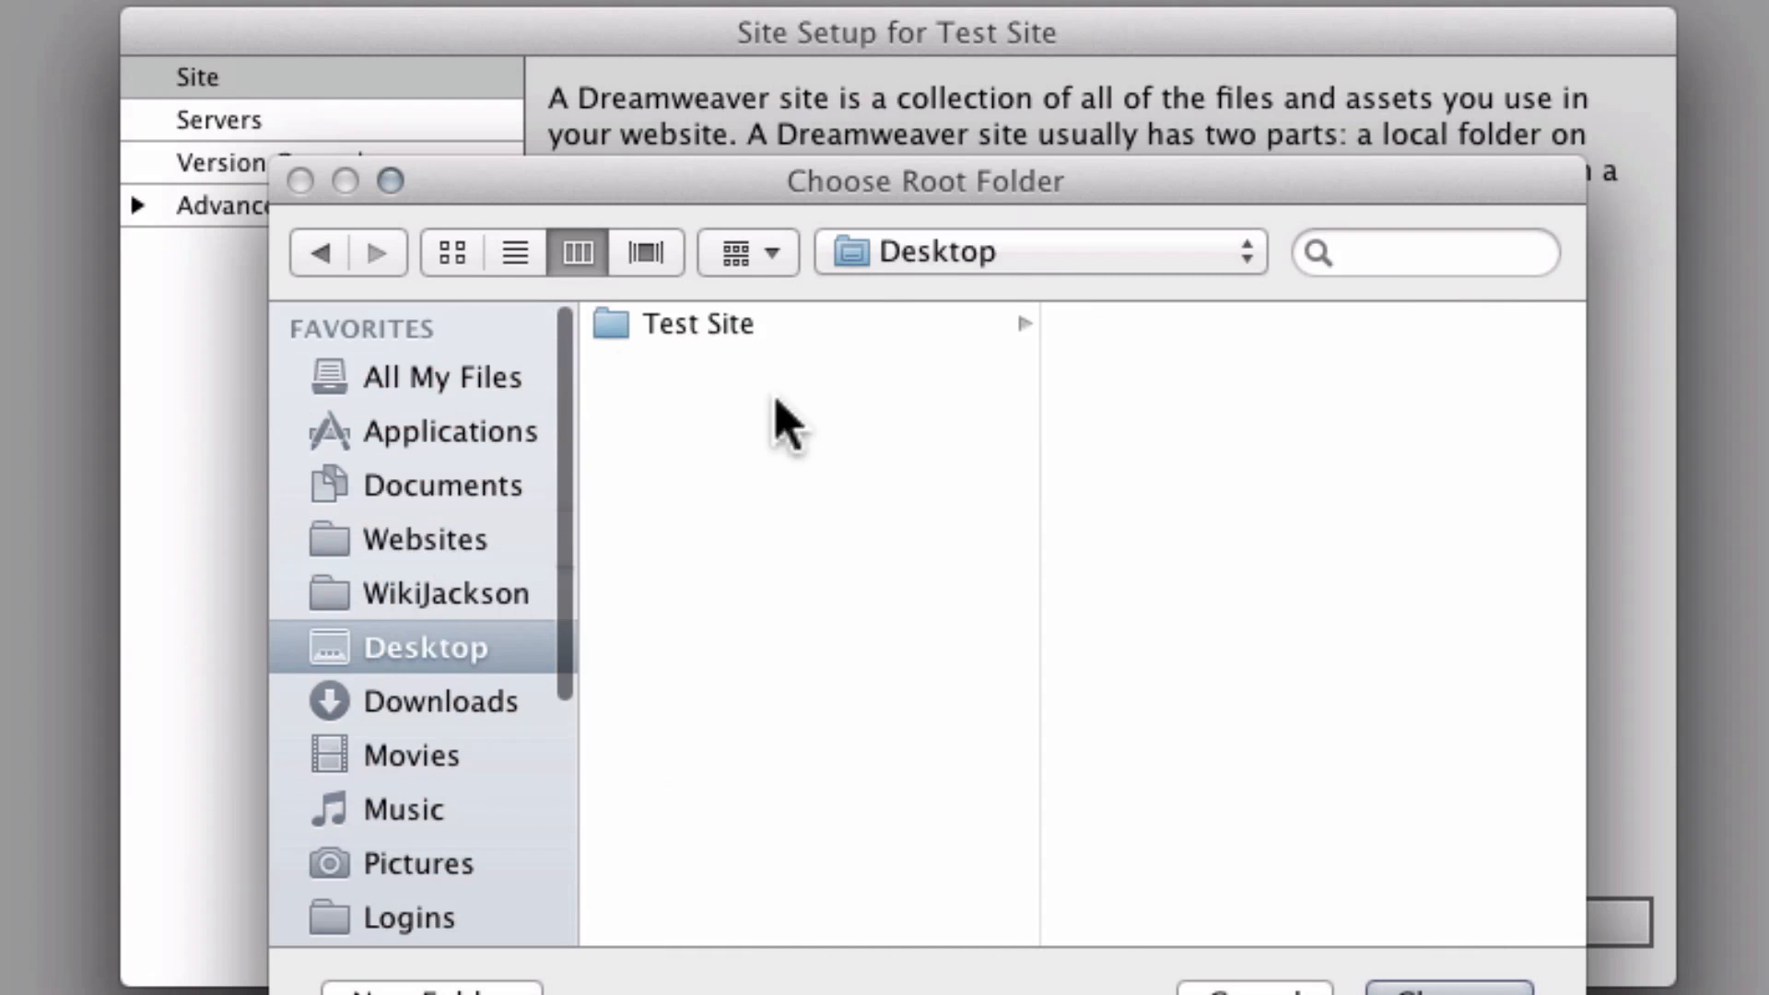
click(1447, 990)
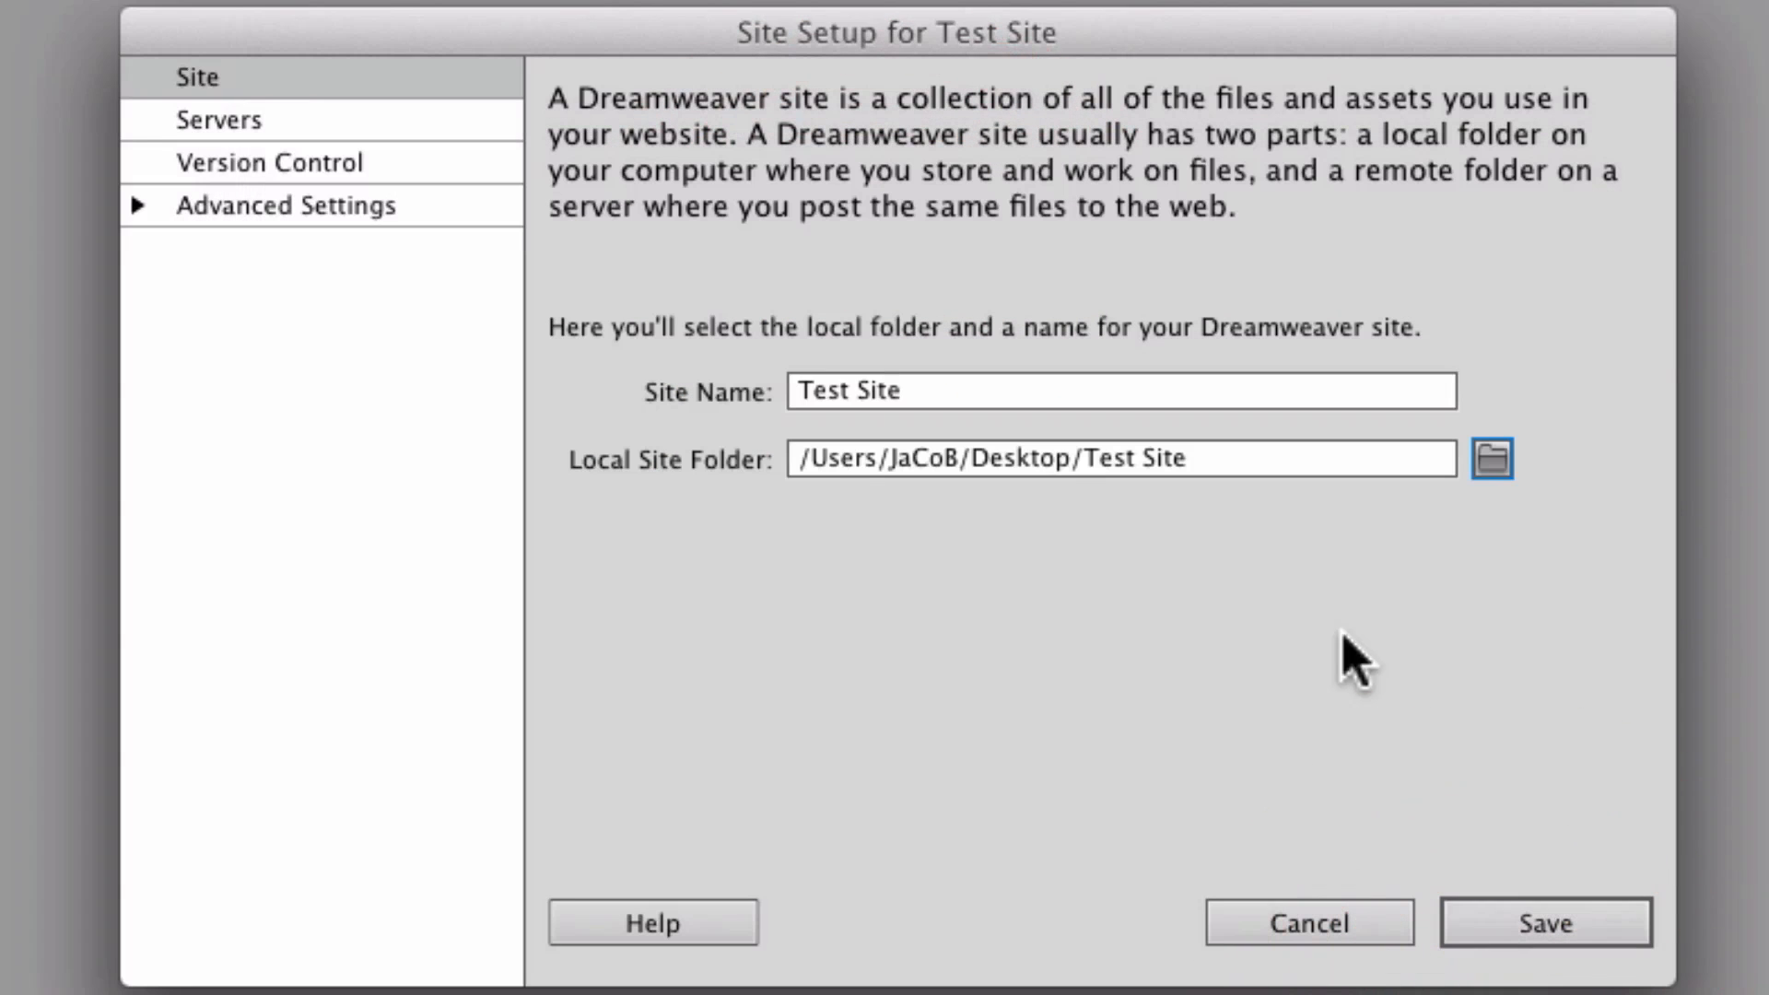
click(220, 120)
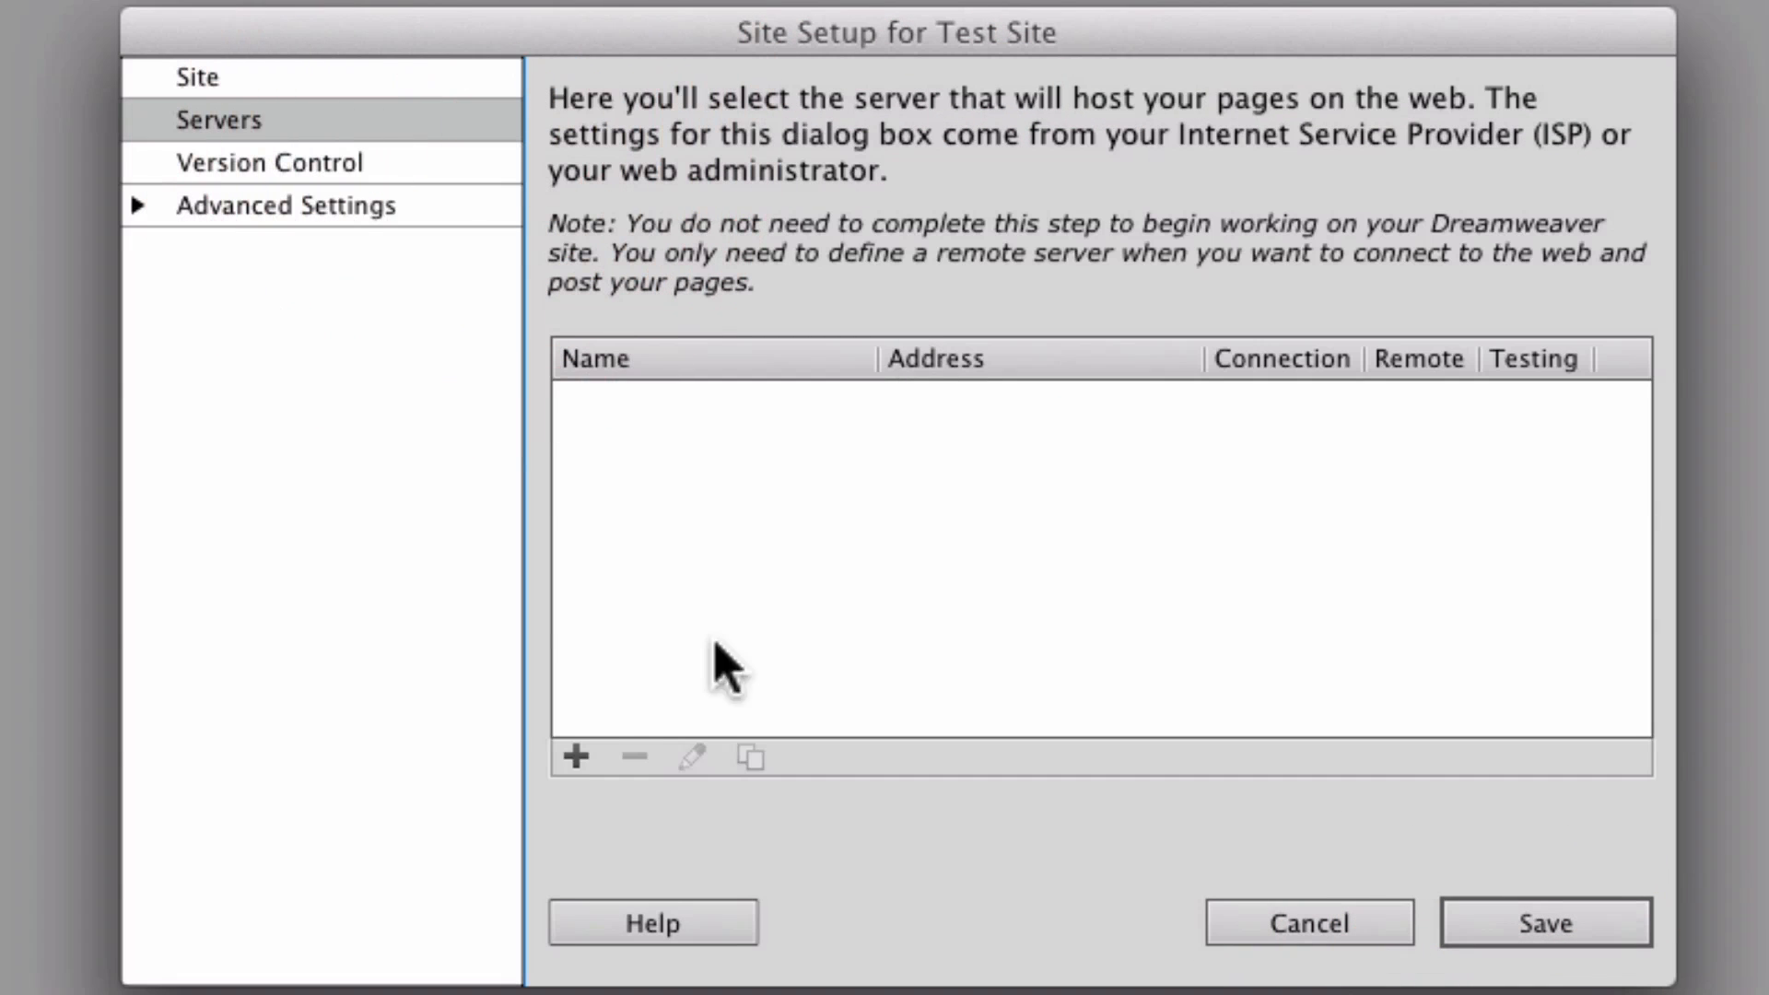
Add a server named 'Test Site' that connects using Local/Network
click(573, 757)
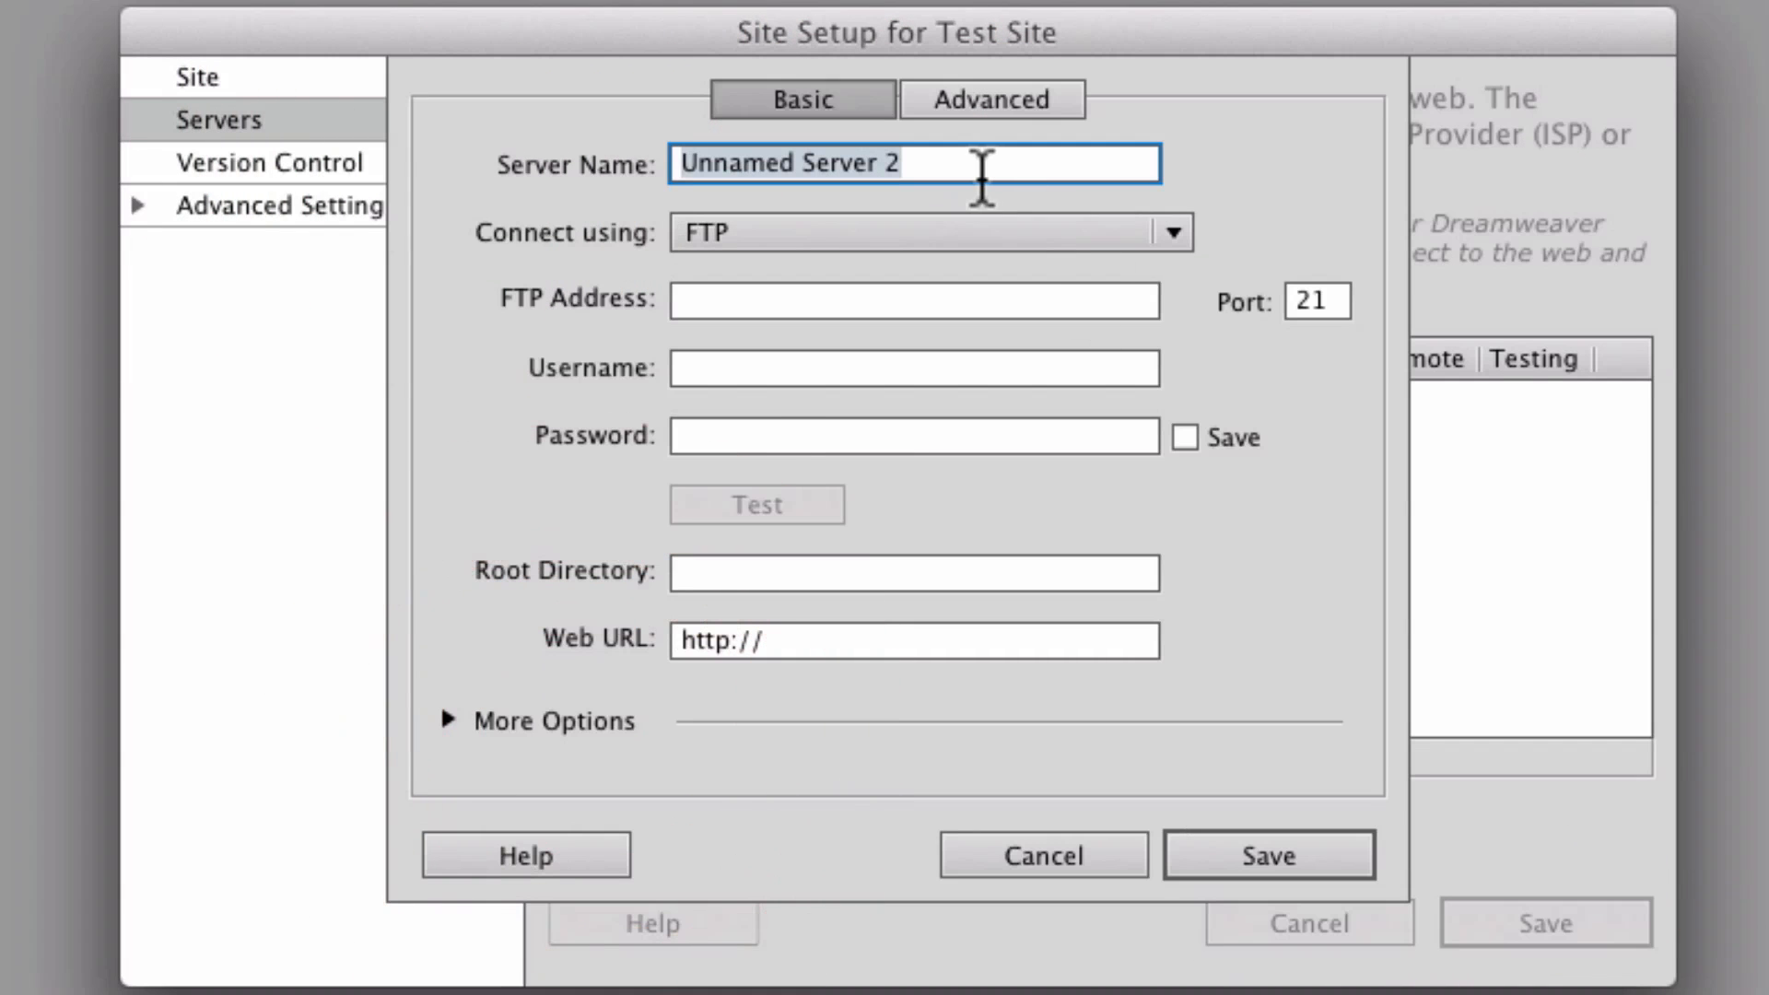
text(Test)
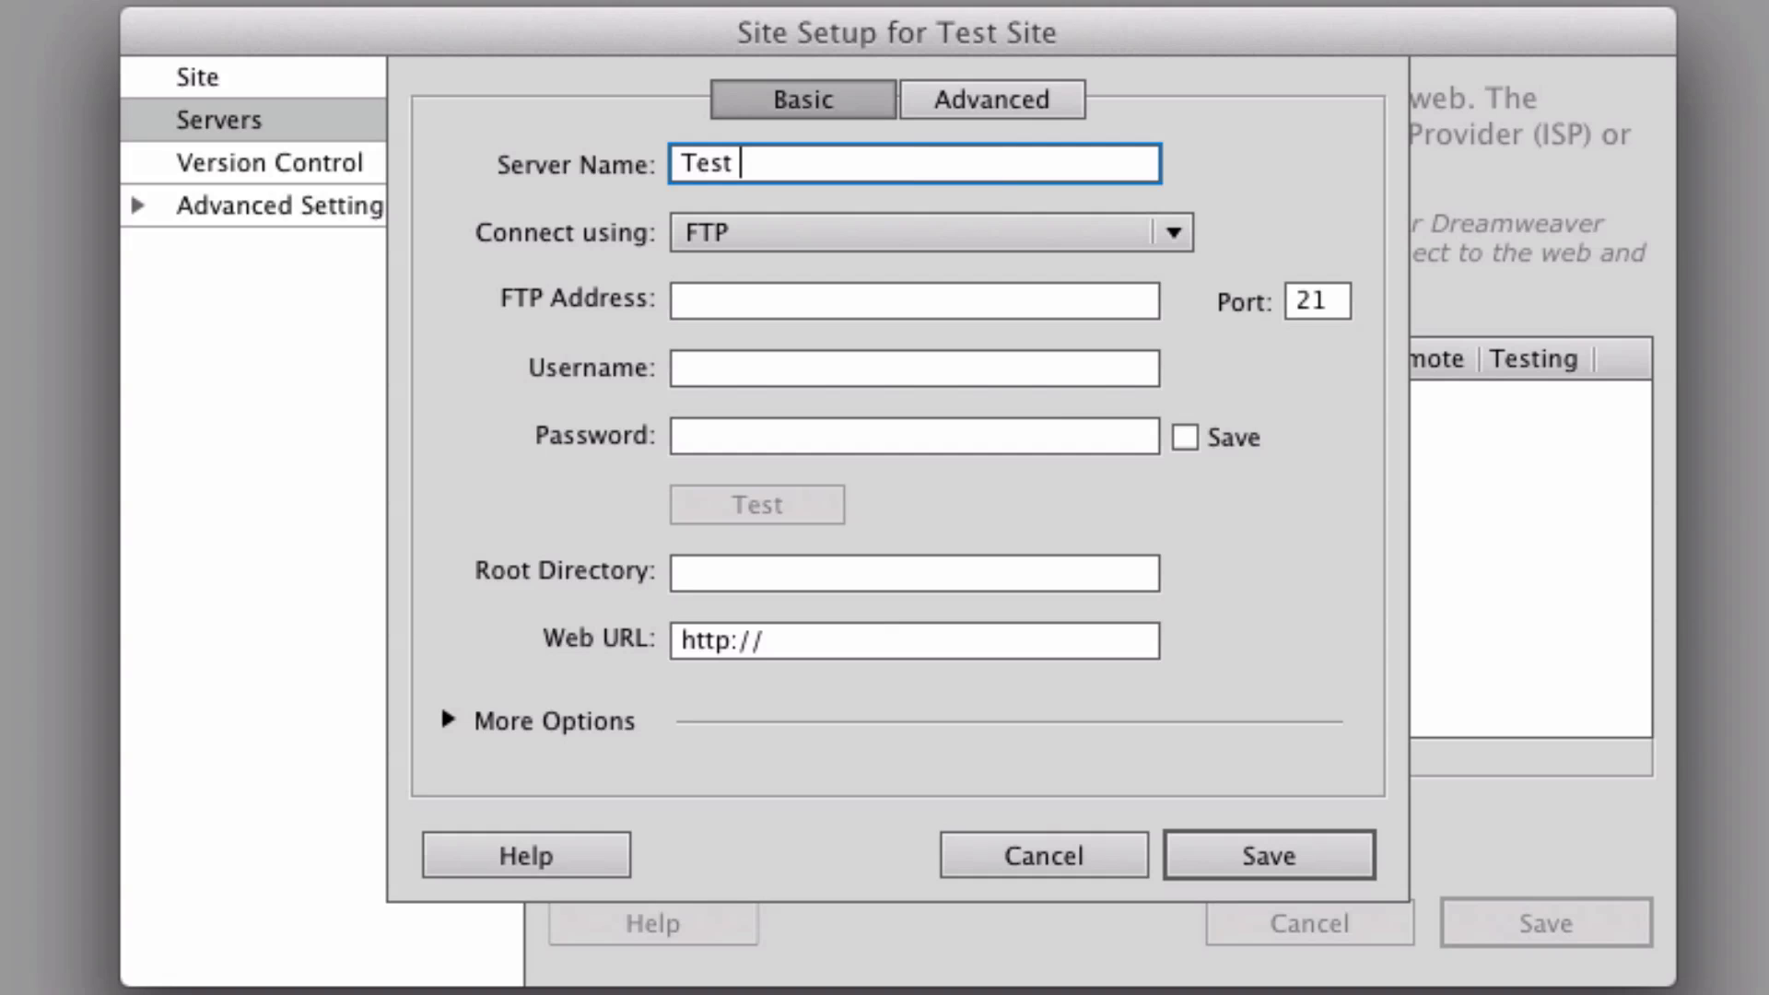
text(Site)
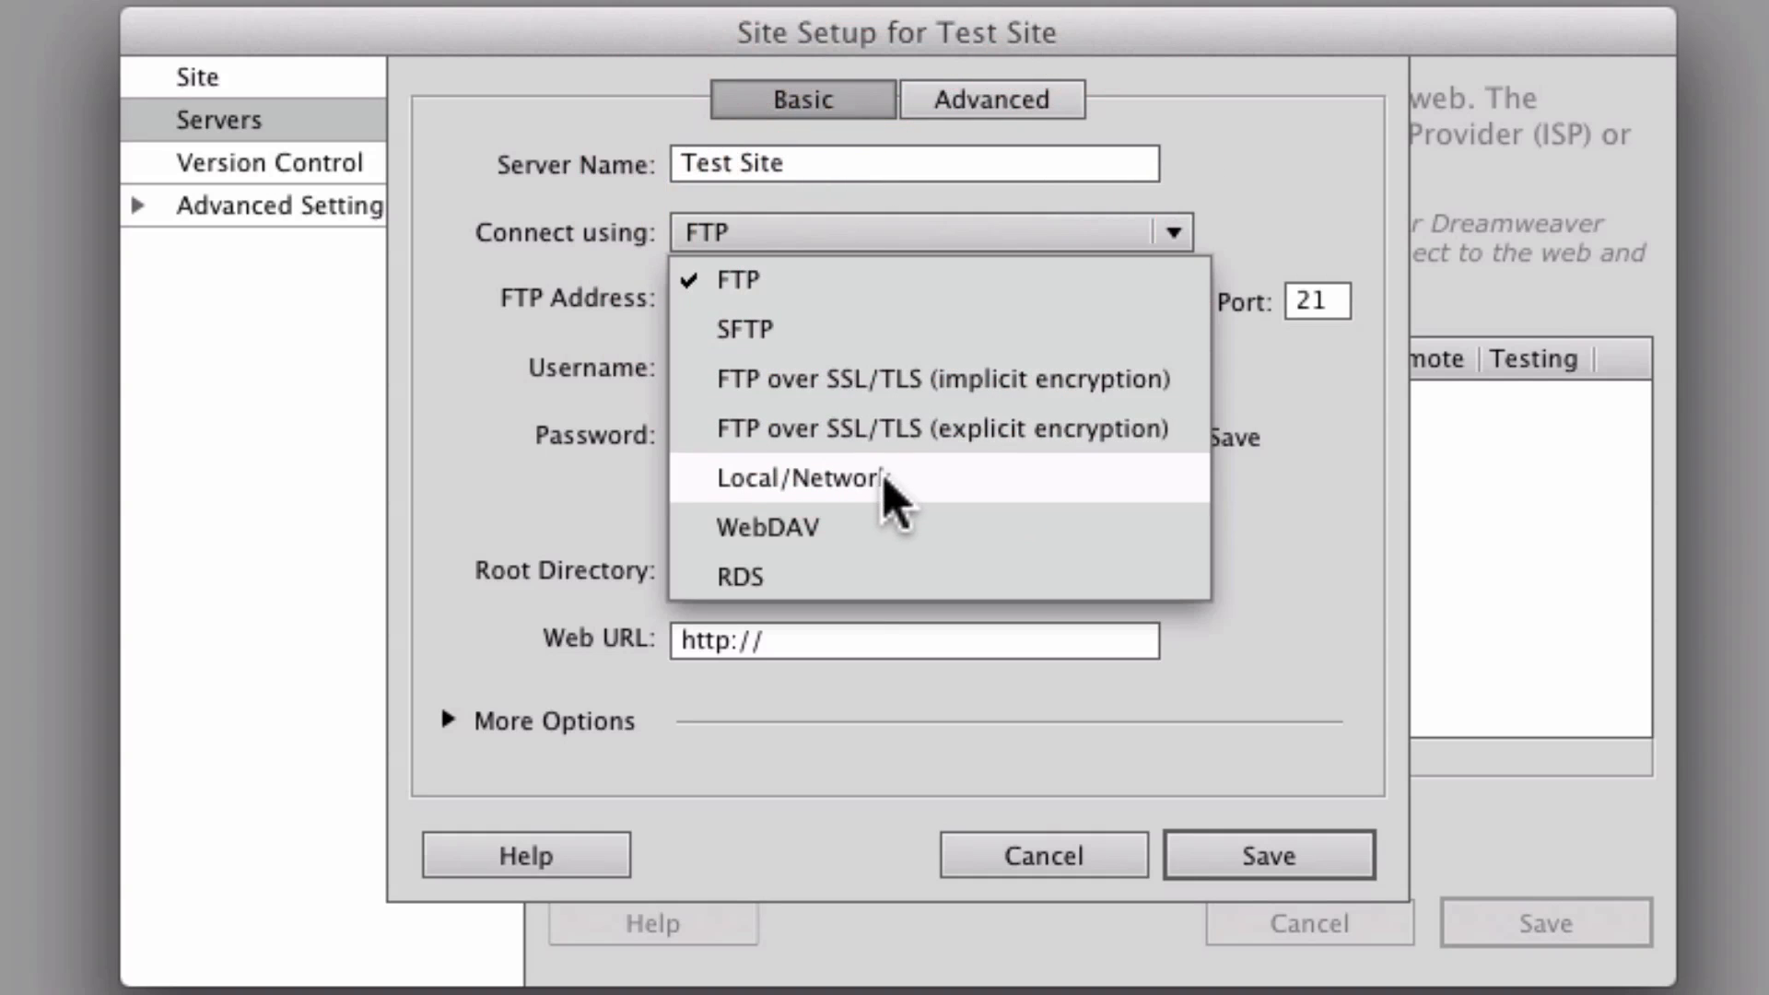
click(801, 477)
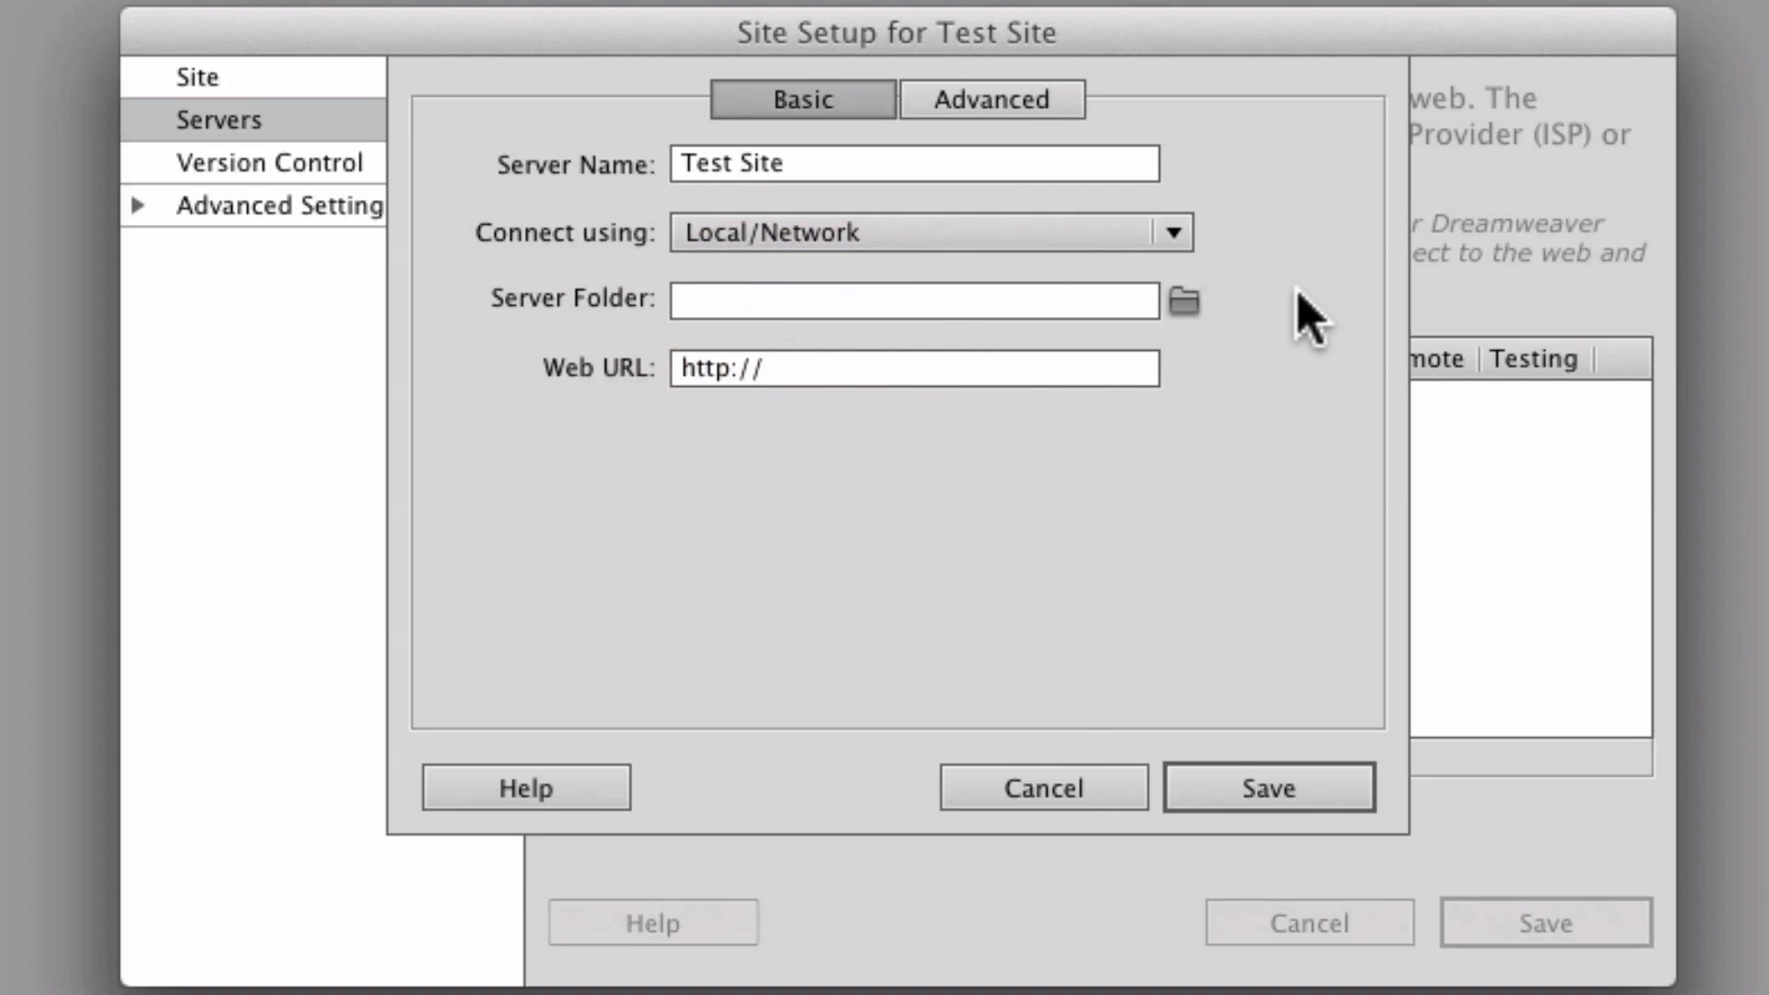
Set the server folder to Desktop/Test Site and review the Advanced options
click(1180, 301)
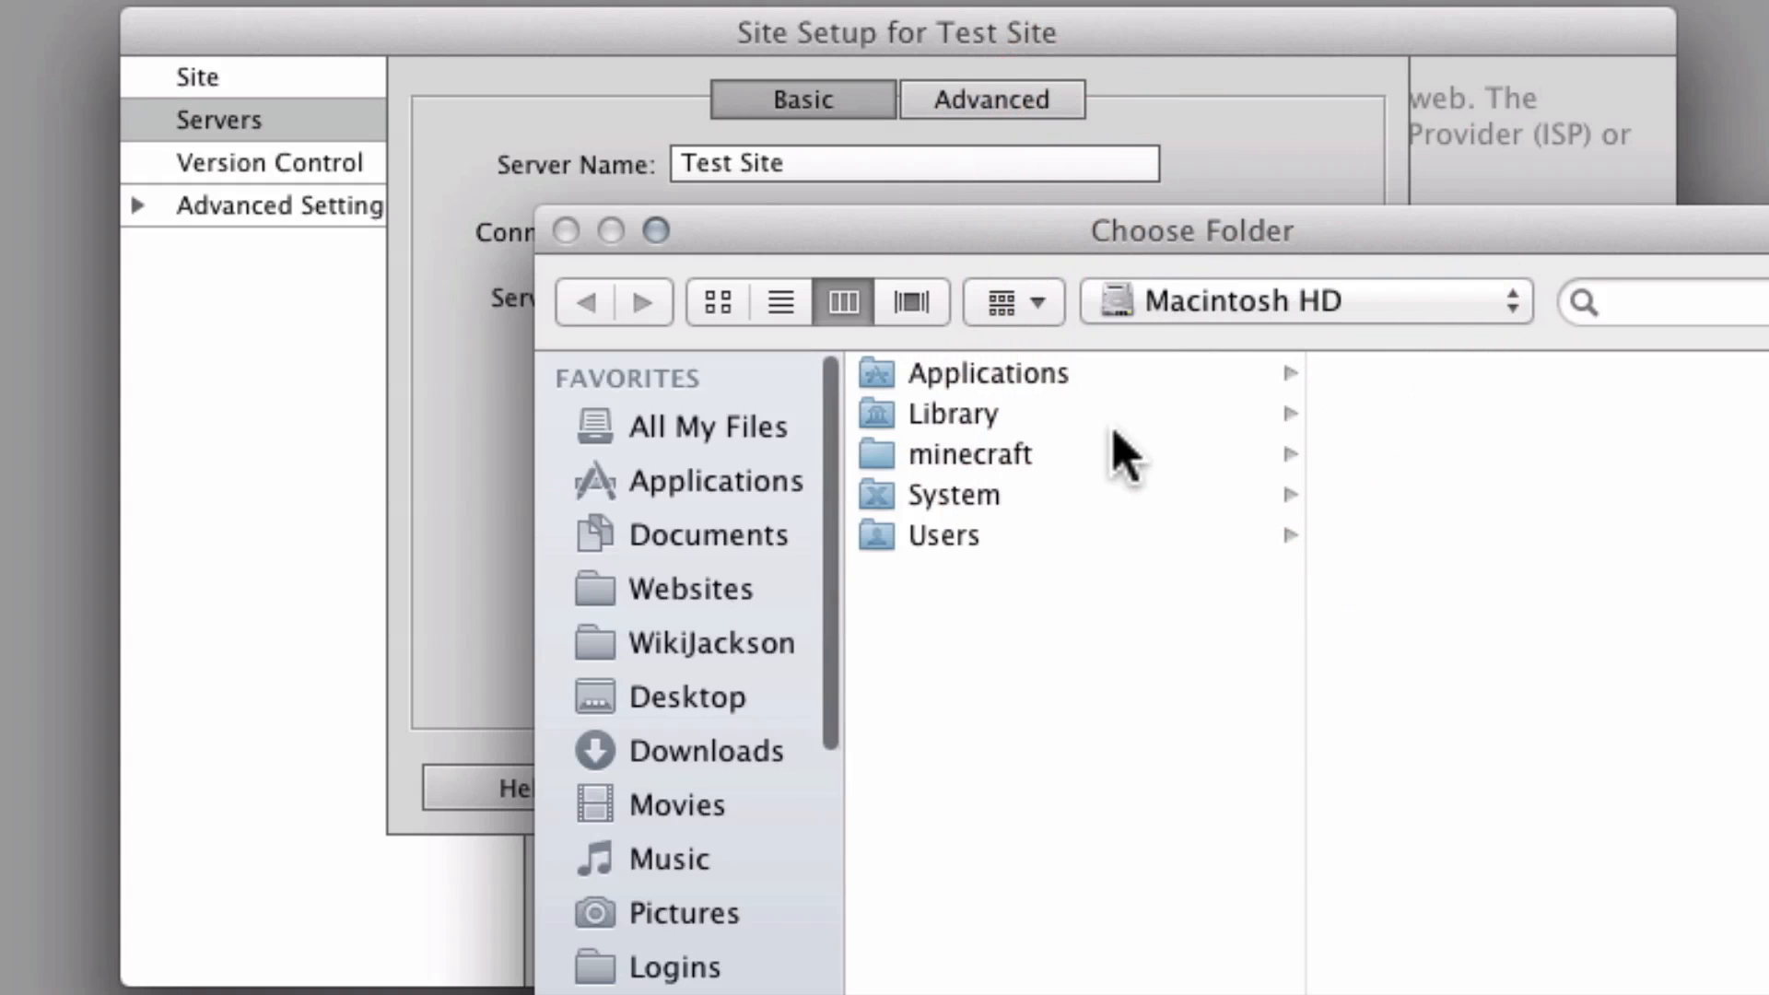
click(690, 696)
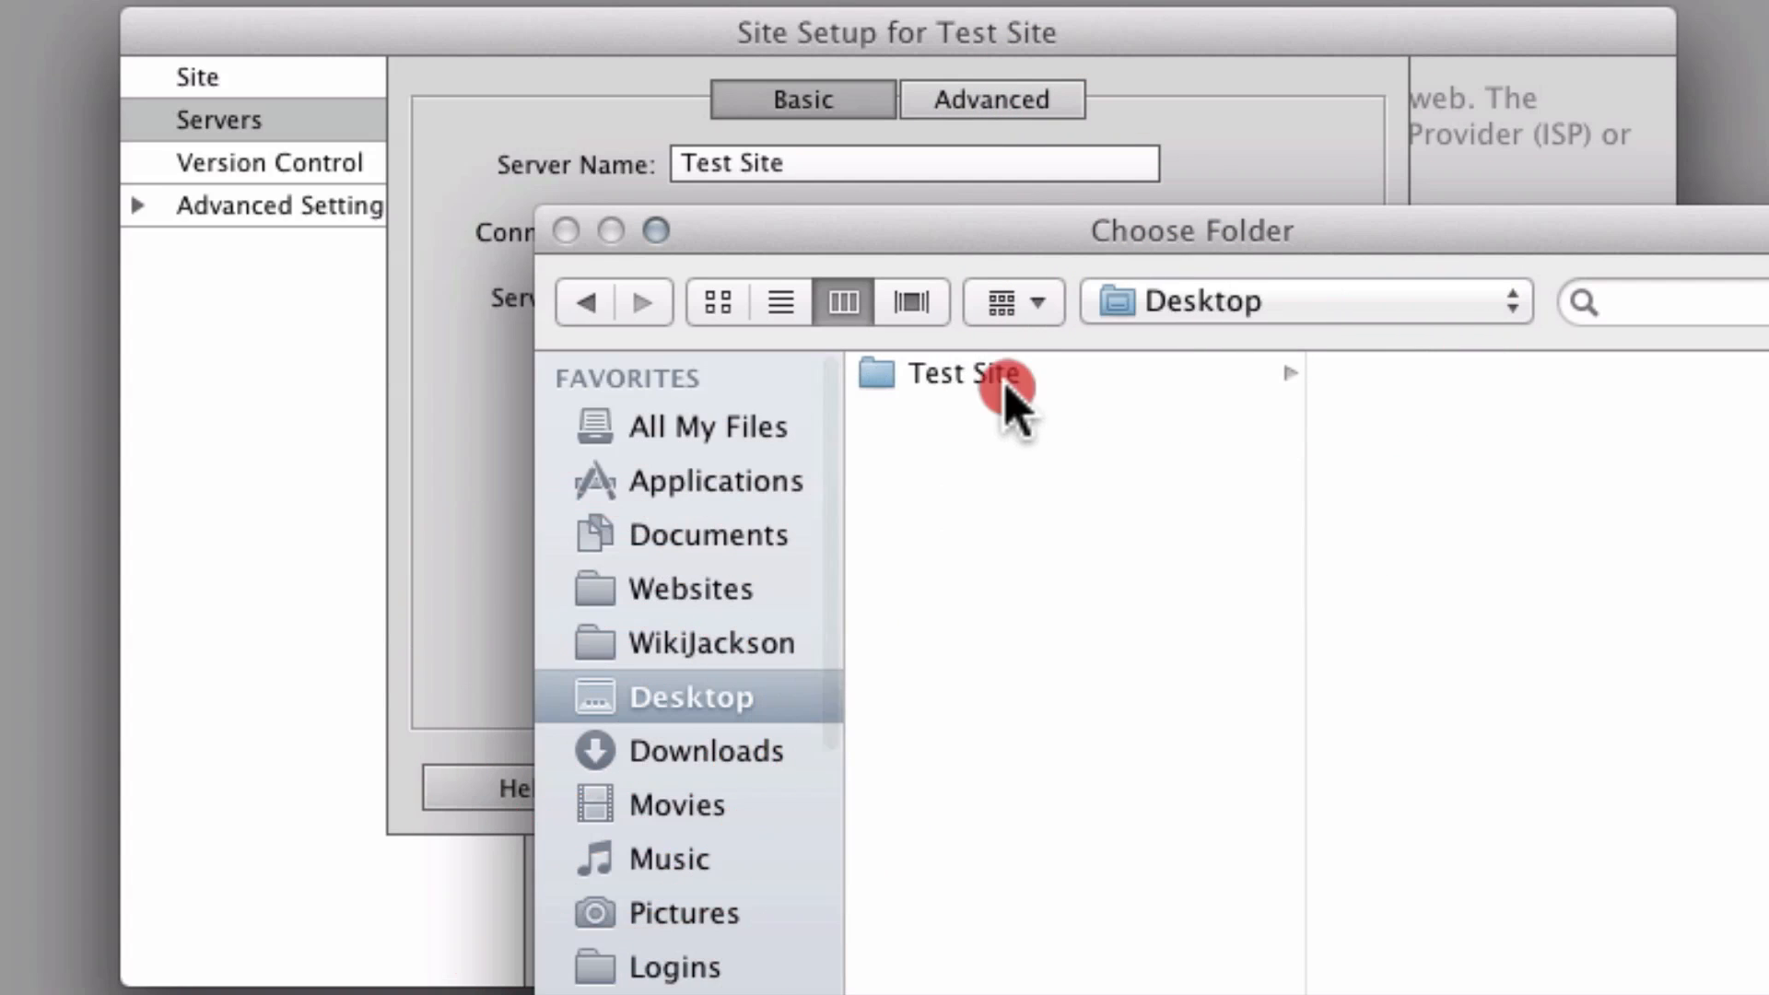
double_click(960, 373)
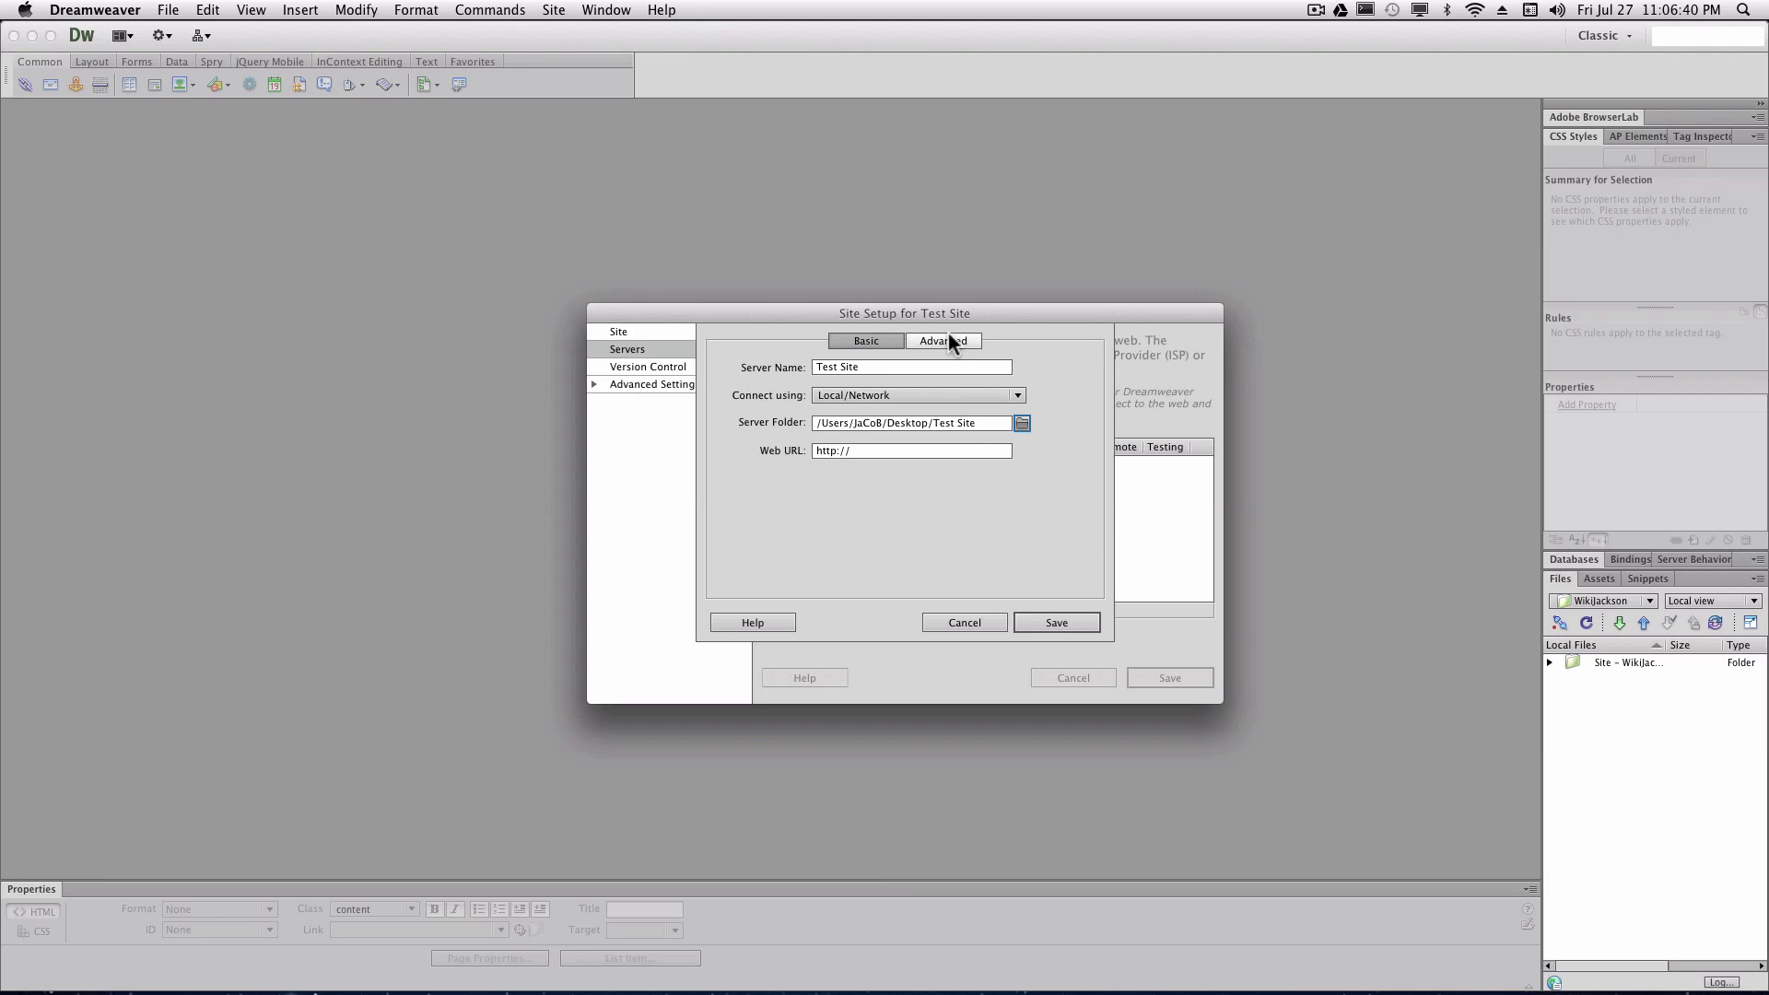
click(943, 341)
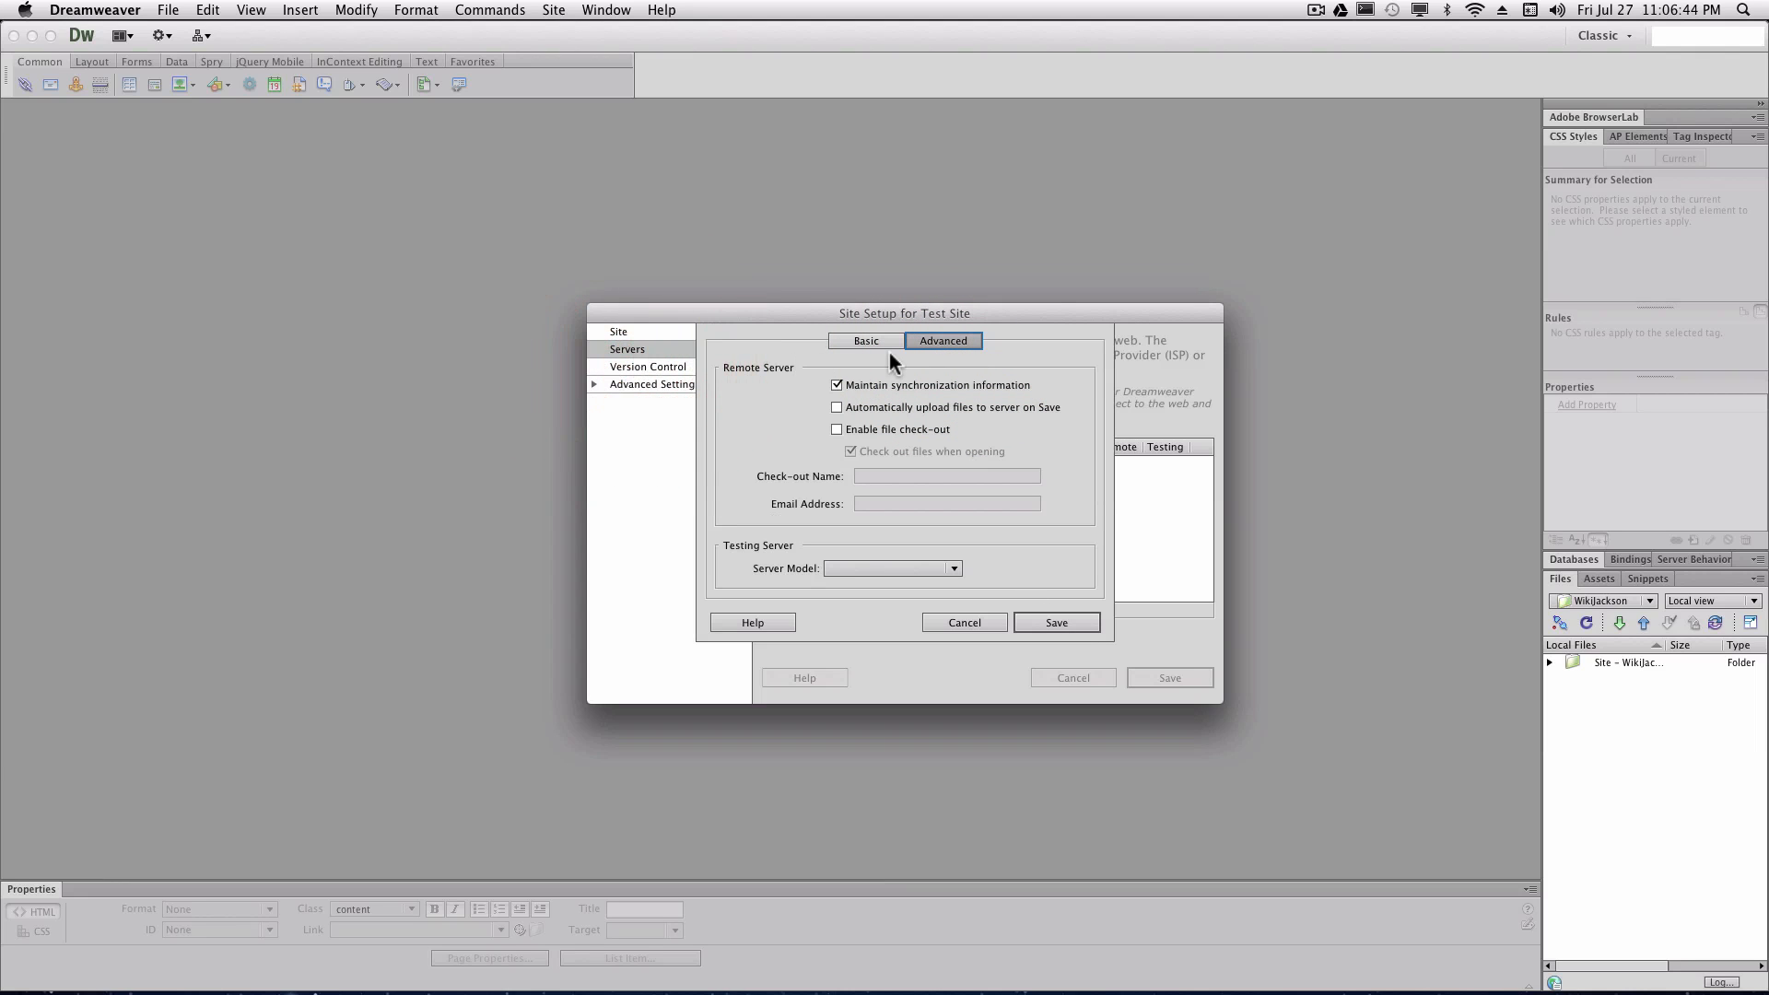
click(865, 341)
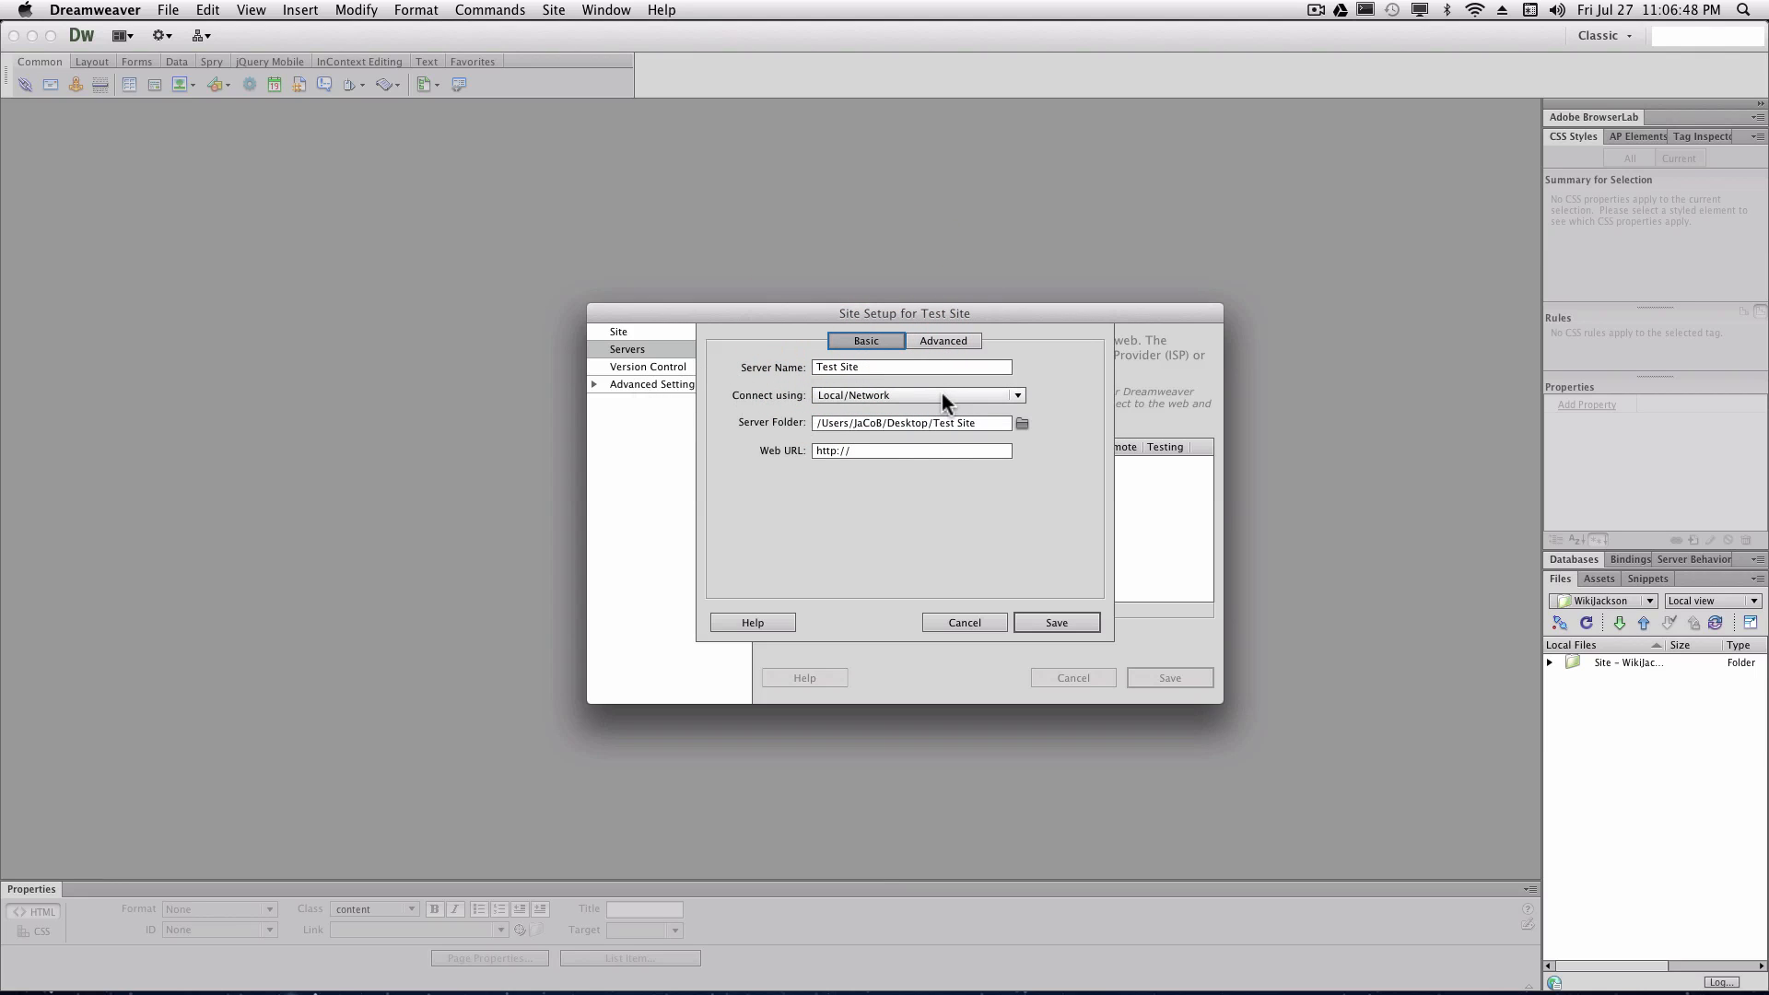
mouse_move(1056, 412)
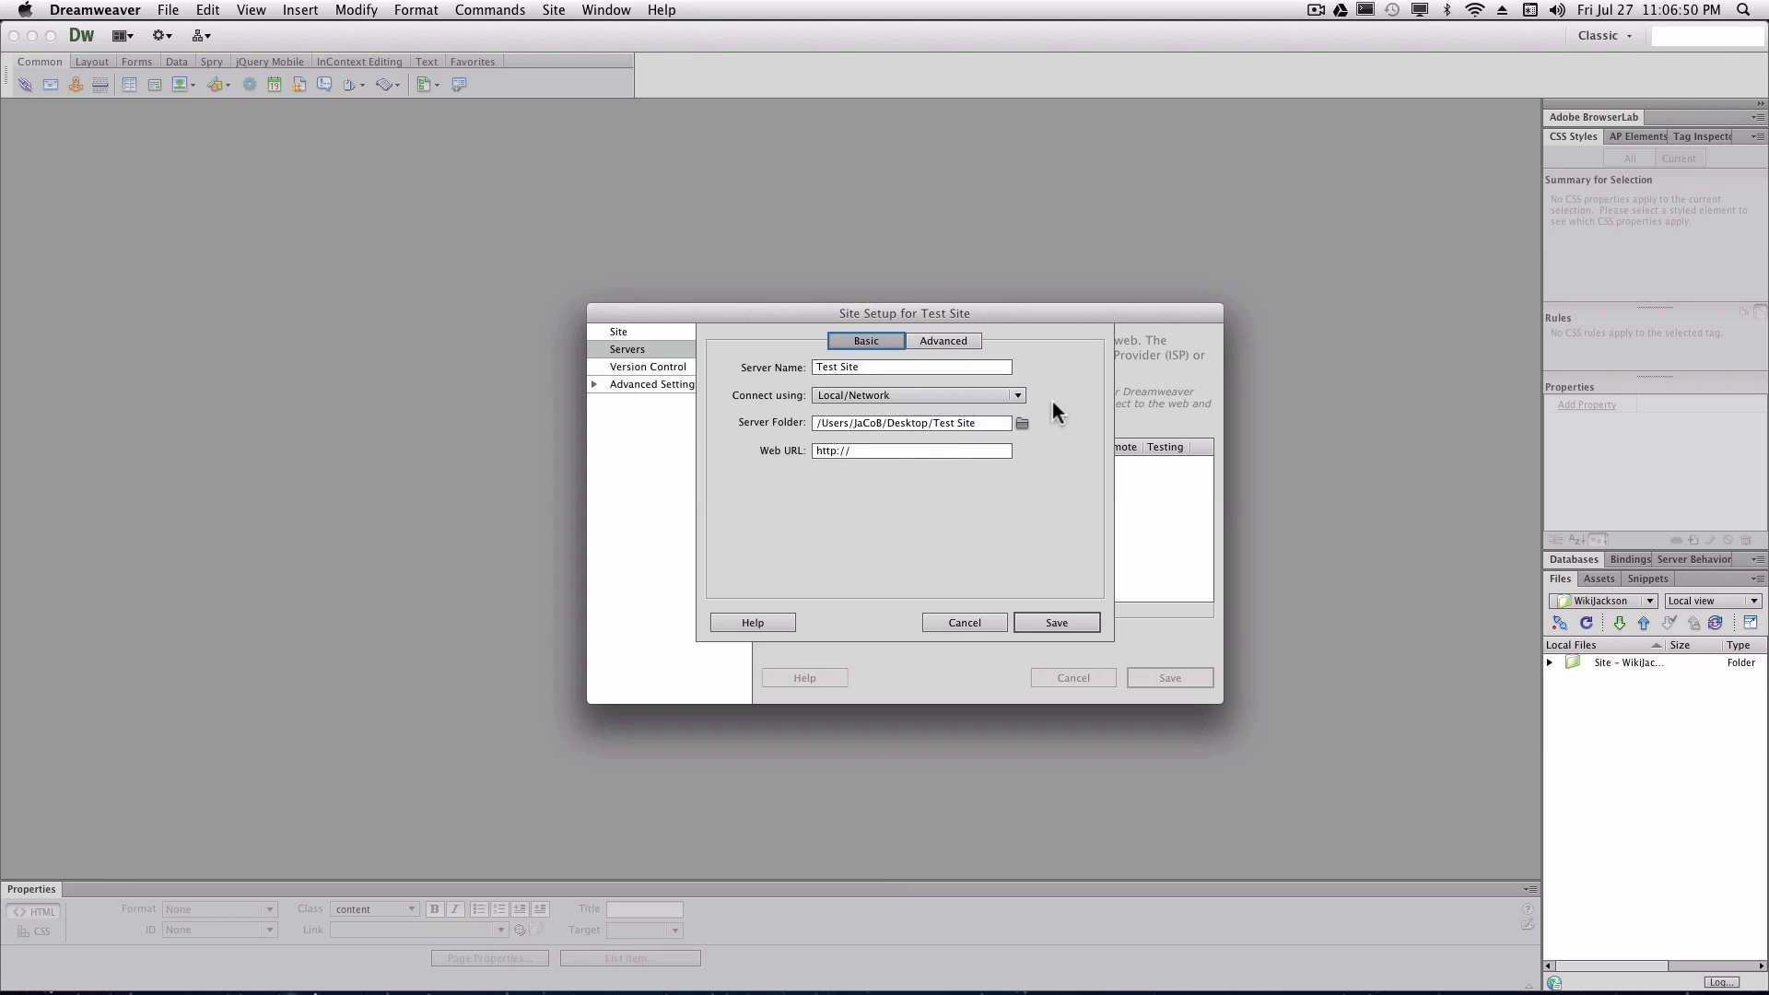
mouse_move(1077, 587)
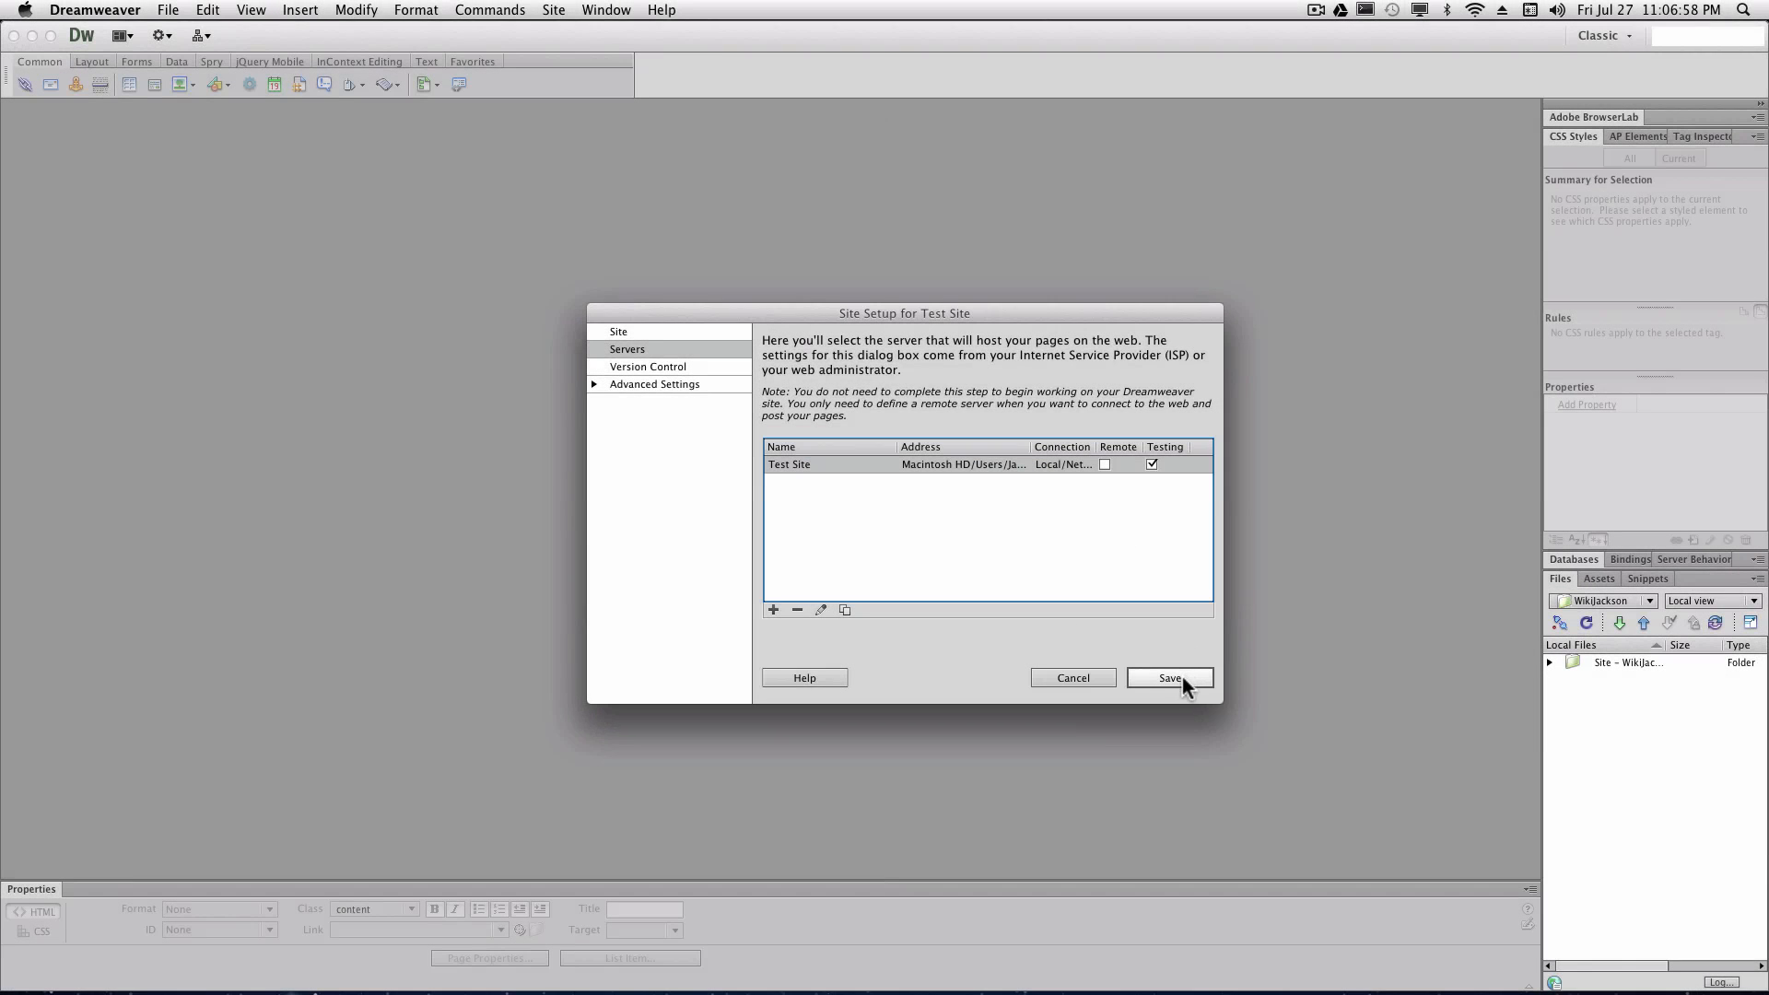
Save the Test Site definition, select its root folder, and create a blank HTML page
click(1169, 677)
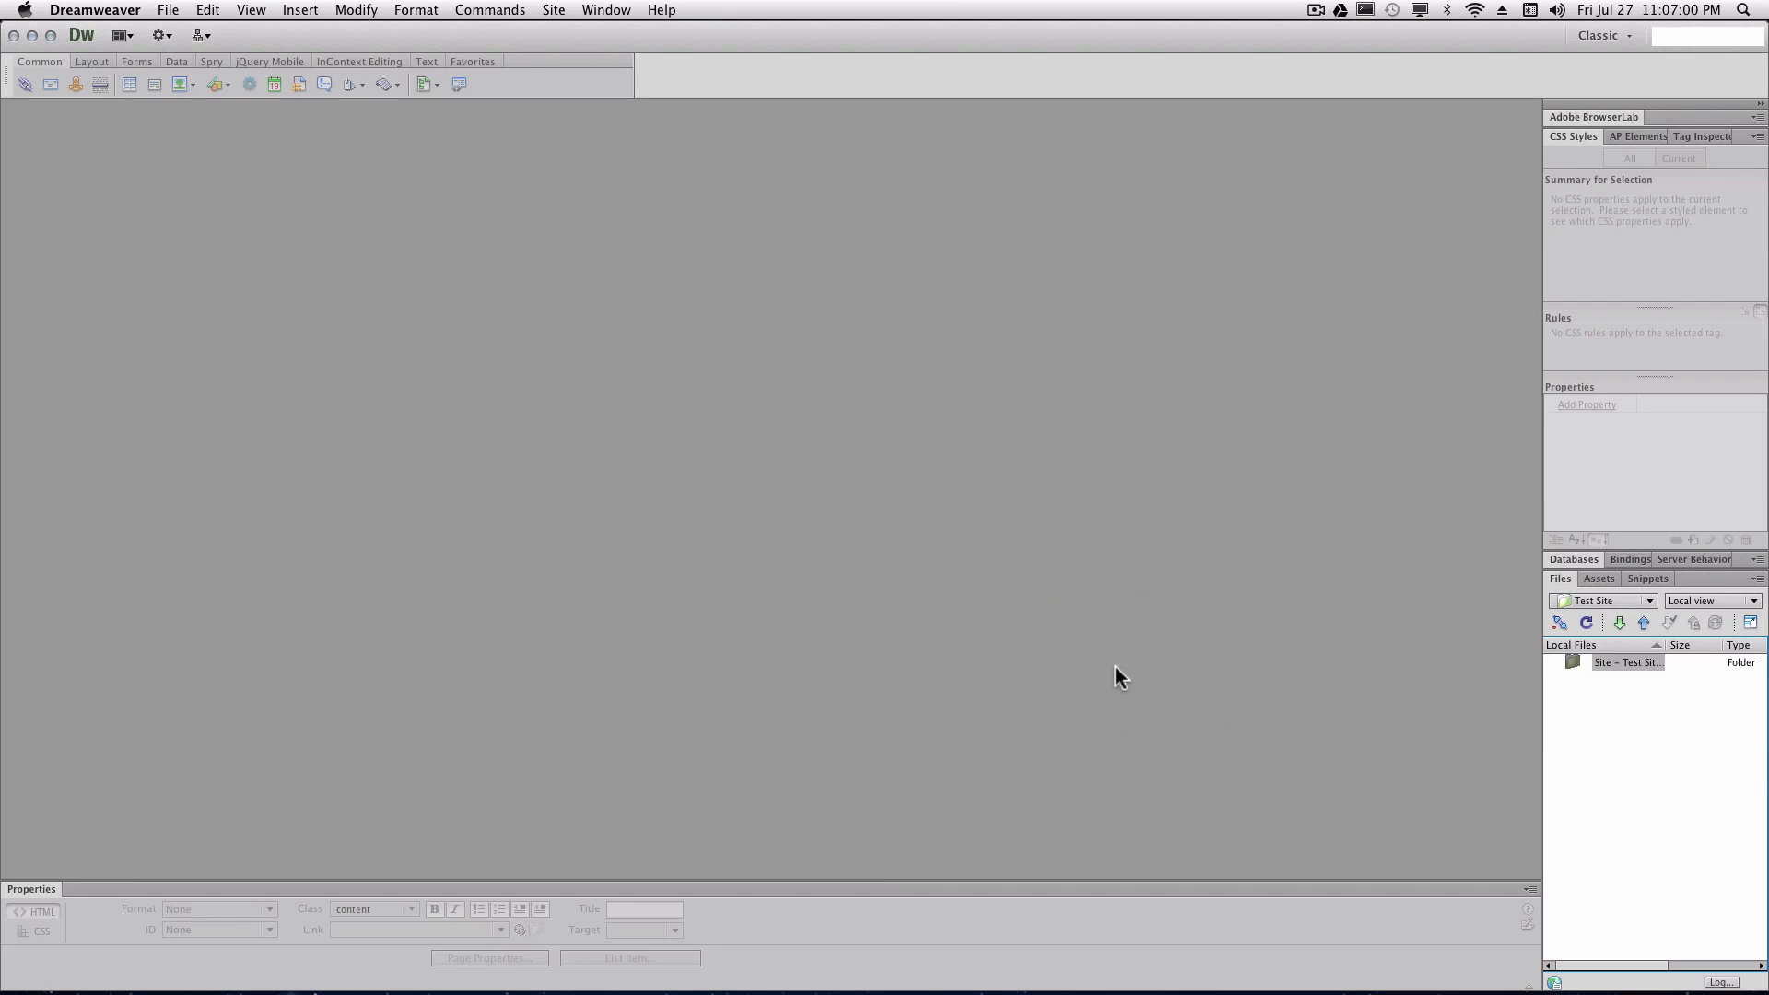
mouse_move(1579, 669)
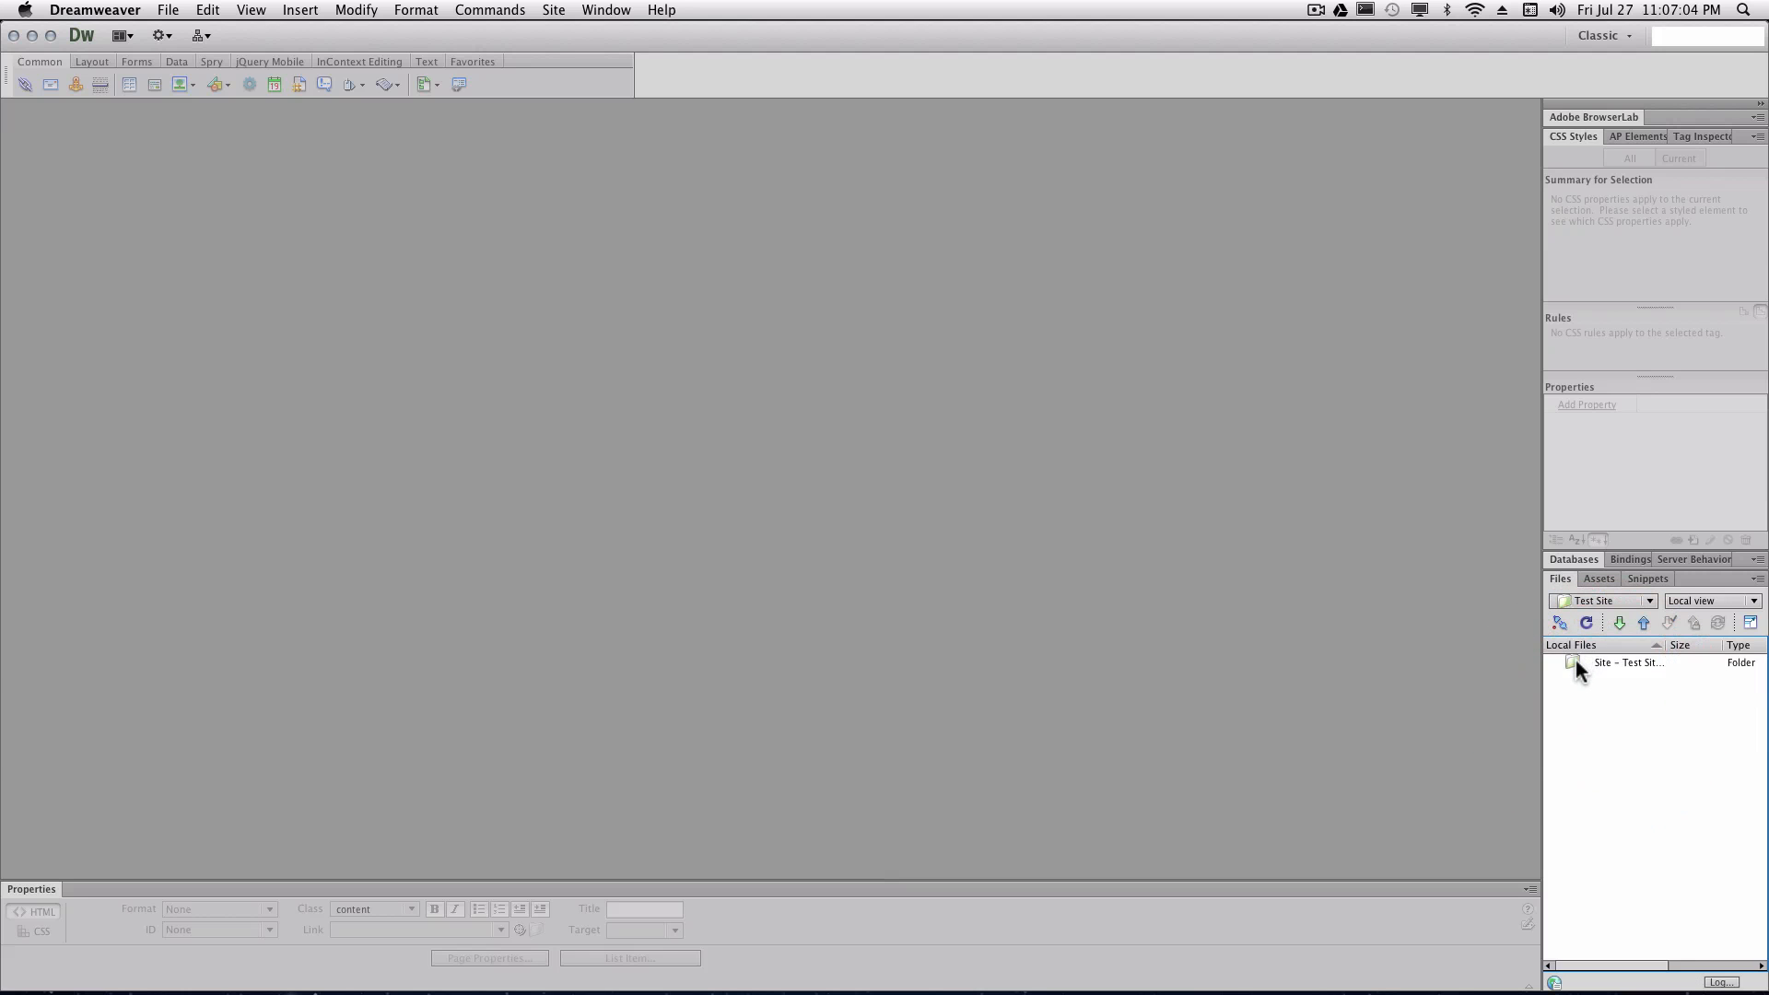
click(1627, 663)
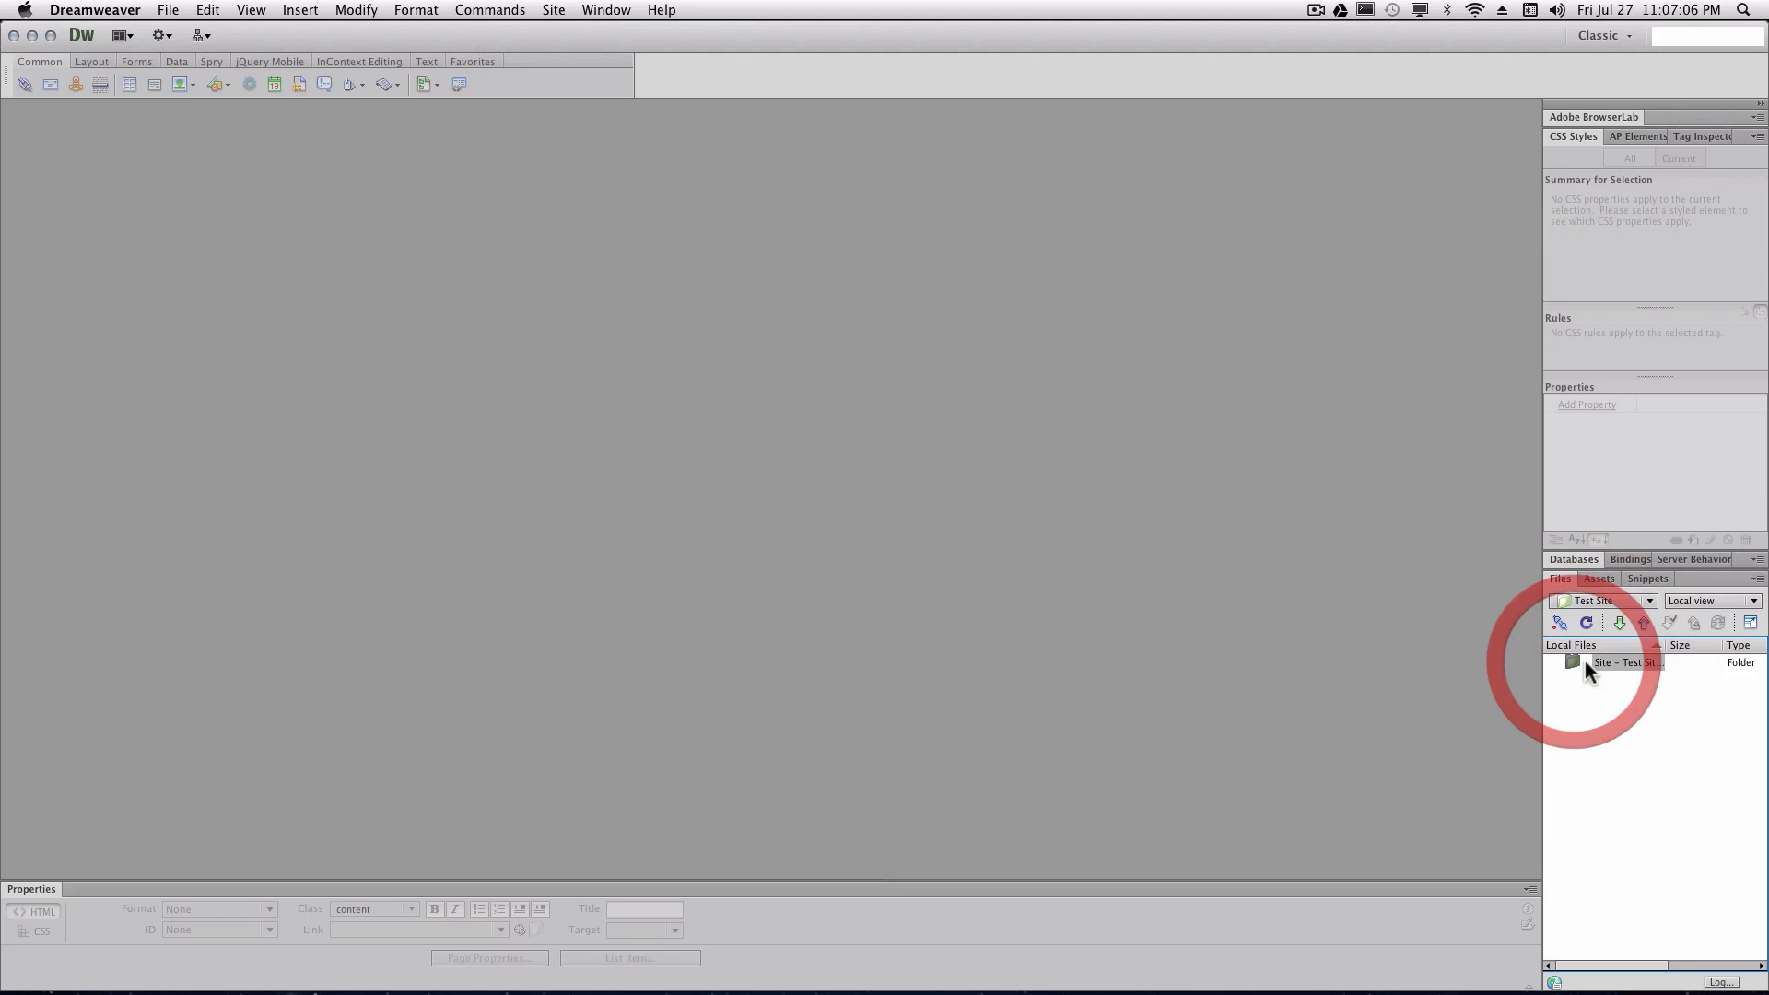
click(166, 10)
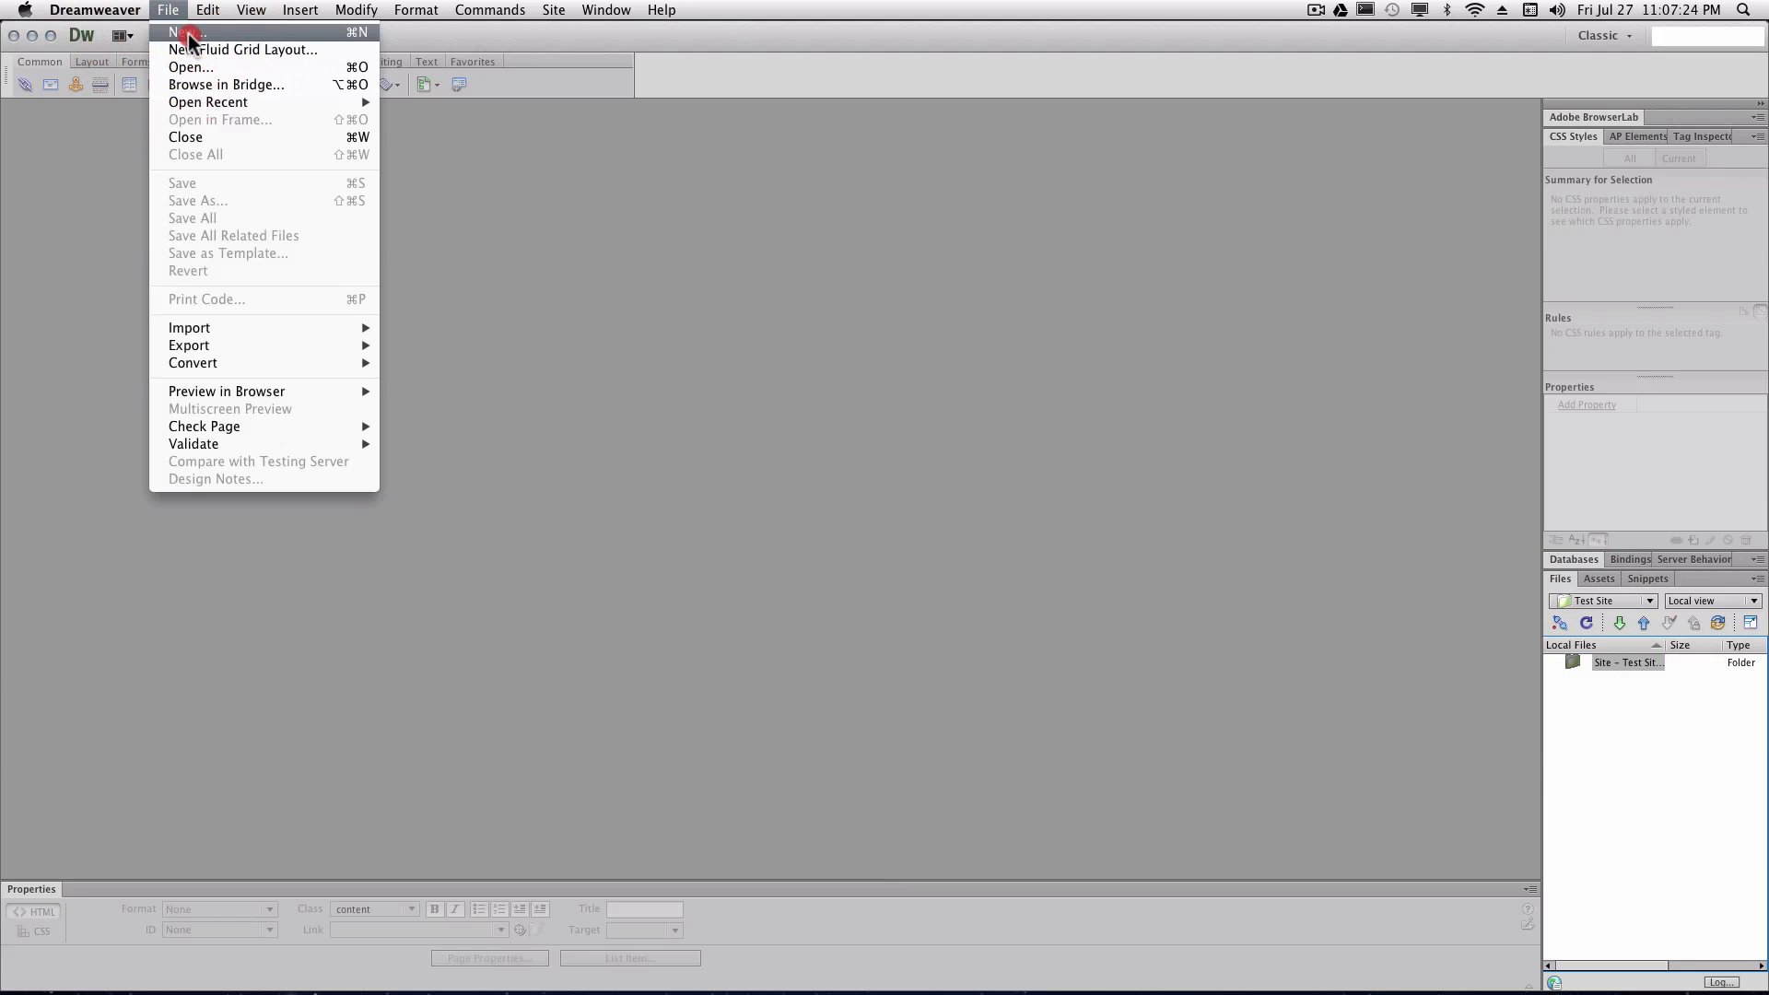
click(180, 31)
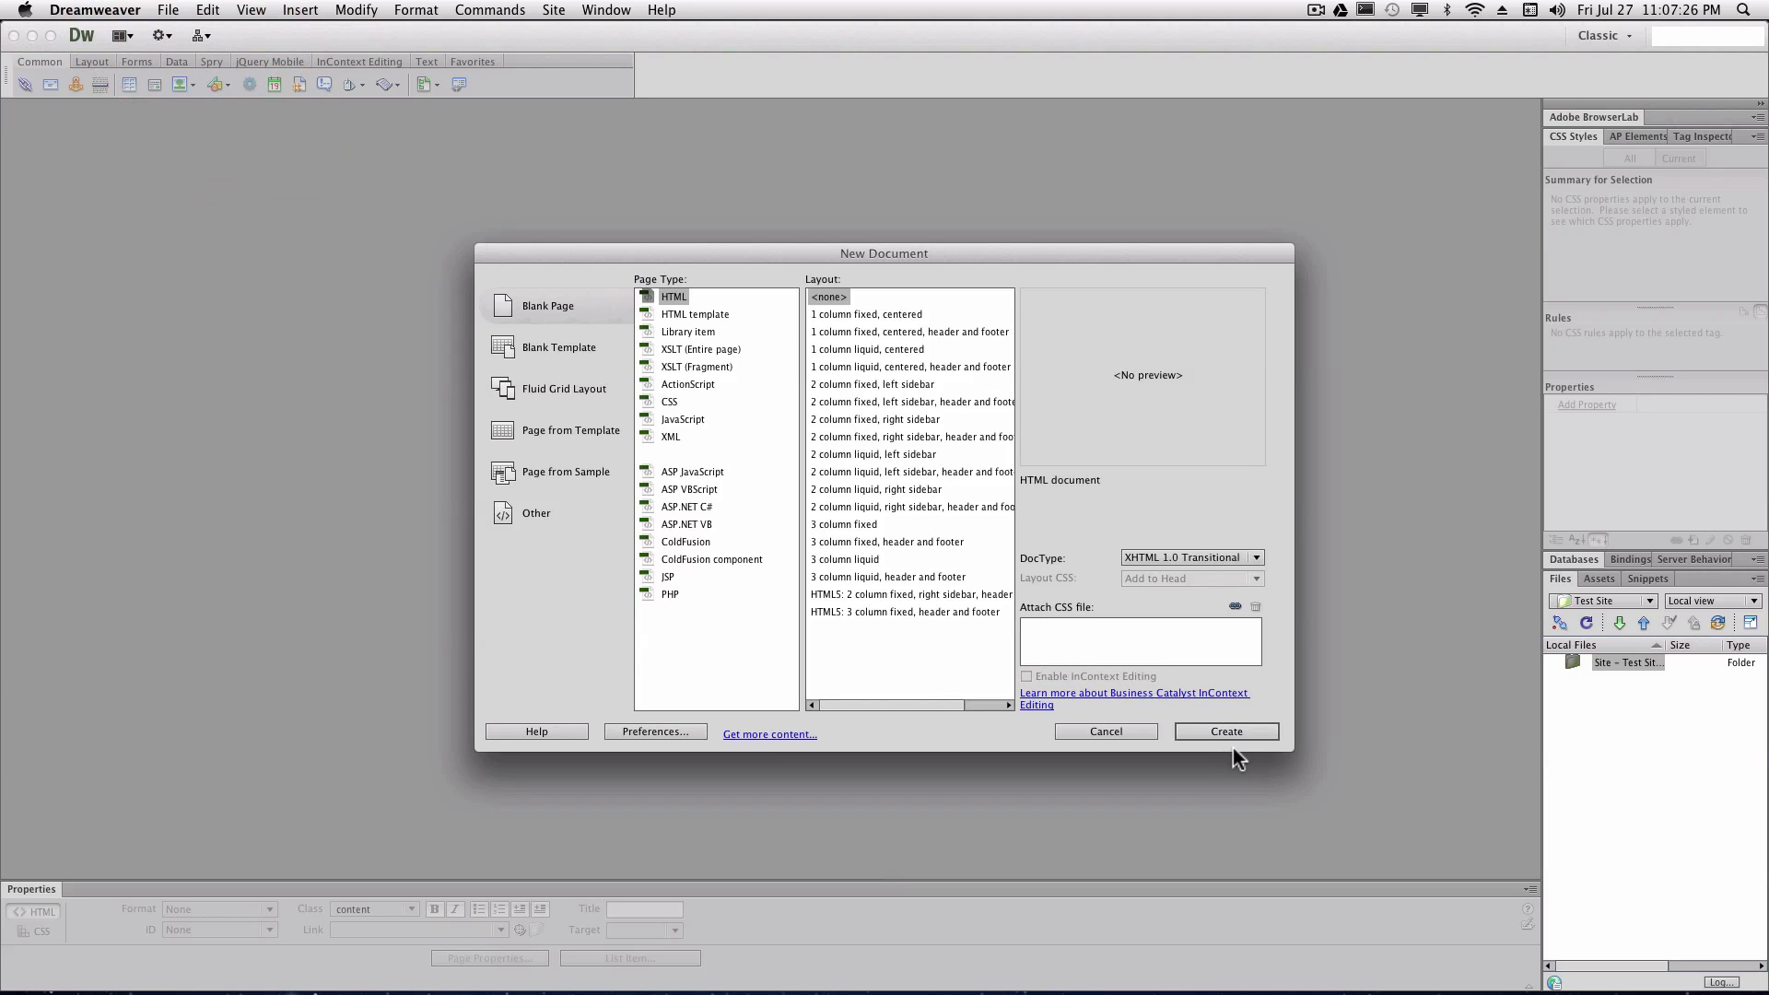
click(1225, 731)
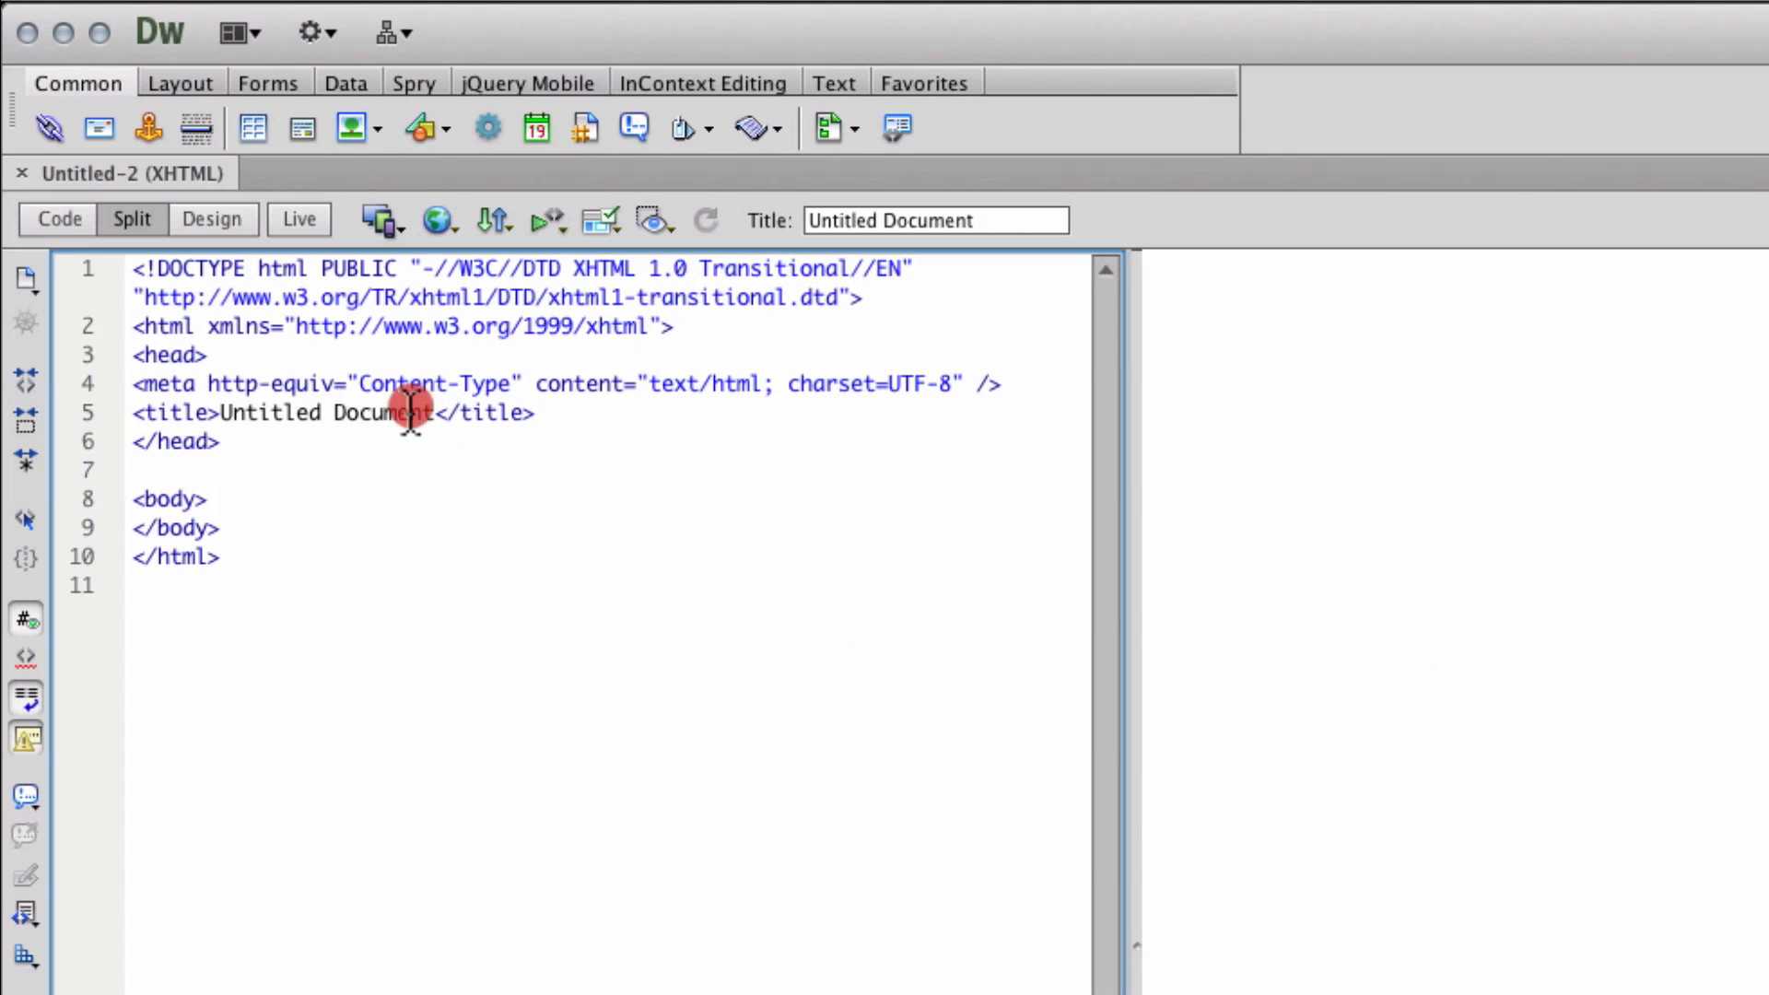
Replace the 'Untitled Document' title with 'Test Site-Home' in the title tag and Title field
double_click(326, 412)
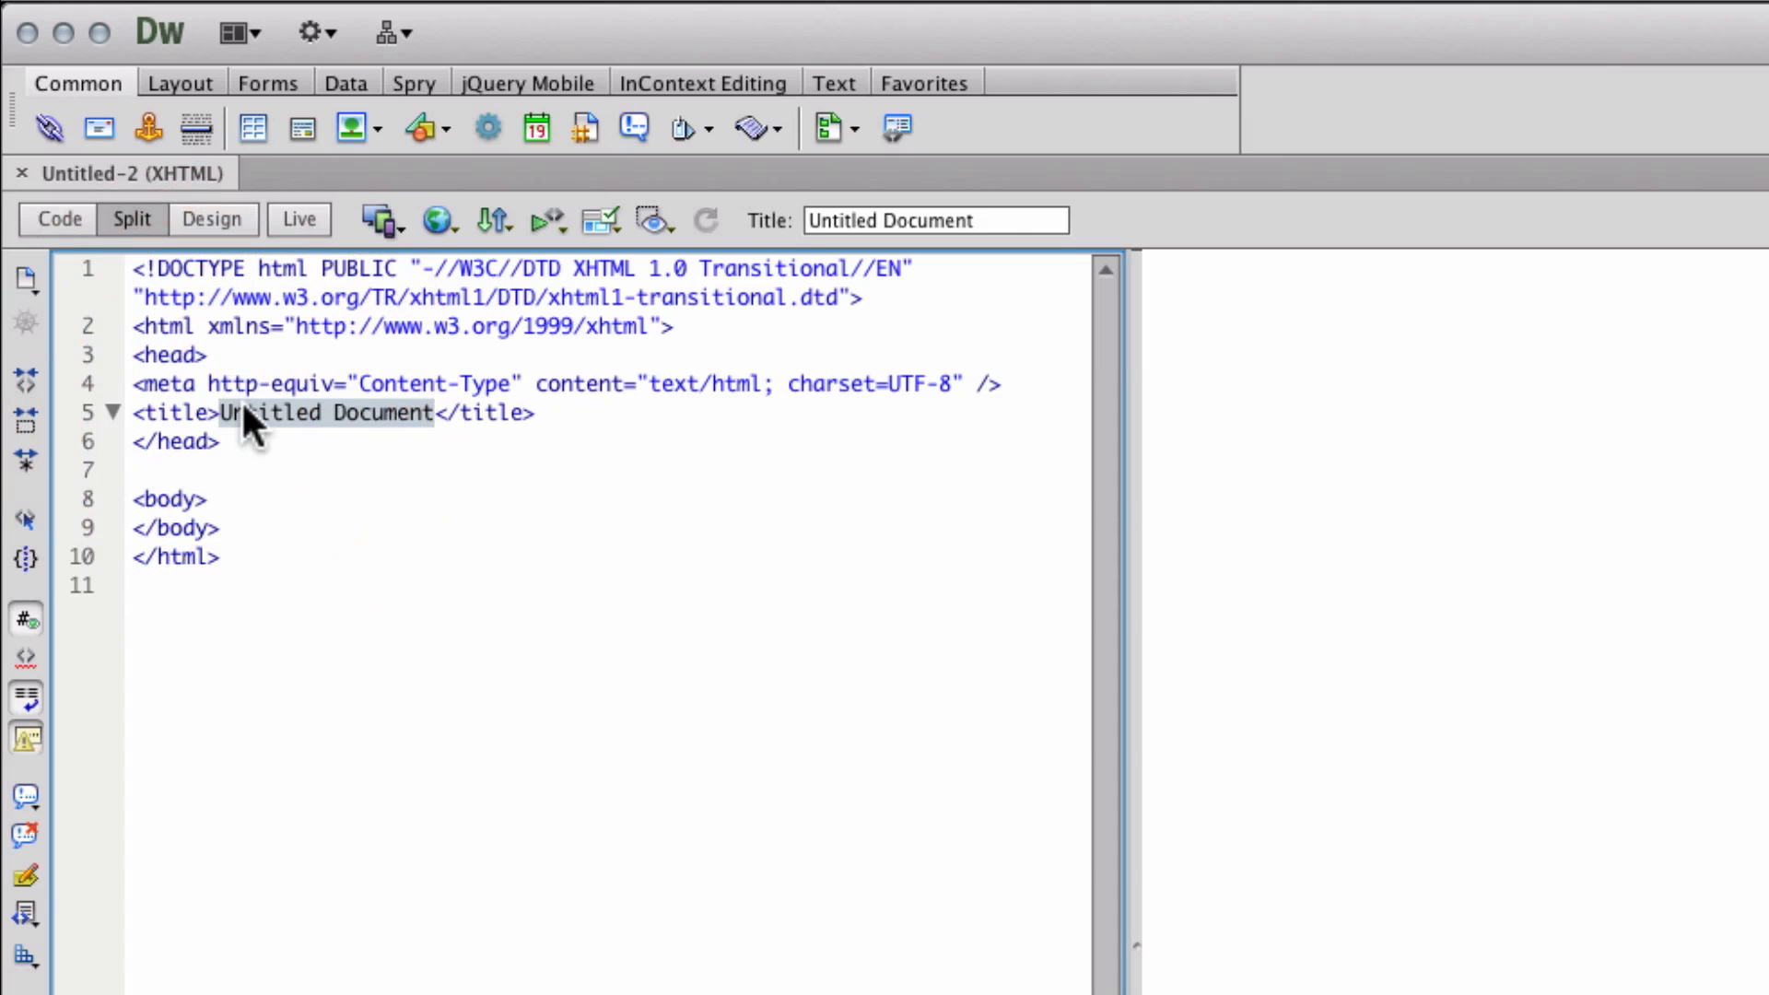
text(TE)
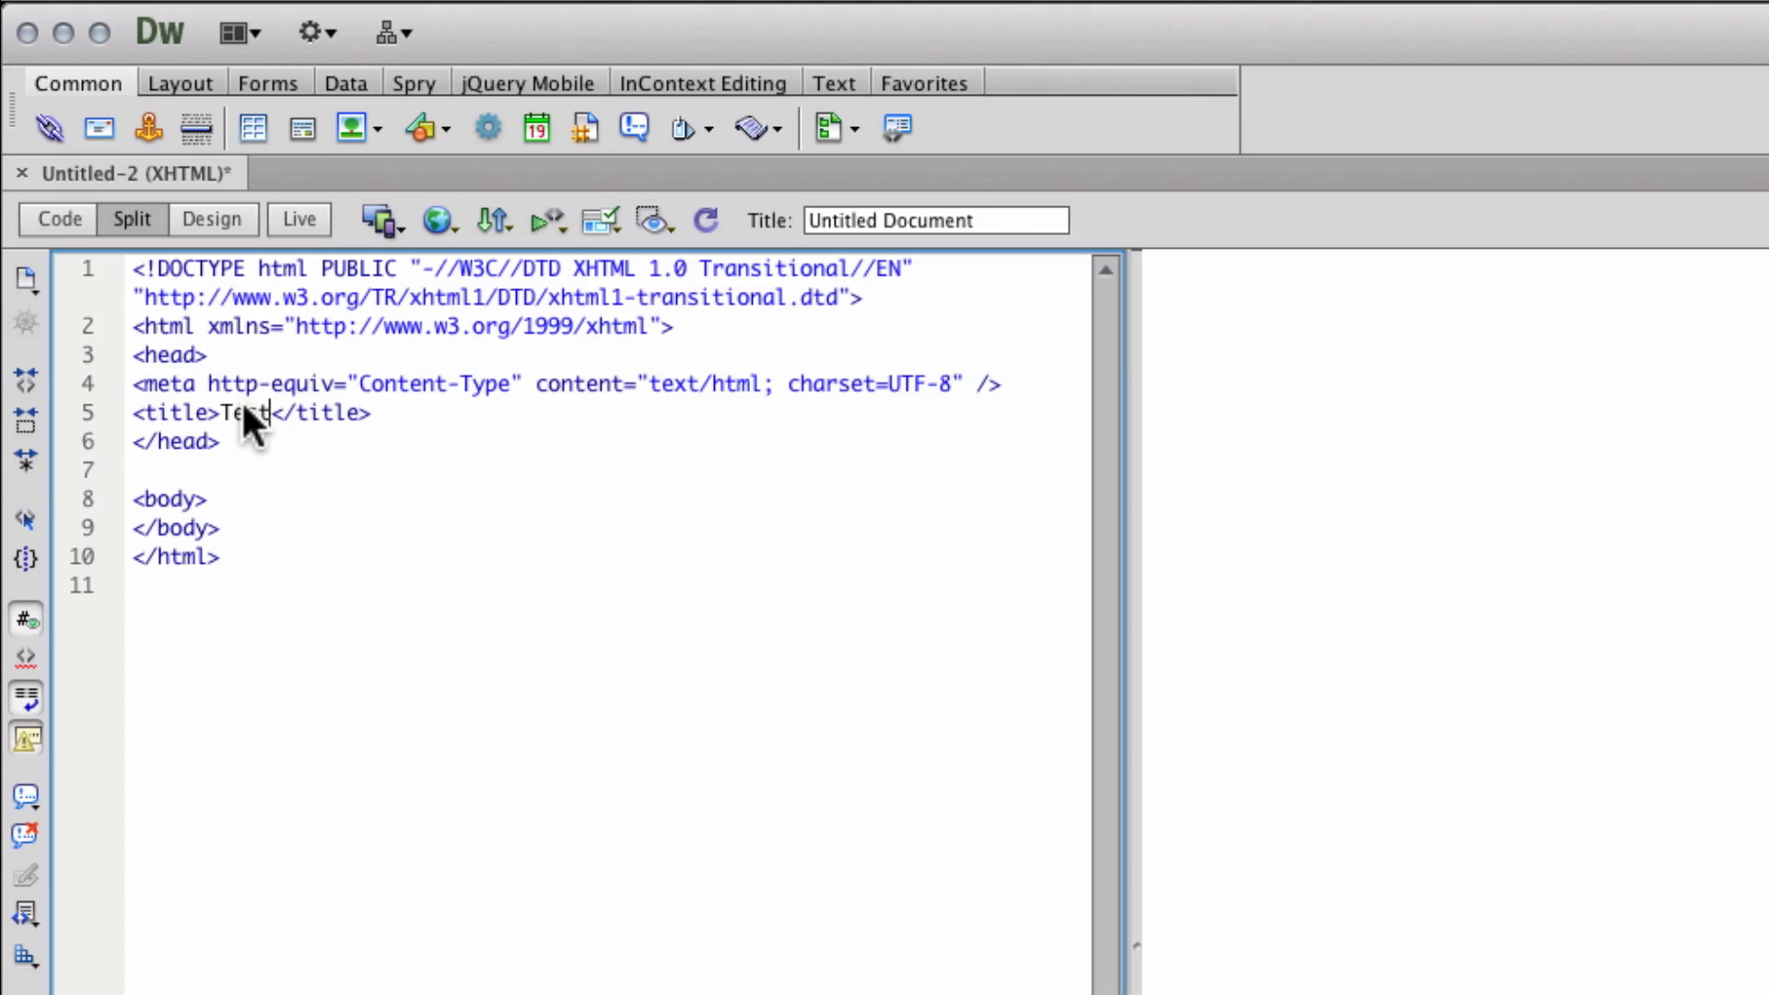
text(Site)
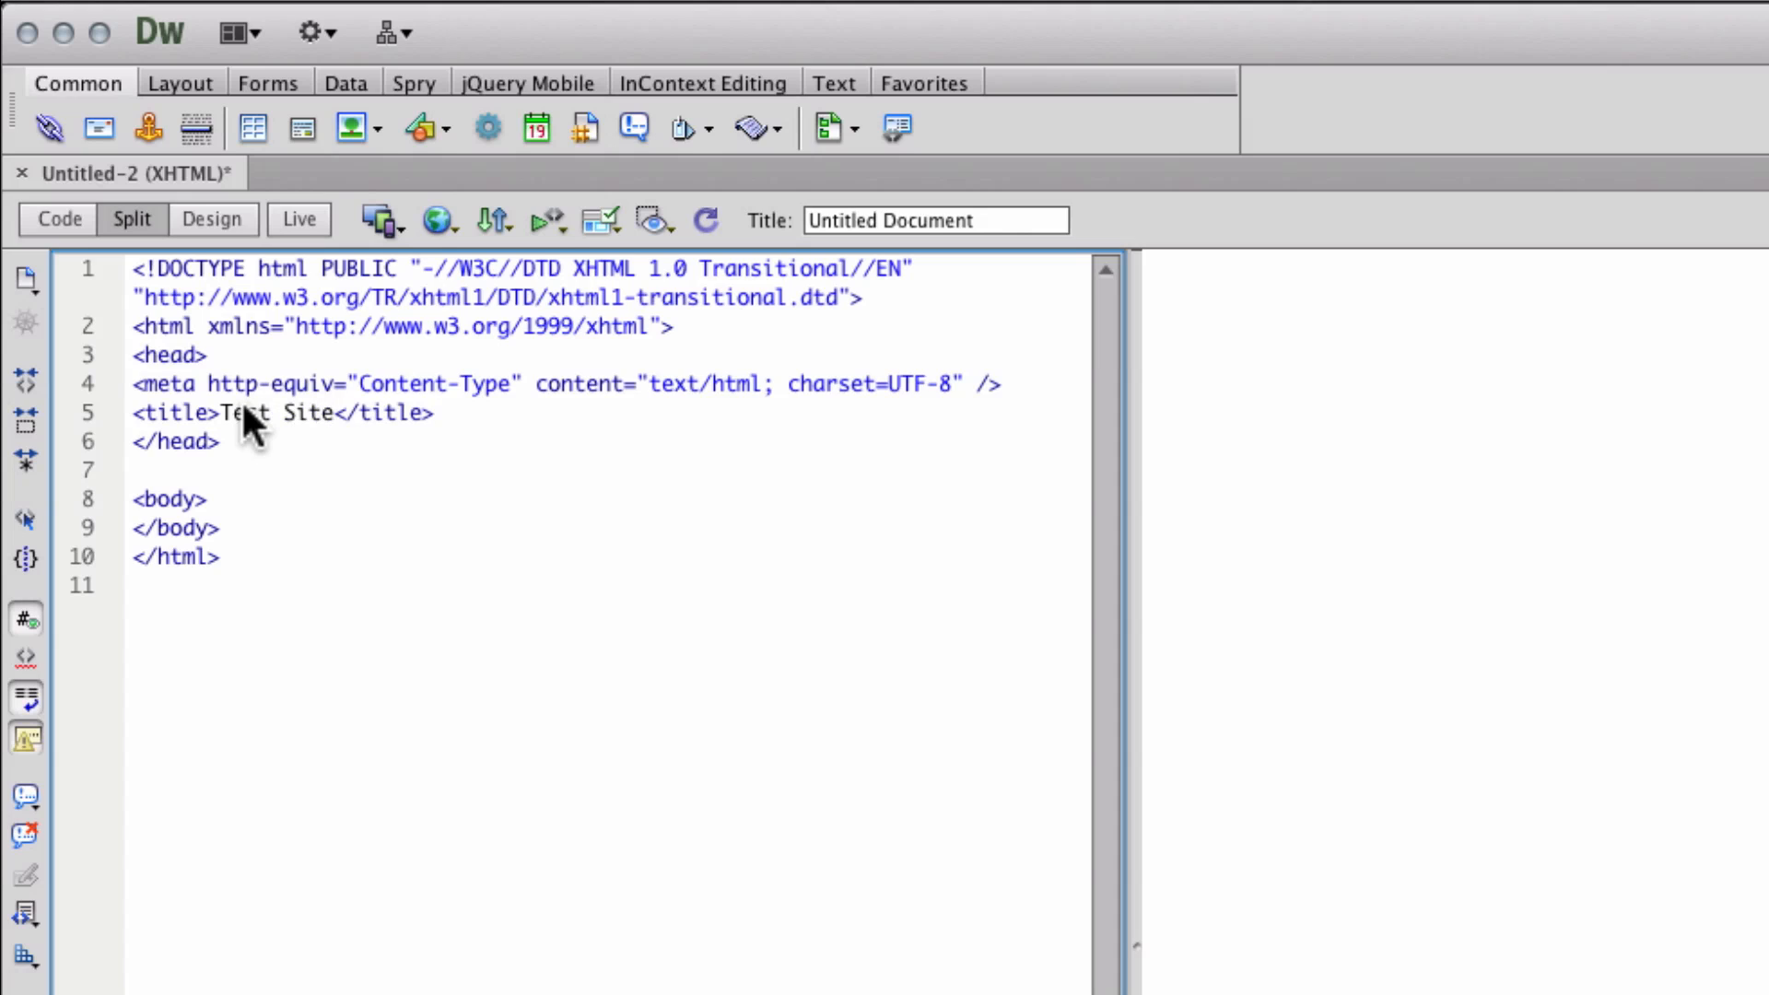
text(-)
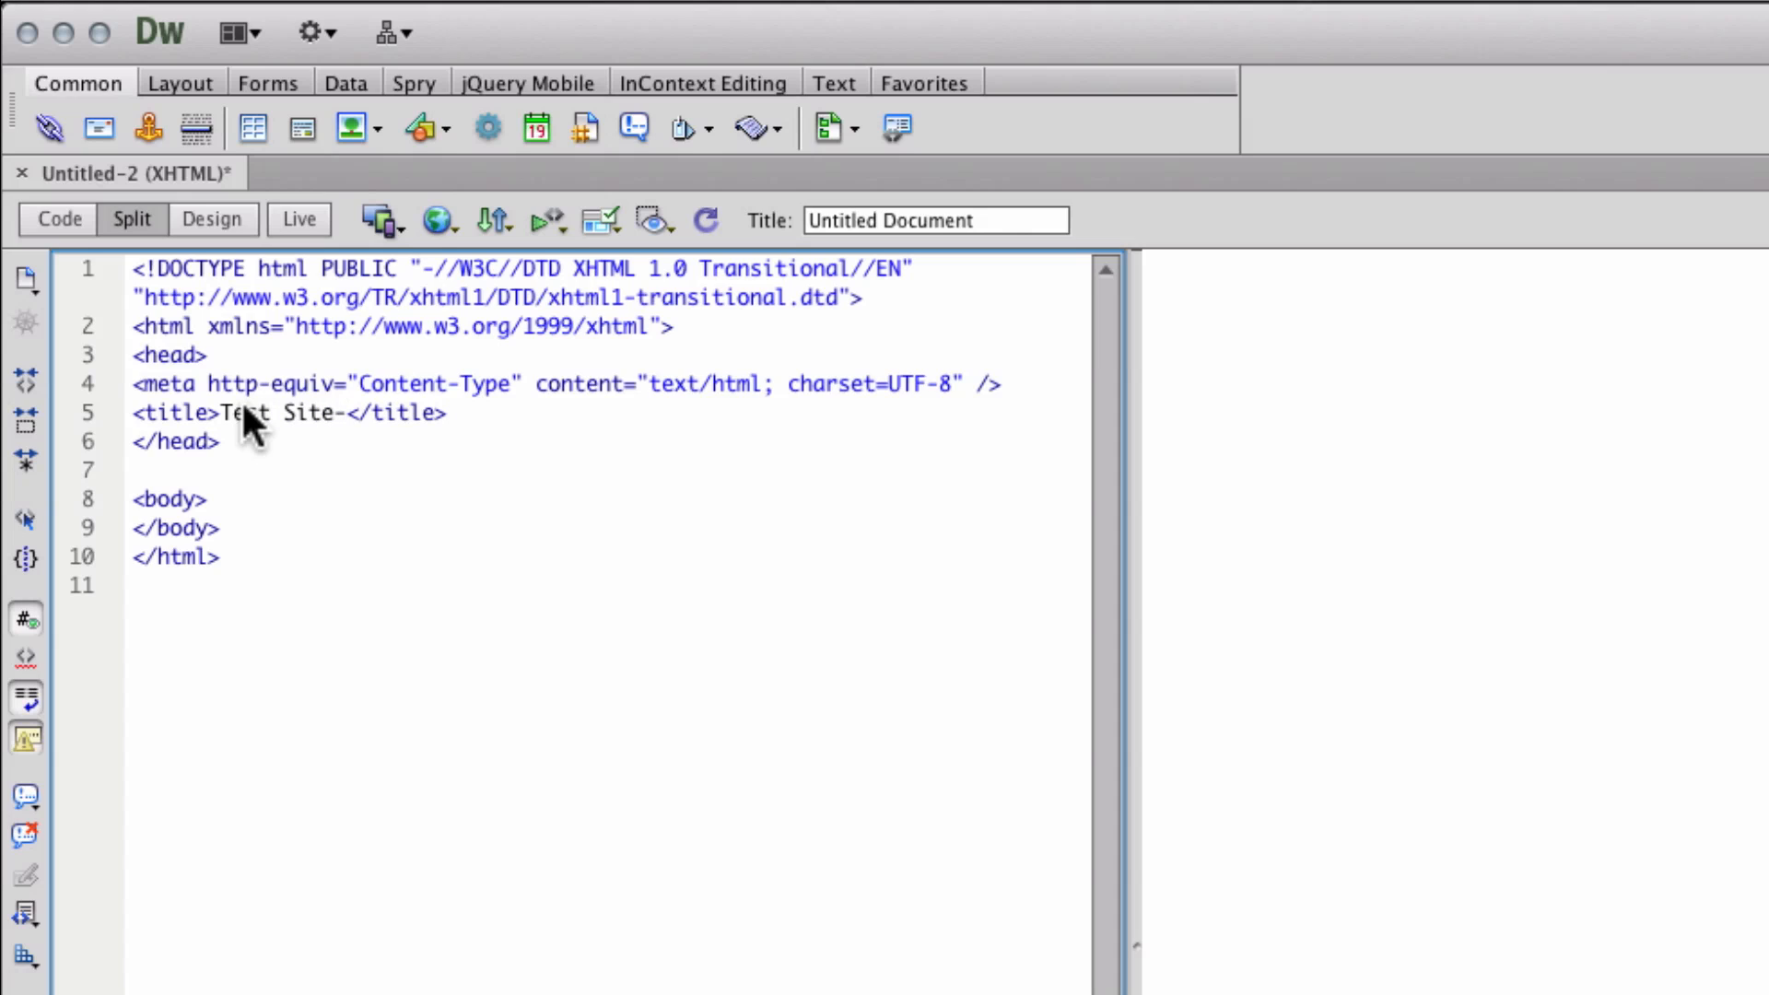
text(Home)
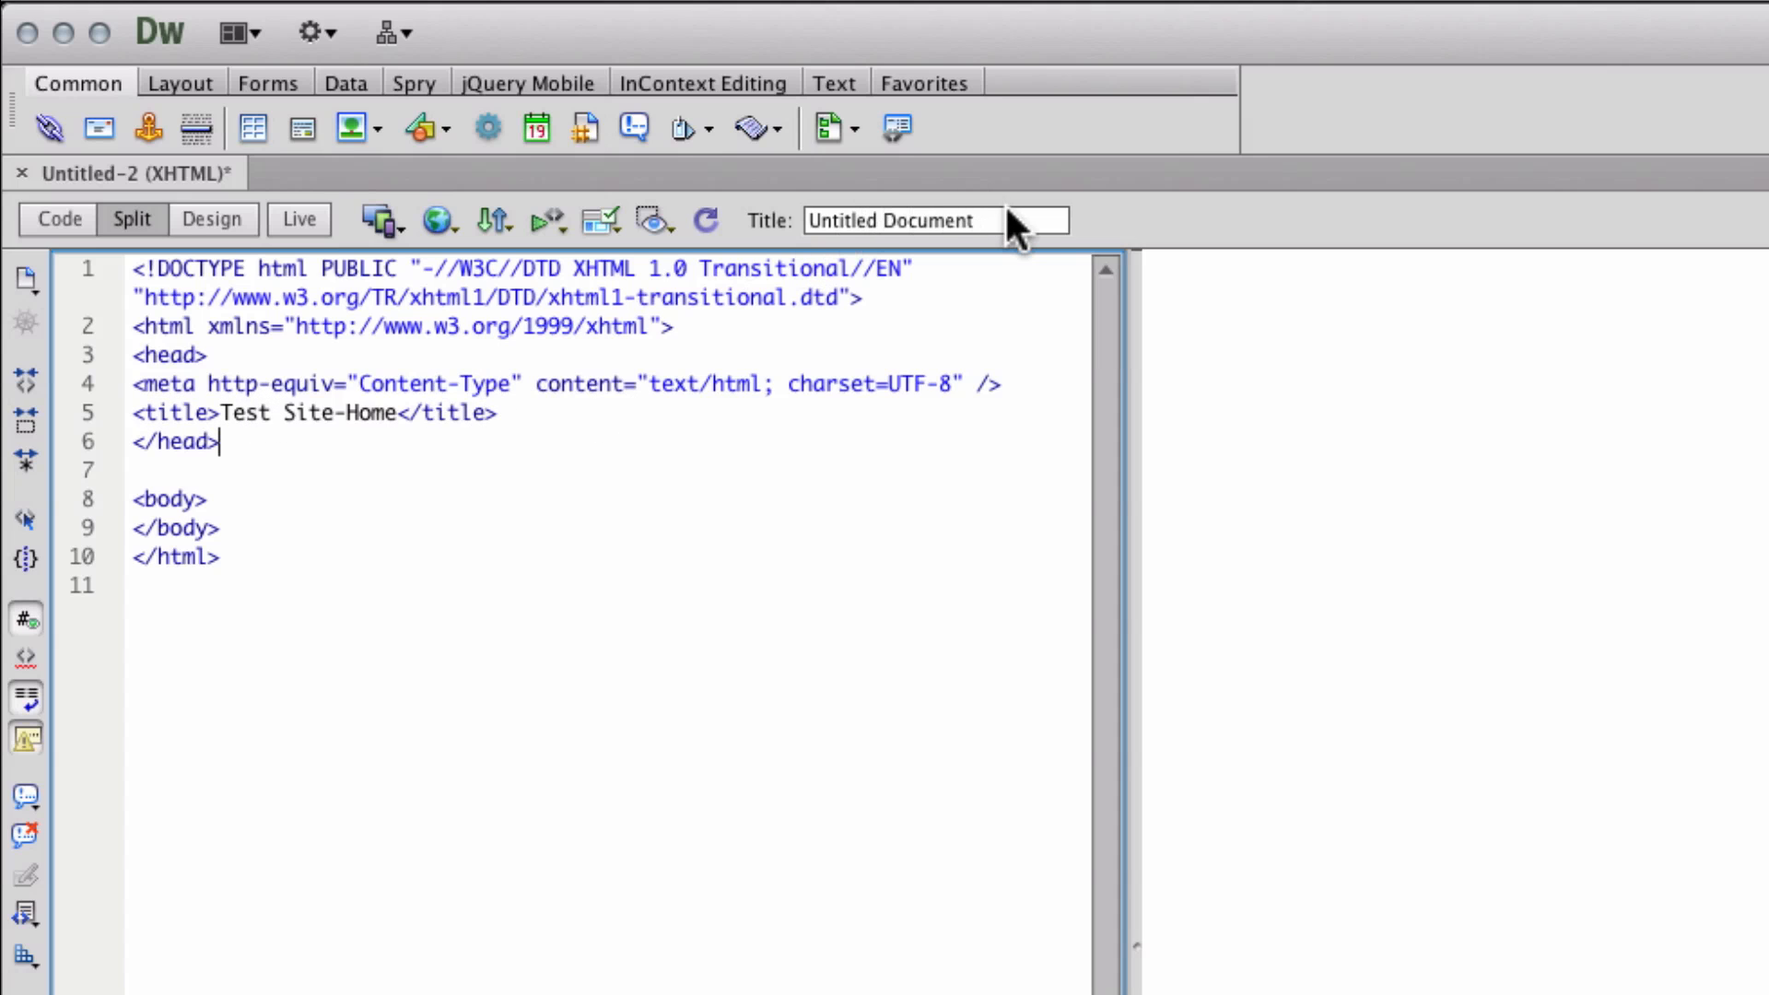
text(Test Site-Home)
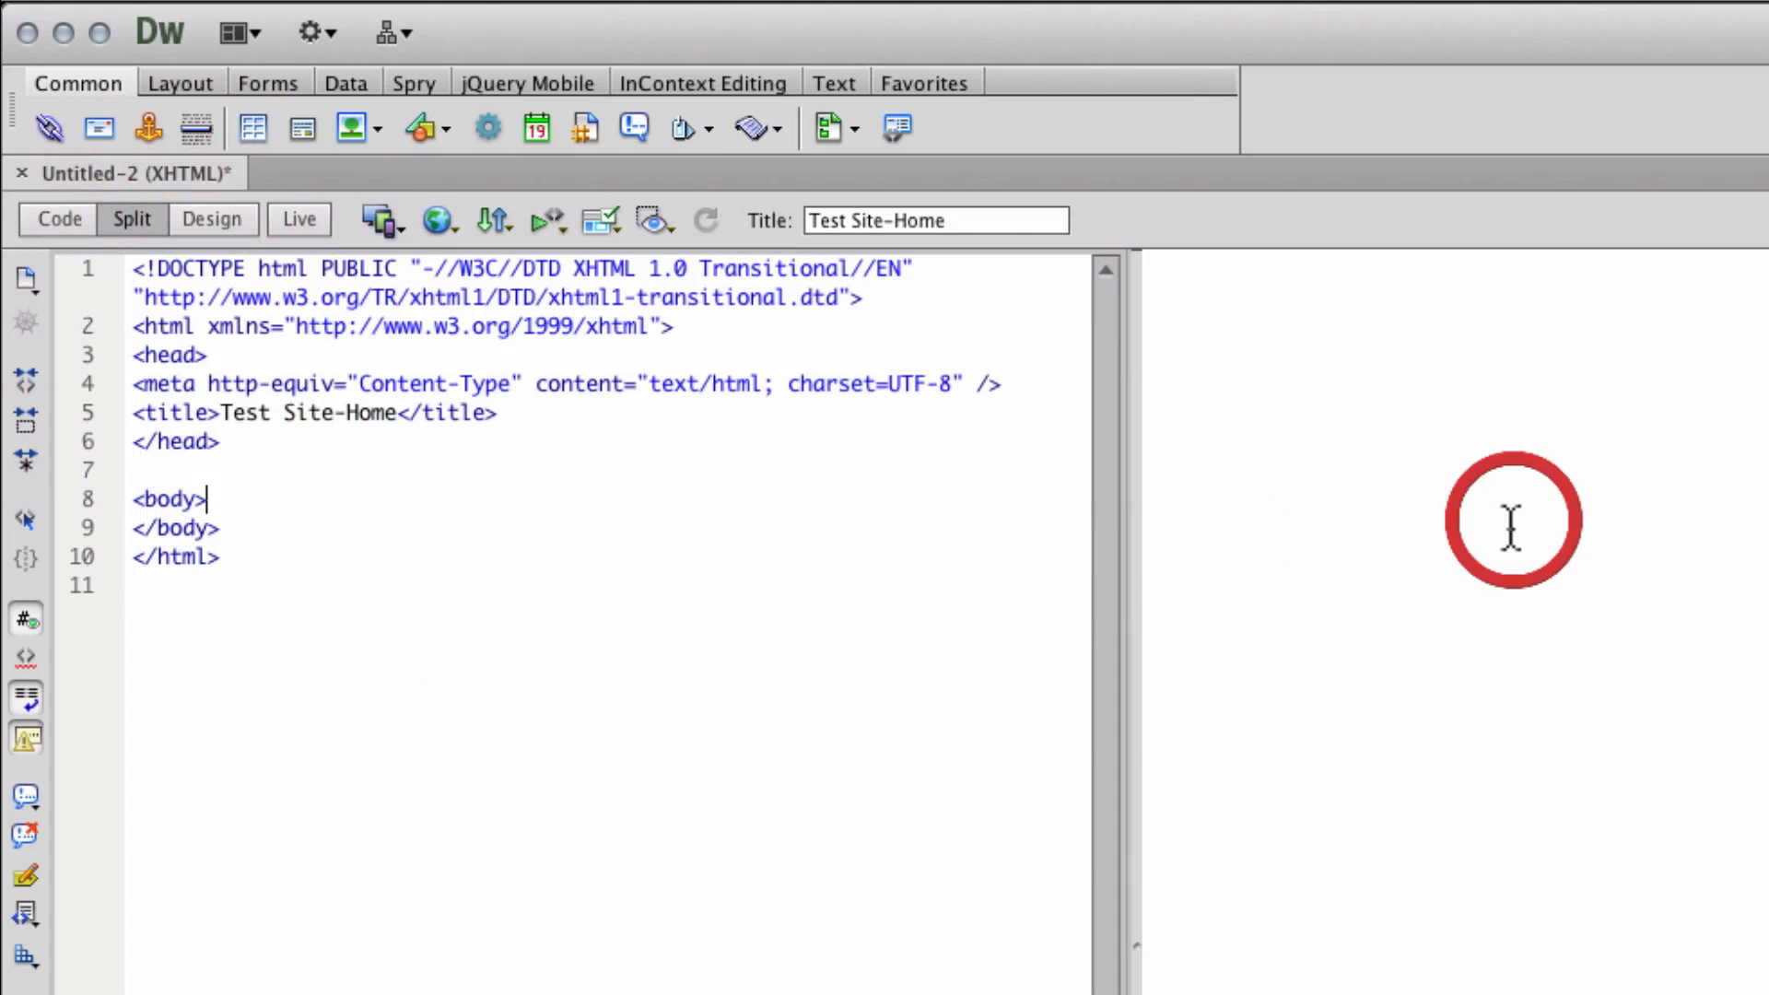
mouse_move(1024, 530)
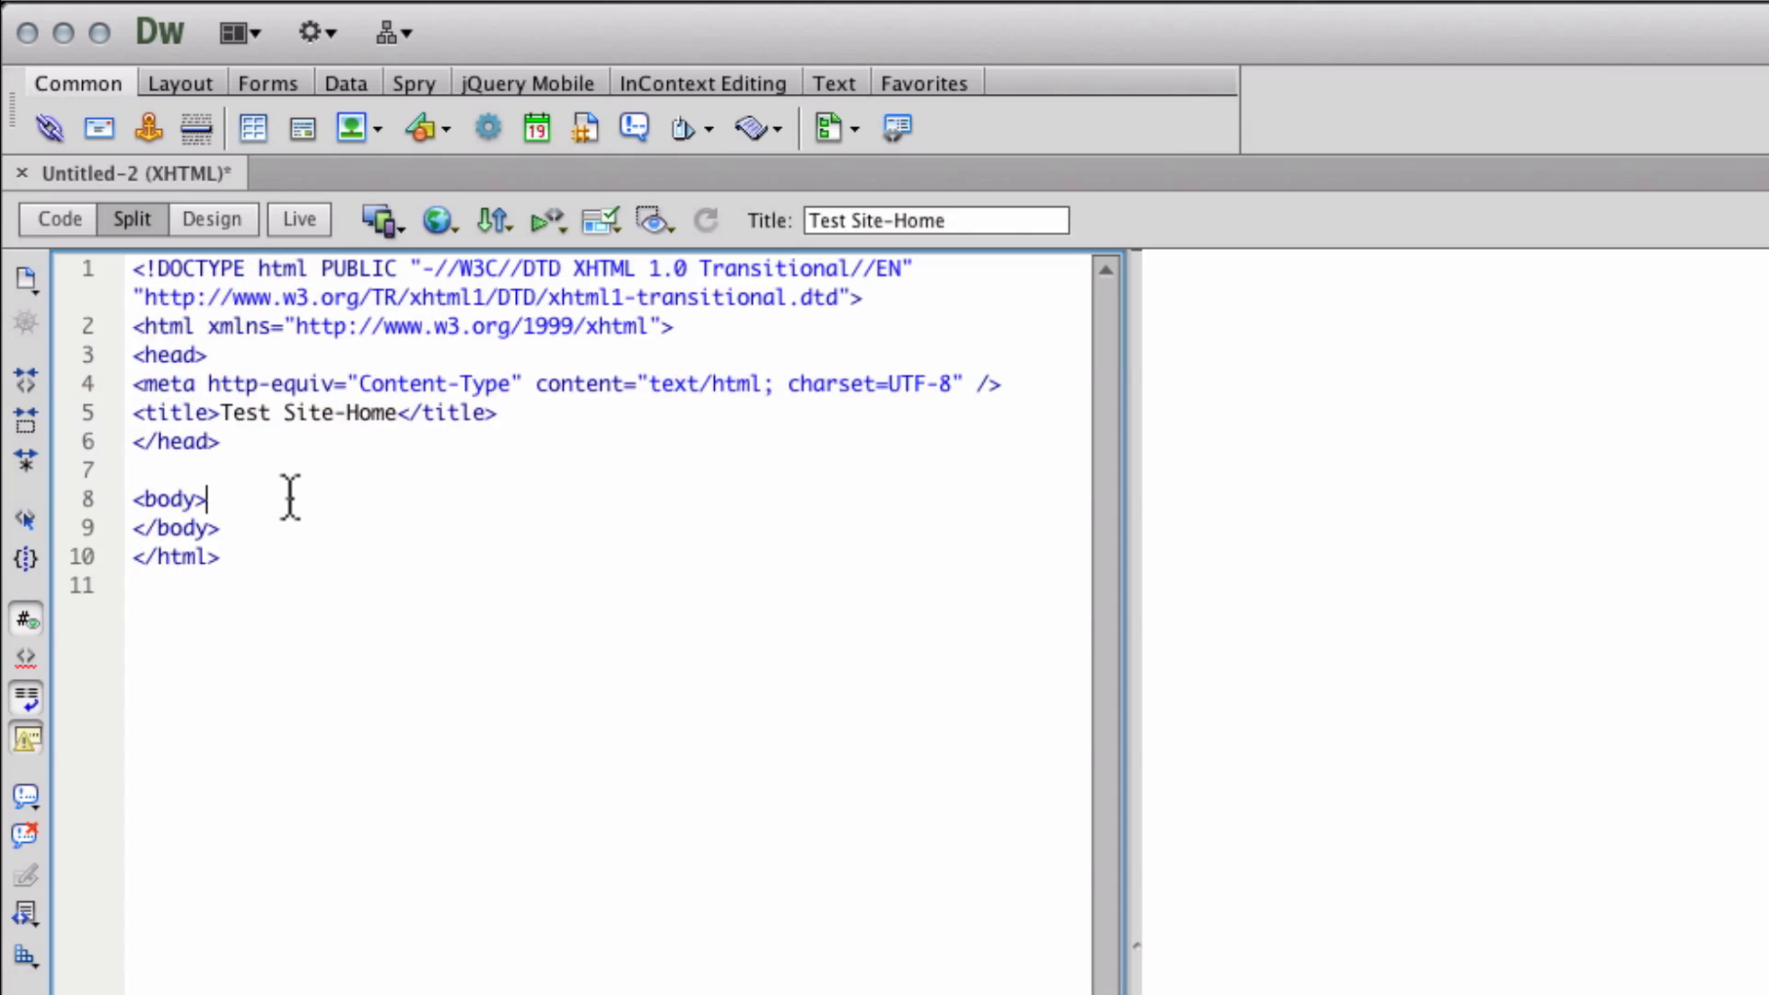
Add empty <h1> and <p> tag pairs on a new line inside the body
key(Return)
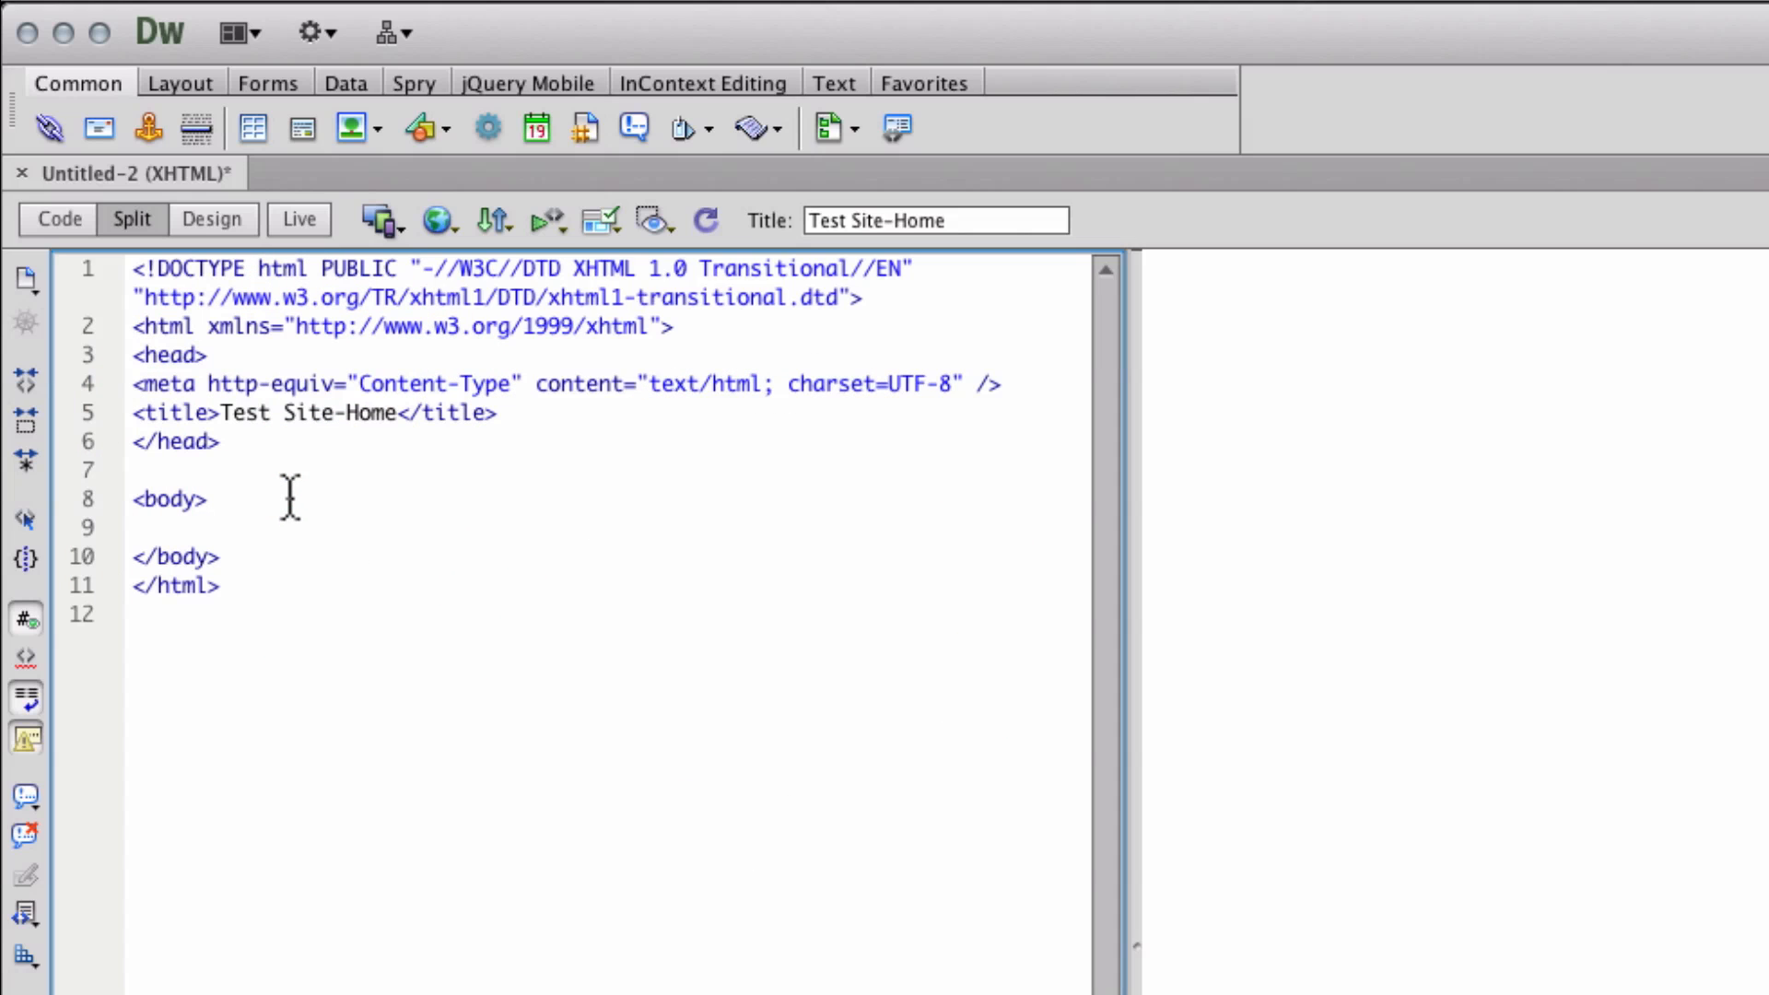
text(<h1></h1>)
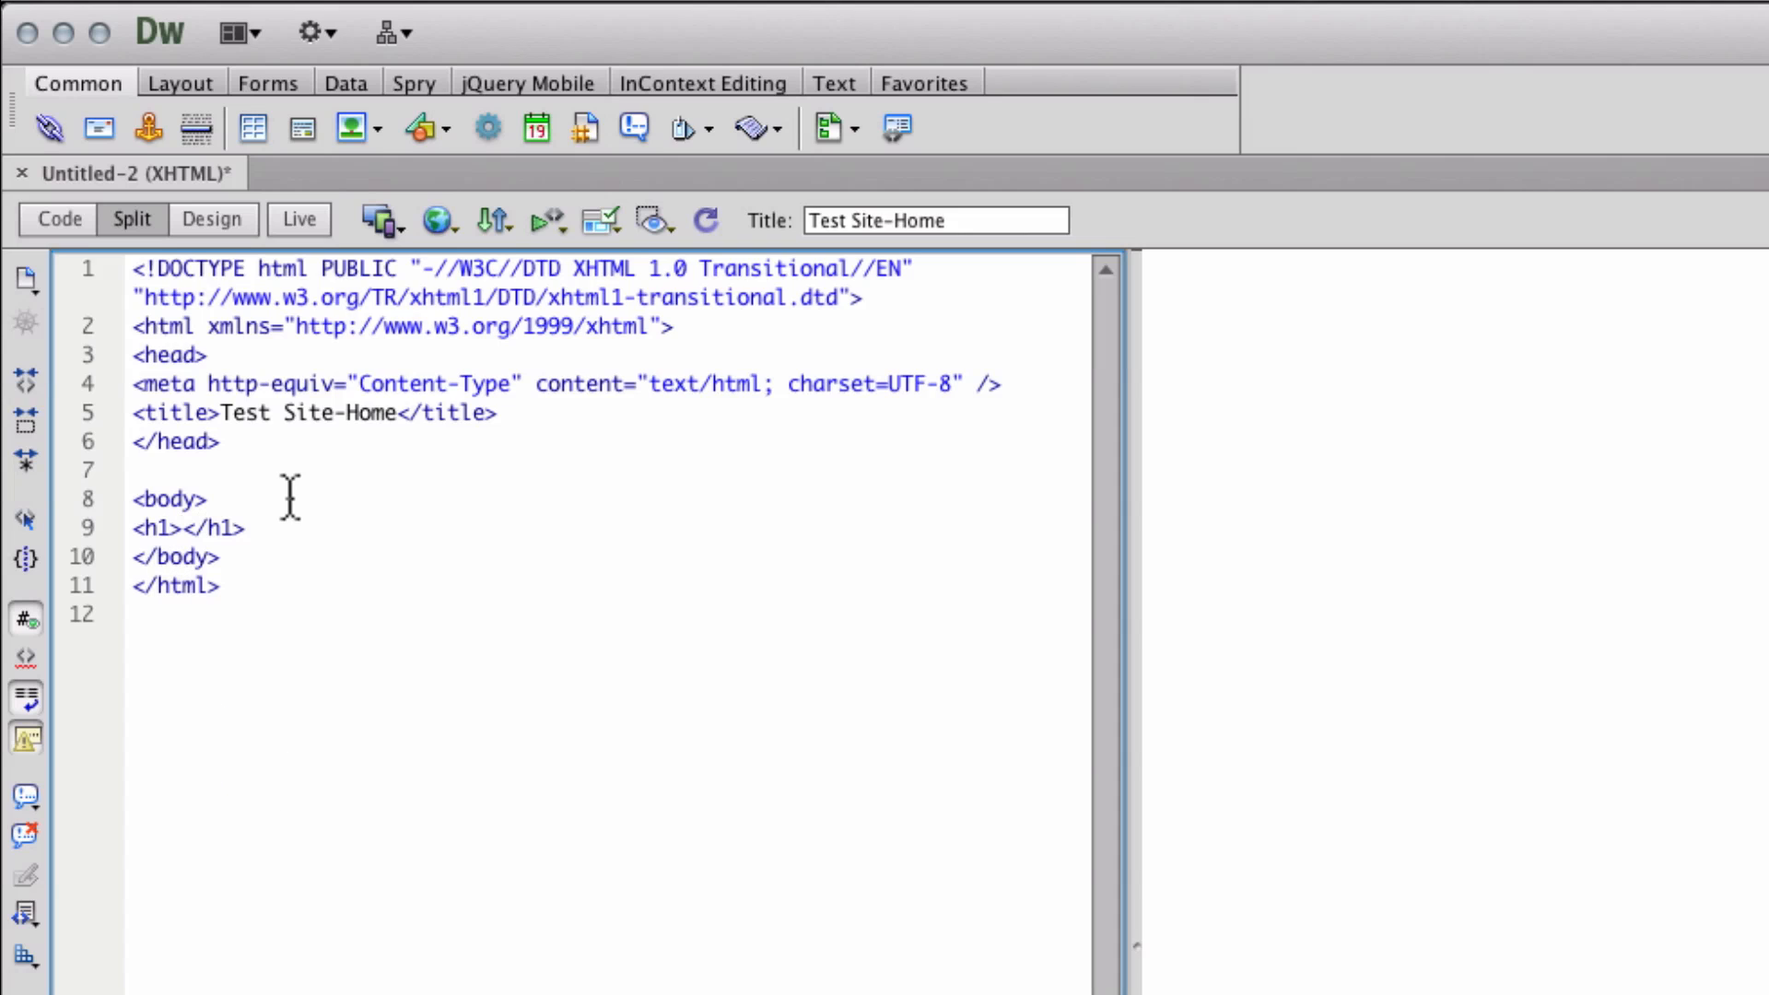
text(<p></p>)
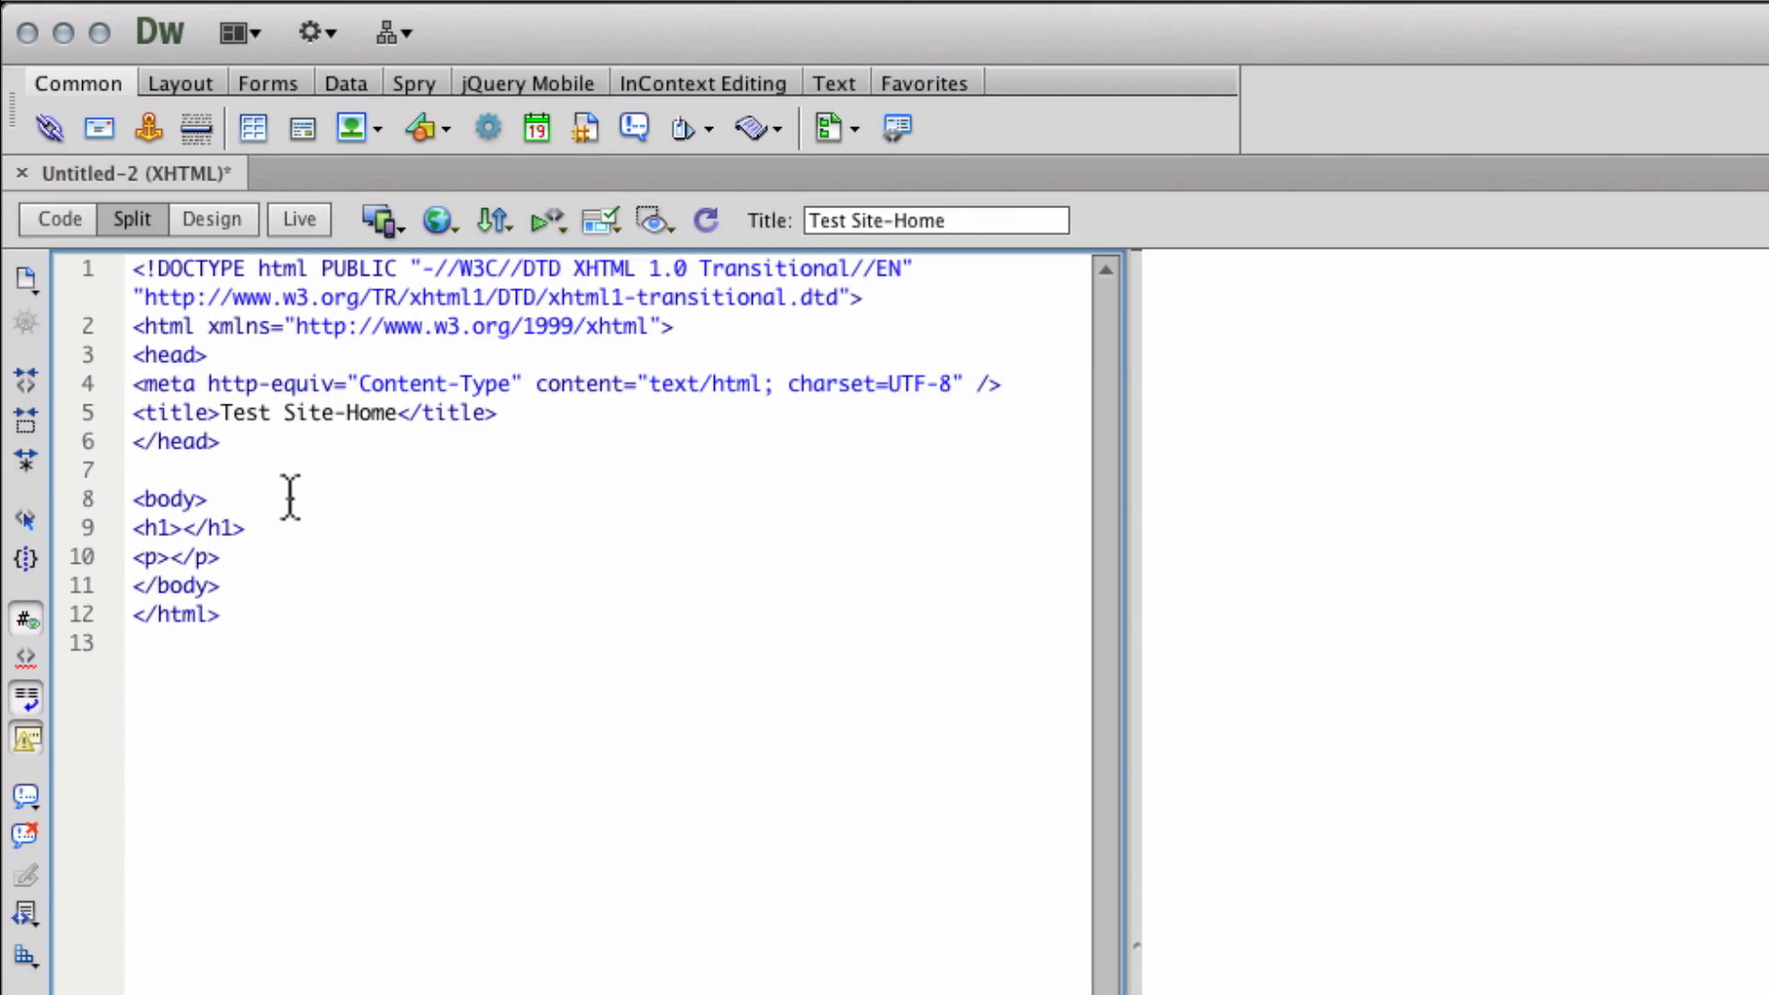
Fill the tags with 'This is a Header' and 'This is a Paragraph', then refresh the preview
click(157, 528)
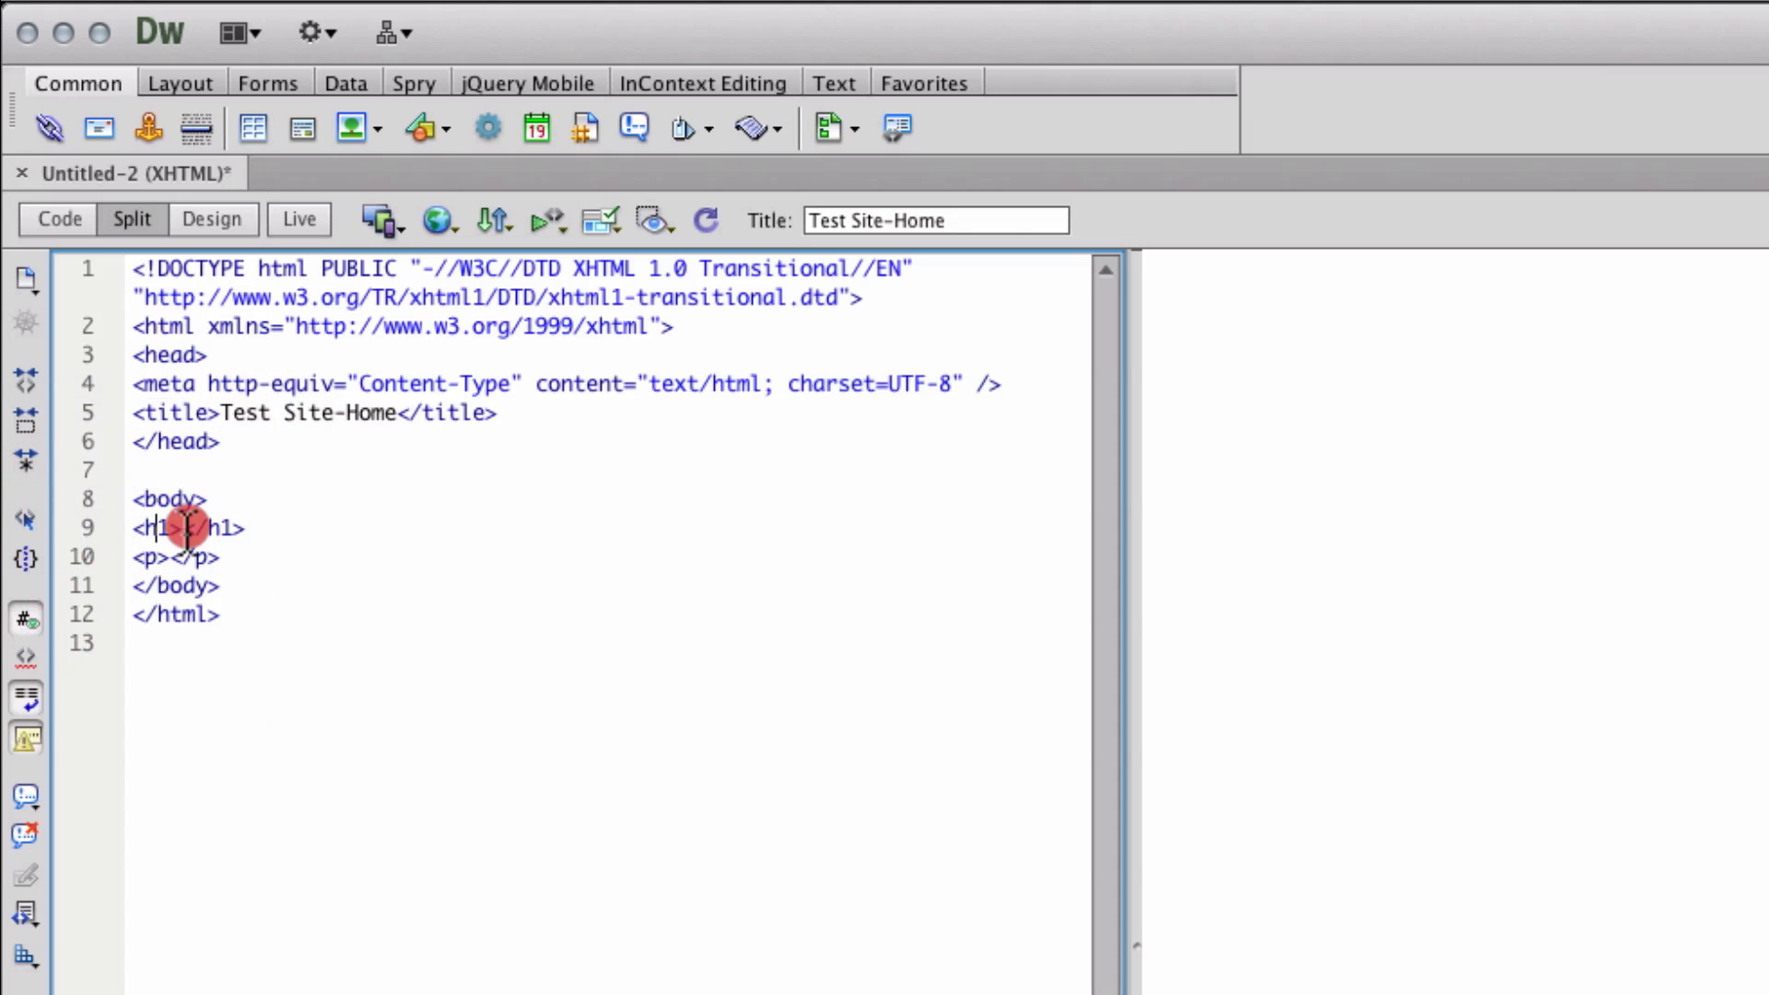
text(This is a Head)
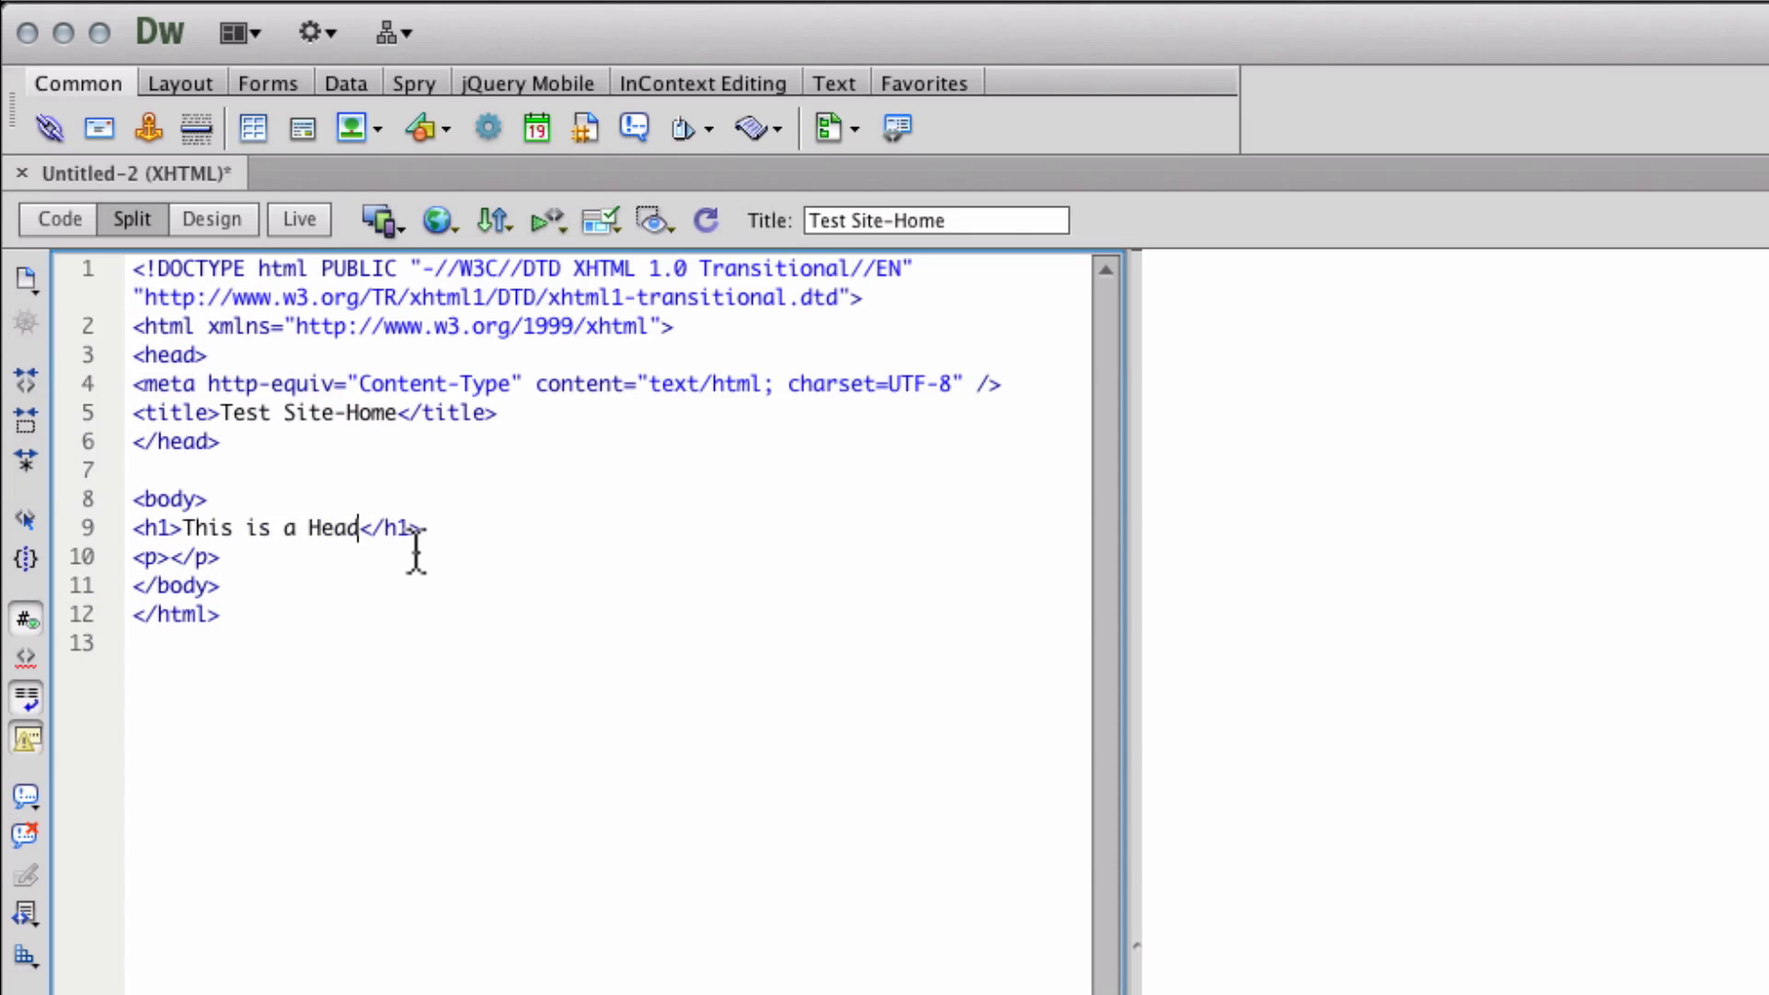
text(er)
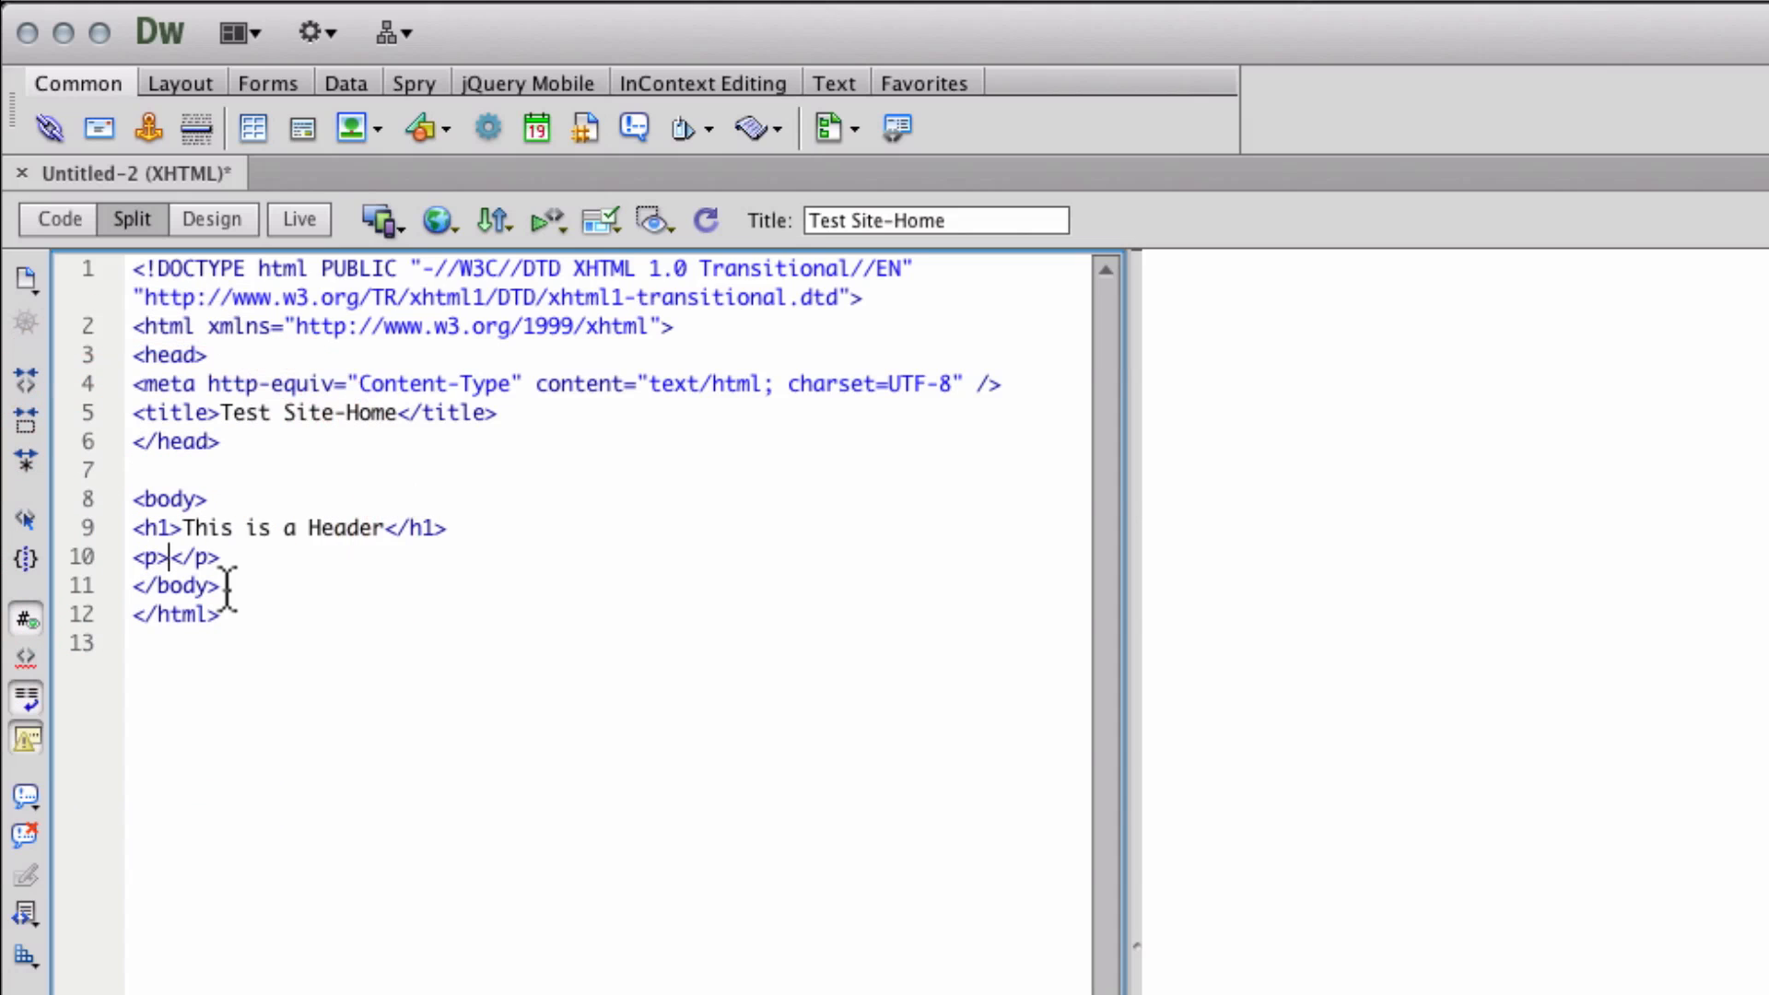
text(This is a Paragr)
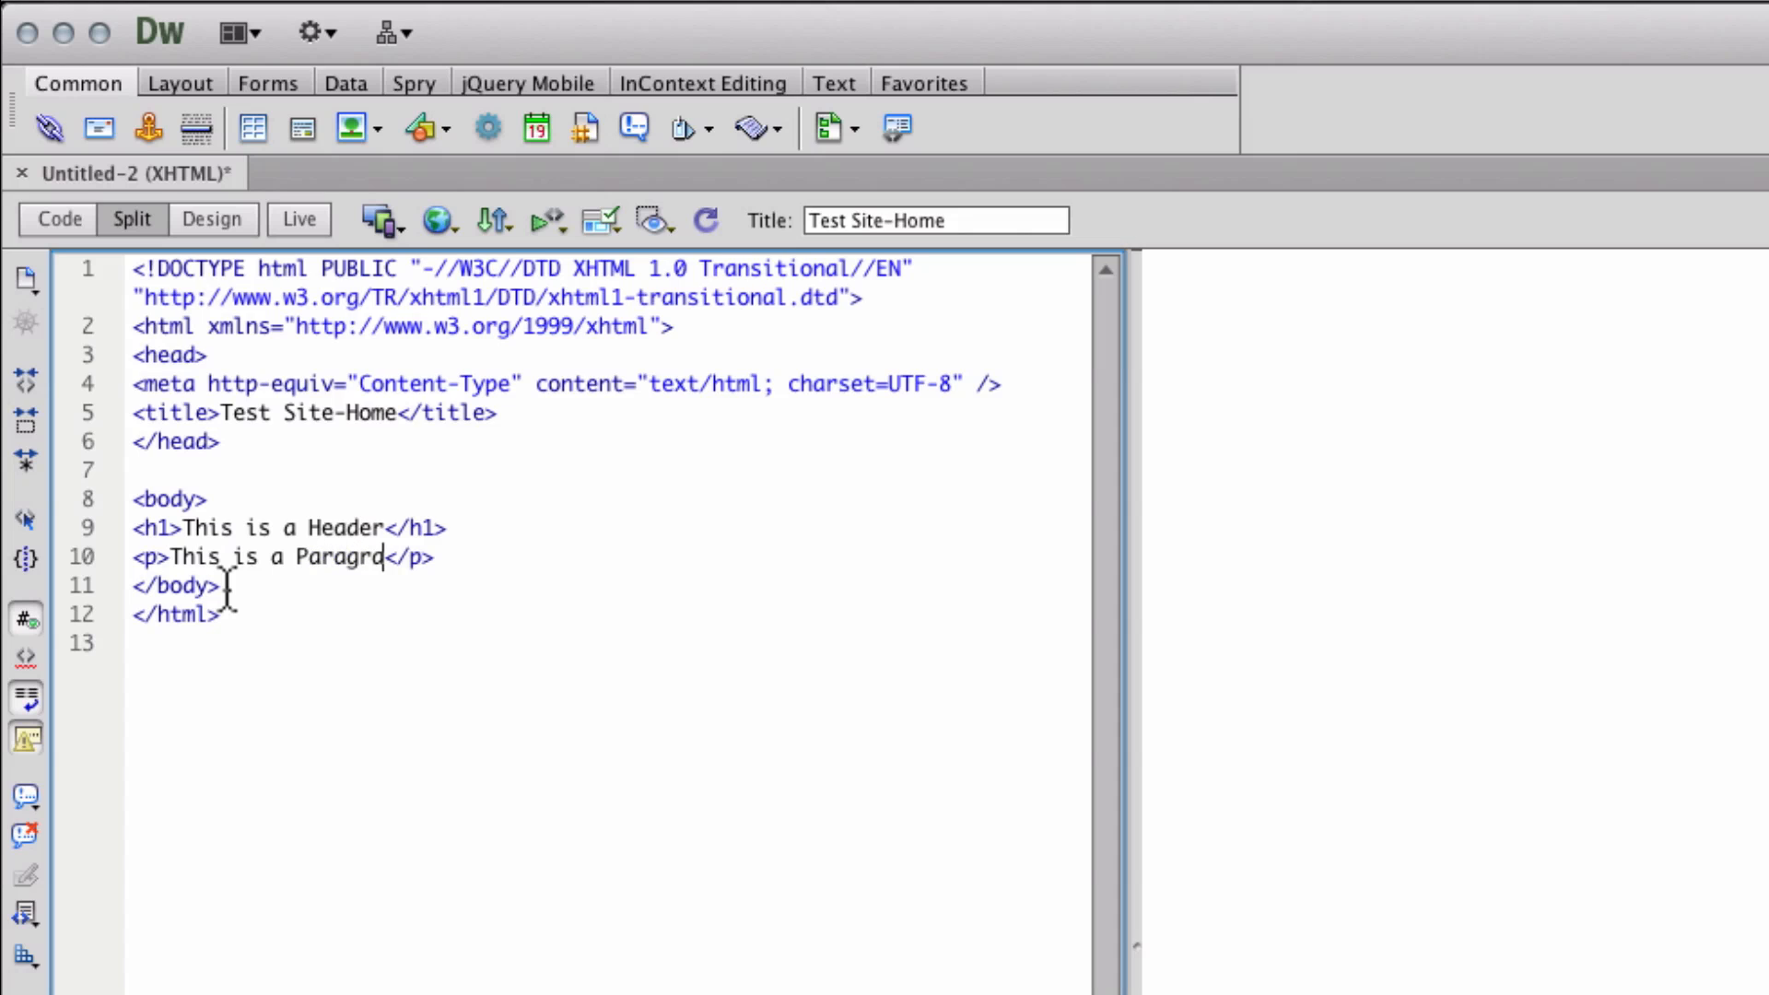
text(aph)
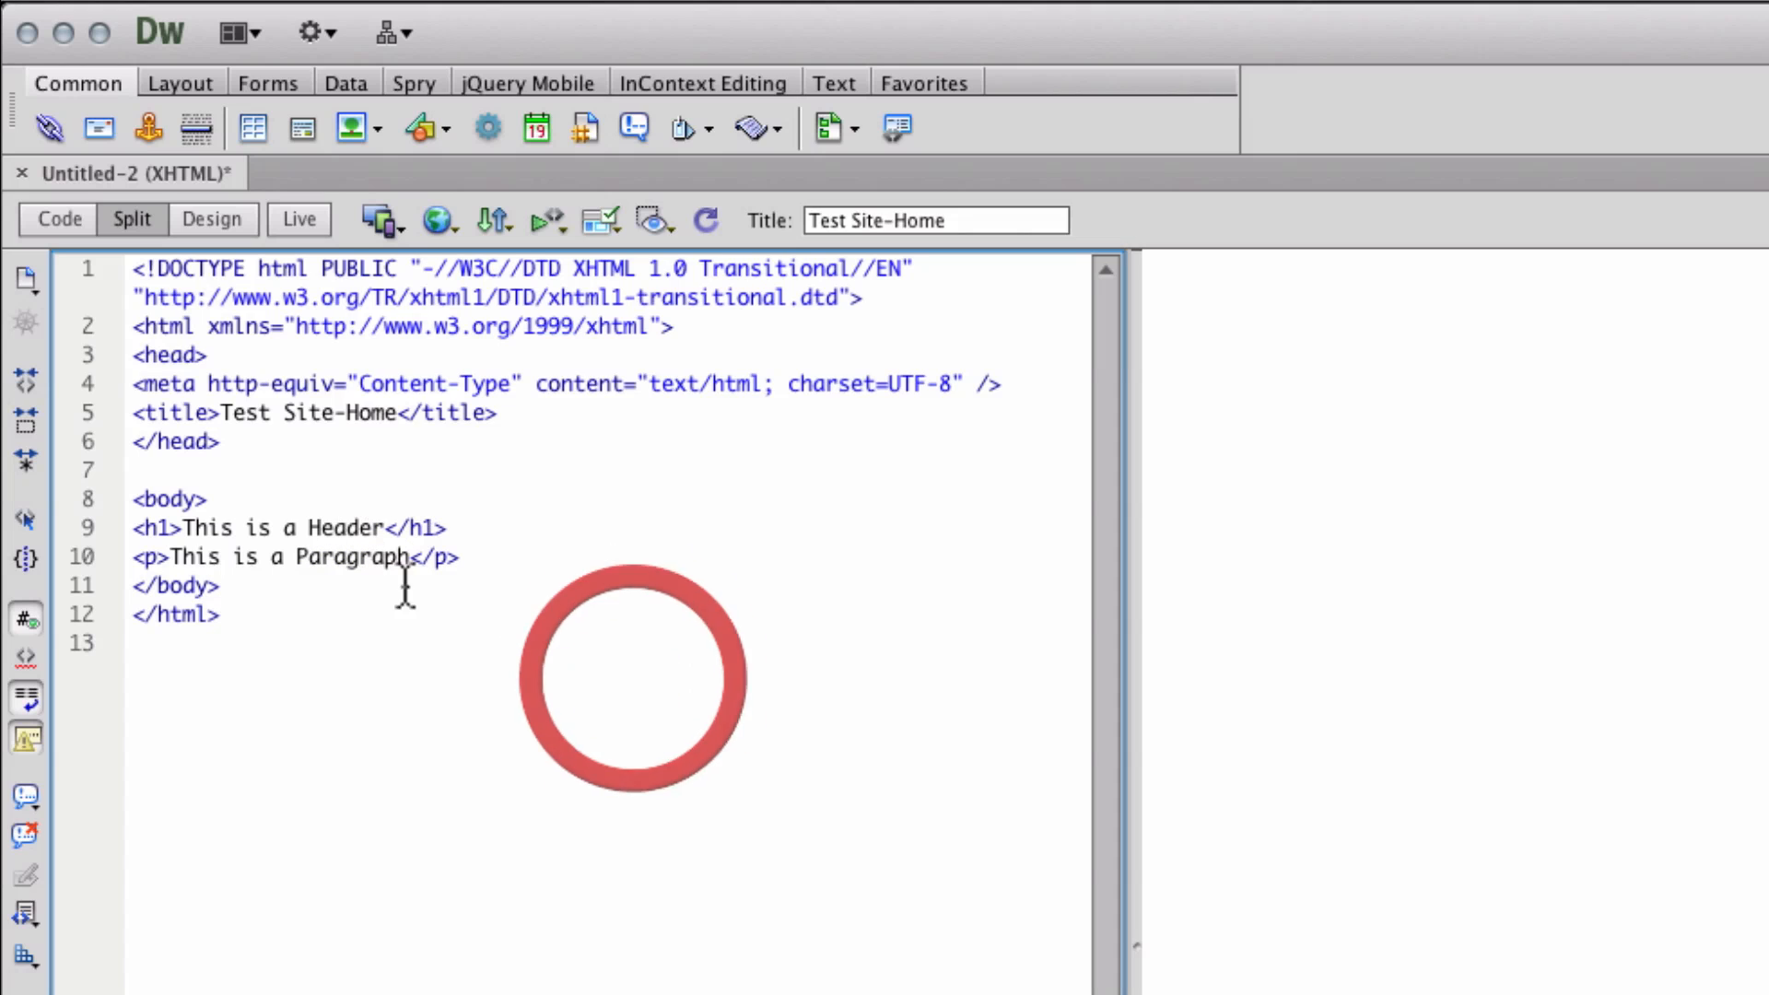
click(704, 219)
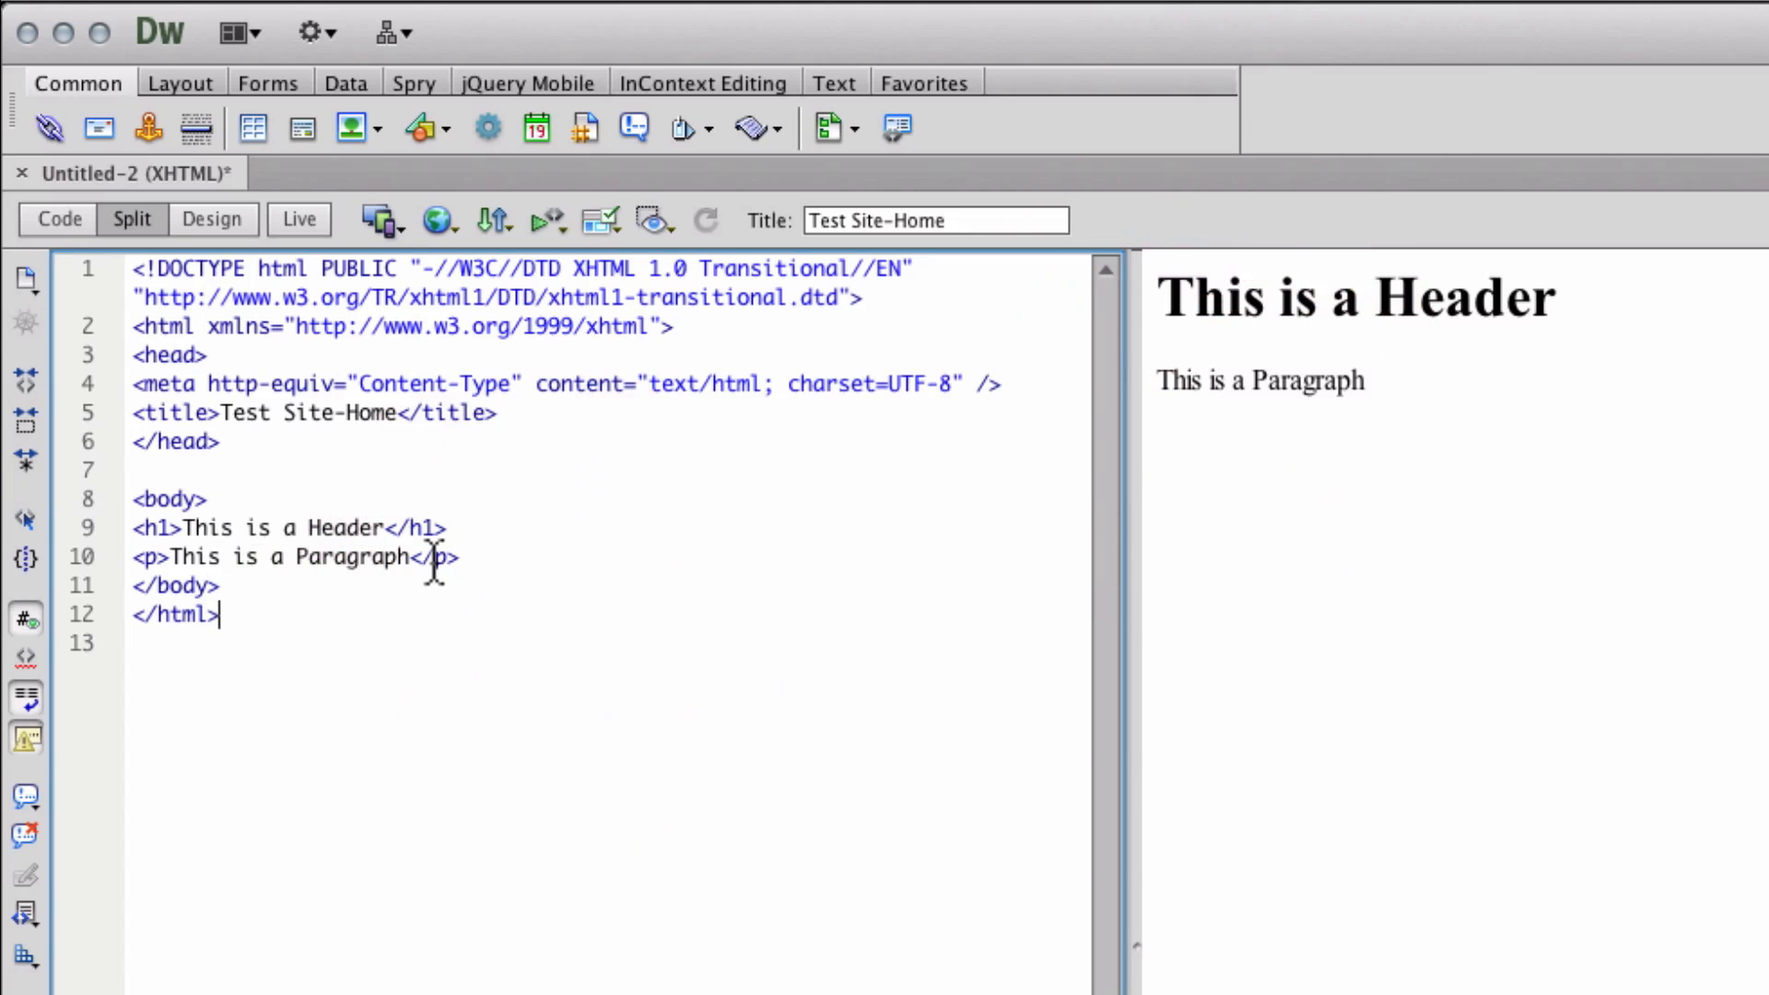
click(1371, 381)
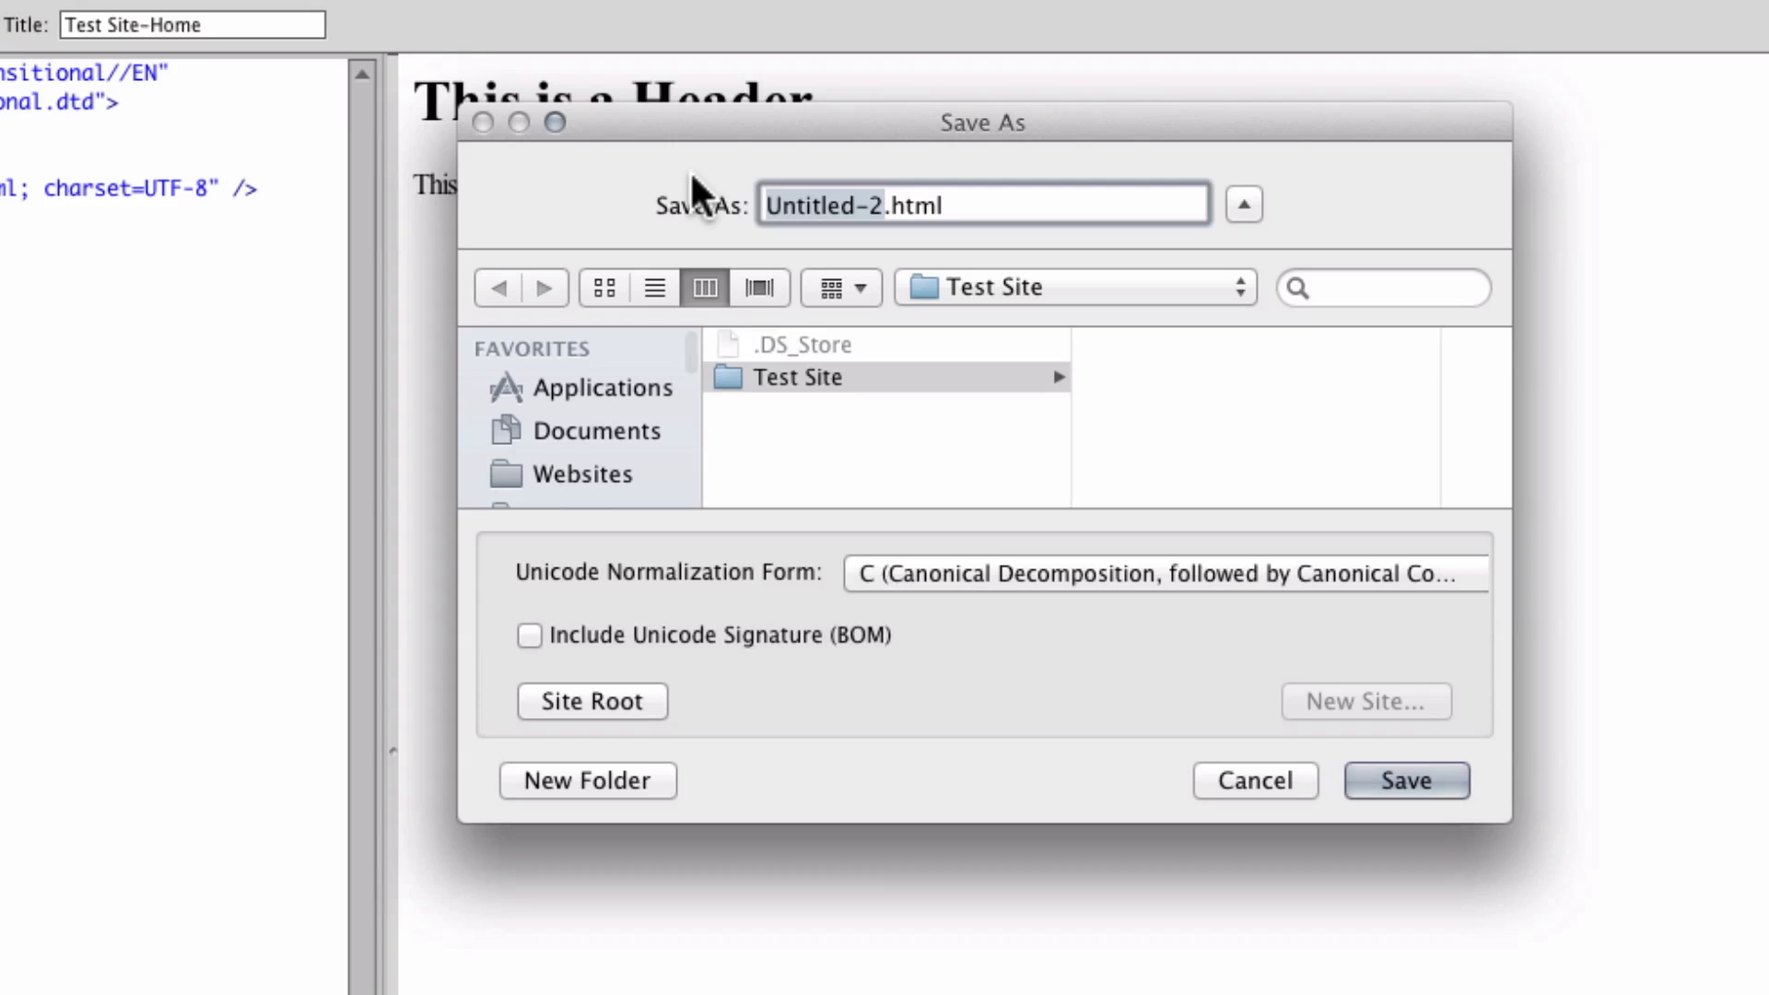
click(771, 204)
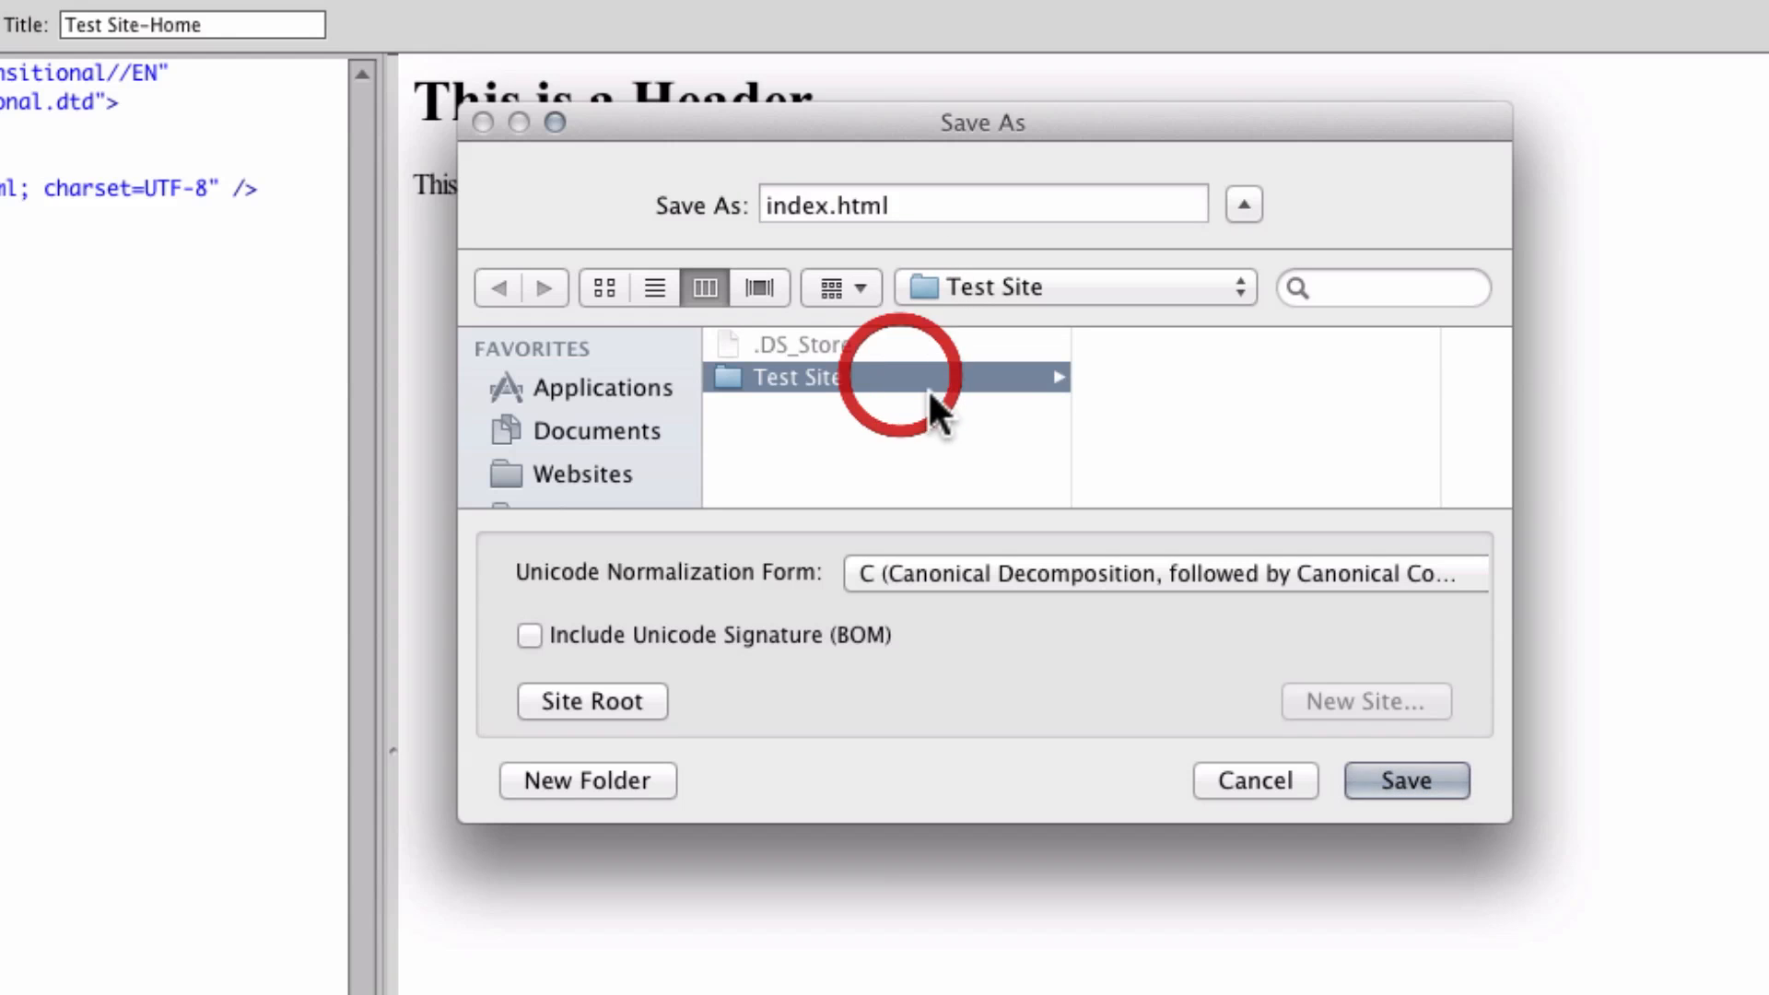
click(1403, 781)
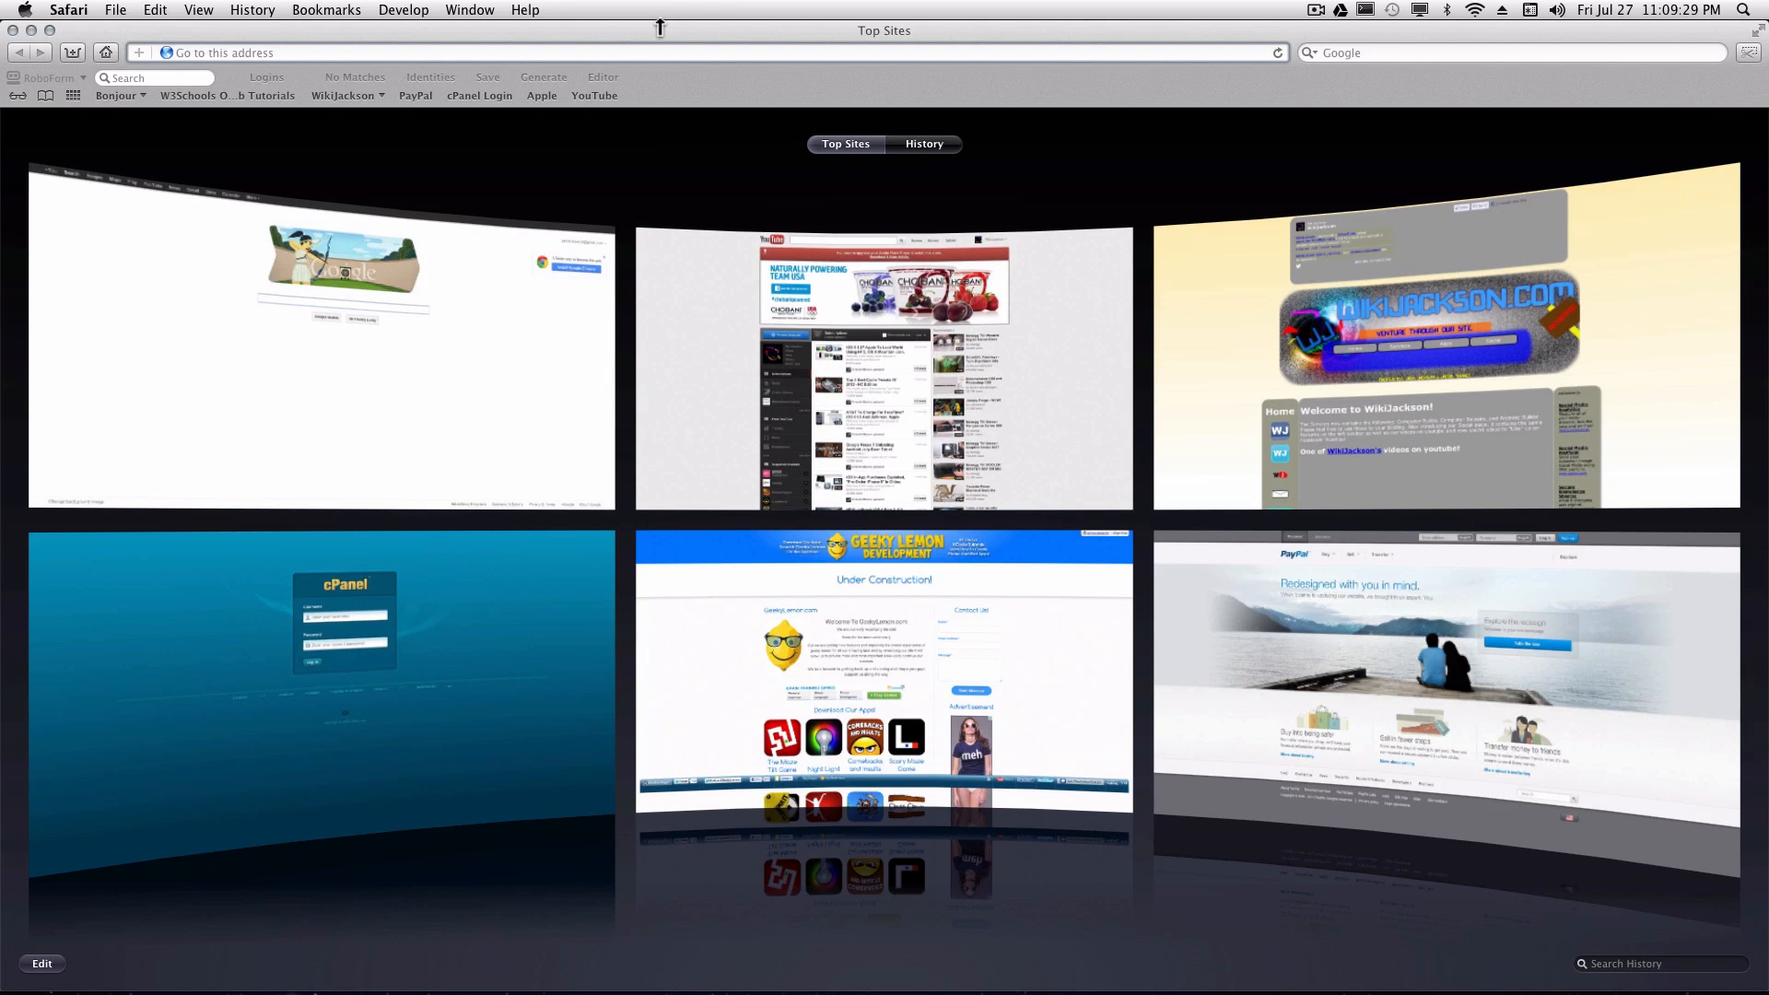
text(http://localhost/)
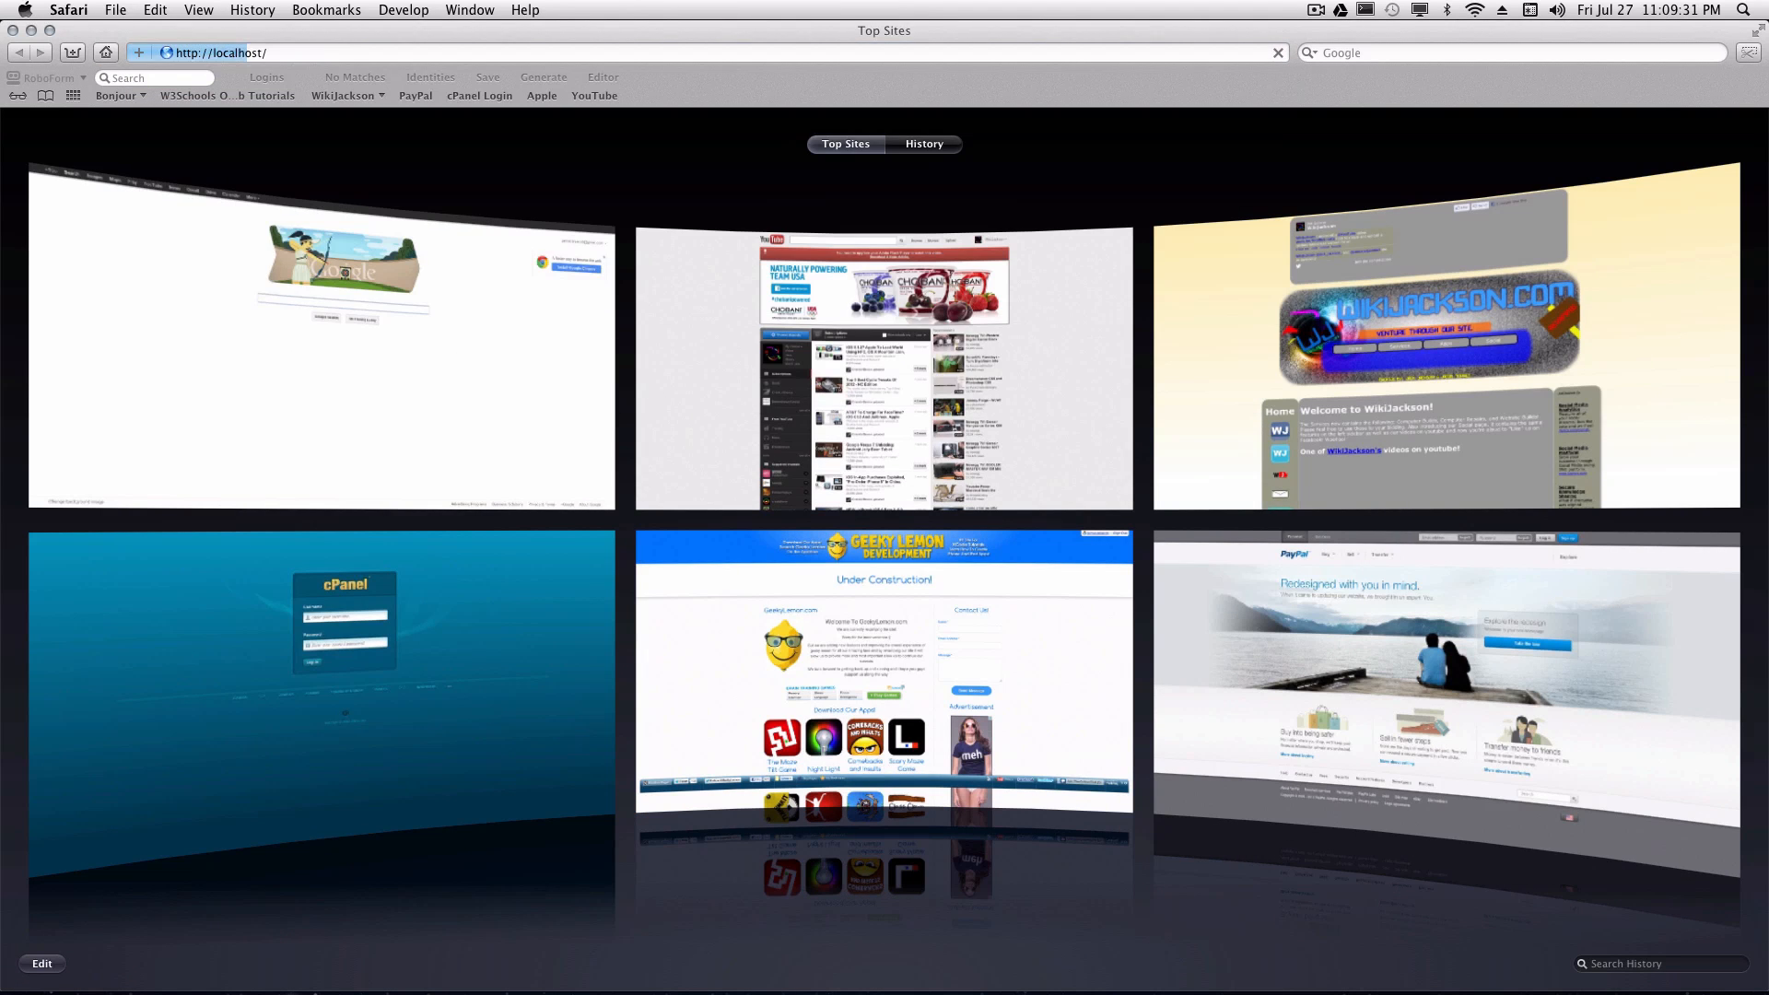